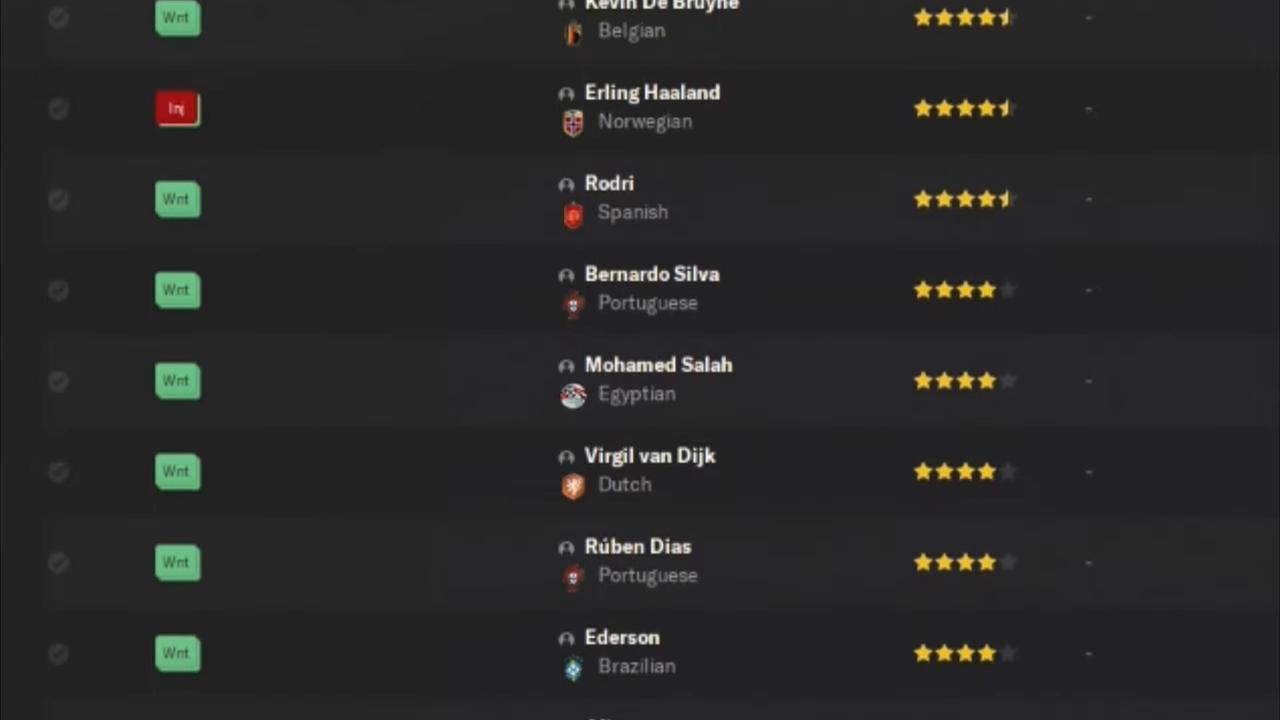
# Step: Scroll down the English Premier Division overview through the table and opening fixtures
pyautogui.scroll(-3)
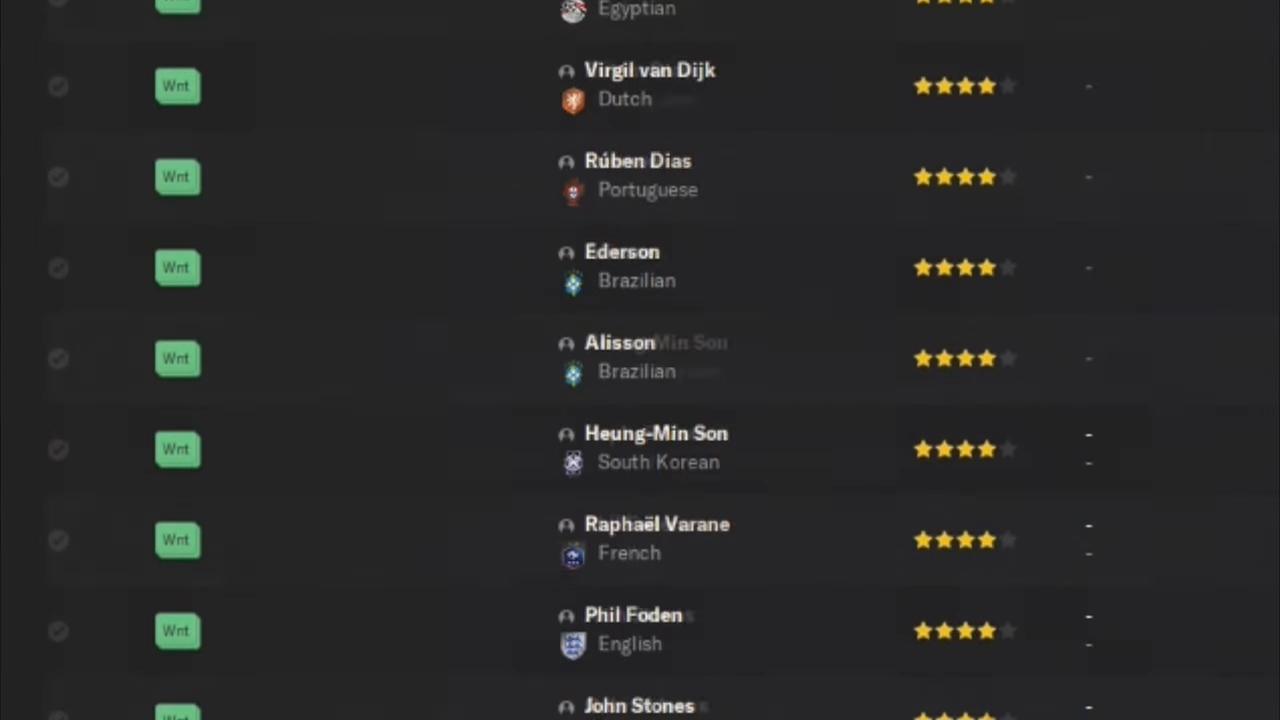
pyautogui.scroll(-3)
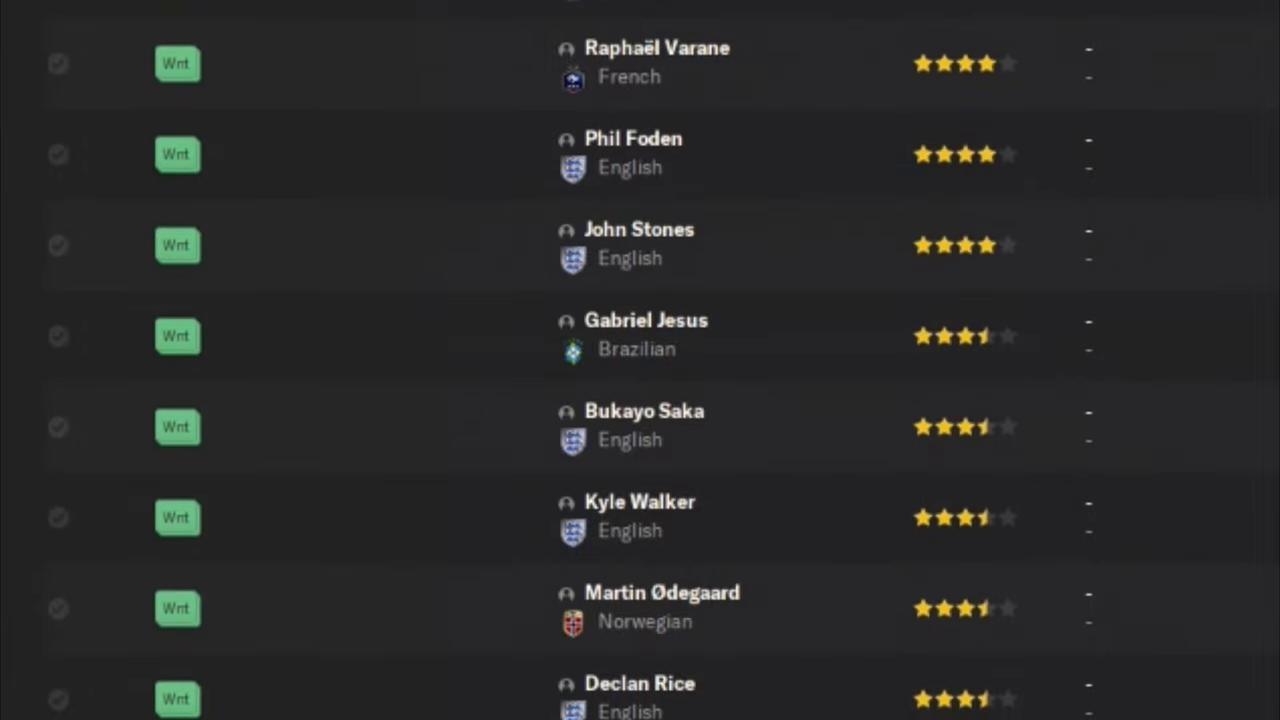
pyautogui.scroll(-3)
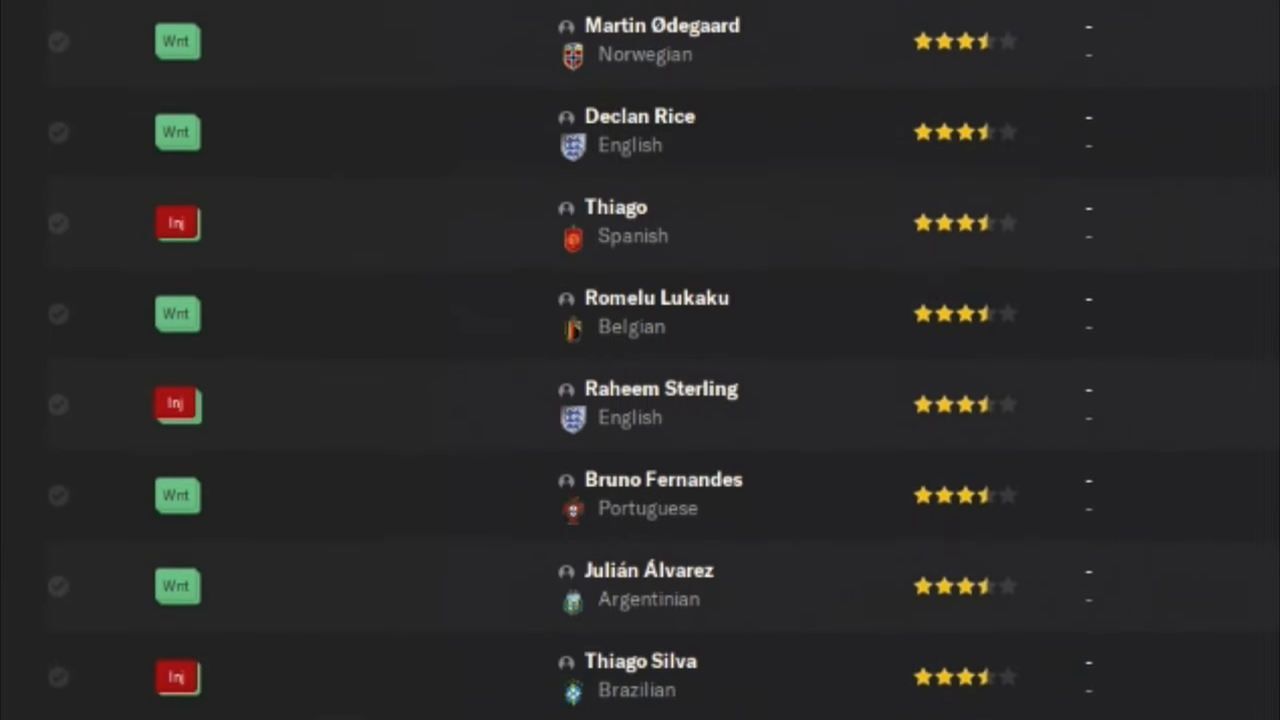
pyautogui.scroll(-3)
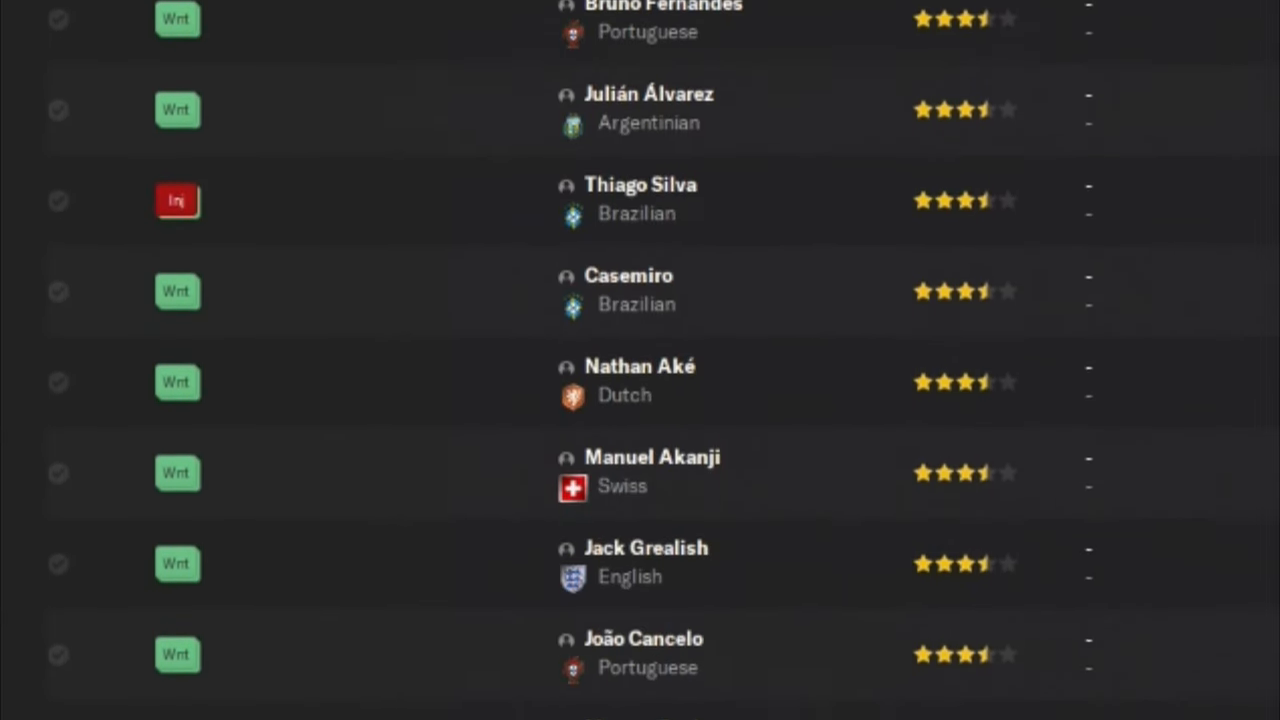
pyautogui.scroll(-3)
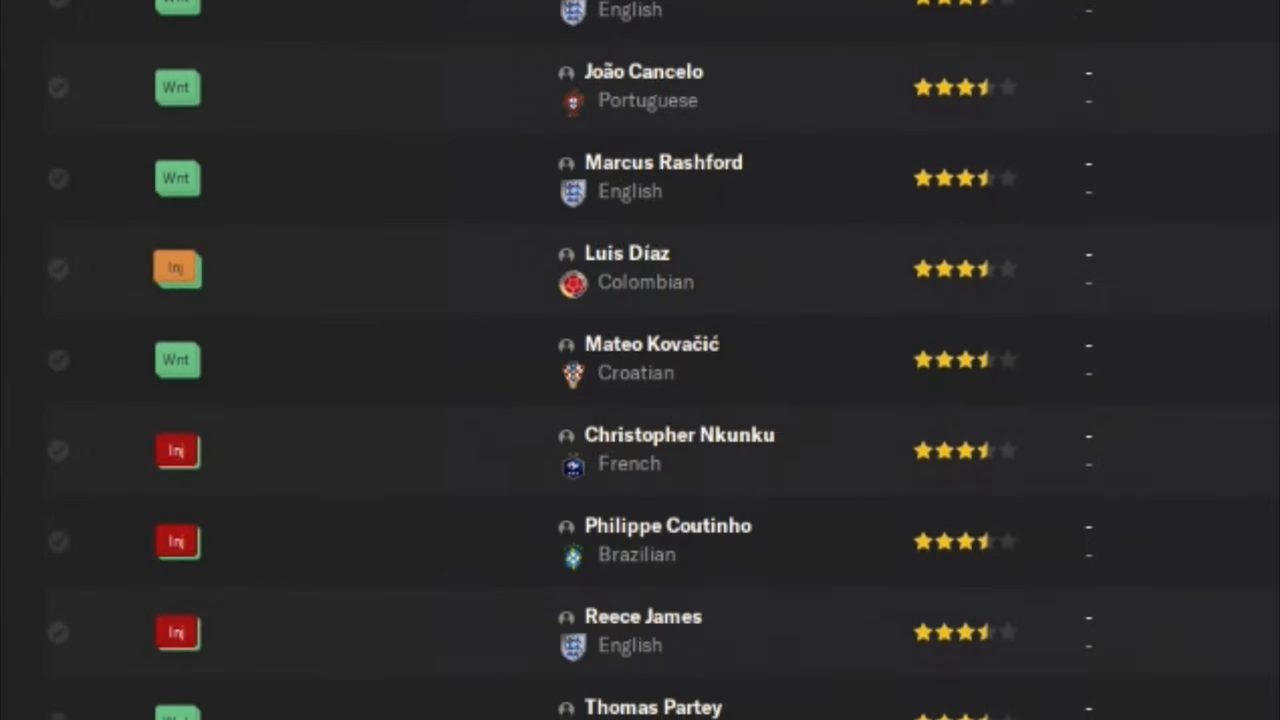
pyautogui.scroll(-3)
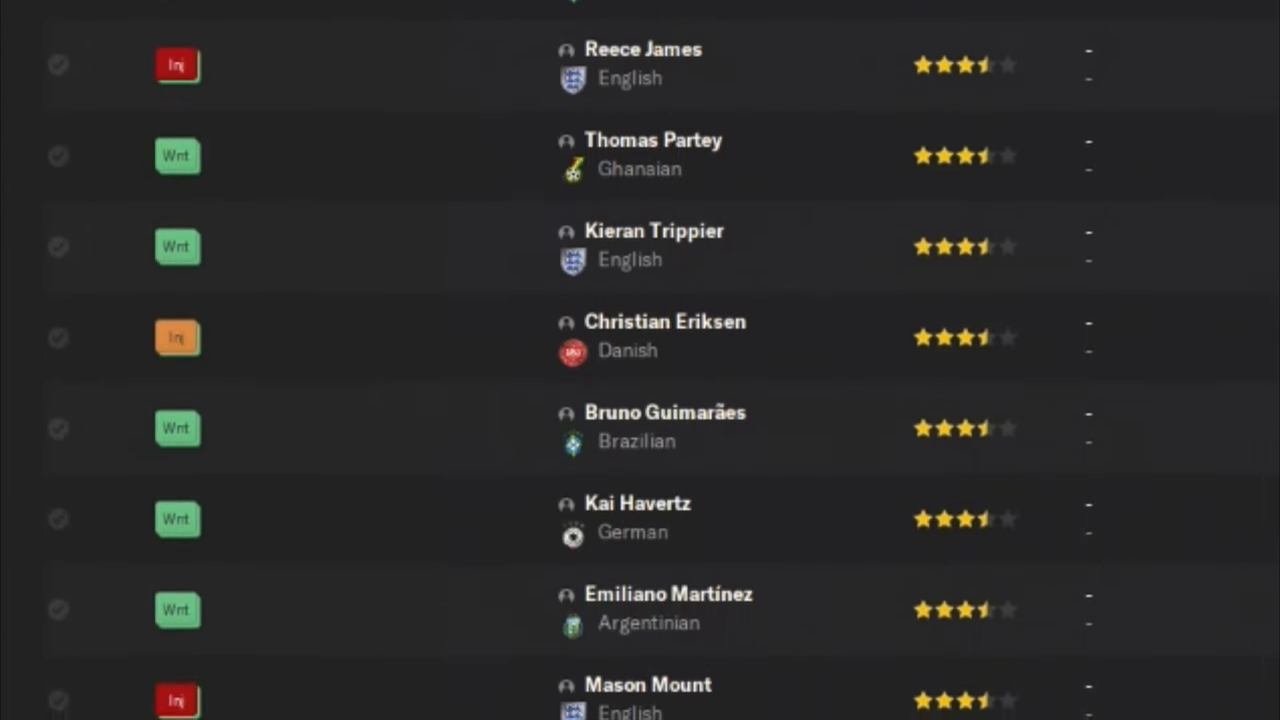
pyautogui.scroll(-3)
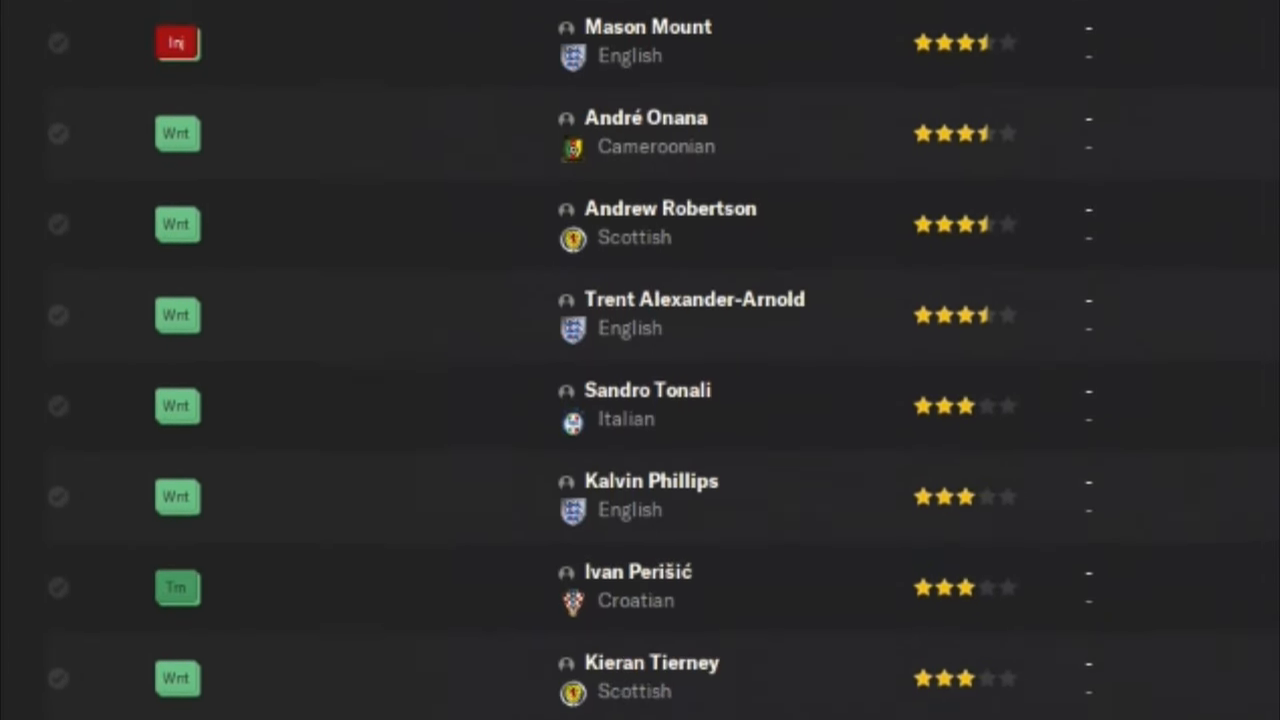
pyautogui.scroll(-3)
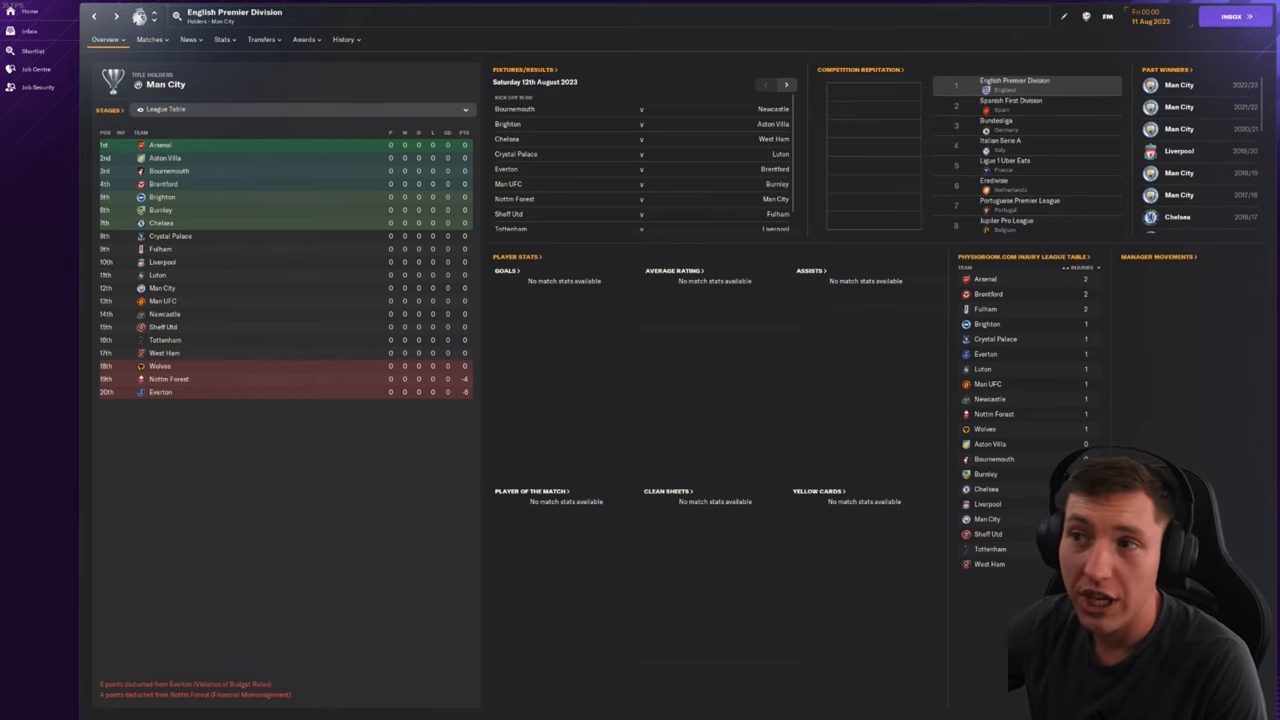
pyautogui.moveTo(758, 392)
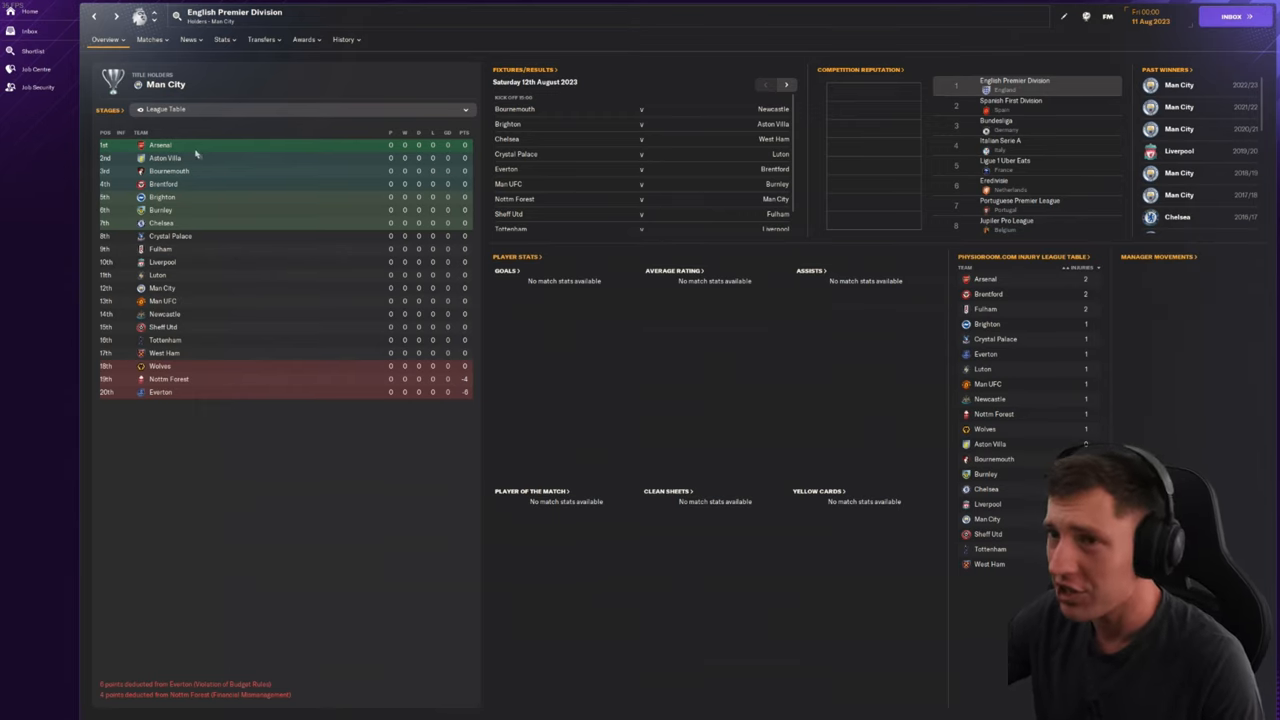
# Step: Bring up Arsenal's squad from the league table and check the first two players' profiles
pyautogui.click(160, 144)
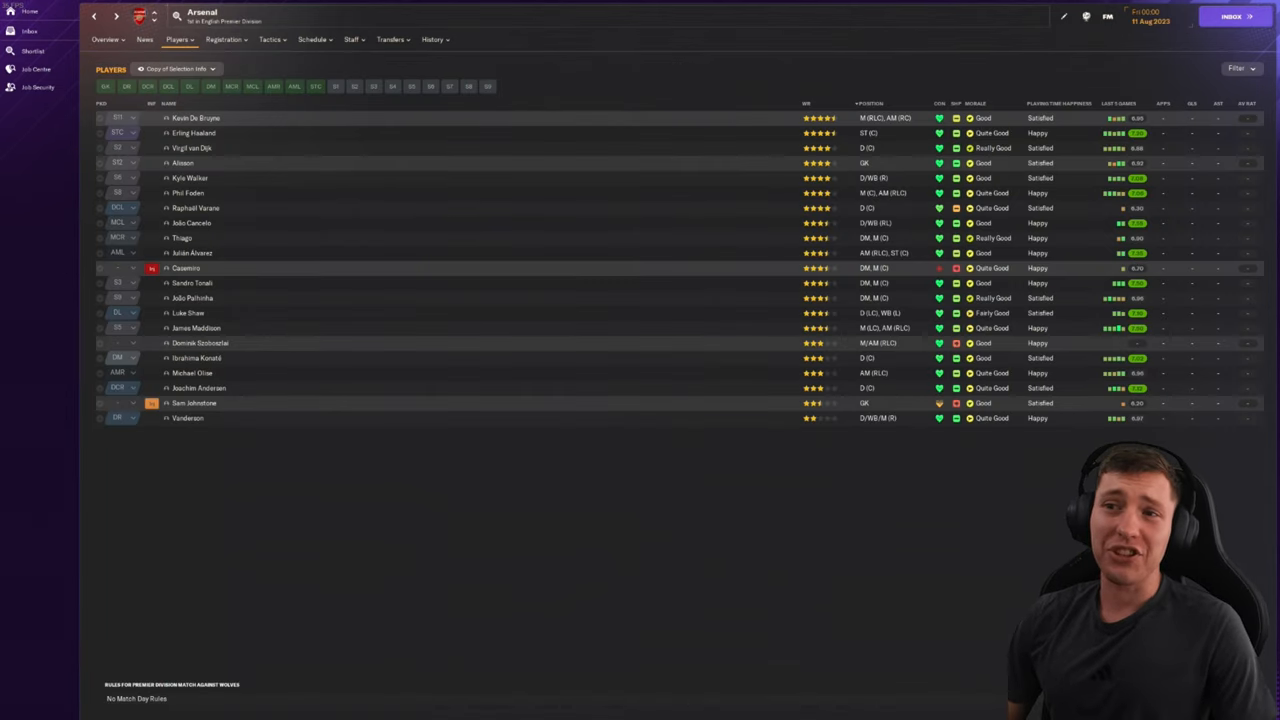
pyautogui.moveTo(490, 170)
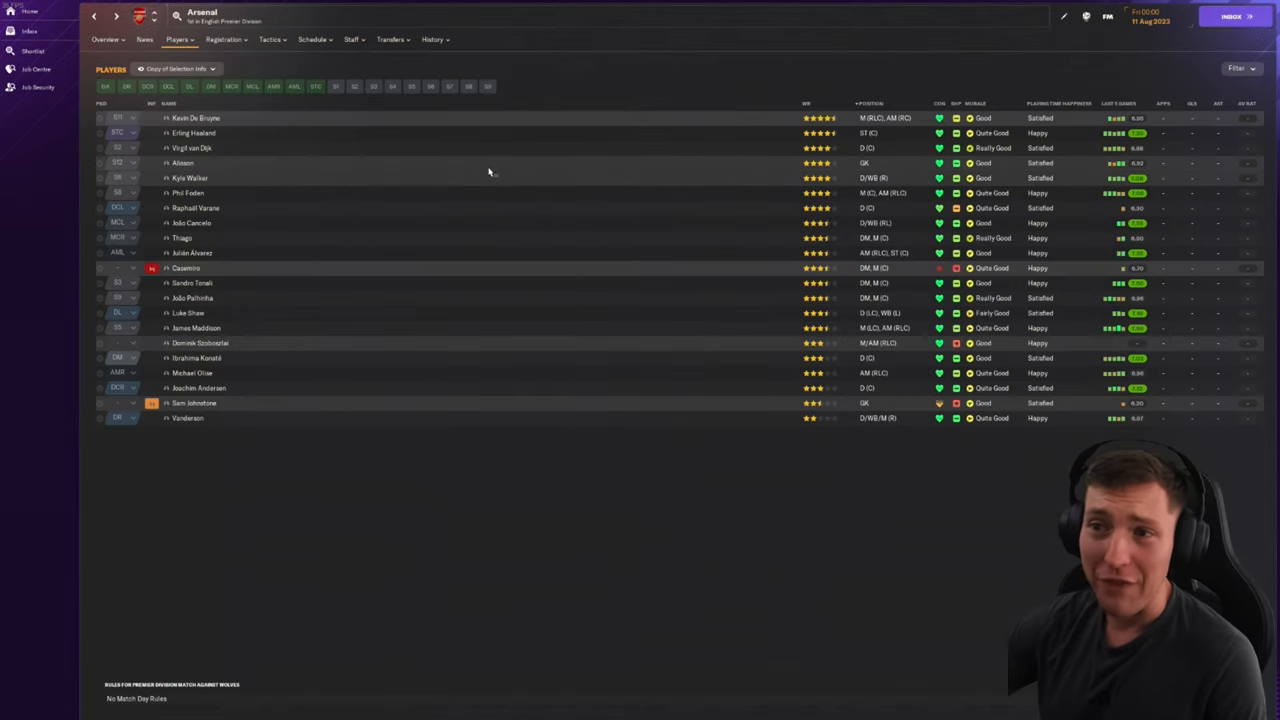
pyautogui.moveTo(196, 118)
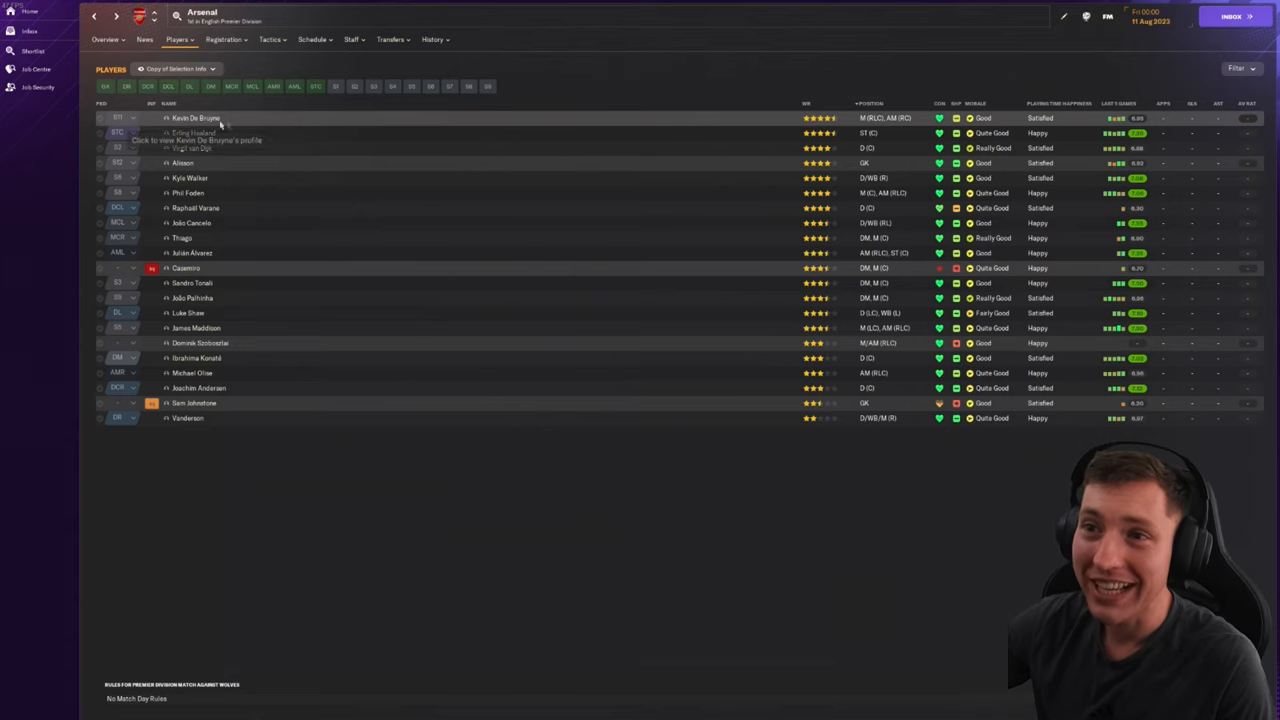
pyautogui.click(196, 118)
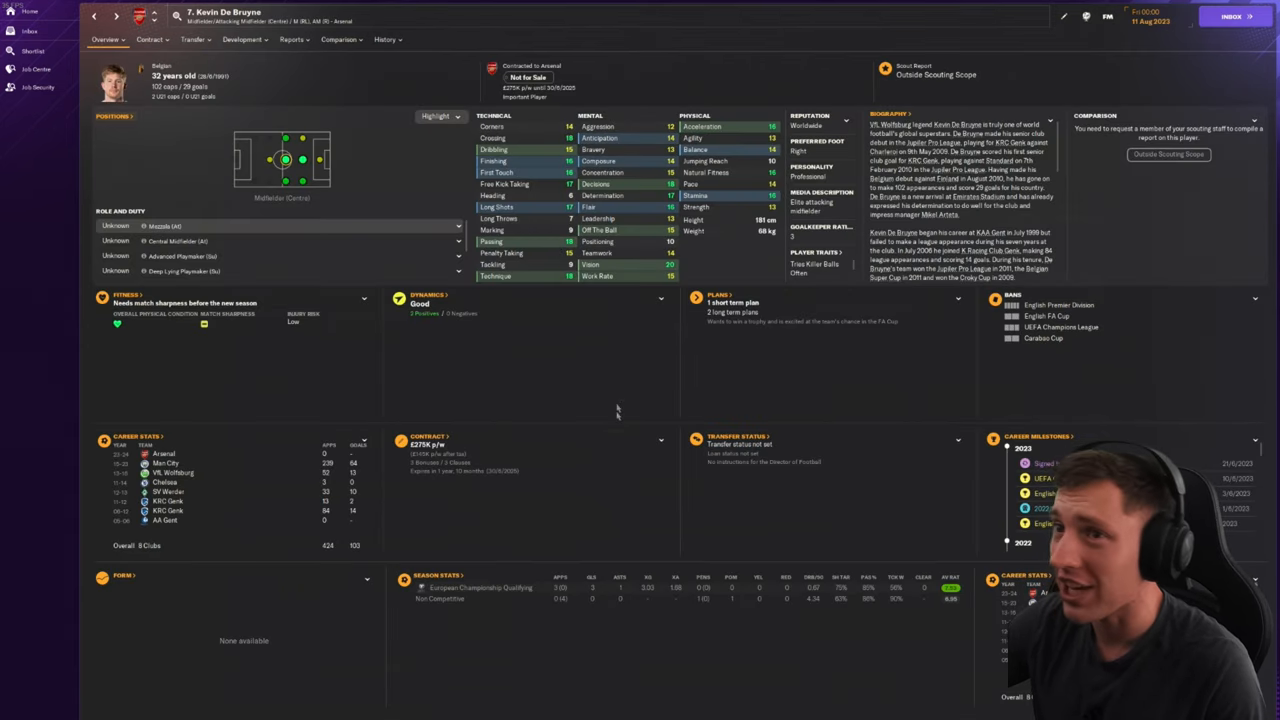
pyautogui.click(384, 40)
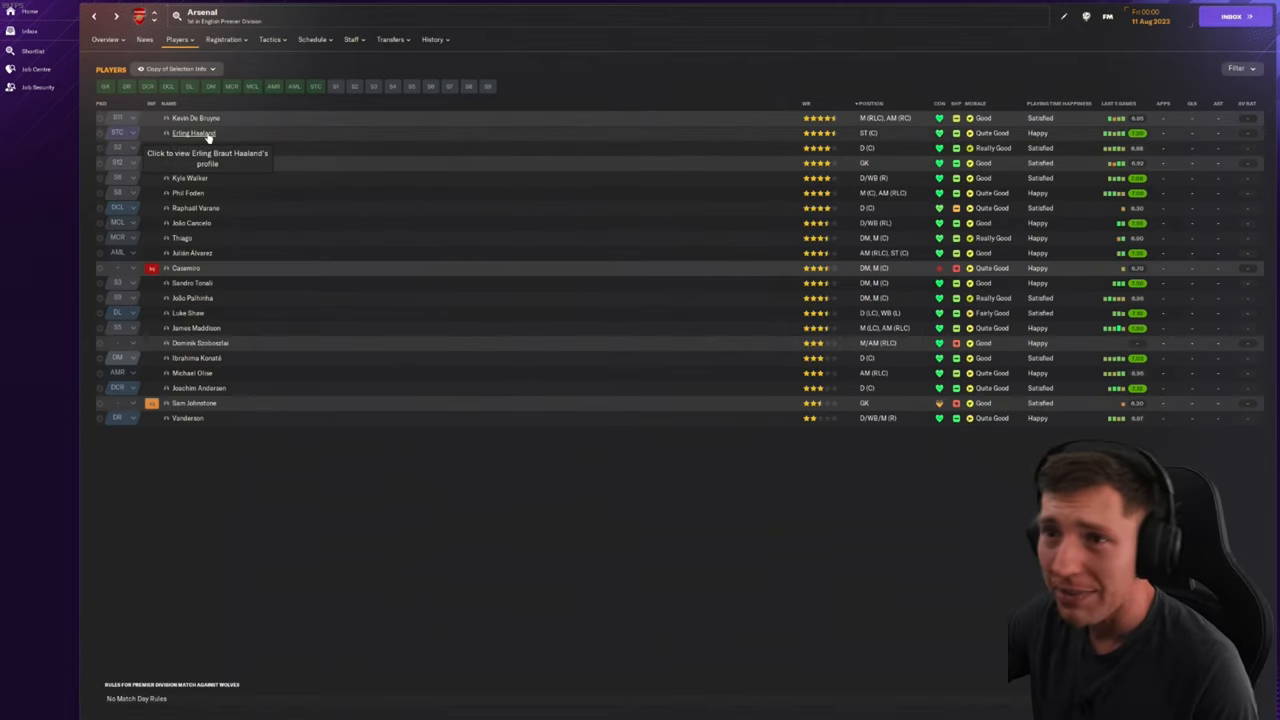
pyautogui.click(192, 132)
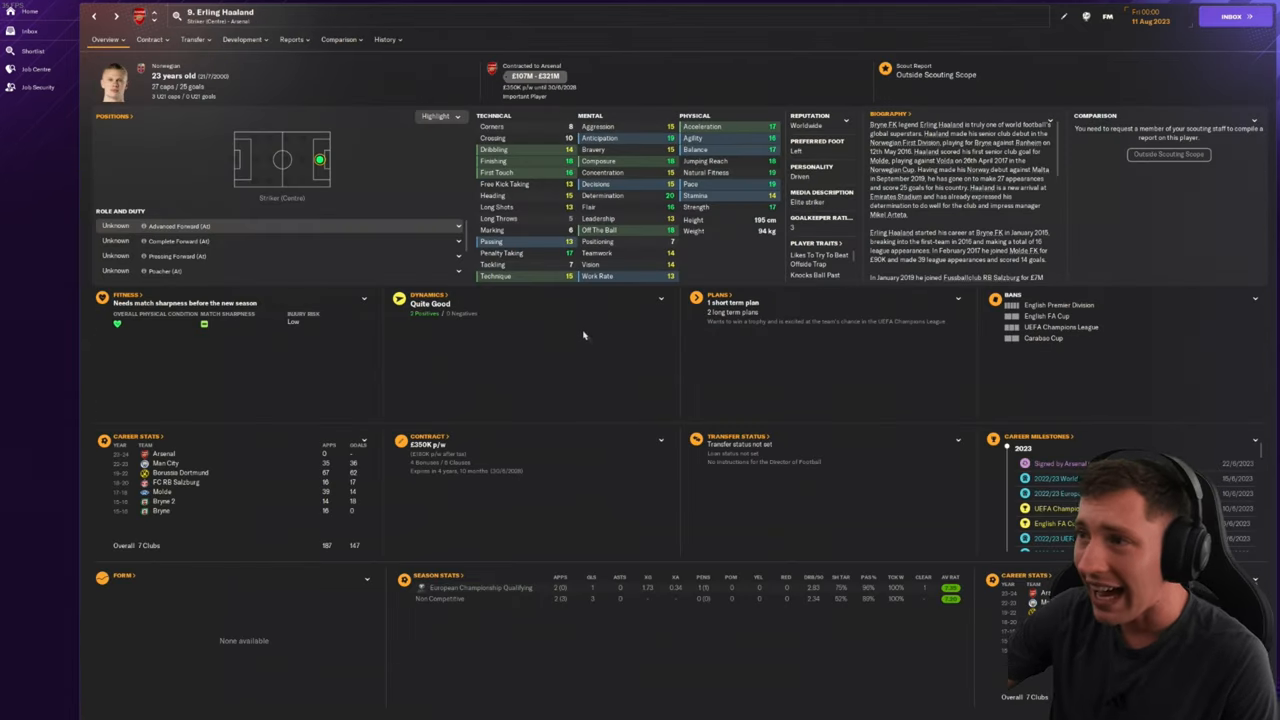
pyautogui.moveTo(380, 186)
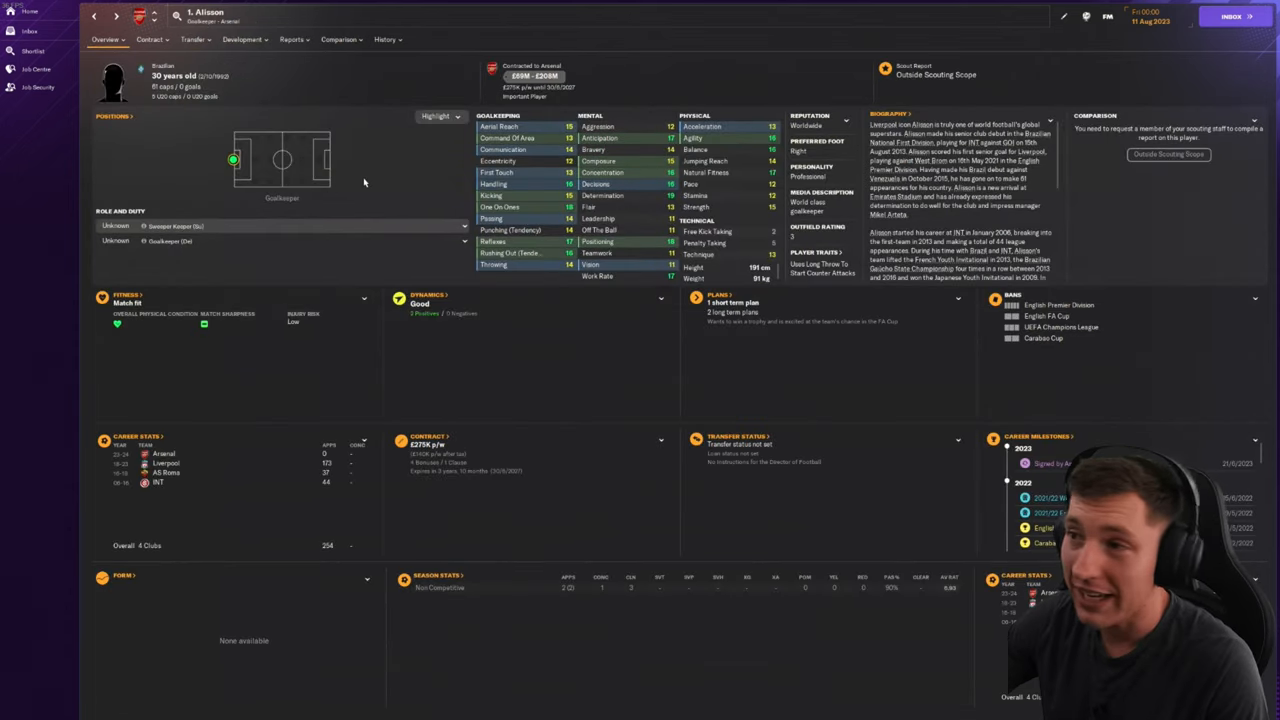
pyautogui.click(386, 40)
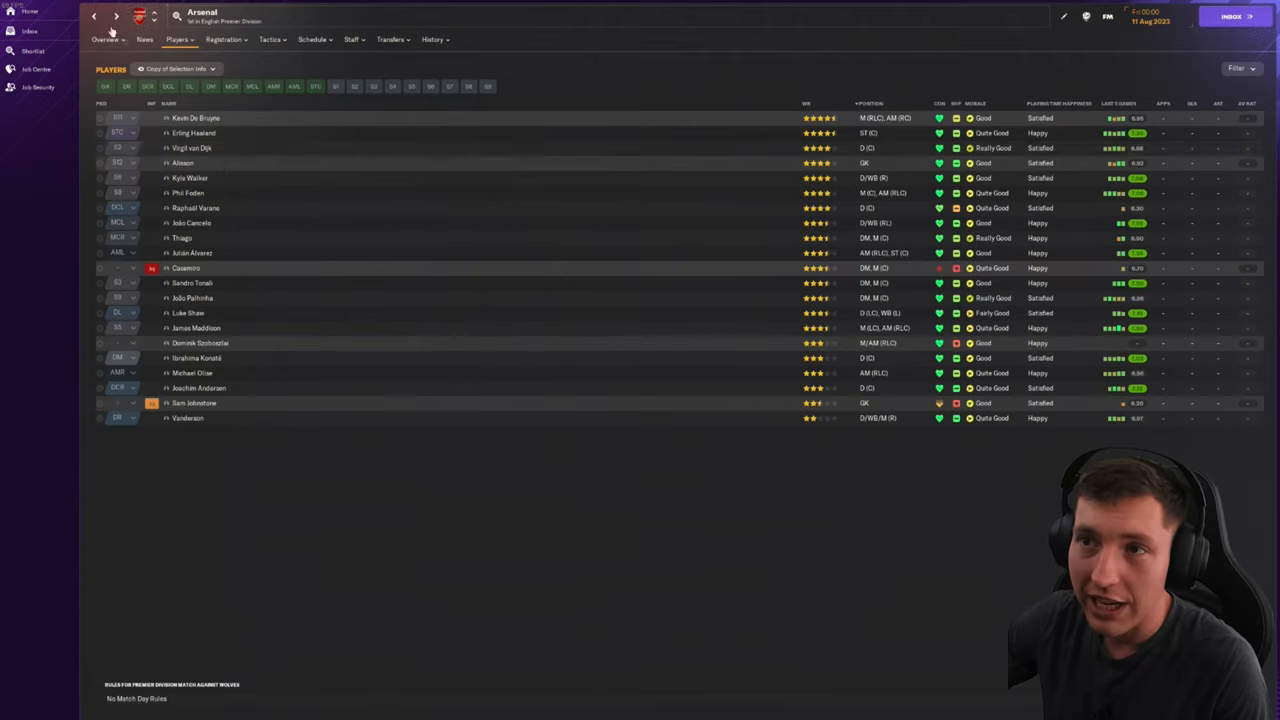
# Step: Check further Arsenal profiles including a full-back and striker, stepping through to Kyle Walker and João Cancelo
pyautogui.click(190, 176)
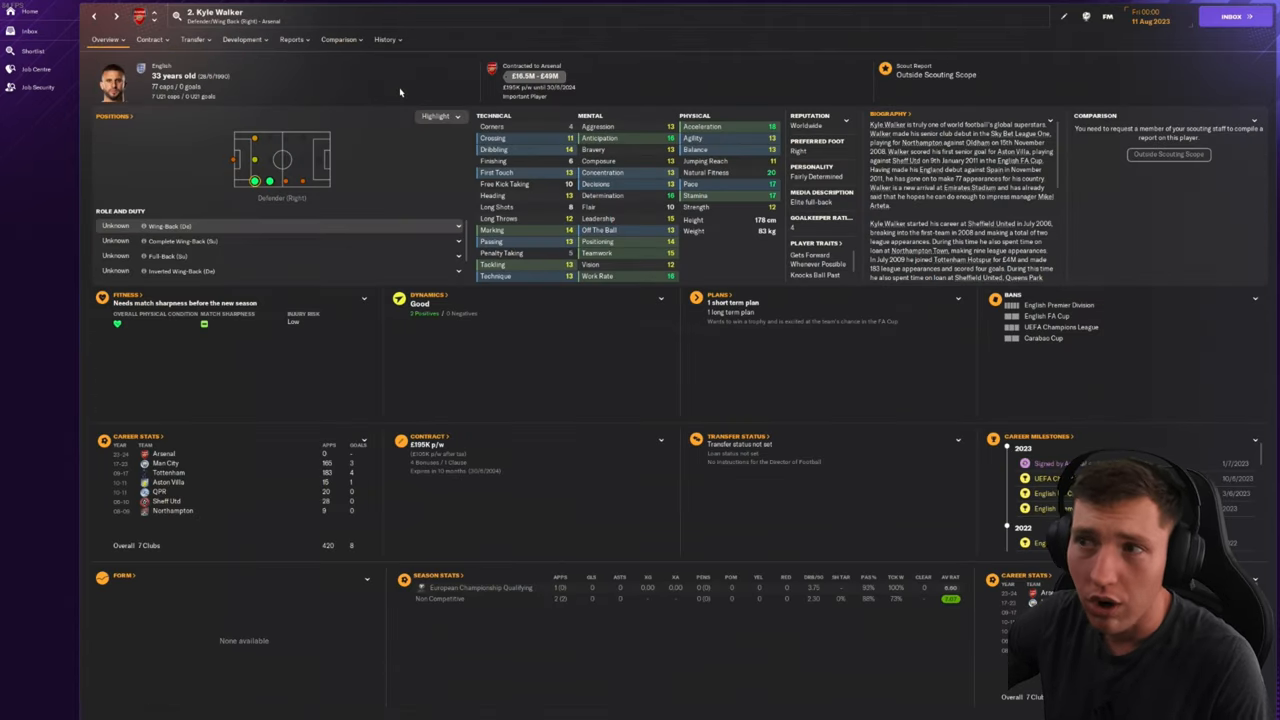
pyautogui.moveTo(400, 92)
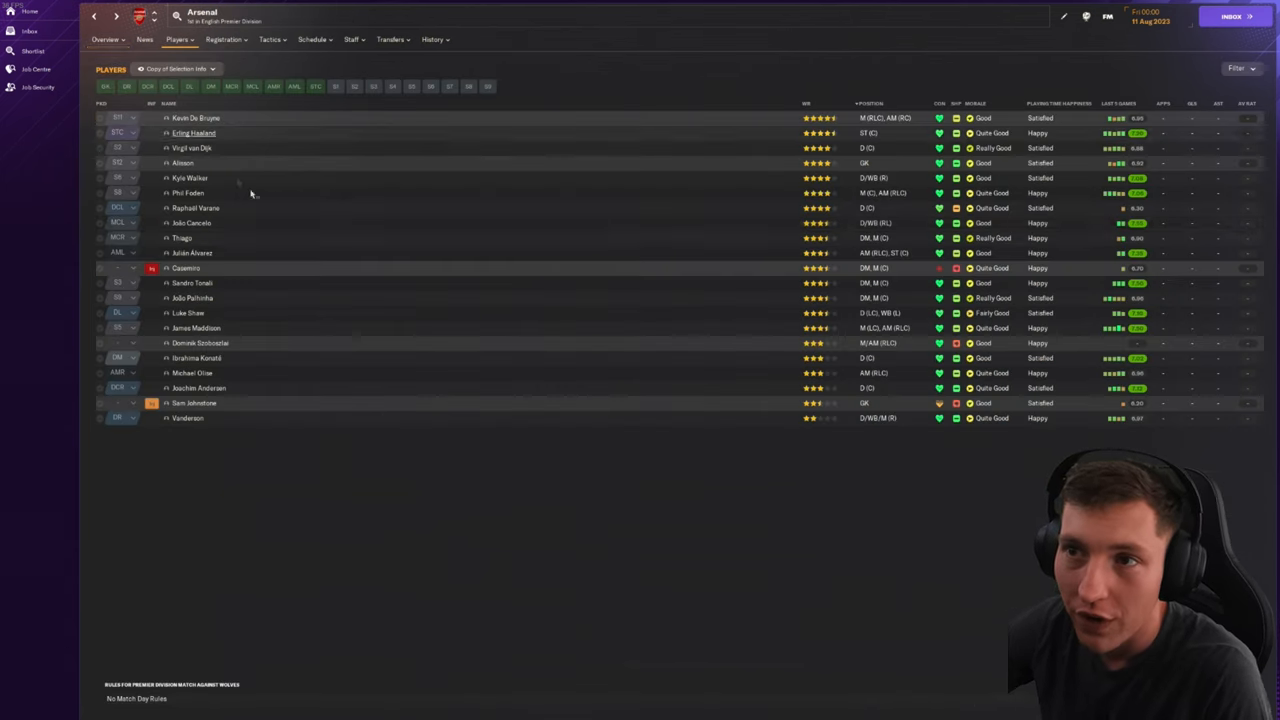
pyautogui.click(196, 208)
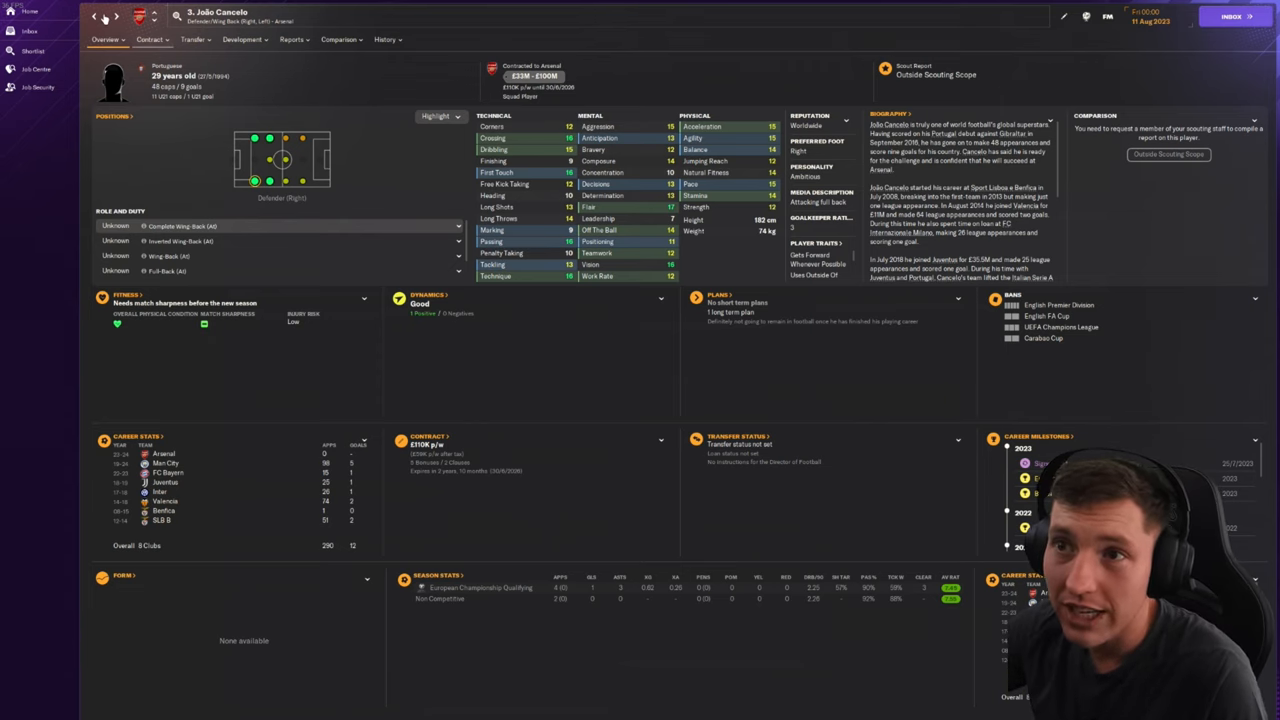
pyautogui.click(116, 16)
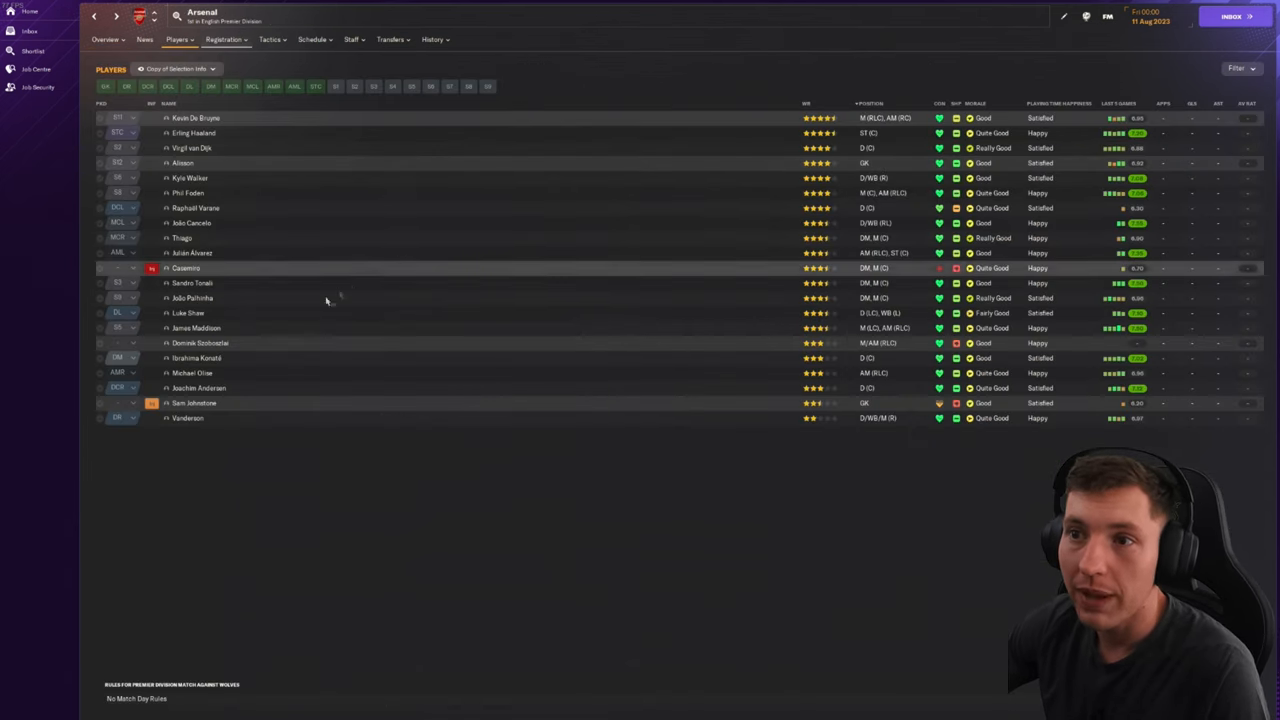
pyautogui.click(192, 252)
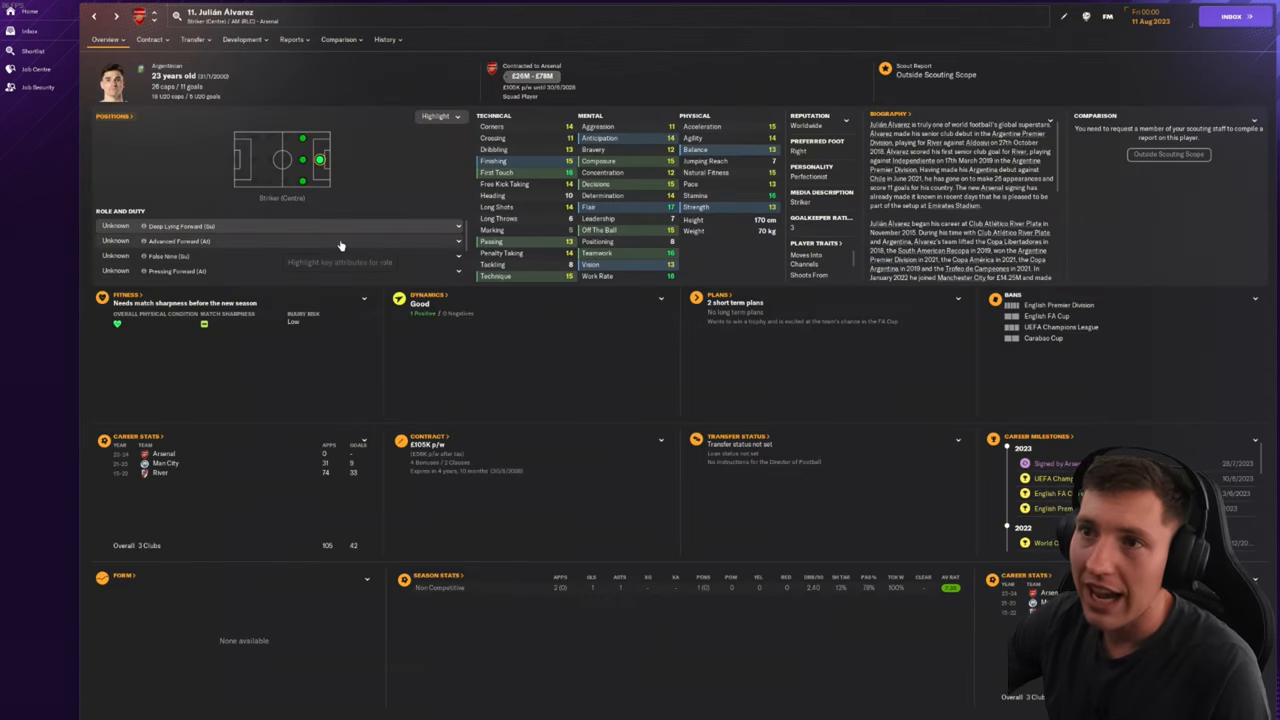
pyautogui.click(94, 16)
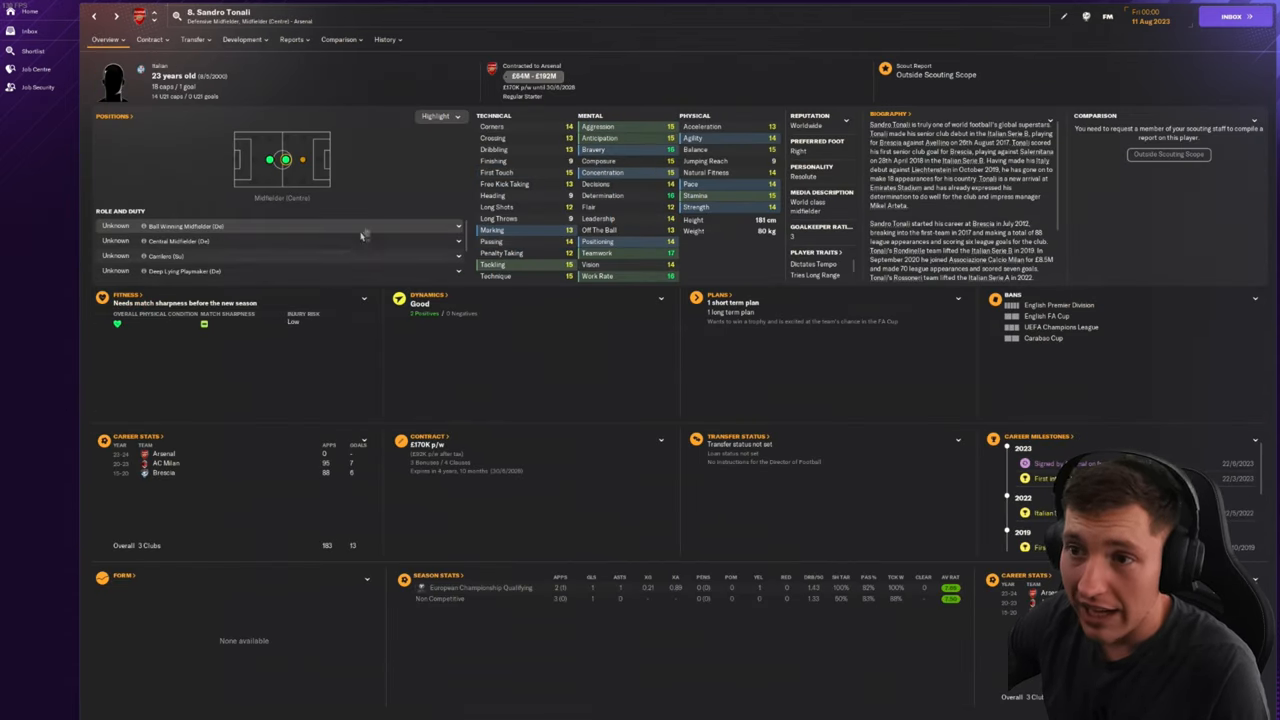
pyautogui.click(92, 16)
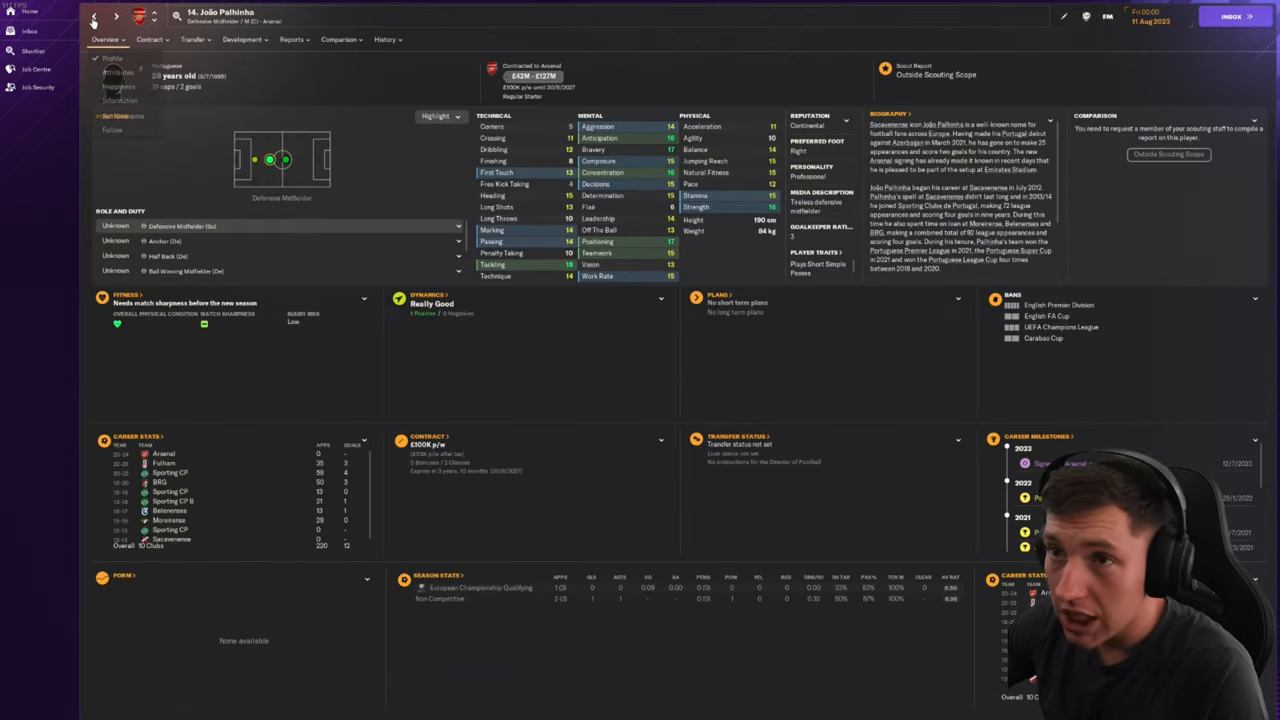
pyautogui.click(94, 16)
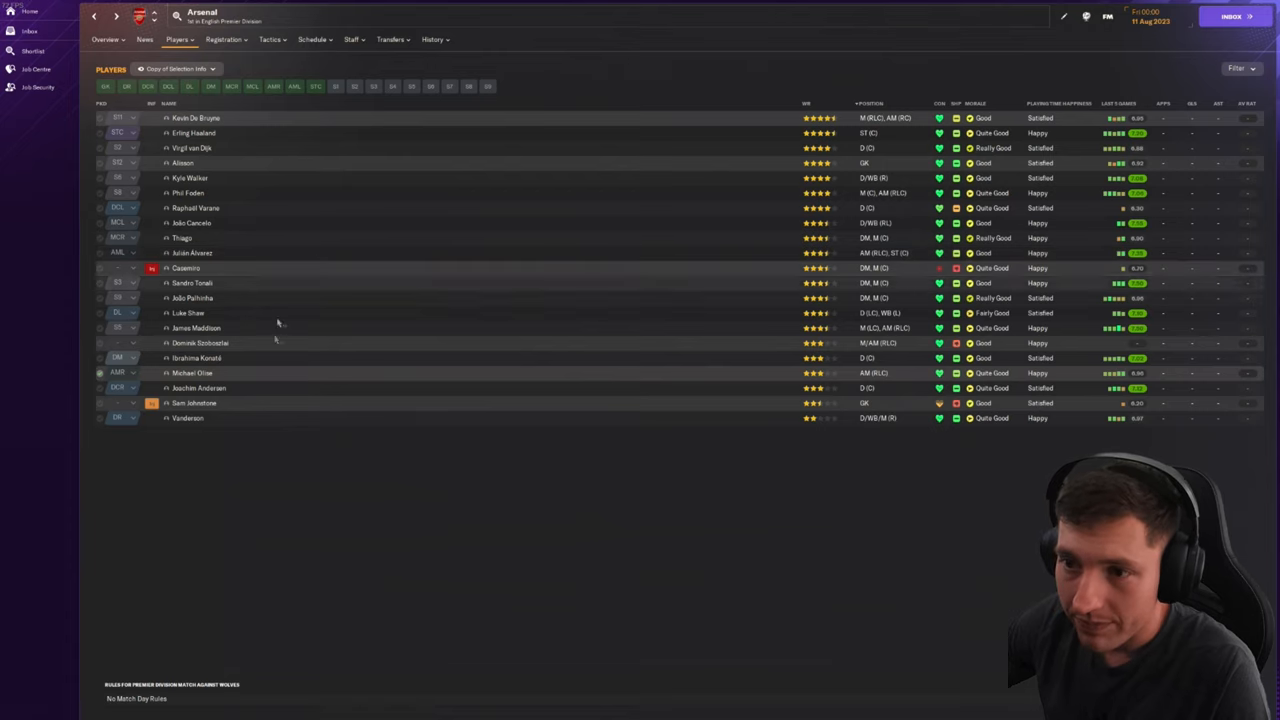
pyautogui.moveTo(364, 460)
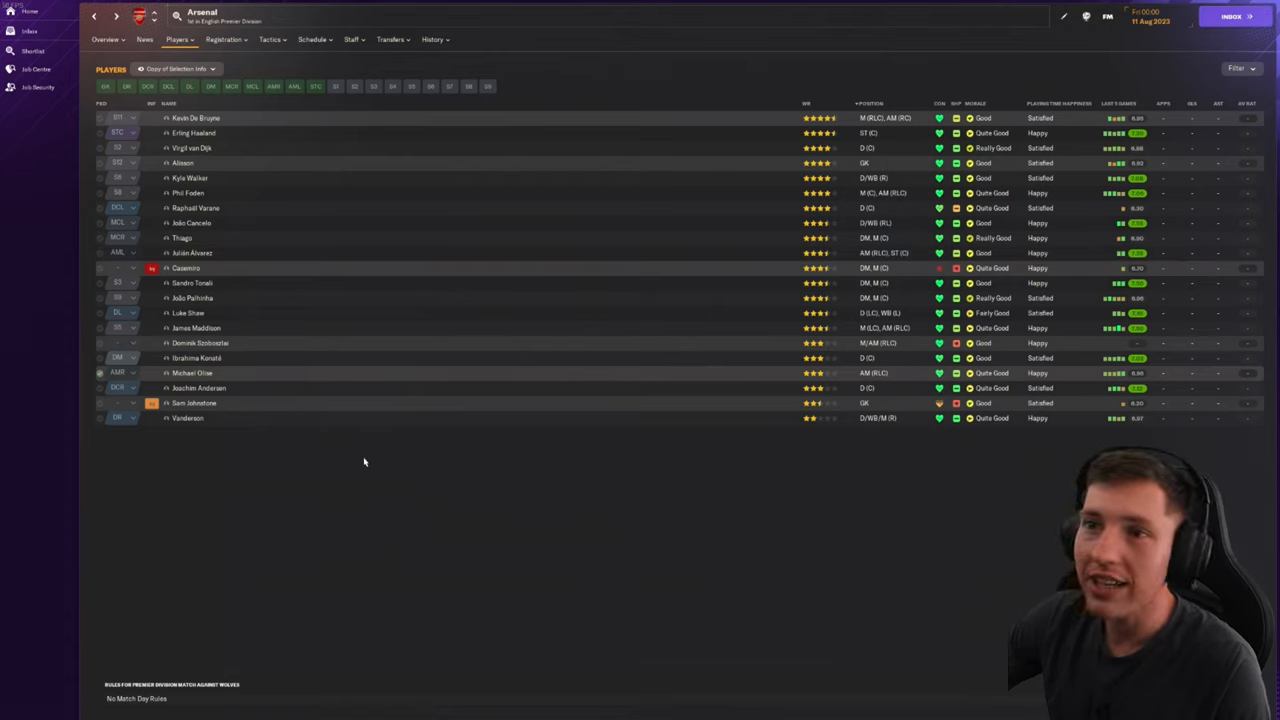
pyautogui.moveTo(430, 60)
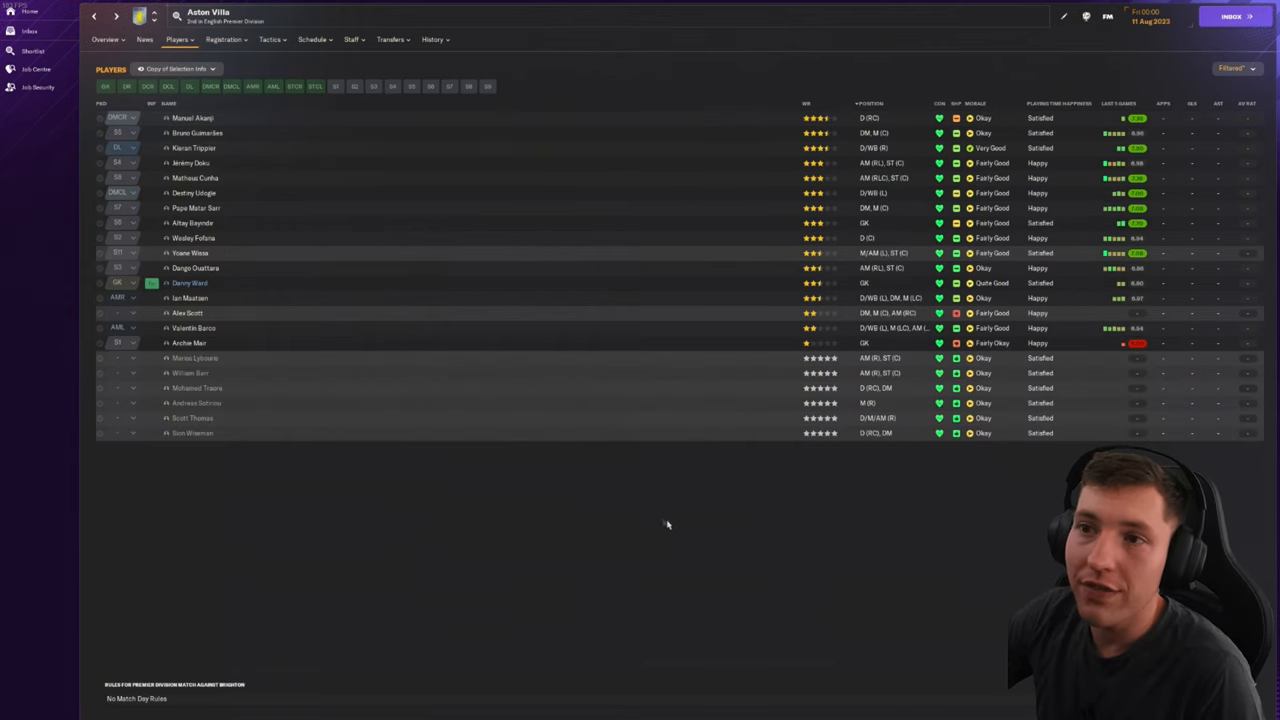
pyautogui.moveTo(640, 512)
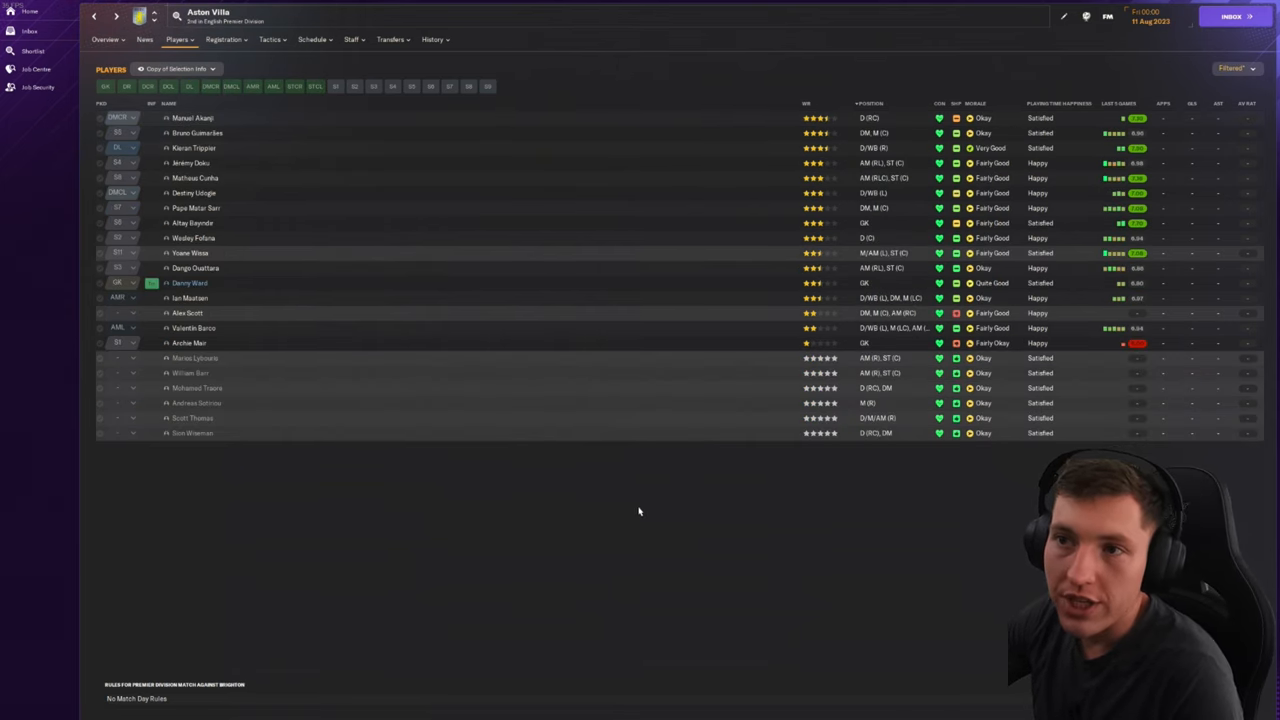
# Step: Browse Aston Villa's Players list, checking a few players' abilities, positions and morale
pyautogui.click(192, 118)
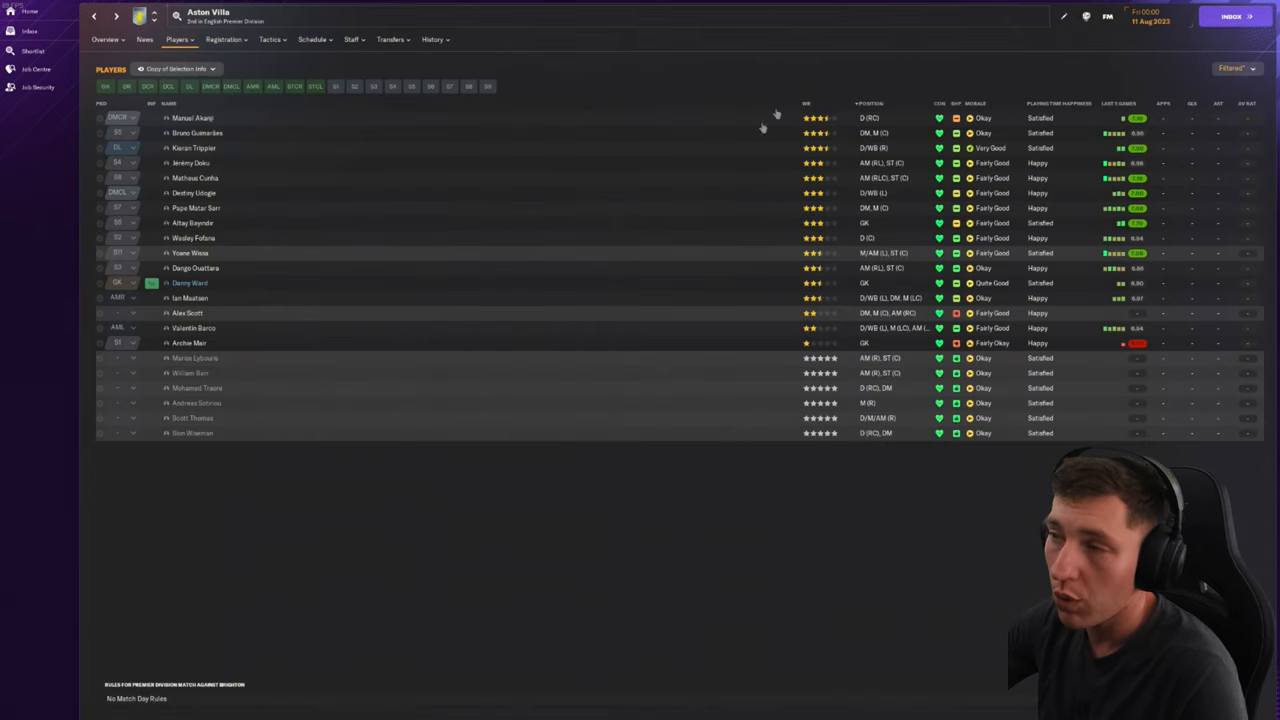
pyautogui.click(196, 132)
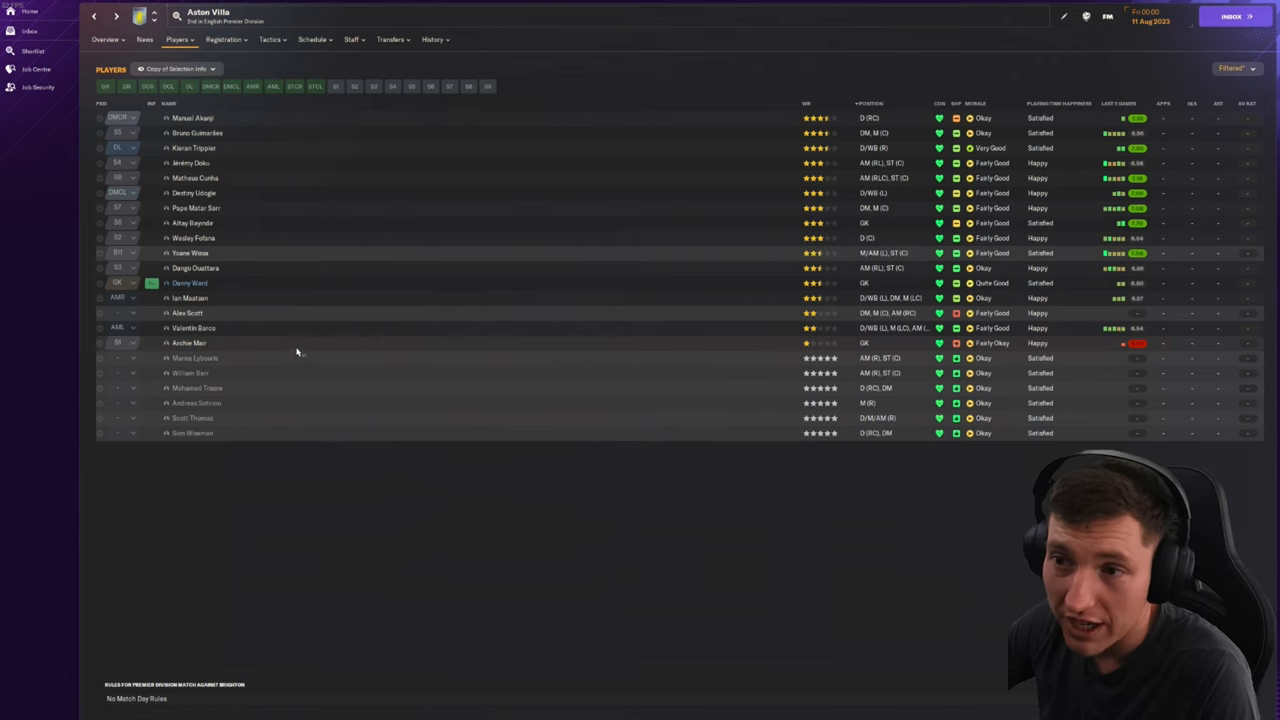
pyautogui.click(188, 312)
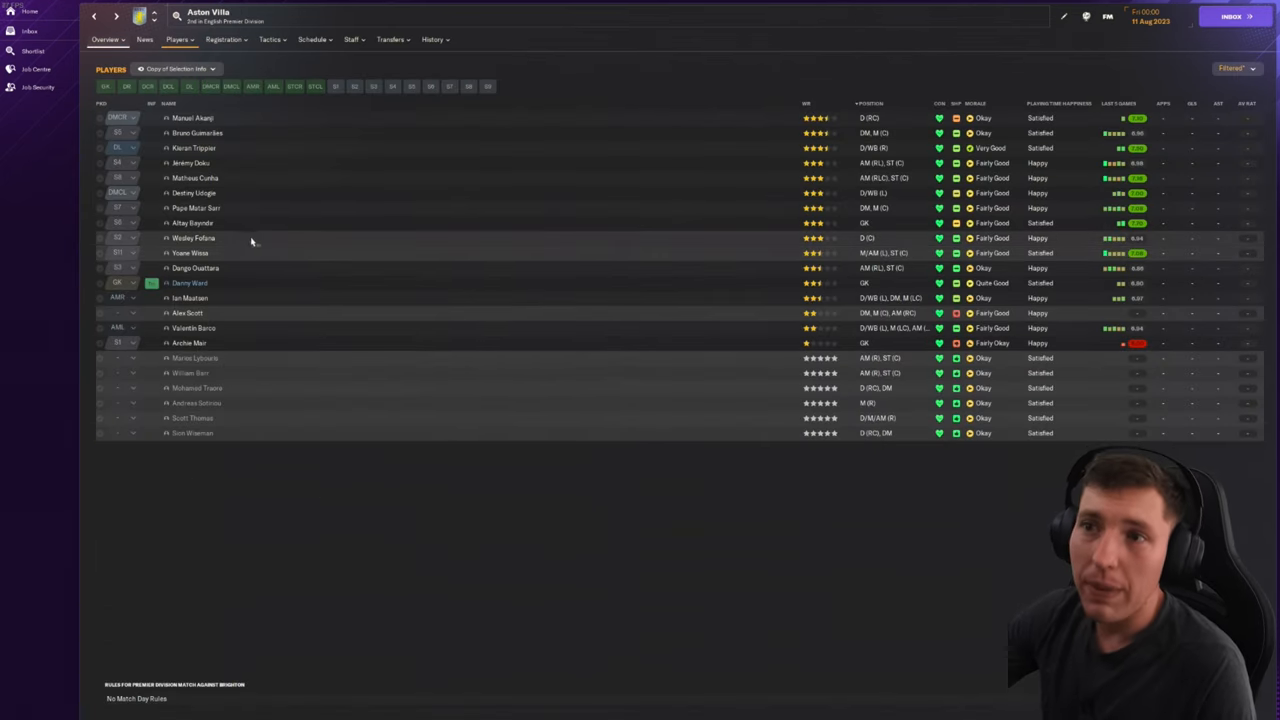
pyautogui.moveTo(592, 66)
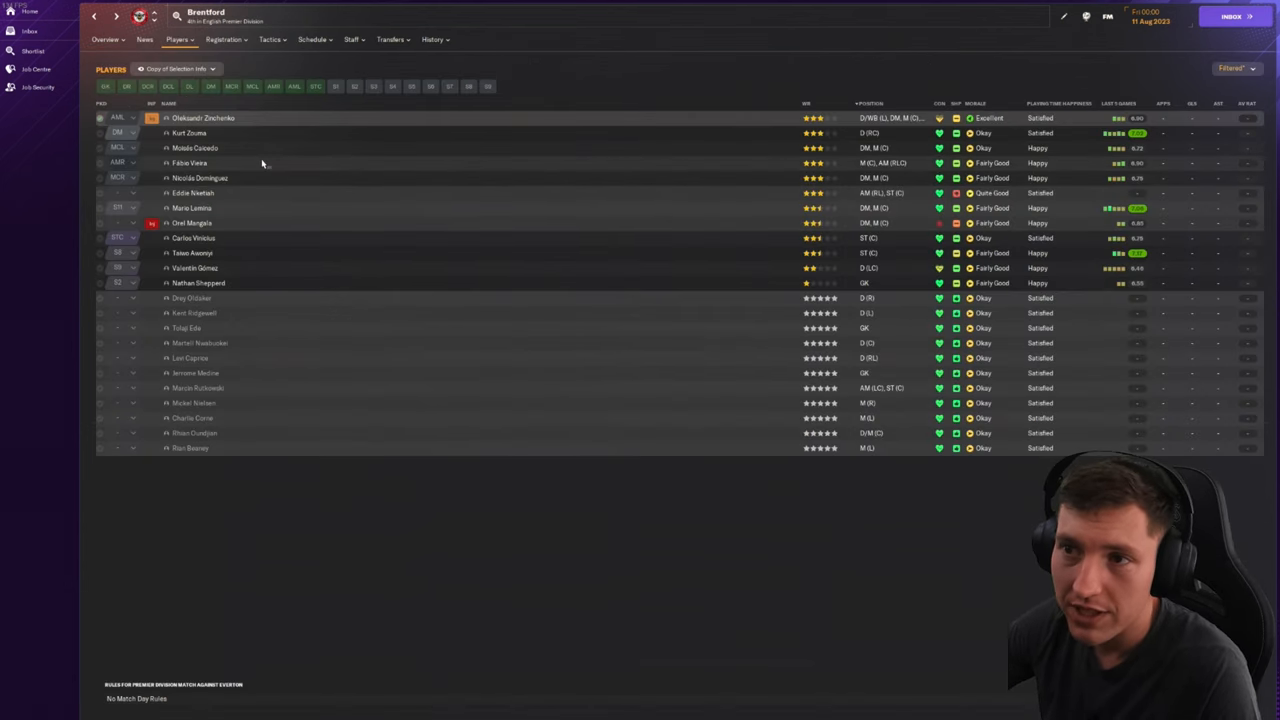
pyautogui.click(190, 164)
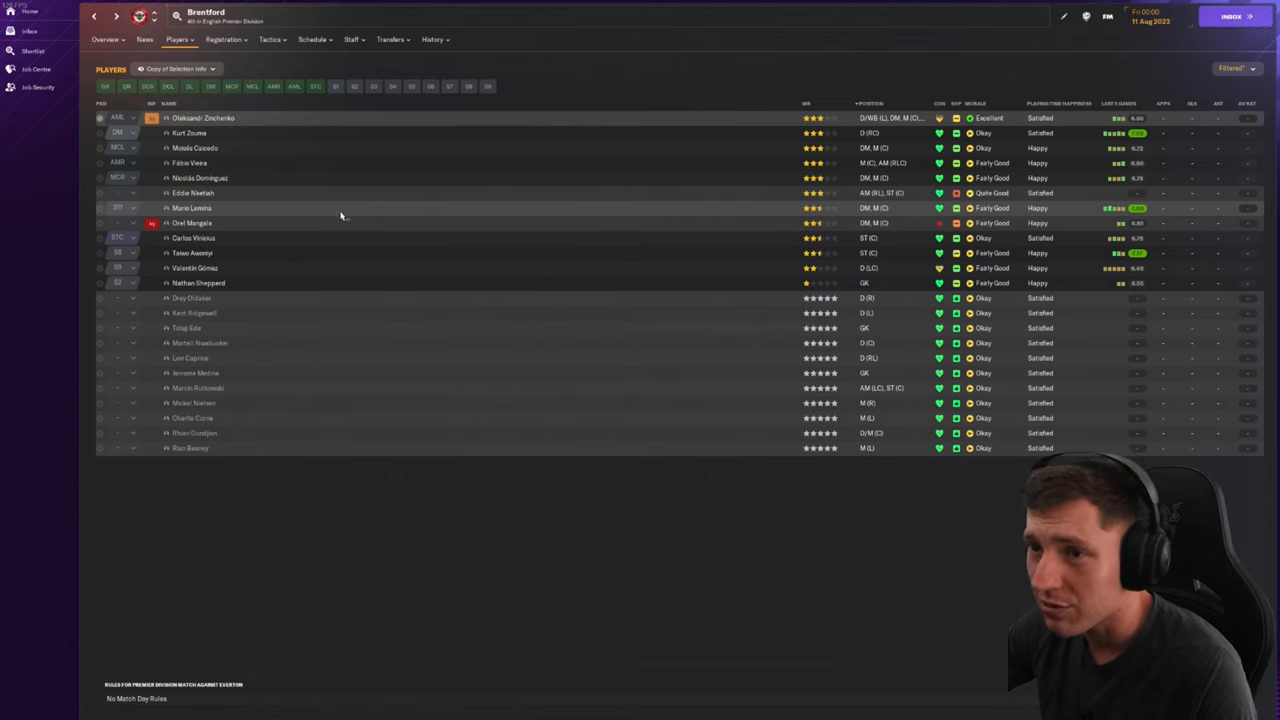
pyautogui.click(192, 192)
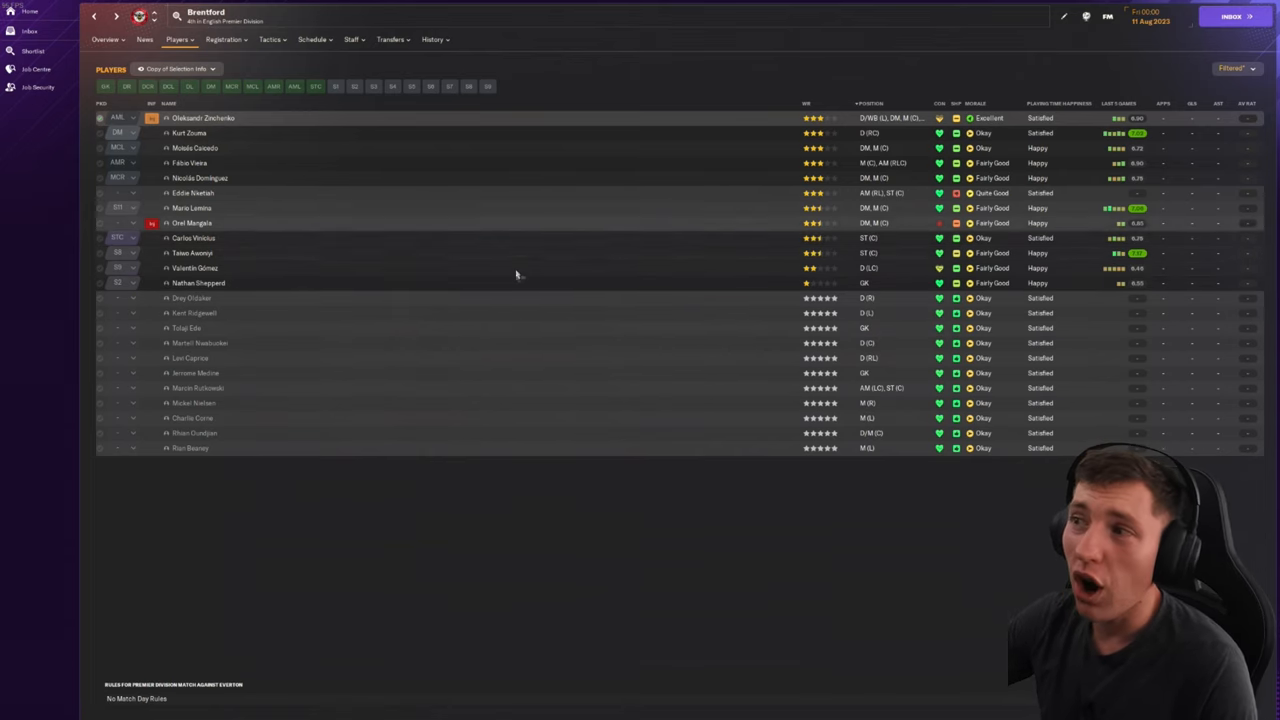
pyautogui.click(198, 284)
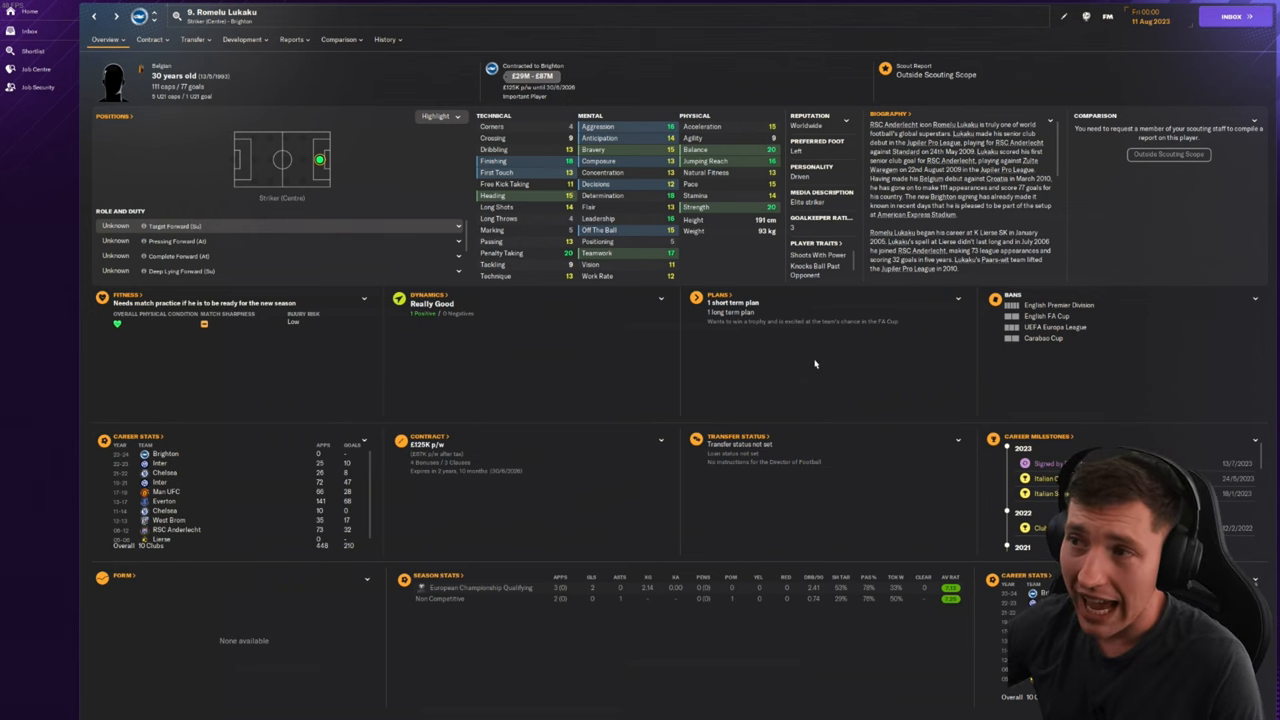
pyautogui.moveTo(806, 396)
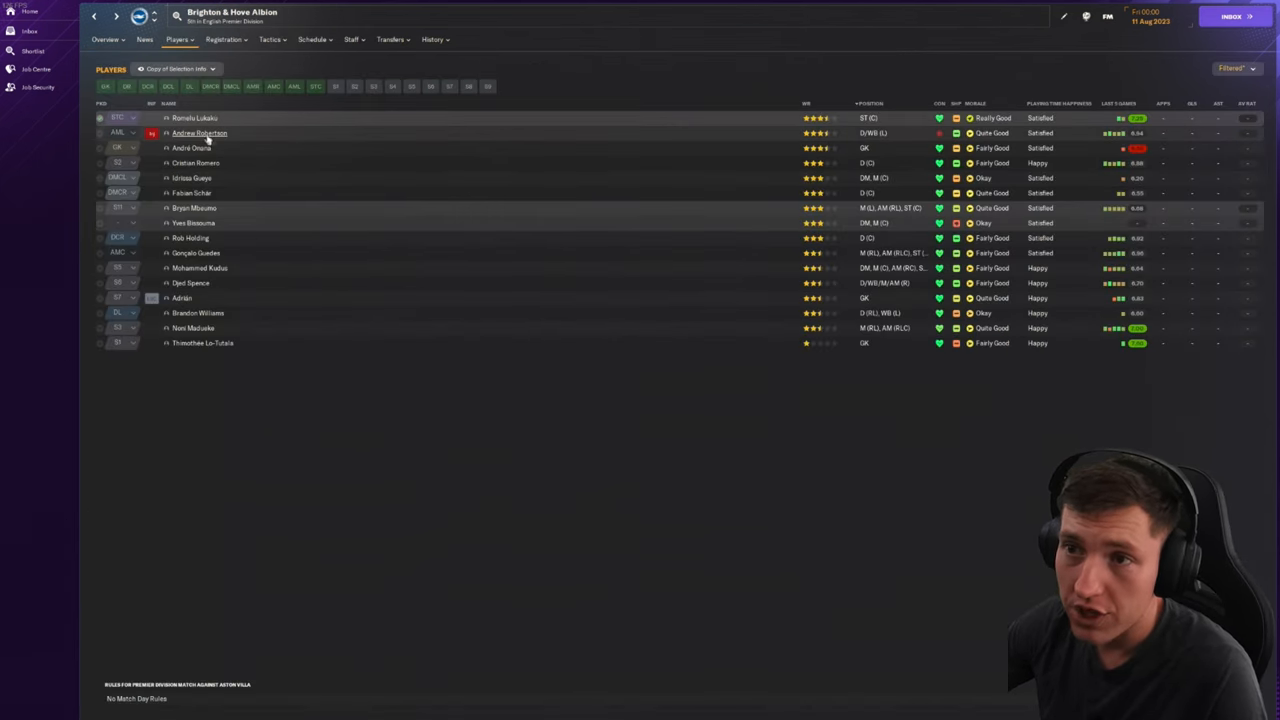
# Step: Review Brighton's squad with its star striker and centre-back Cristian Romero, then move to Burnley
pyautogui.click(200, 132)
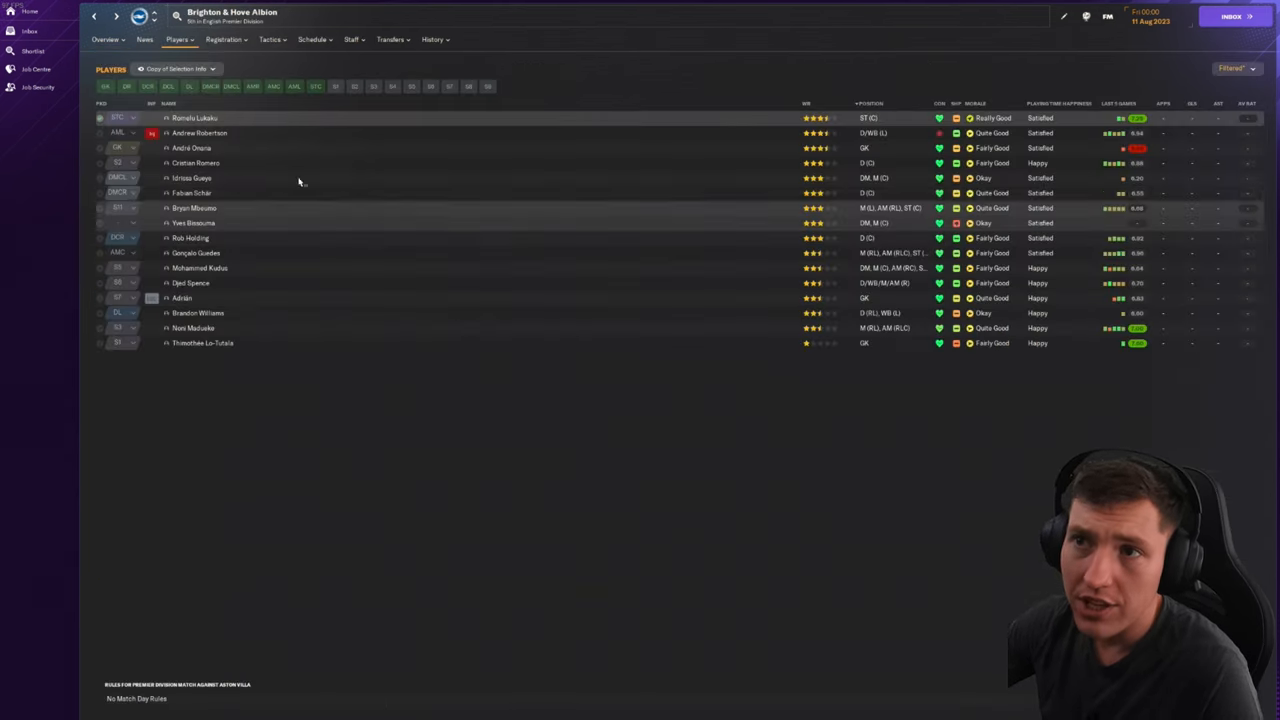
pyautogui.click(196, 162)
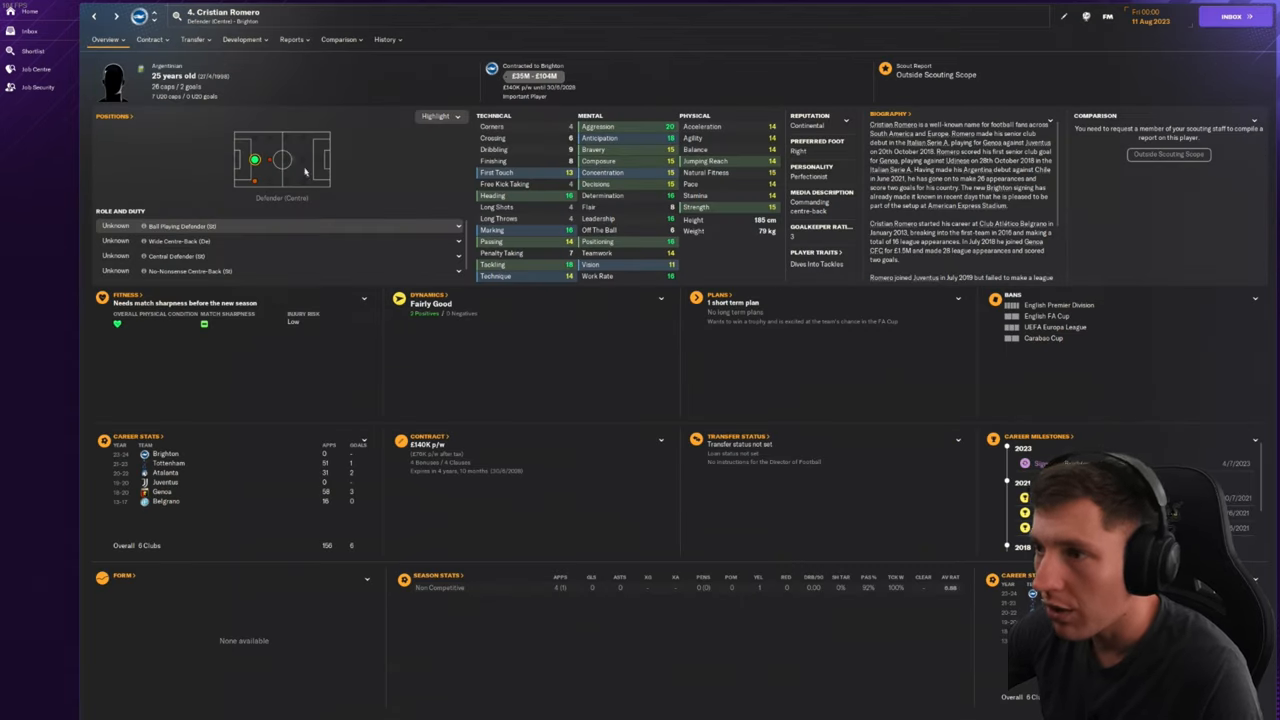
pyautogui.click(116, 16)
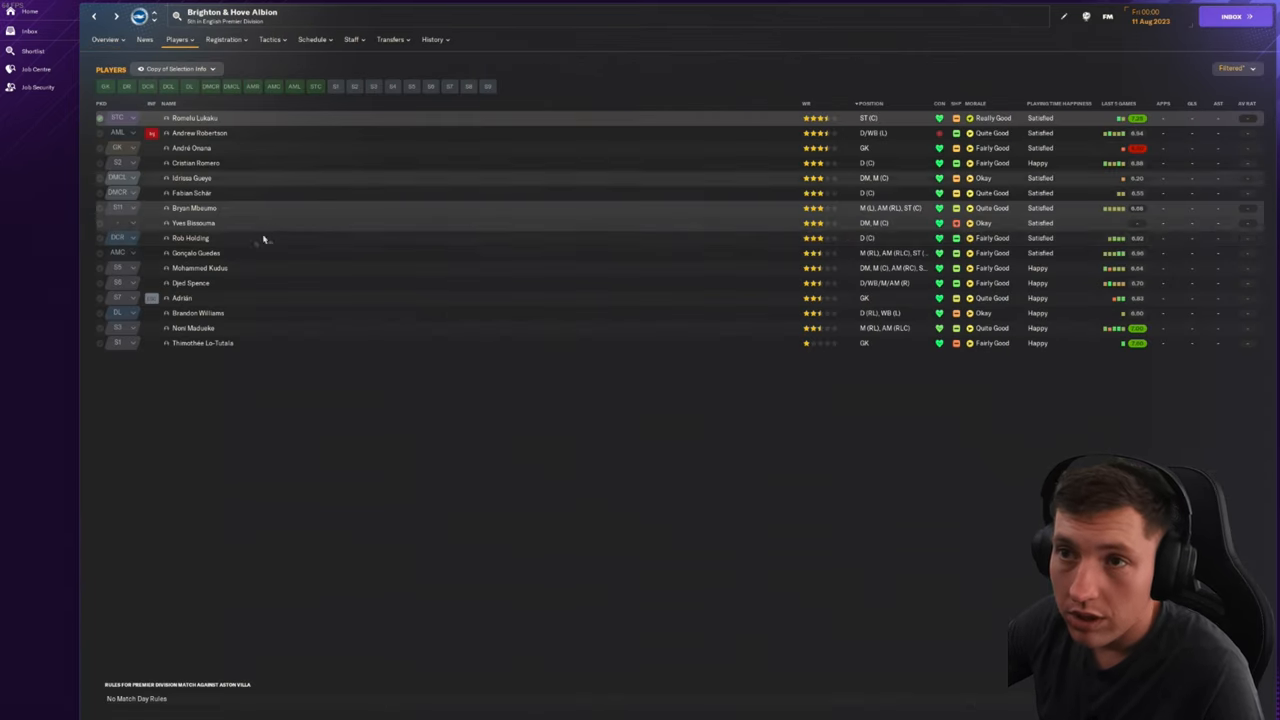
pyautogui.click(196, 252)
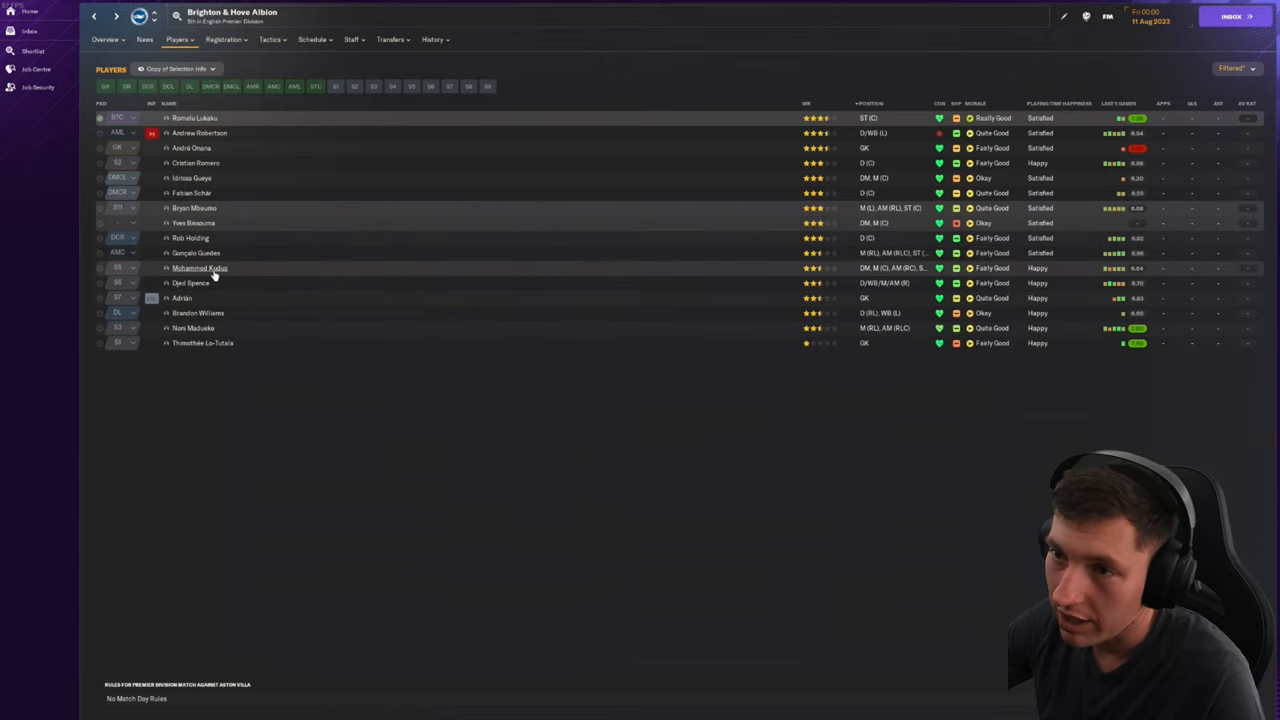
pyautogui.moveTo(192, 328)
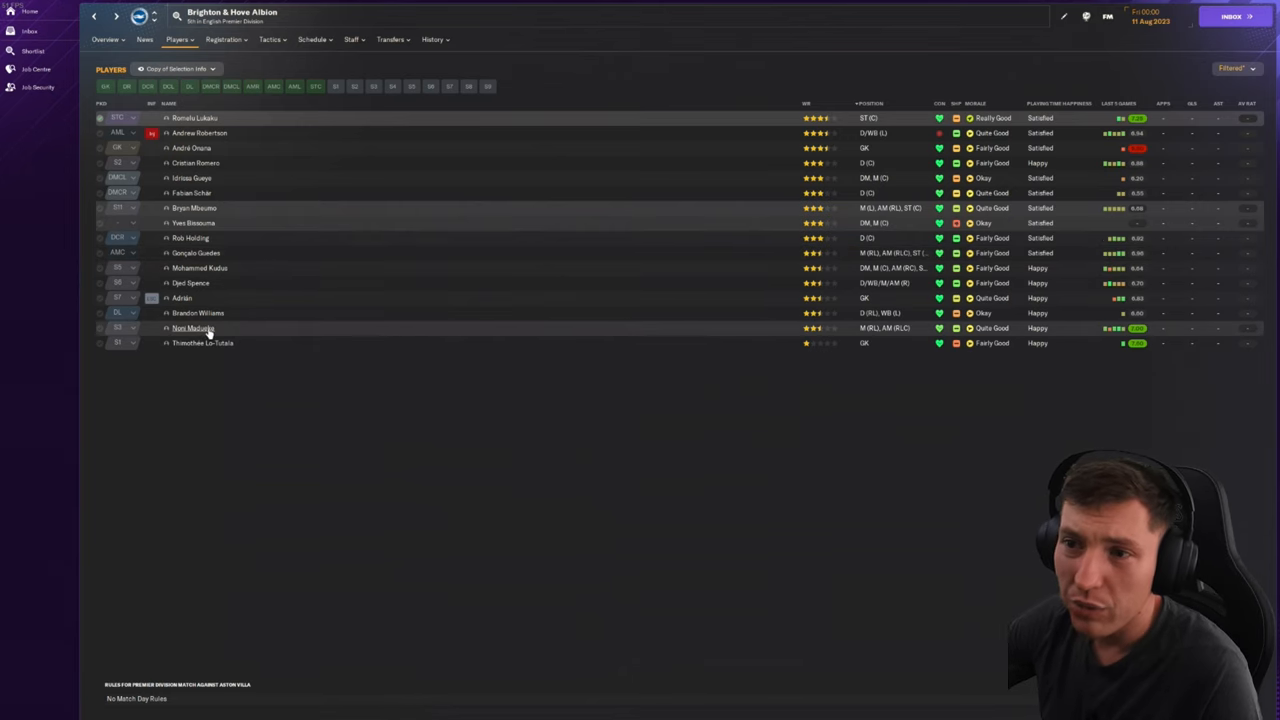
pyautogui.click(192, 328)
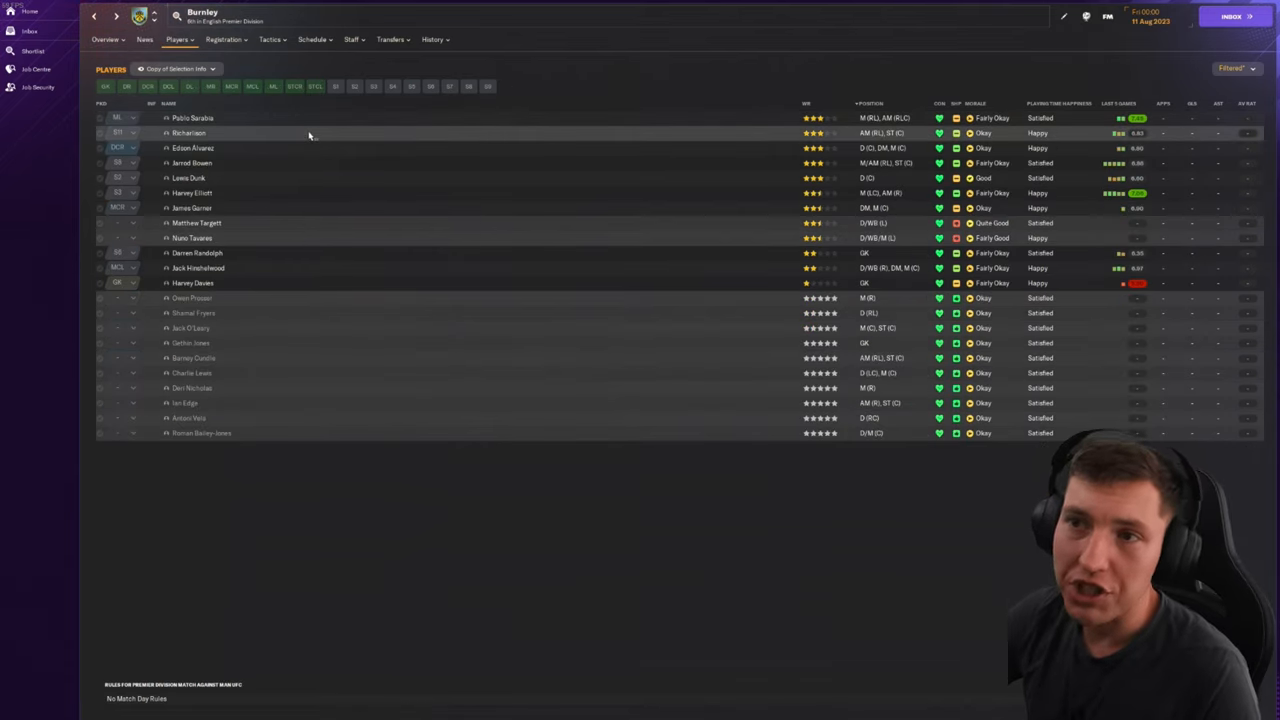
pyautogui.moveTo(188, 132)
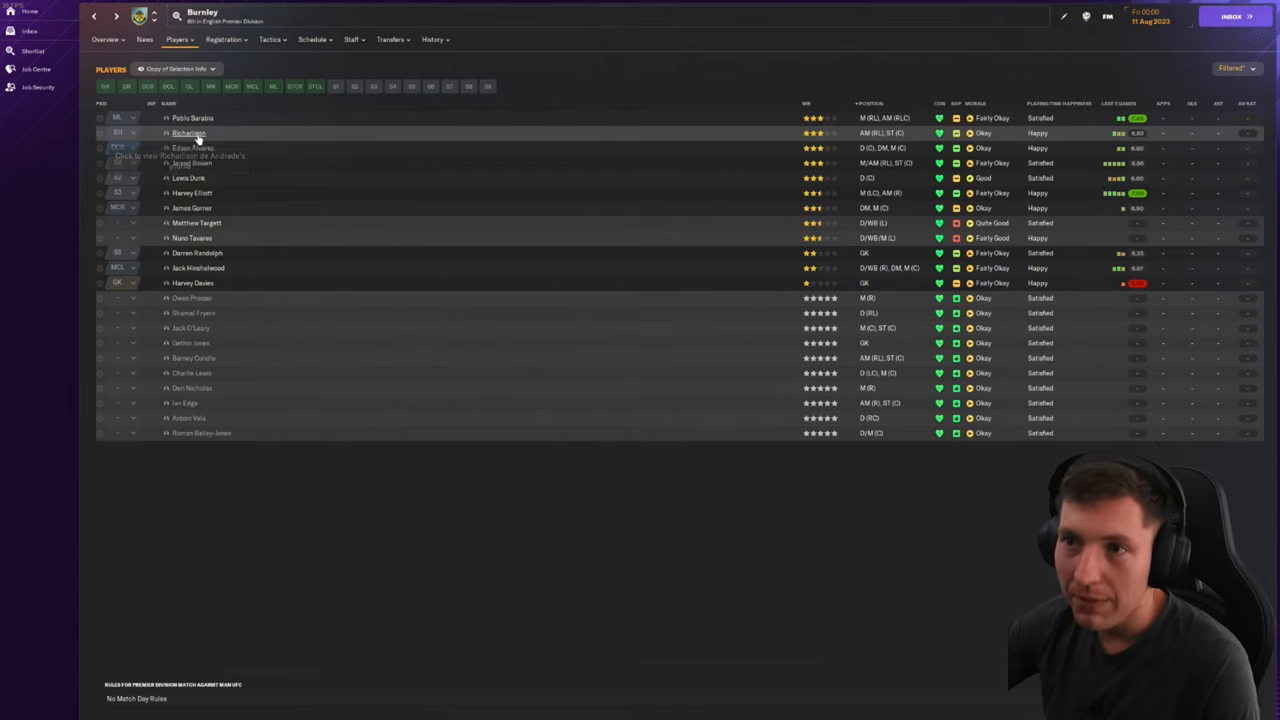
pyautogui.moveTo(218, 124)
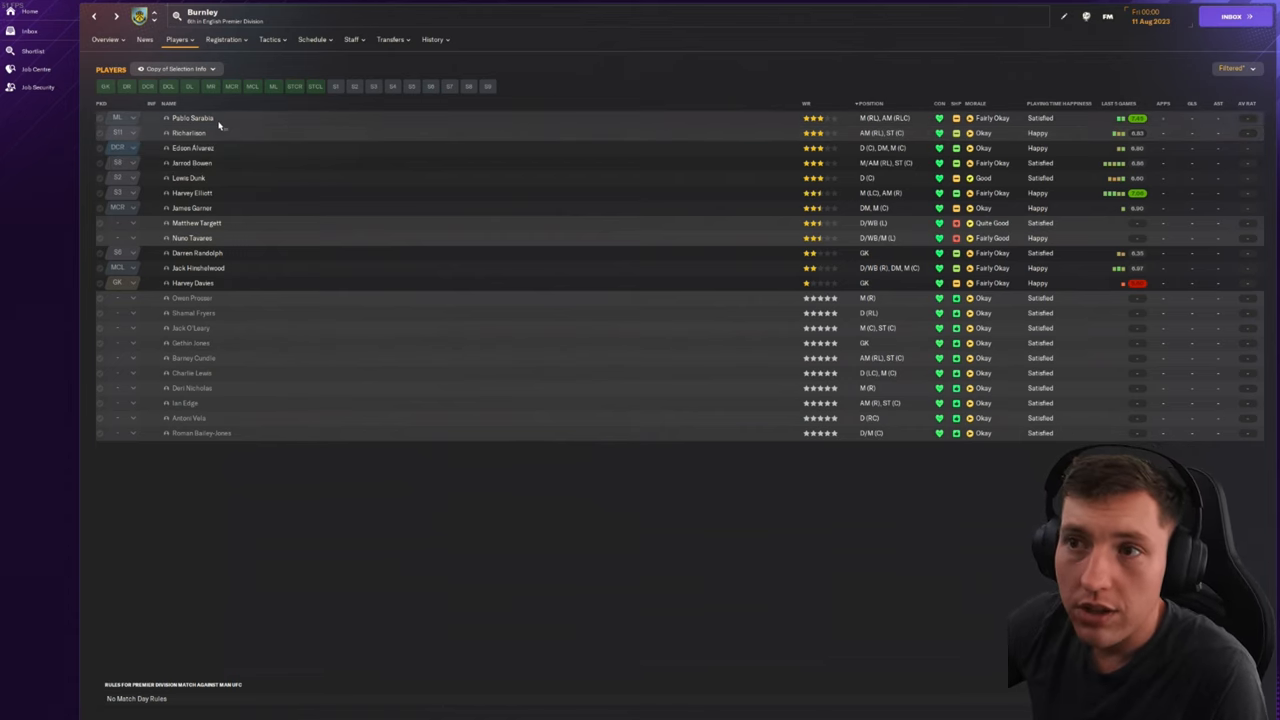
pyautogui.click(192, 118)
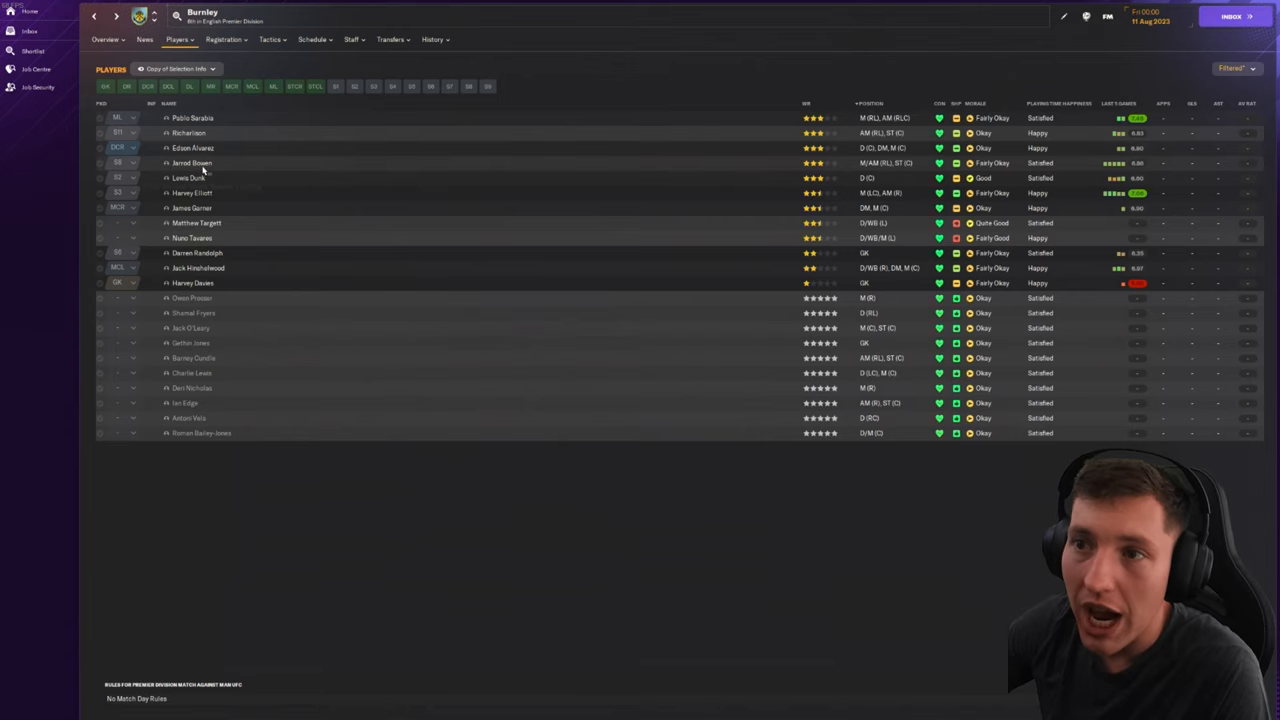
pyautogui.click(192, 162)
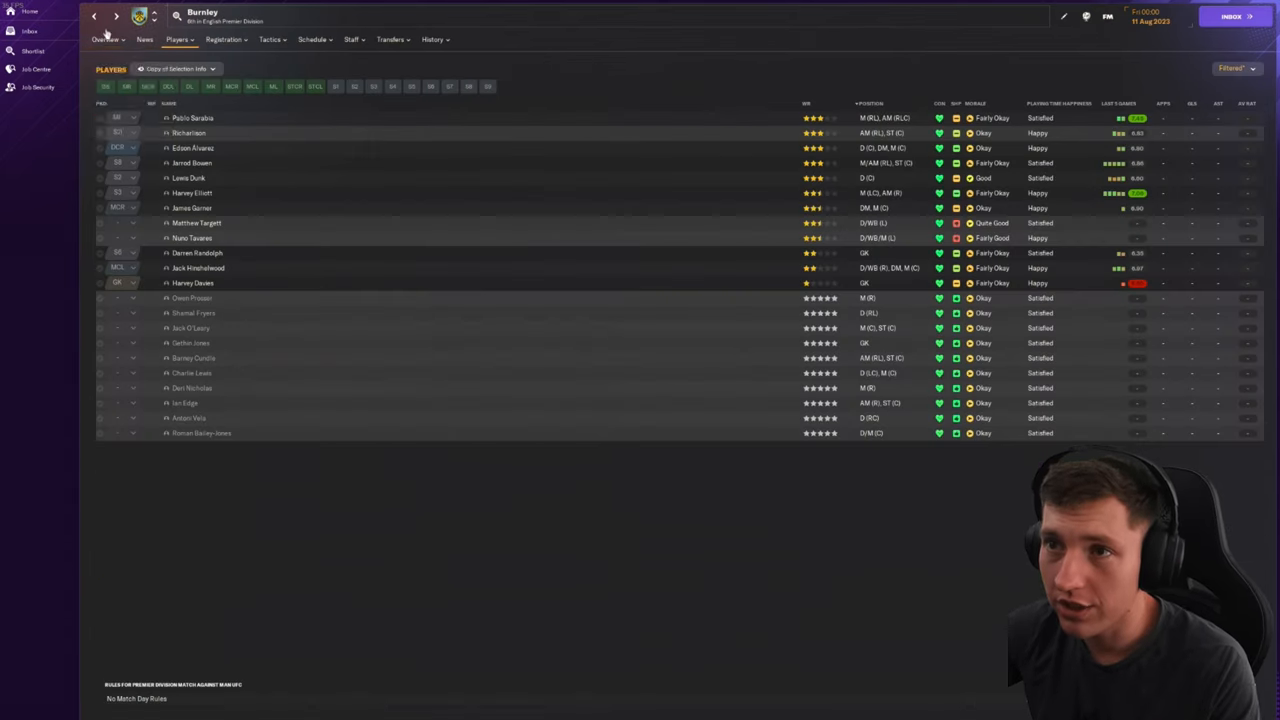
pyautogui.moveTo(284, 278)
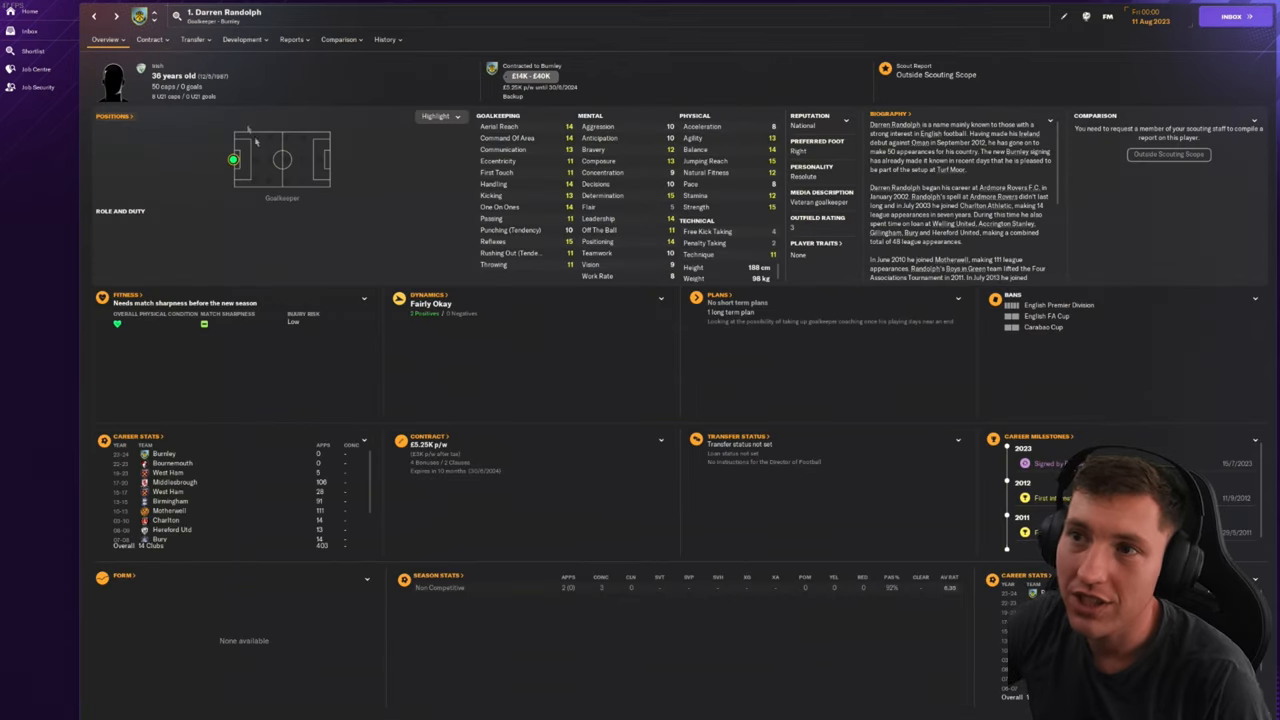
pyautogui.click(384, 40)
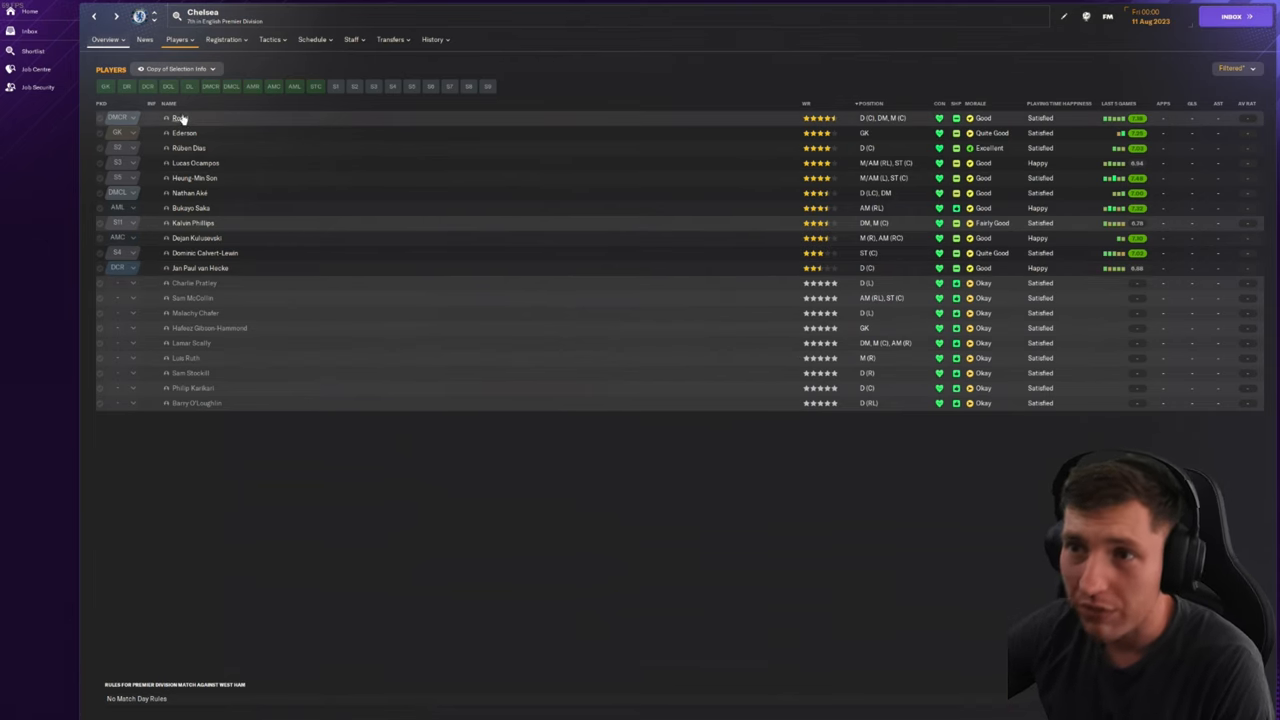
# Step: View Chelsea profiles for Ederson, Bukayo Saka and Jan Paul van Hecke, then move to Crystal Palace
pyautogui.click(178, 116)
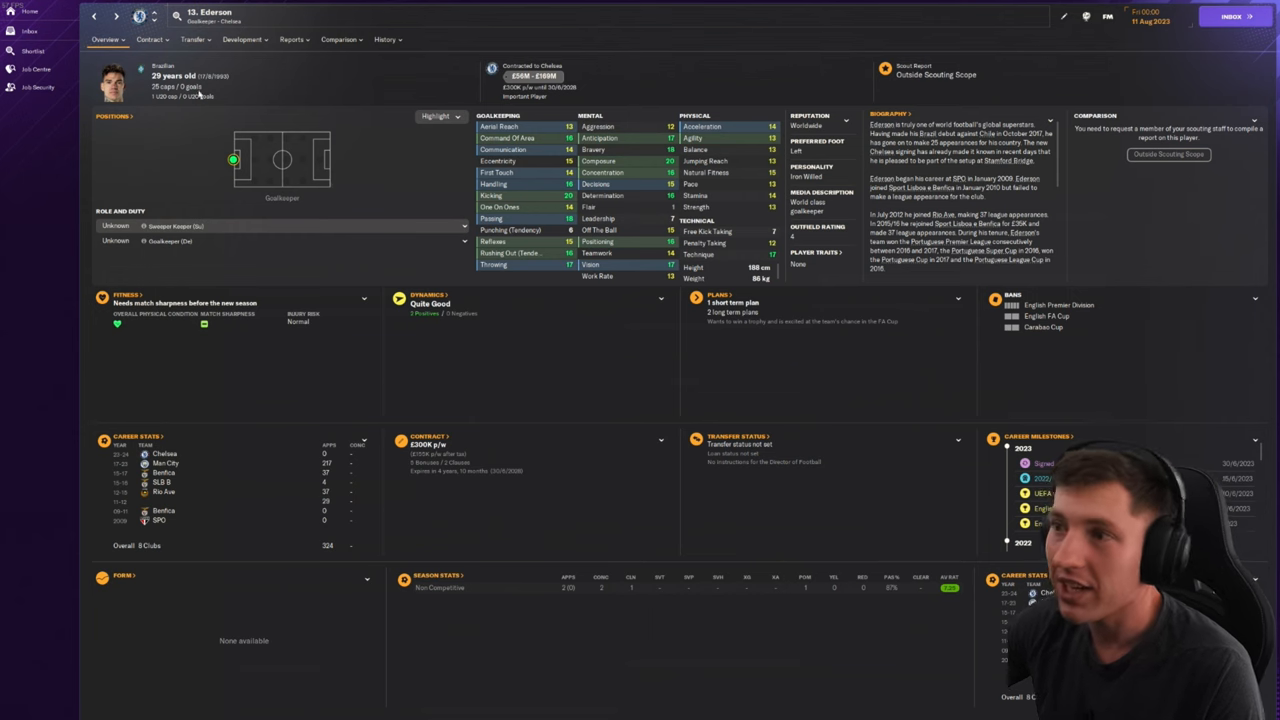
pyautogui.click(114, 16)
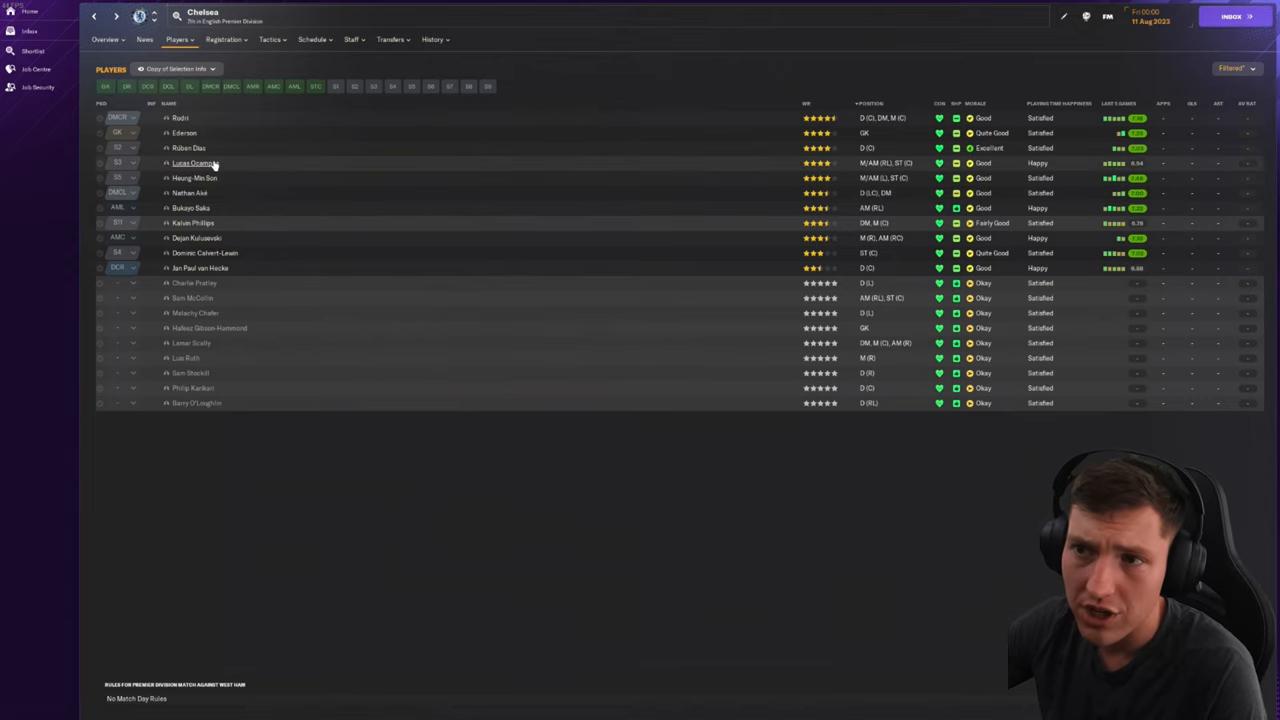
pyautogui.click(196, 164)
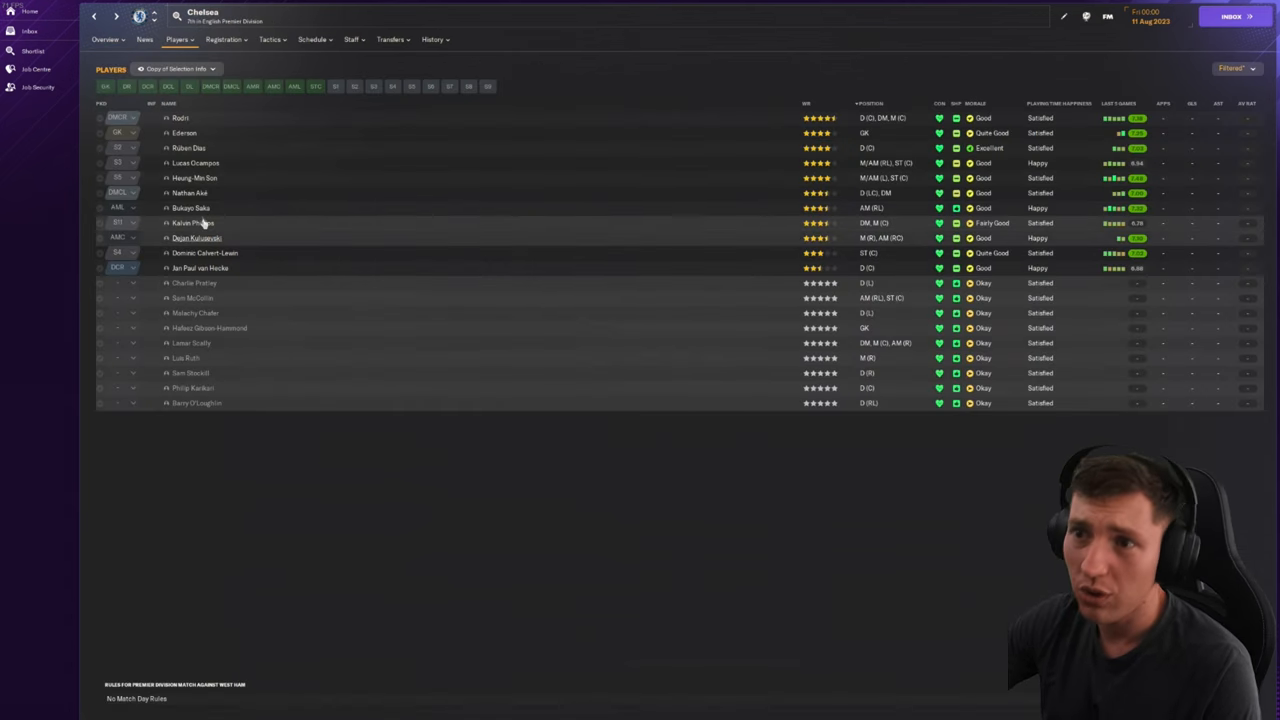
pyautogui.click(190, 208)
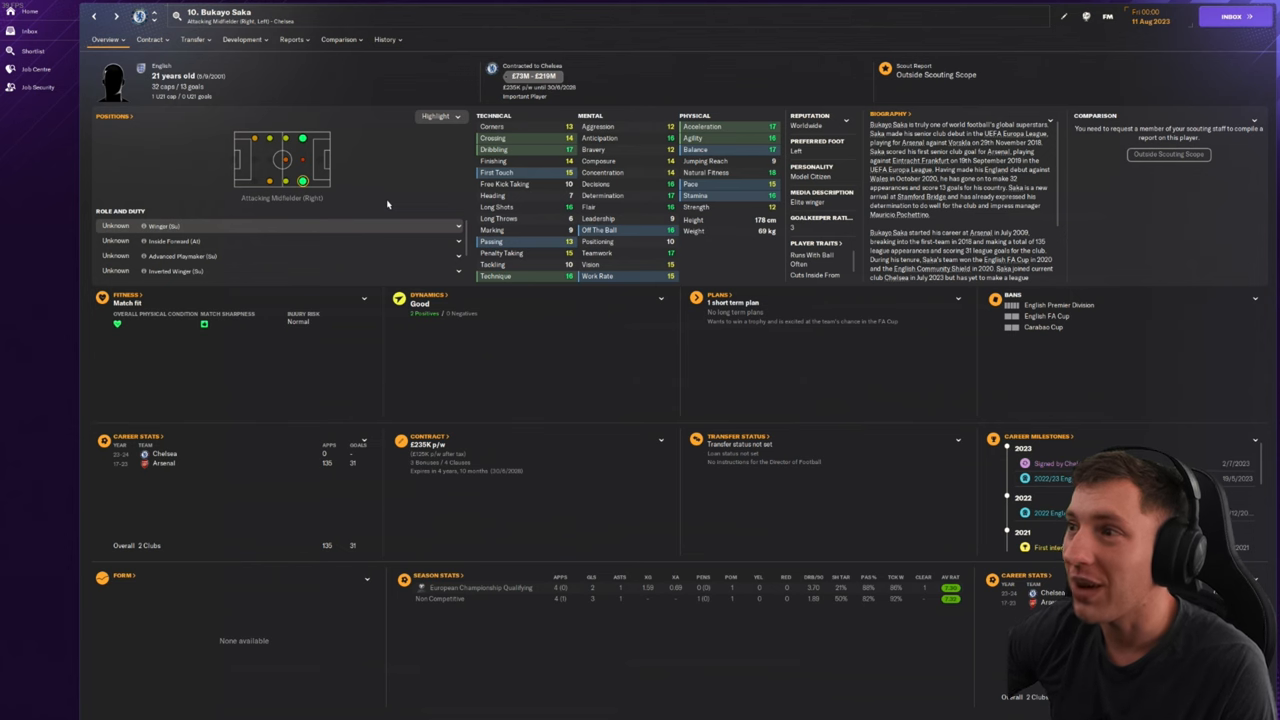
pyautogui.moveTo(396, 210)
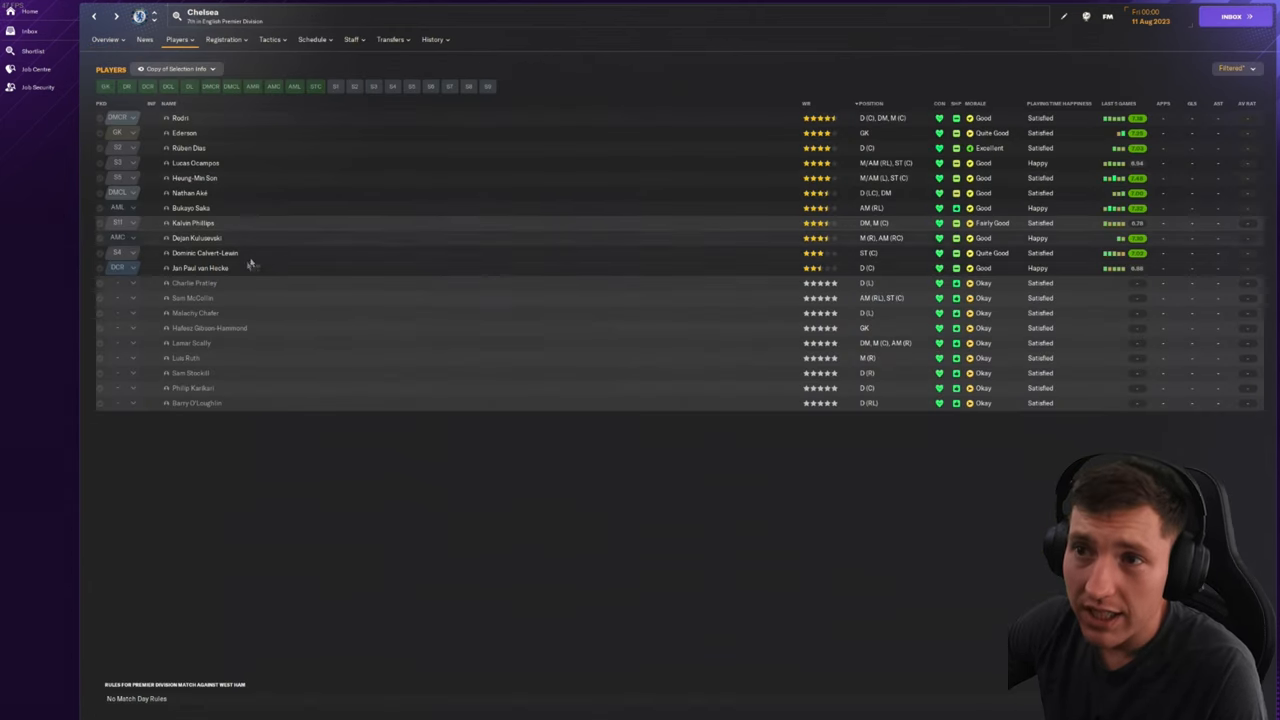
pyautogui.click(200, 268)
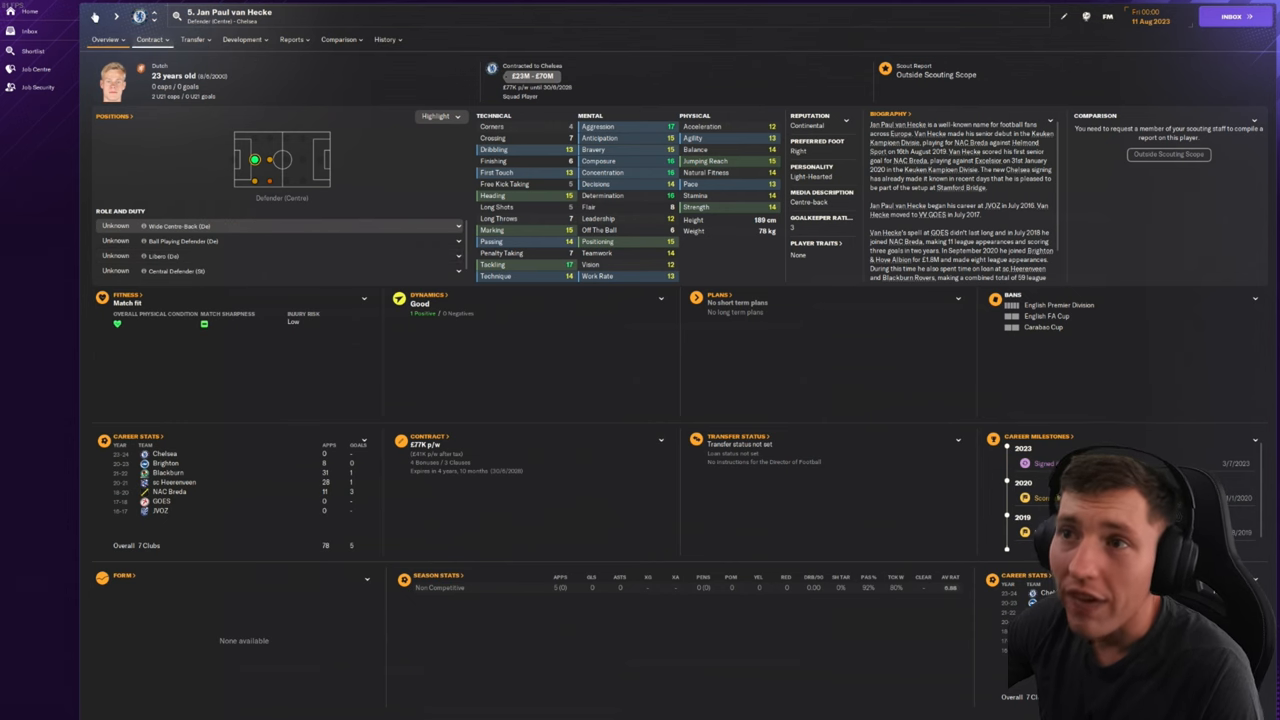
pyautogui.click(94, 16)
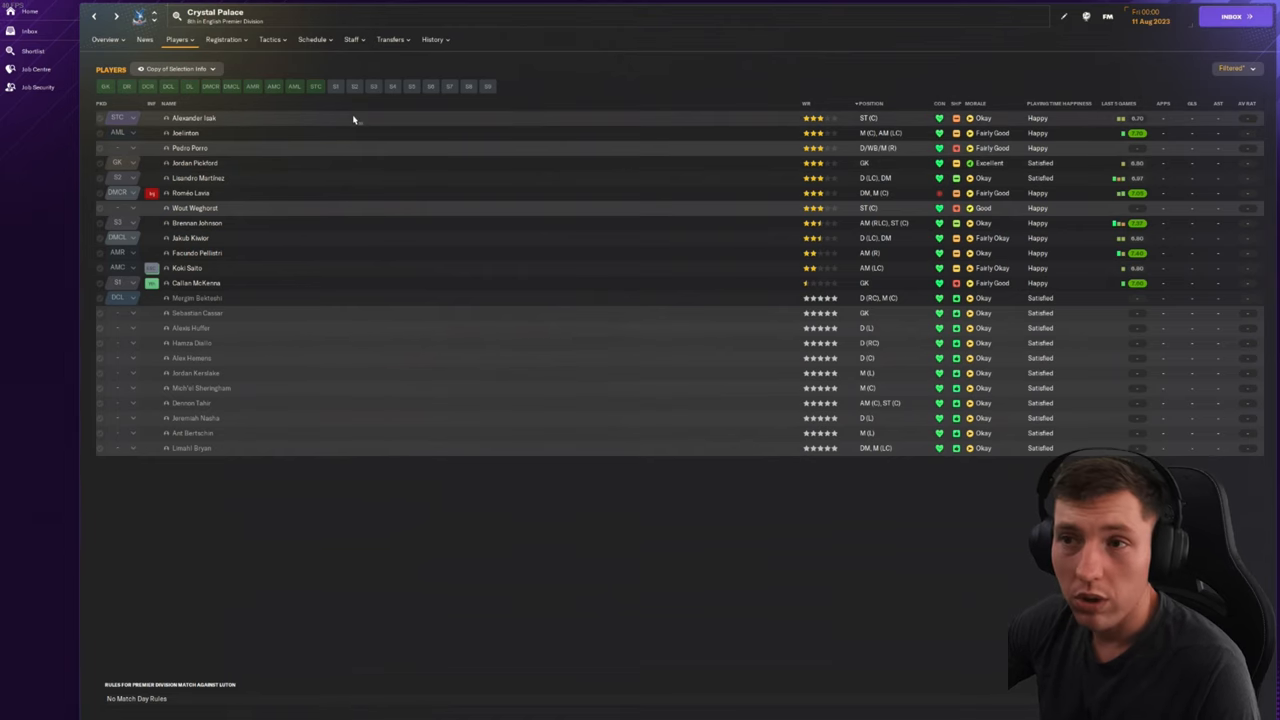
# Step: View Crystal Palace goalkeeper Callum McKenna's profile and then Cole Palmer's
pyautogui.click(194, 118)
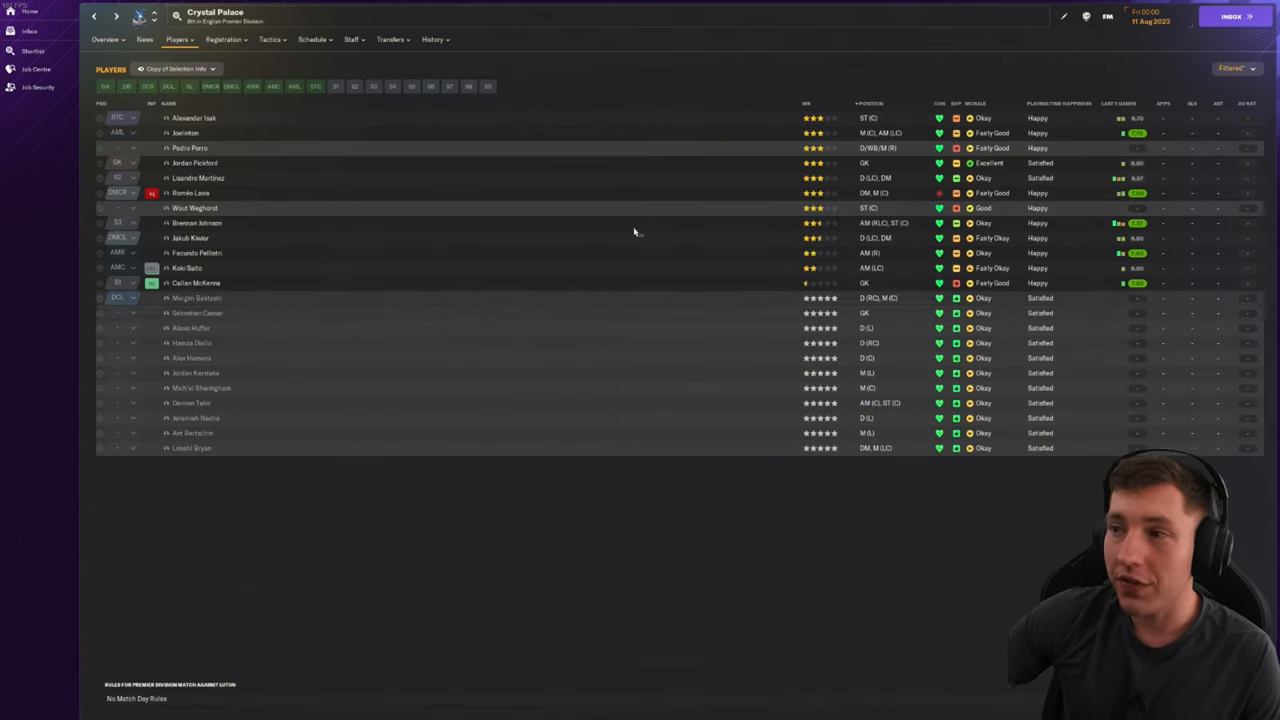
pyautogui.moveTo(380, 206)
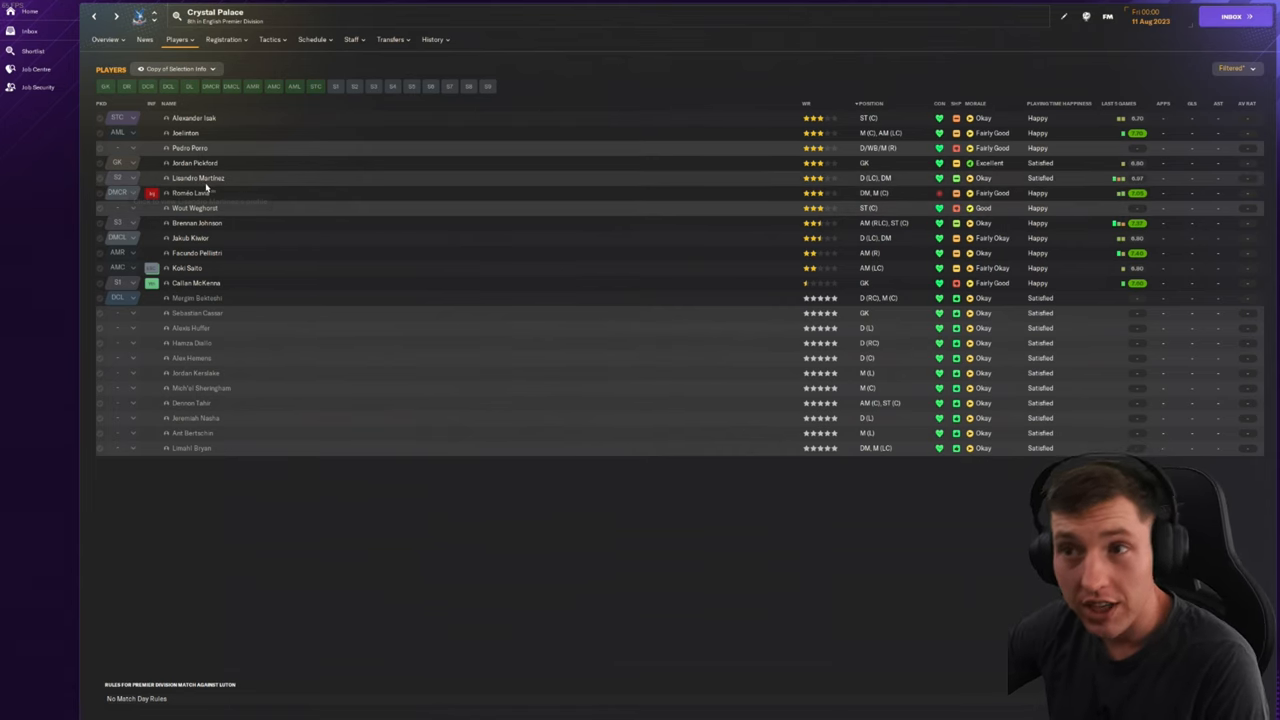
pyautogui.click(198, 178)
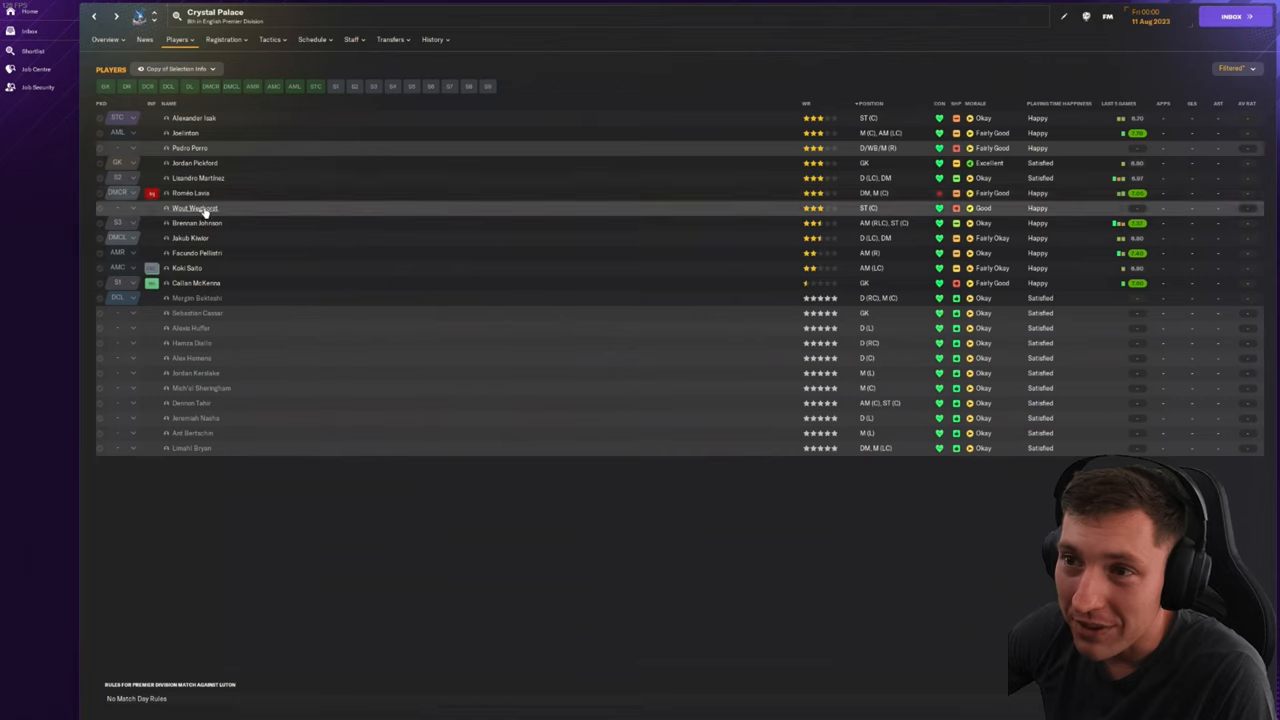
pyautogui.moveTo(244, 218)
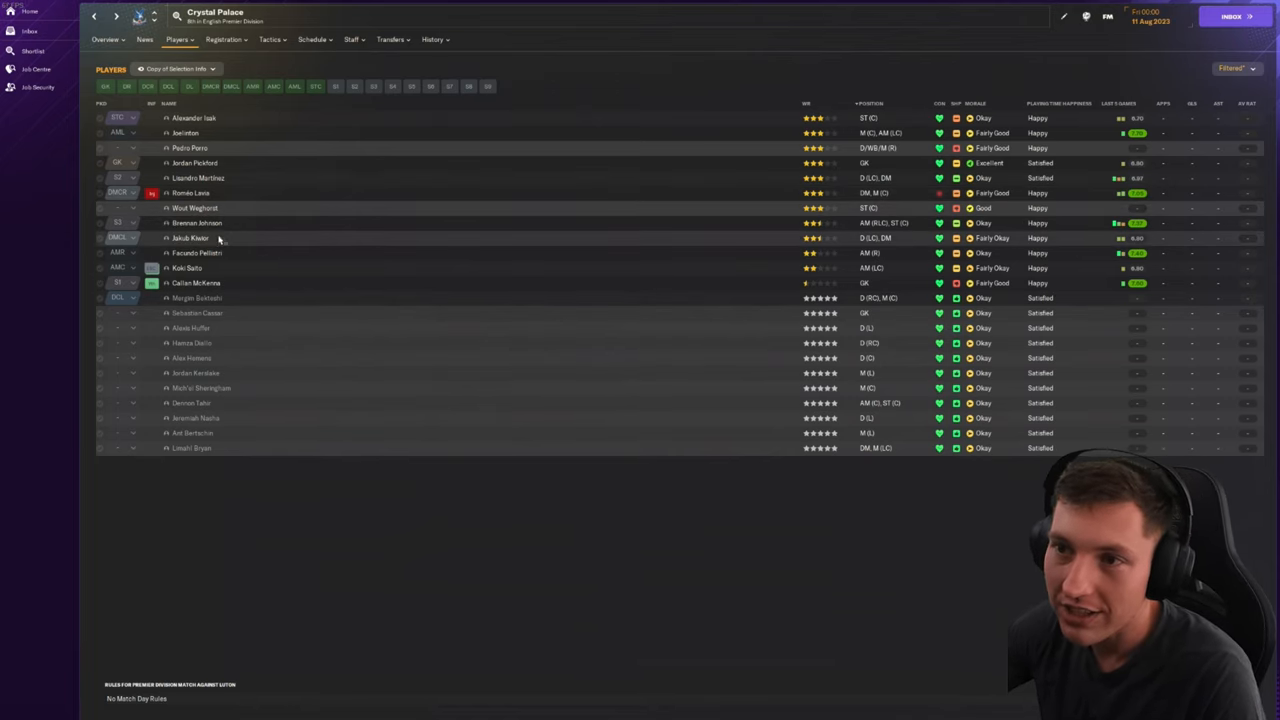
pyautogui.moveTo(204, 240)
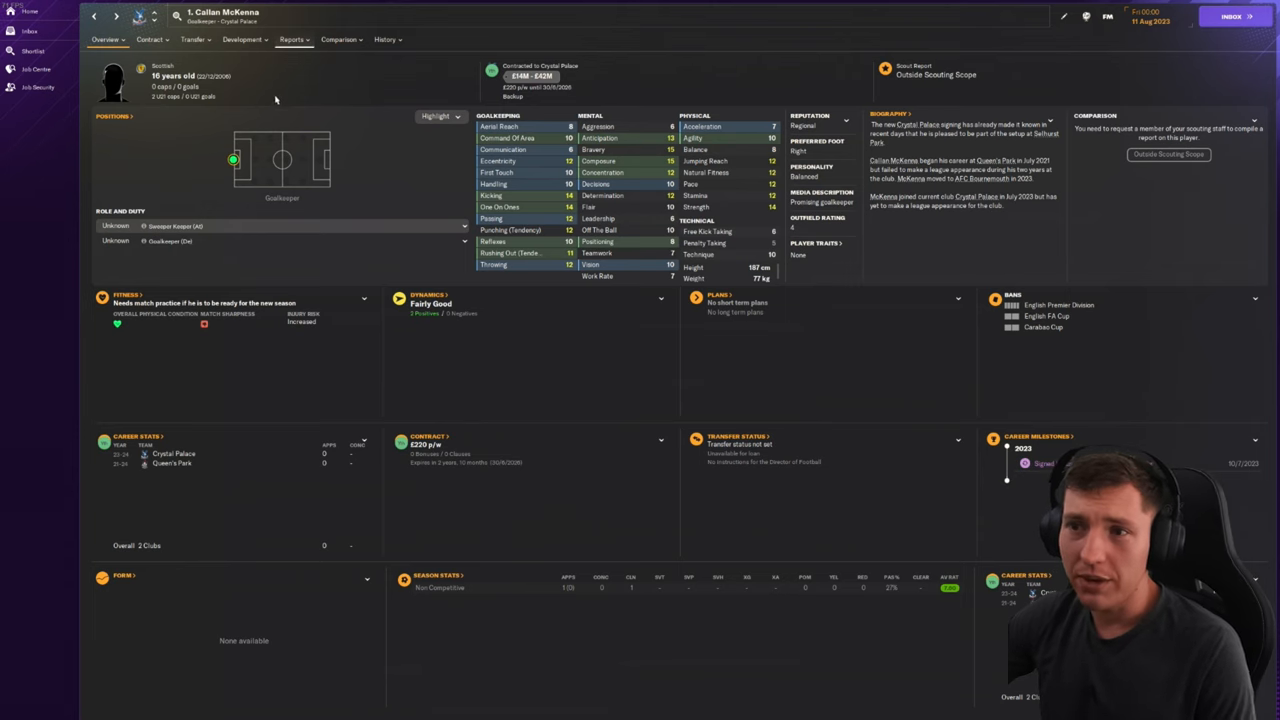
pyautogui.click(96, 16)
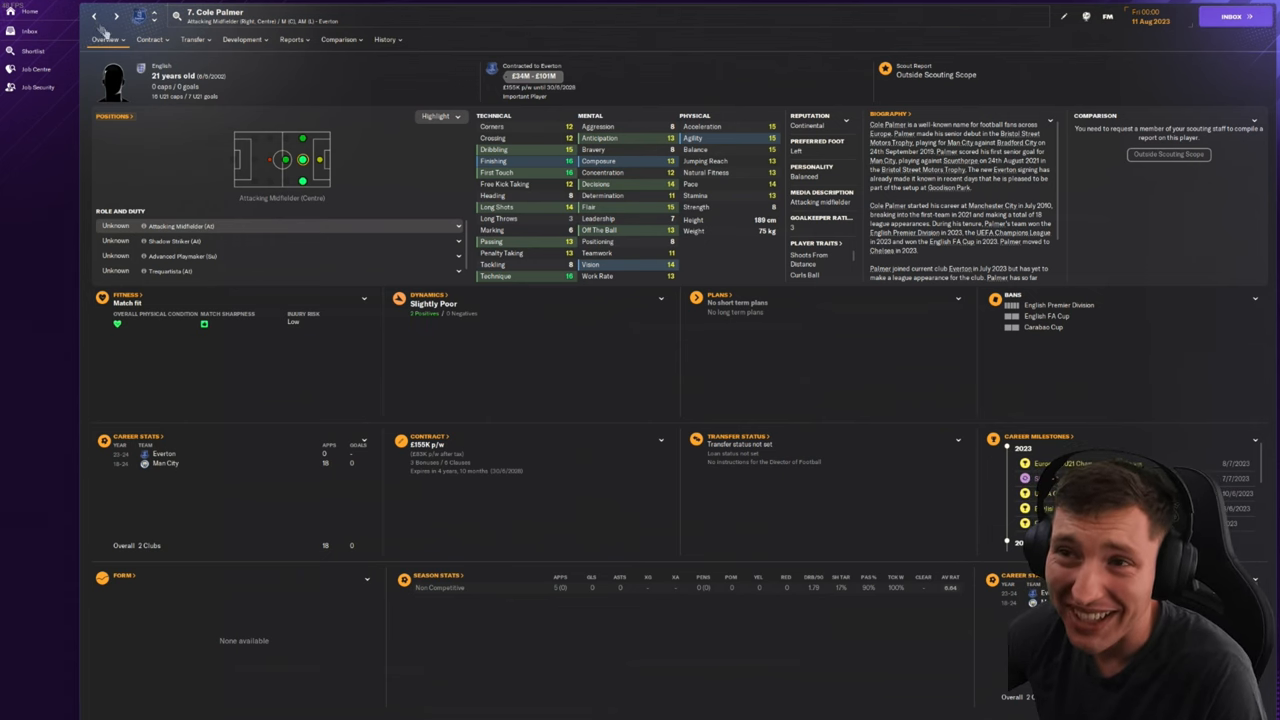
pyautogui.click(116, 16)
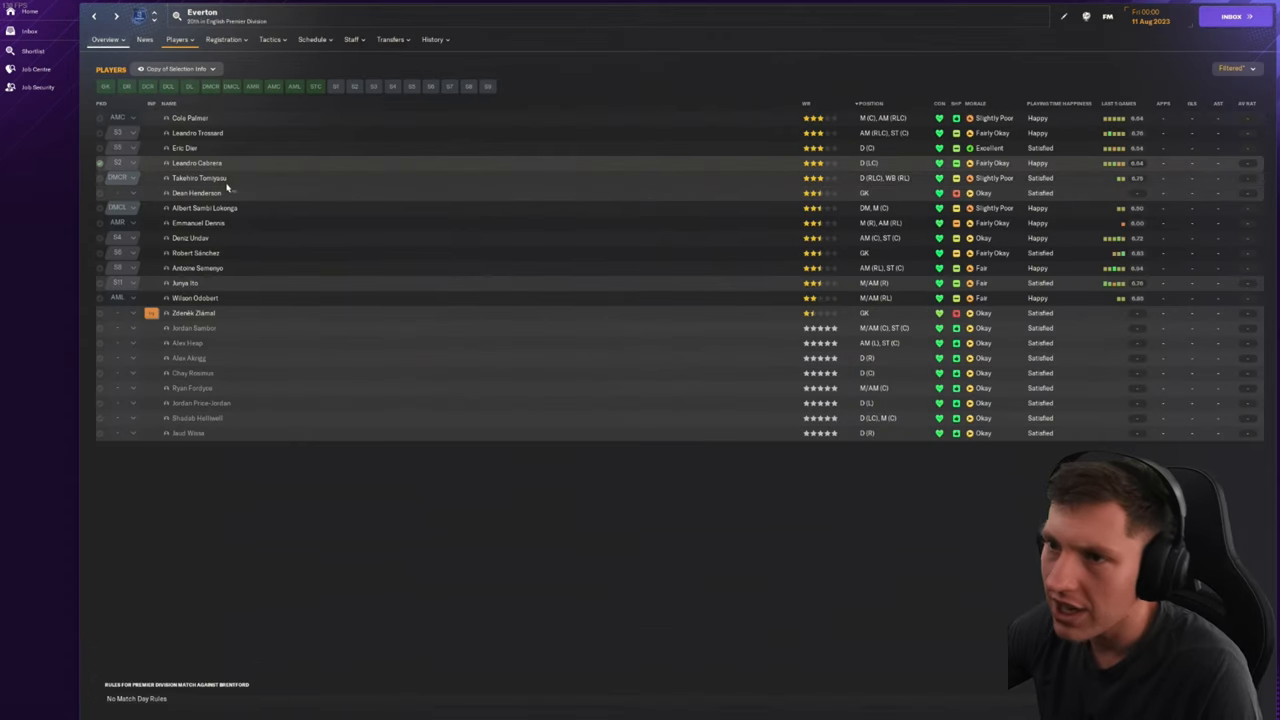
pyautogui.click(198, 178)
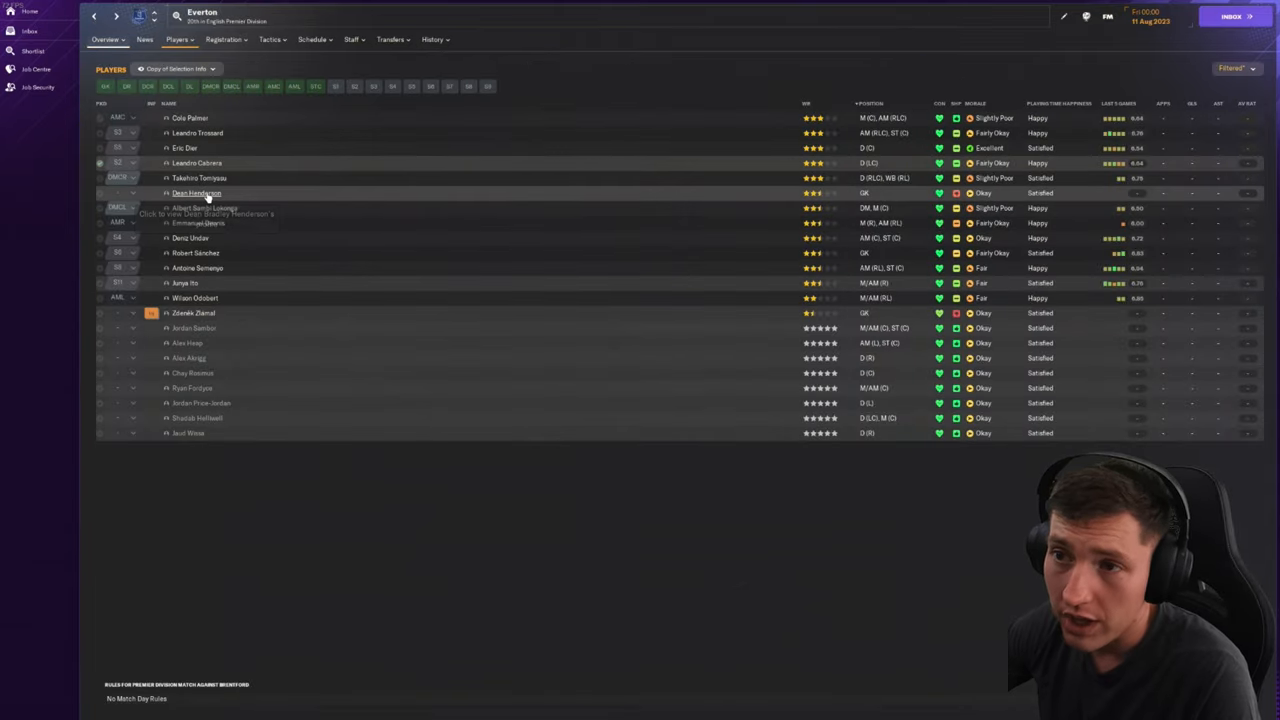
pyautogui.moveTo(200, 192)
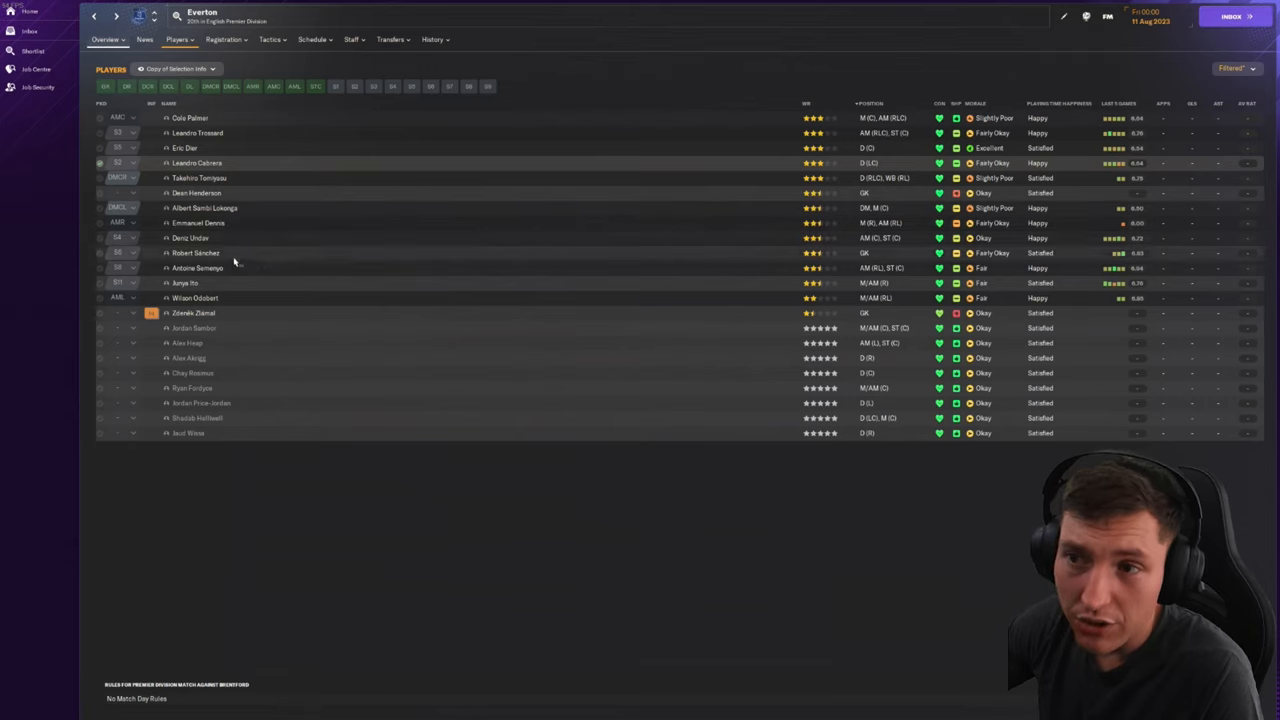
pyautogui.moveTo(248, 206)
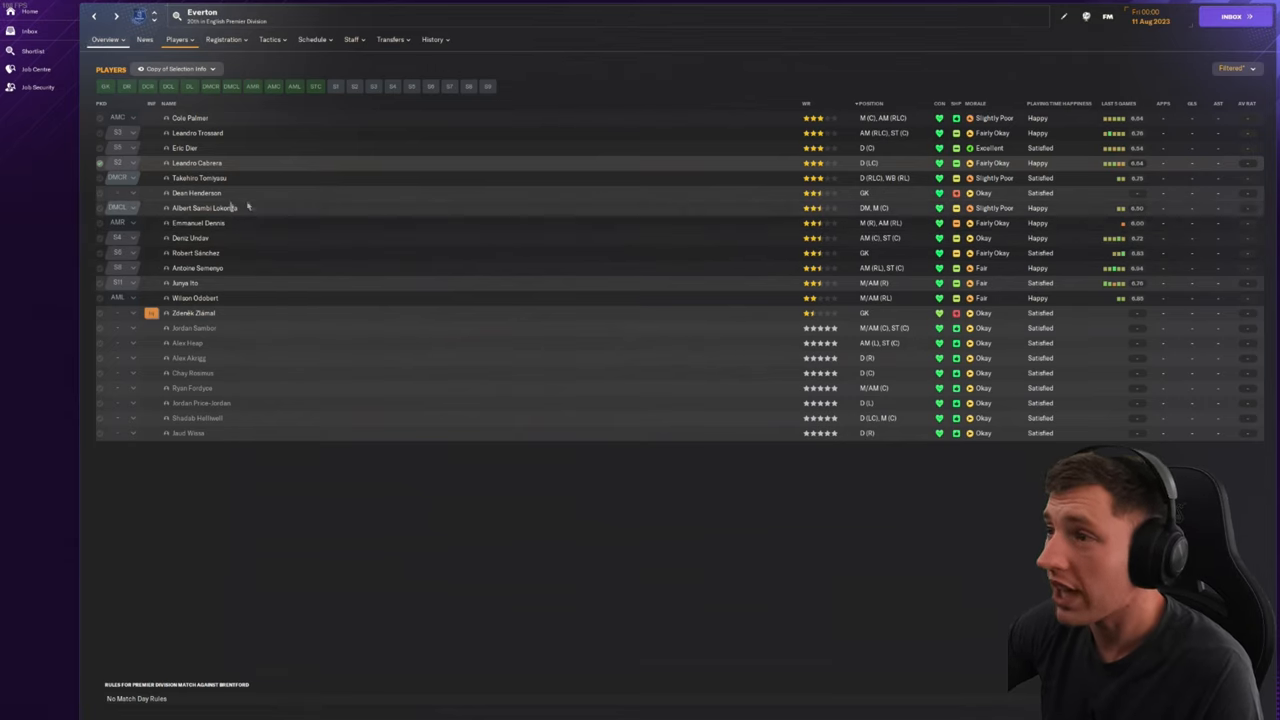
pyautogui.moveTo(250, 268)
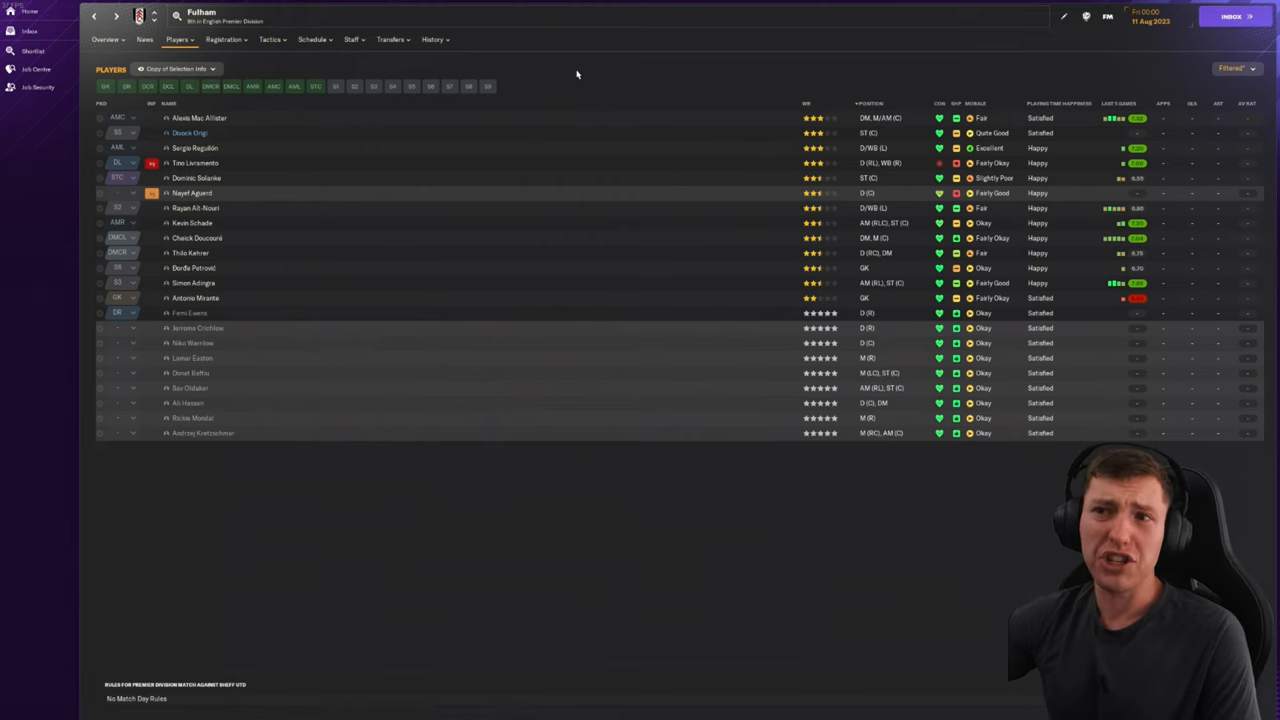
pyautogui.moveTo(268, 124)
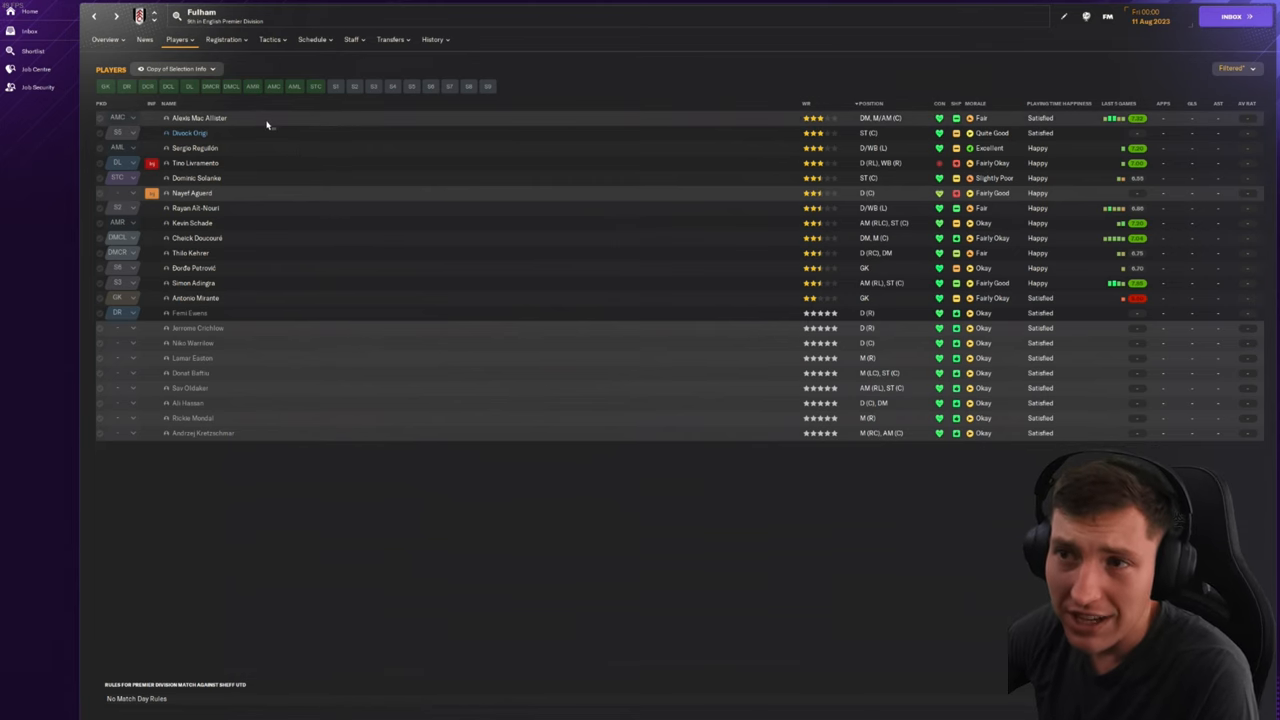
pyautogui.click(188, 132)
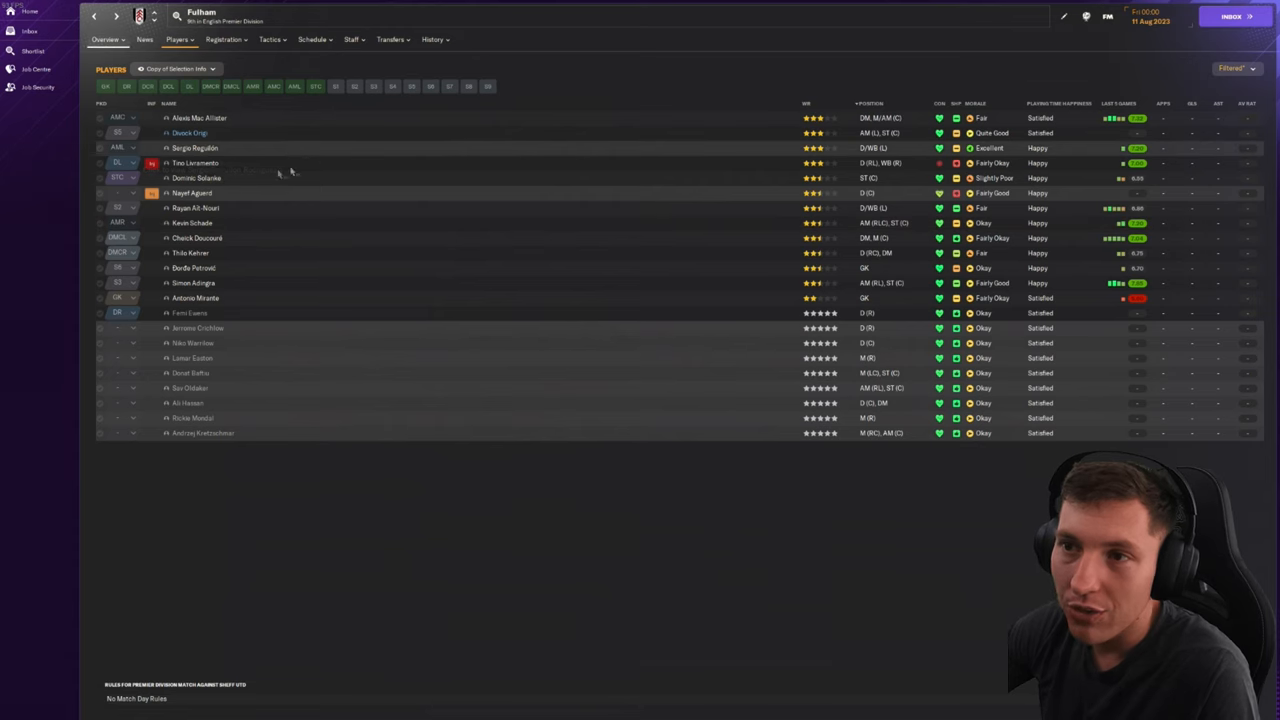
pyautogui.click(196, 162)
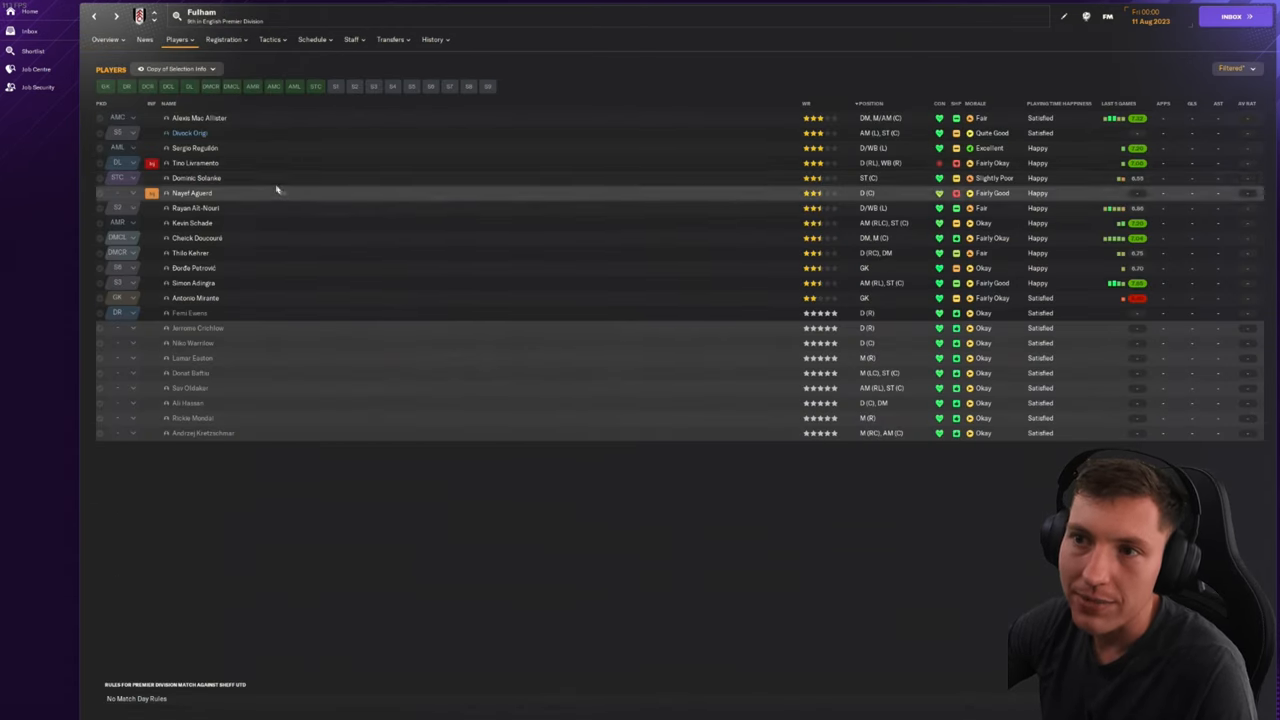
pyautogui.doubleClick(196, 178)
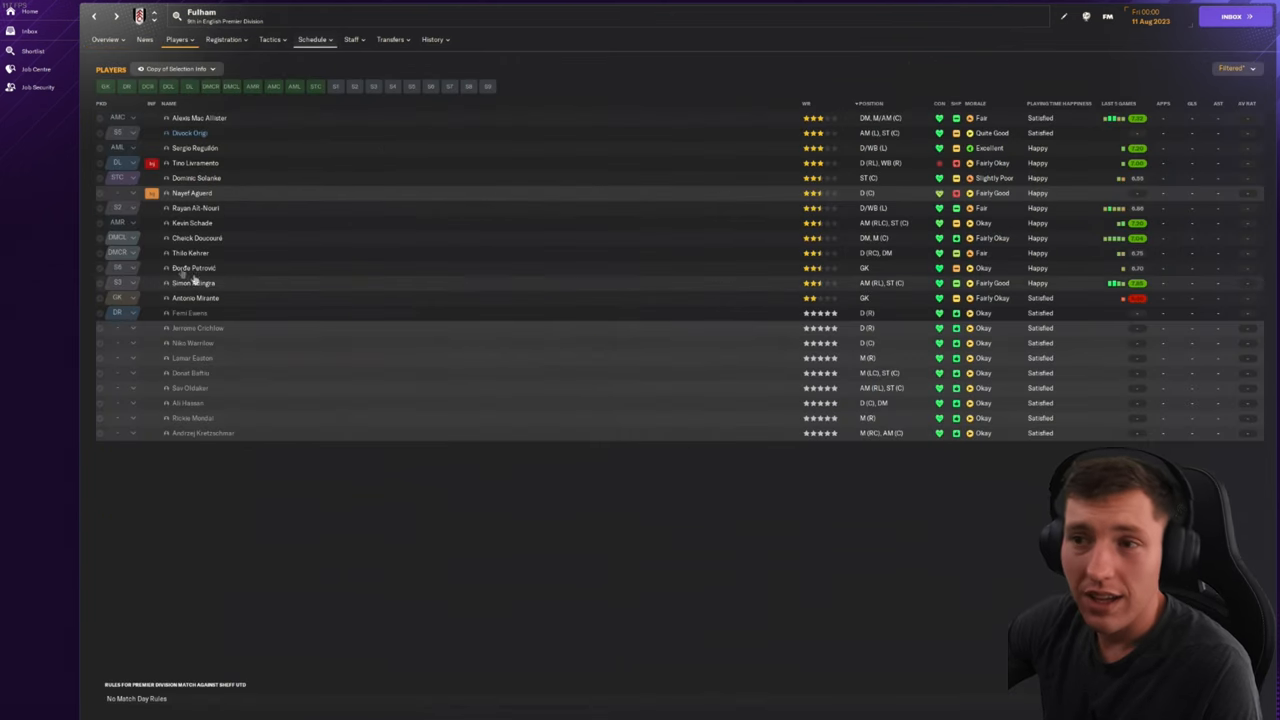
pyautogui.click(192, 222)
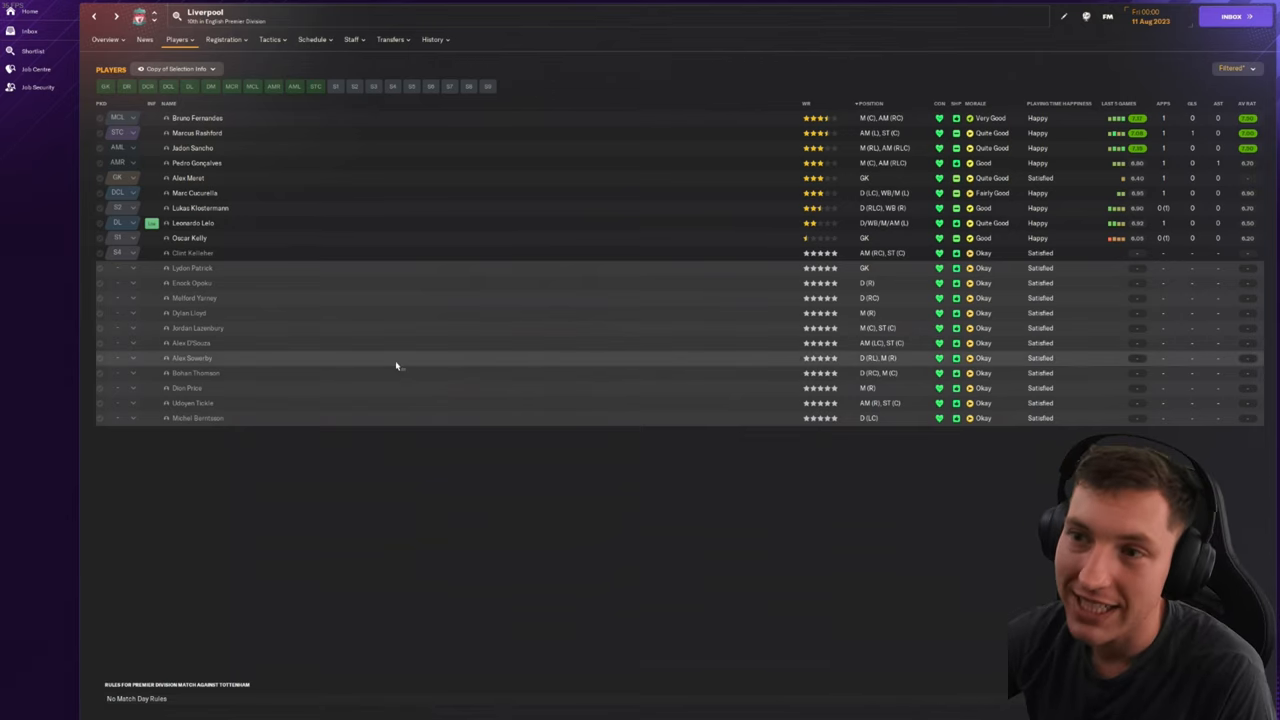
pyautogui.moveTo(216, 118)
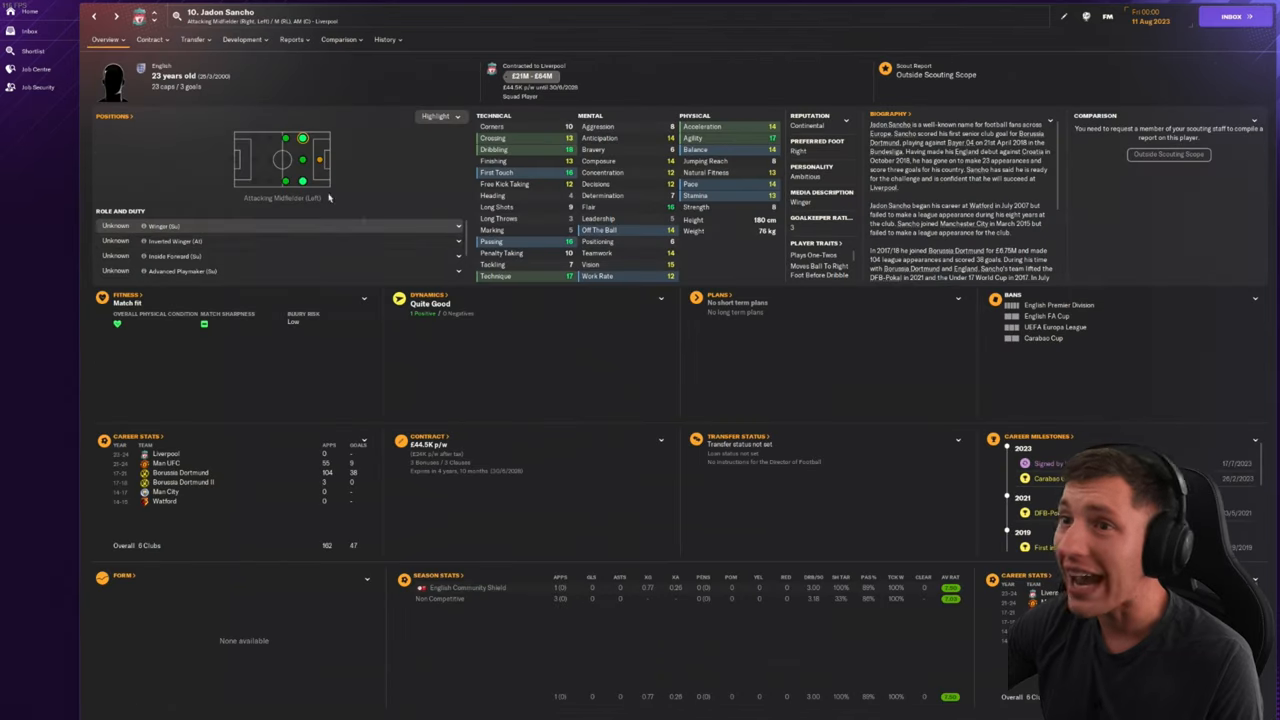
pyautogui.moveTo(396, 200)
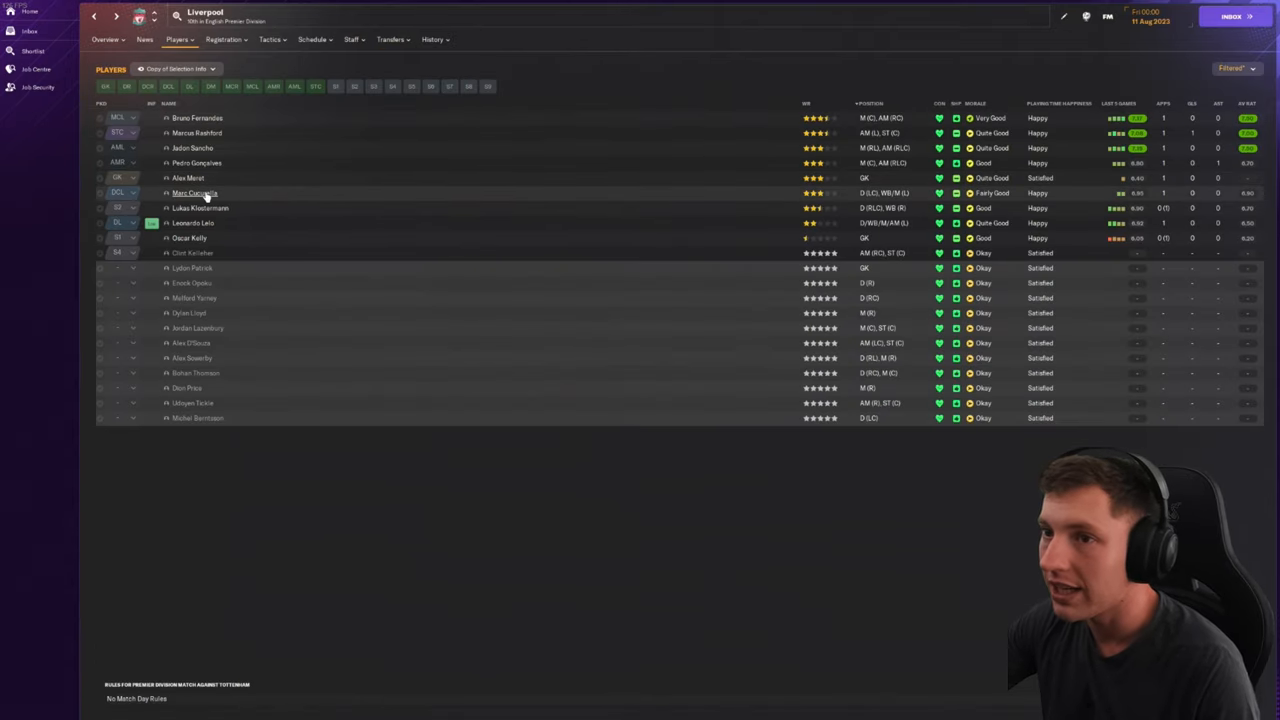
pyautogui.click(200, 208)
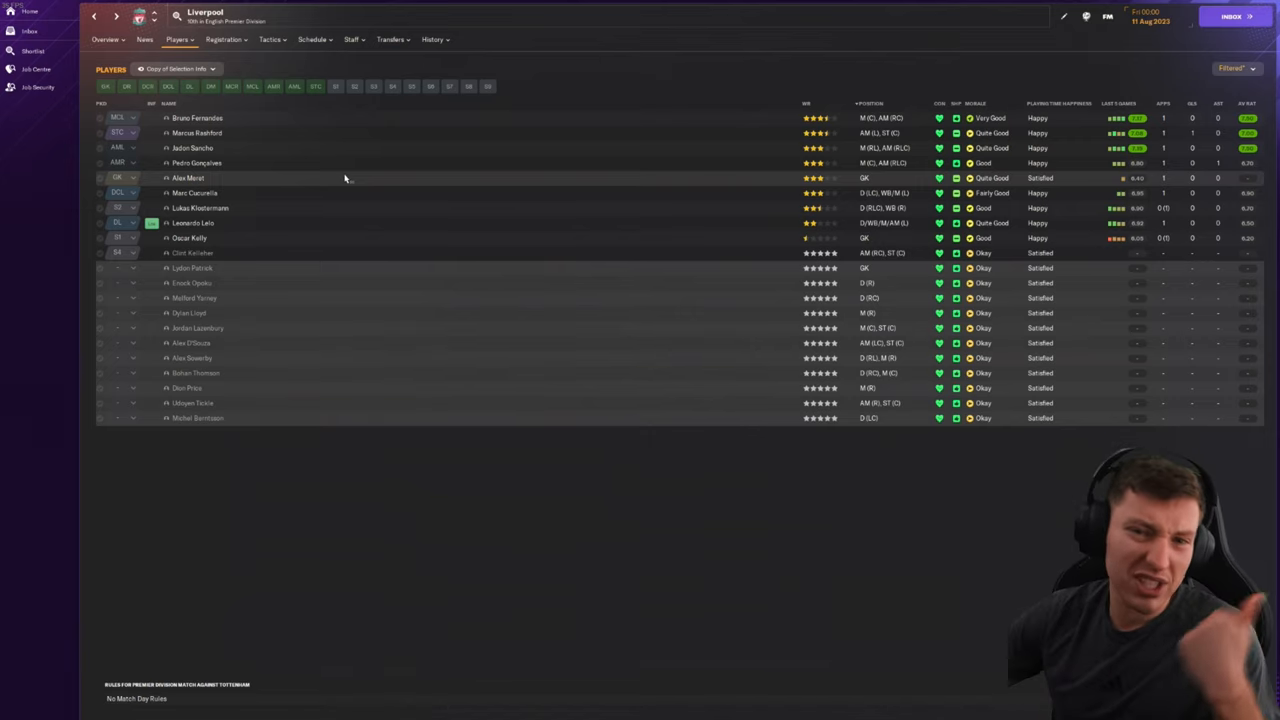
pyautogui.moveTo(200, 238)
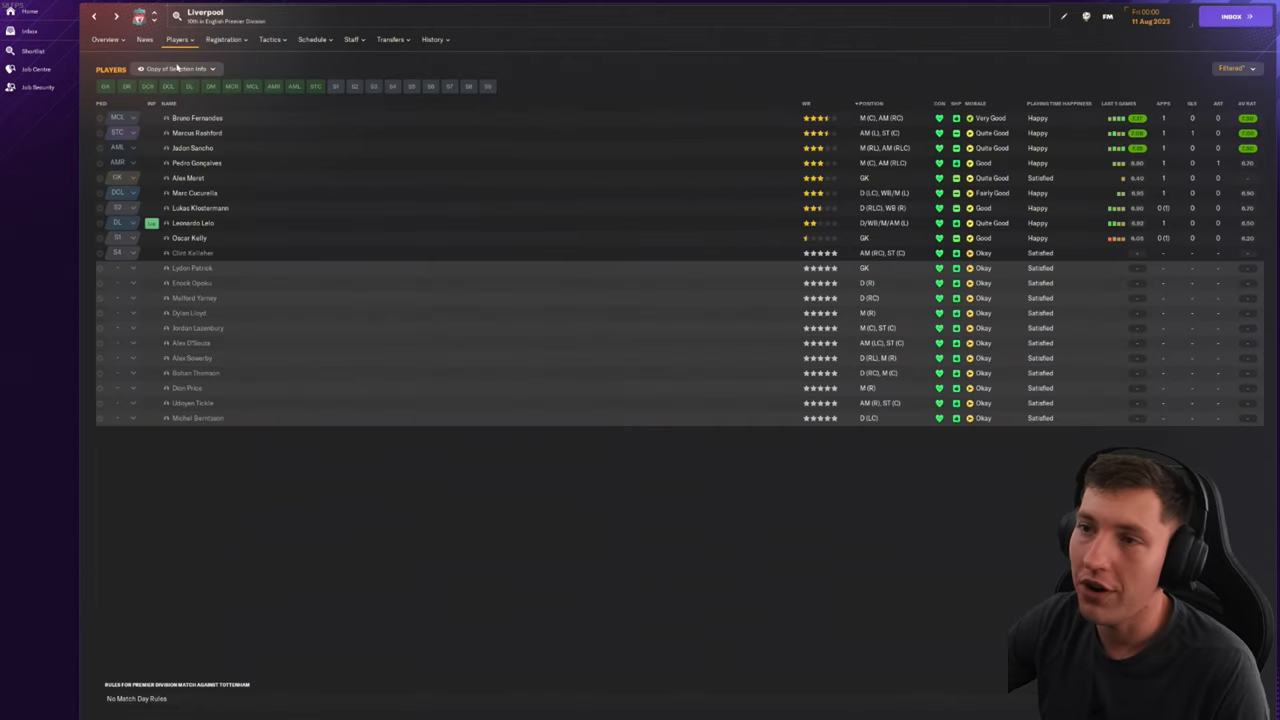
pyautogui.moveTo(556, 132)
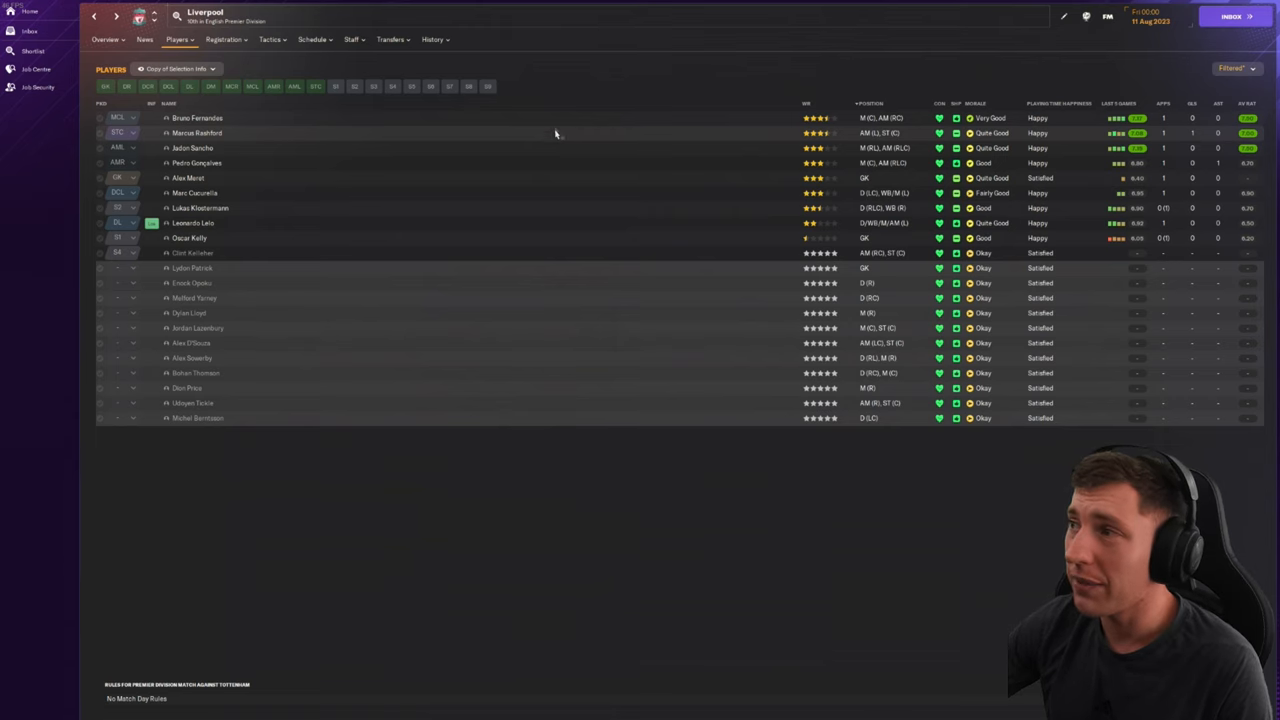
pyautogui.click(116, 16)
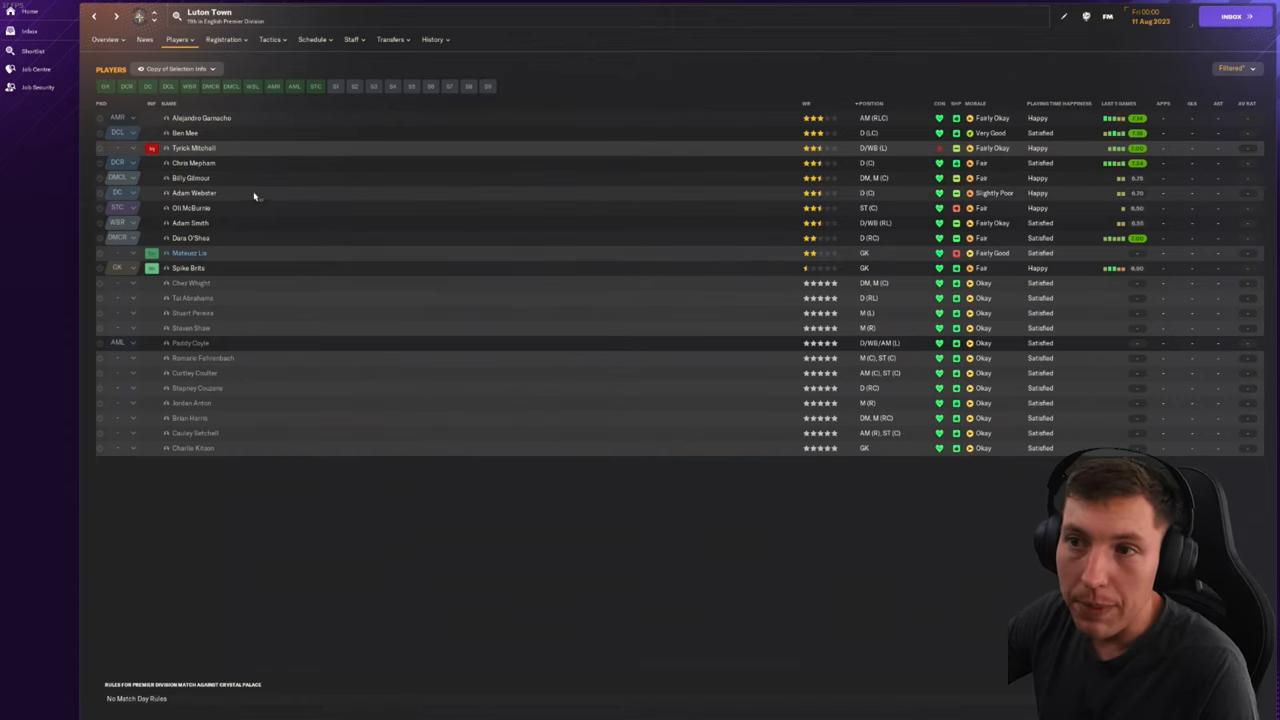
pyautogui.moveTo(248, 212)
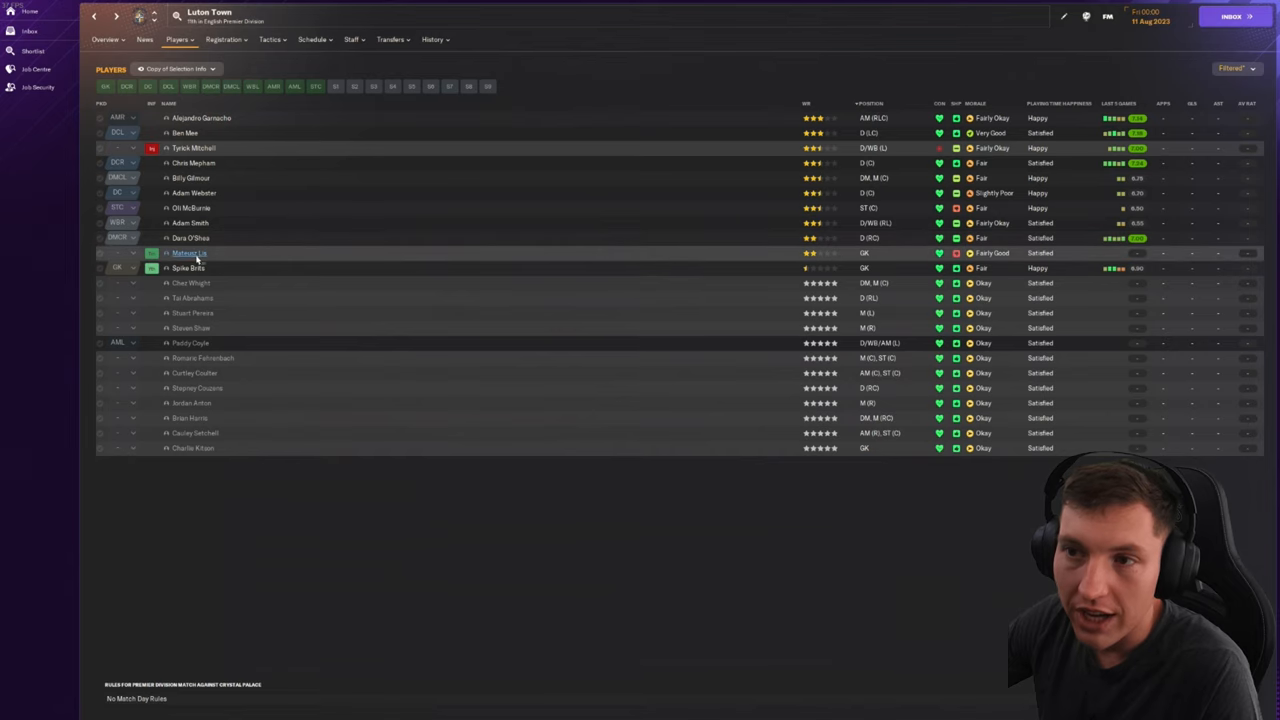
# Step: Bring up Luton Town's squad list to look over its players' ratings and morale
pyautogui.click(188, 252)
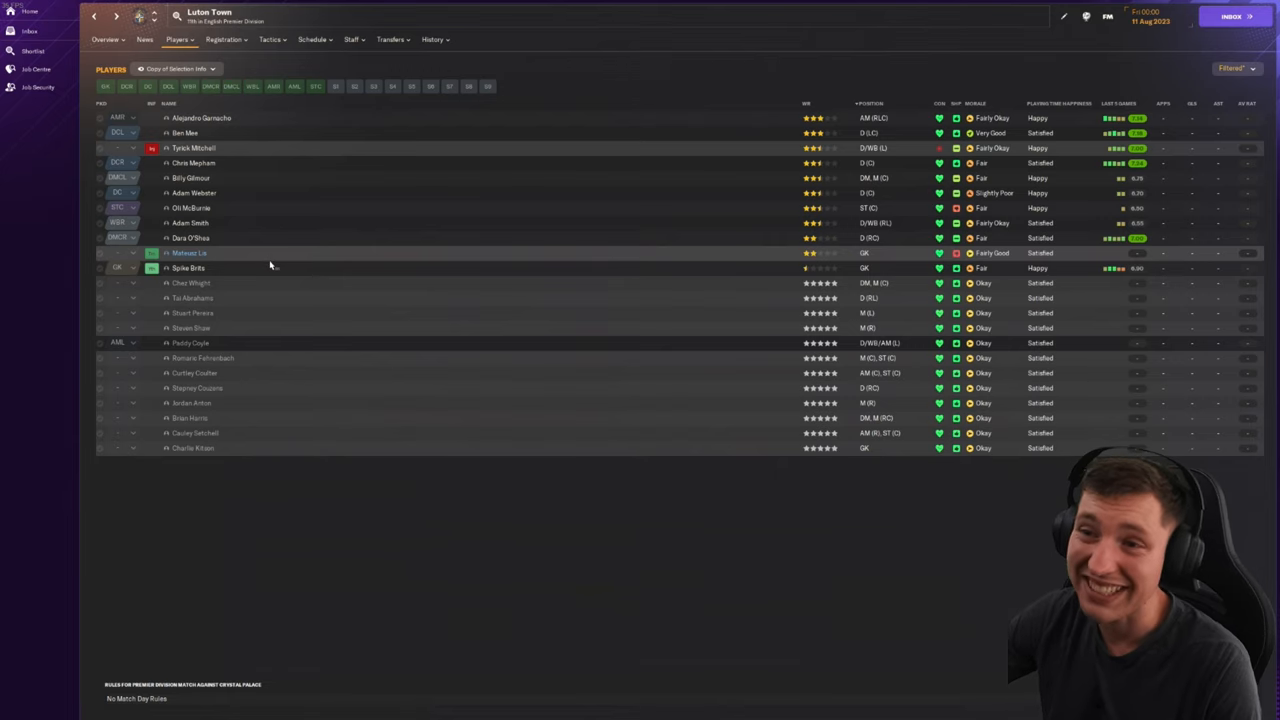
pyautogui.moveTo(360, 128)
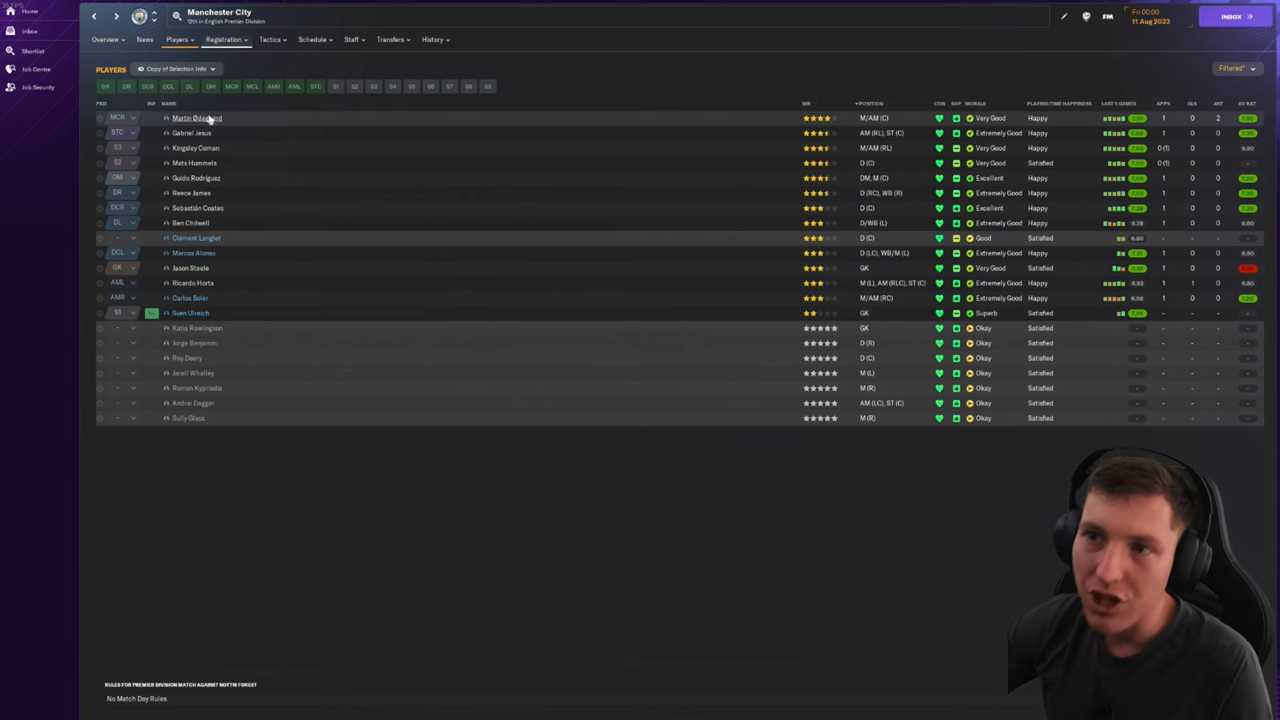
# Step: Check Guido Rodríguez's and Reece James's profiles from Manchester City's squad list
pyautogui.click(196, 118)
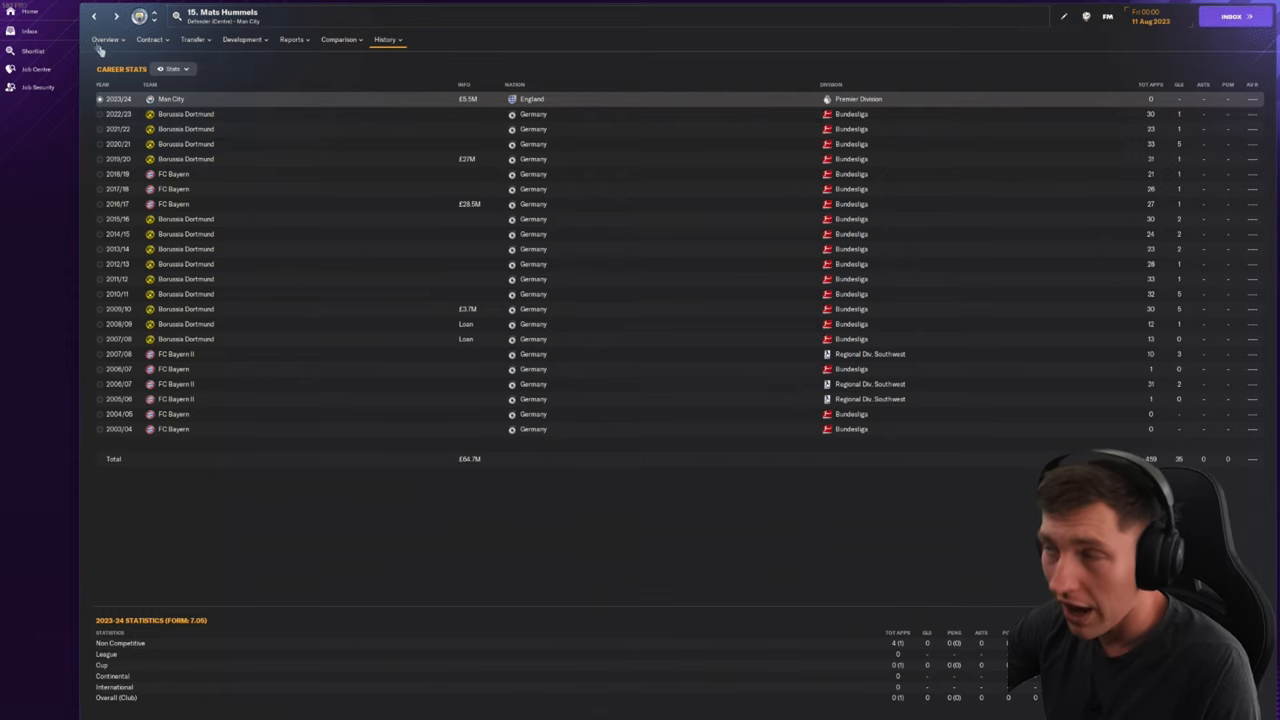
pyautogui.click(384, 40)
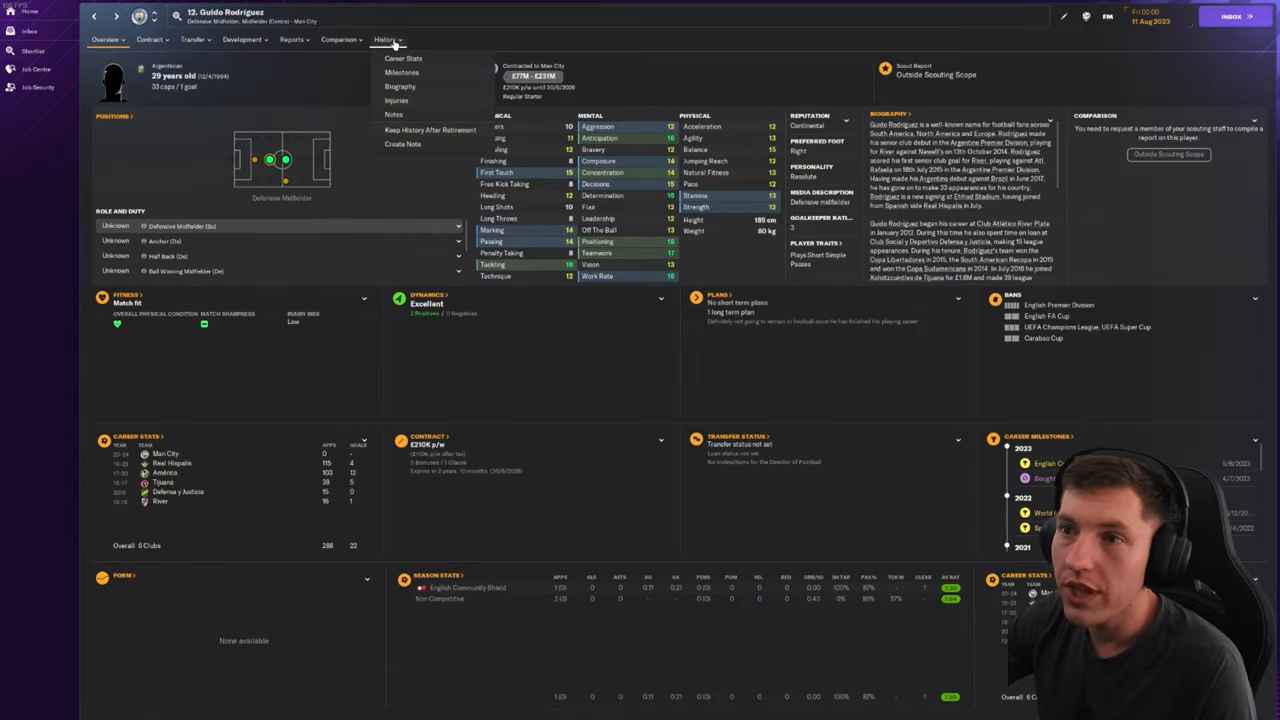
pyautogui.click(404, 58)
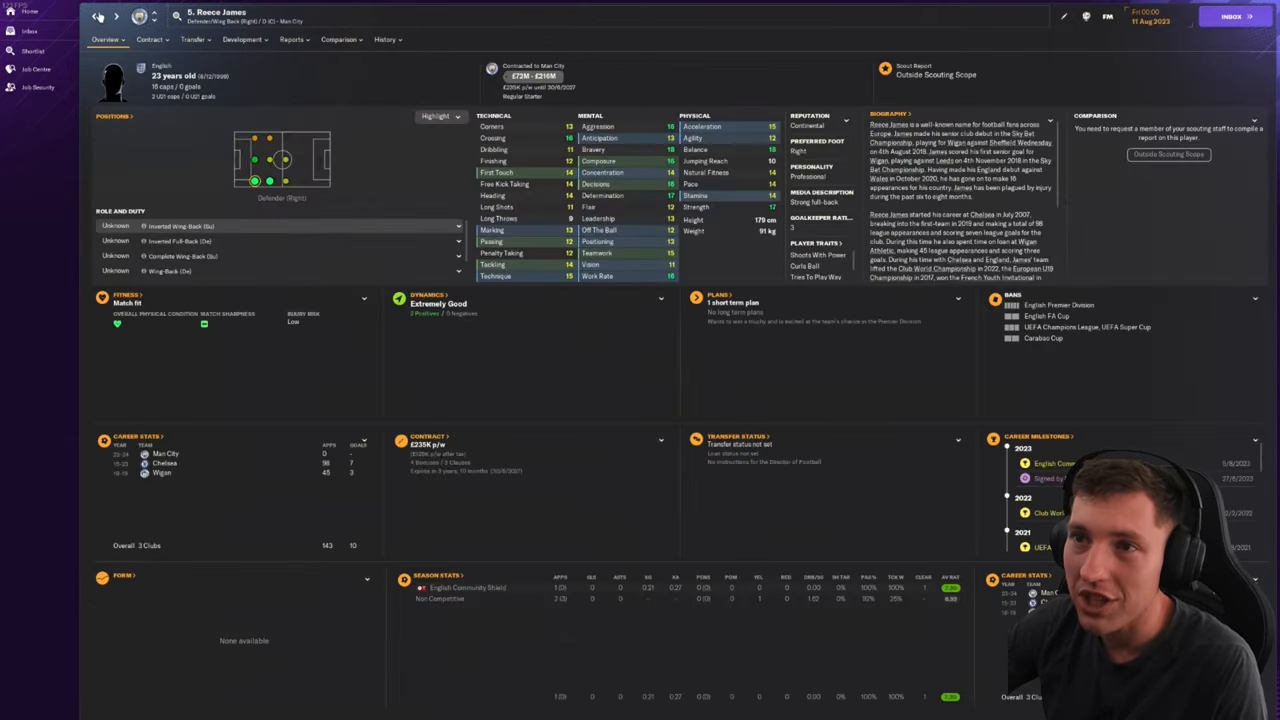
pyautogui.click(94, 16)
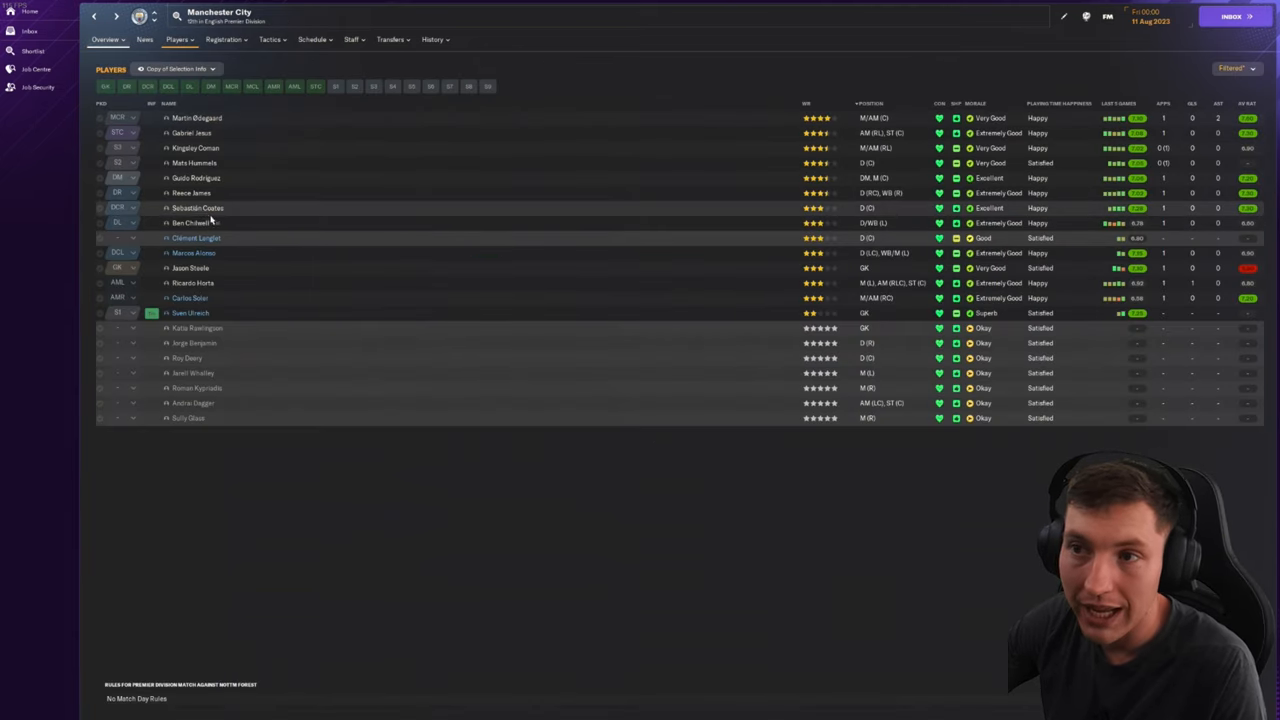
pyautogui.click(196, 206)
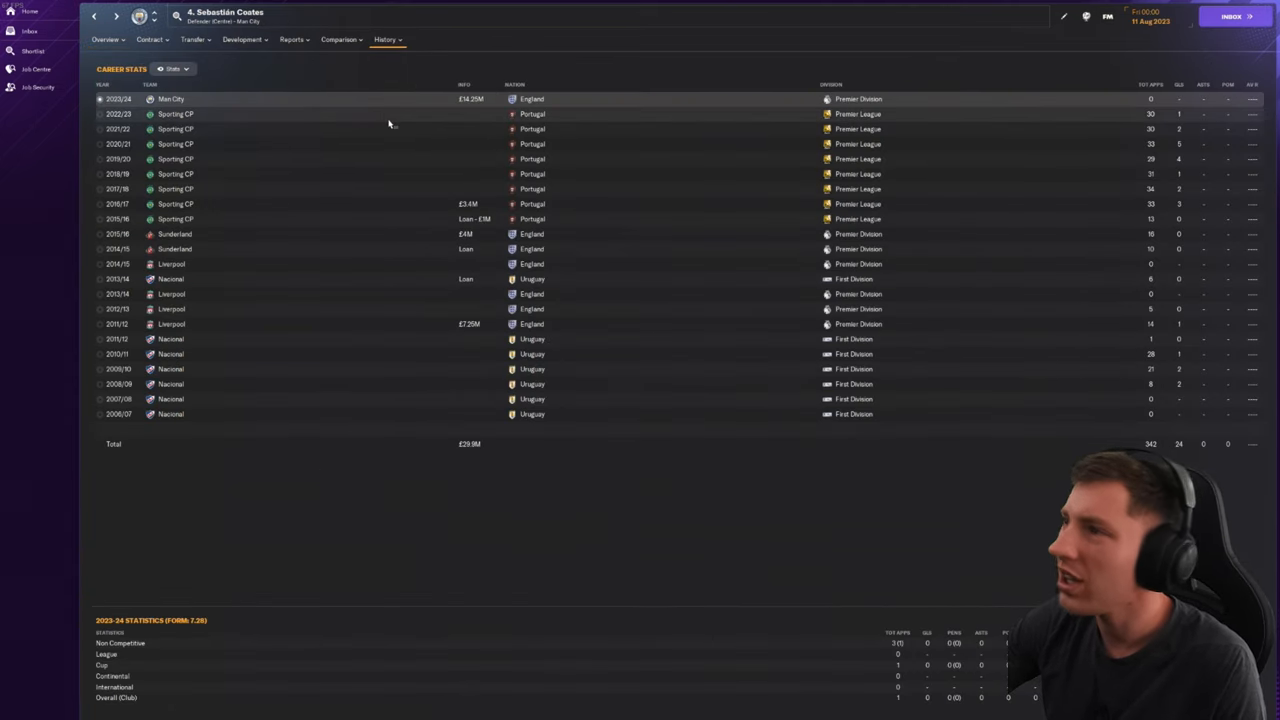
pyautogui.click(94, 16)
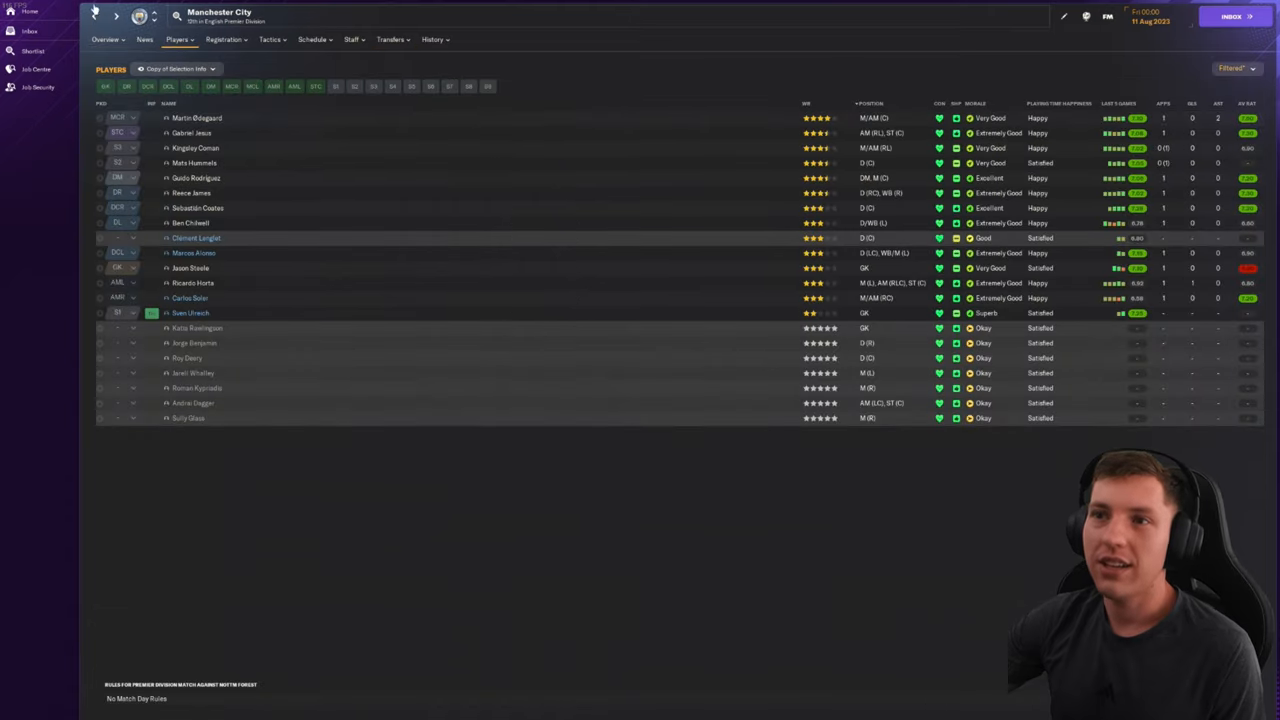
pyautogui.click(190, 222)
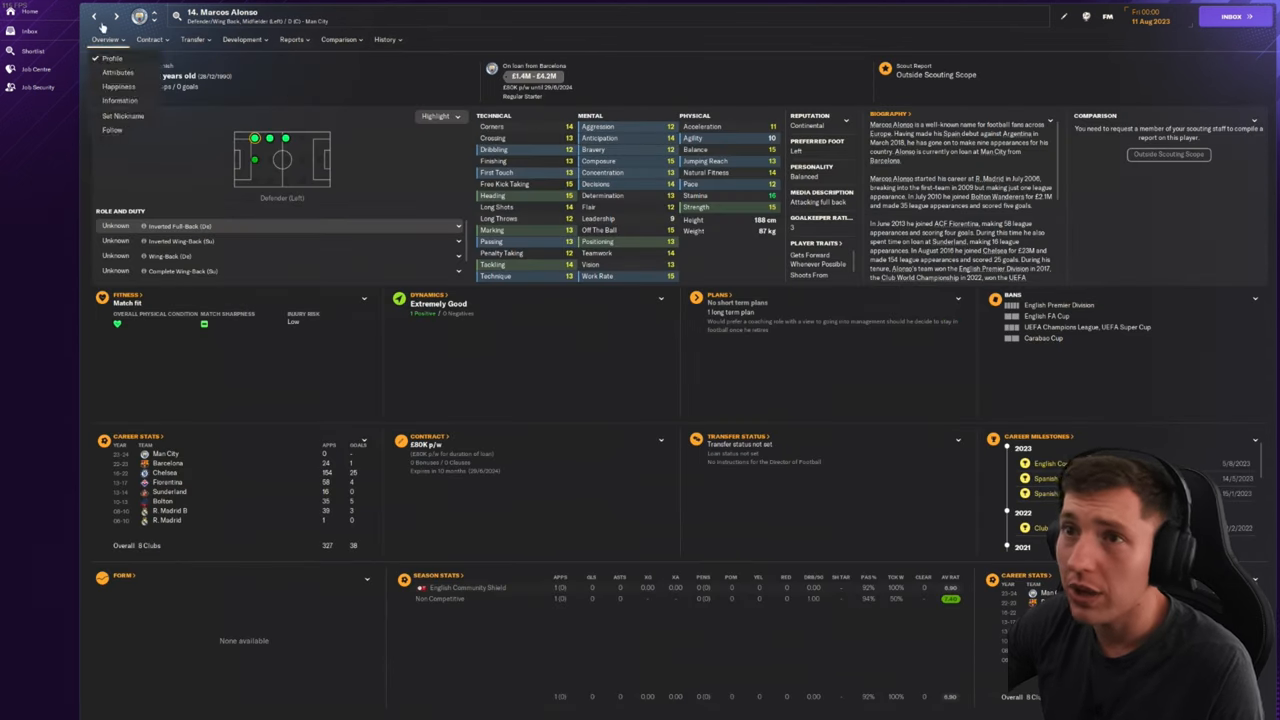
pyautogui.click(94, 16)
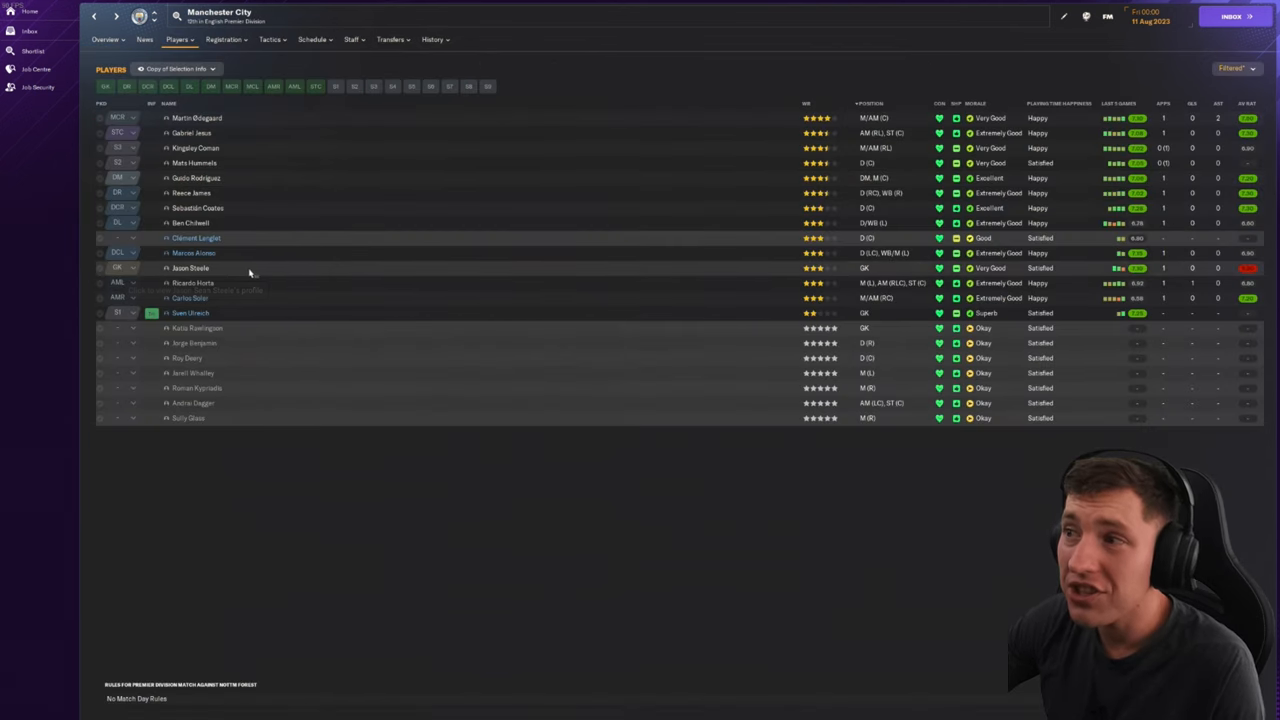
# Step: Look at two more Manchester City players further down the squad list
pyautogui.click(190, 268)
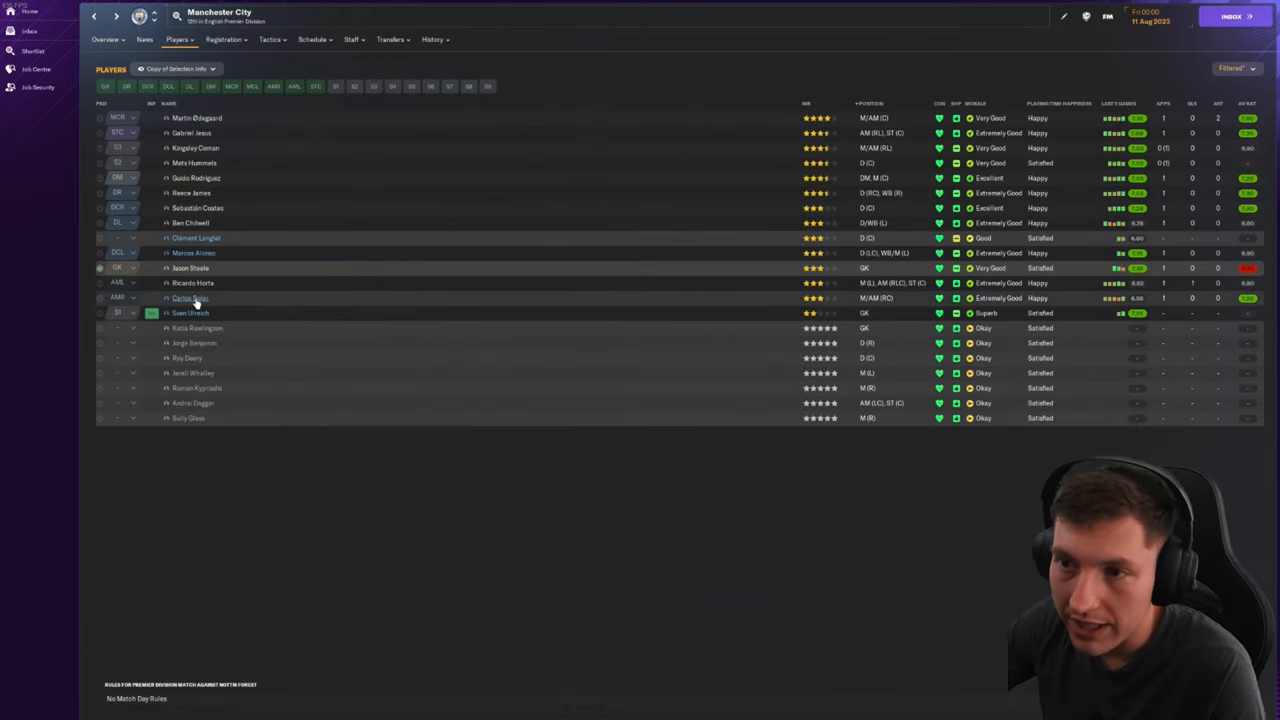
pyautogui.click(188, 298)
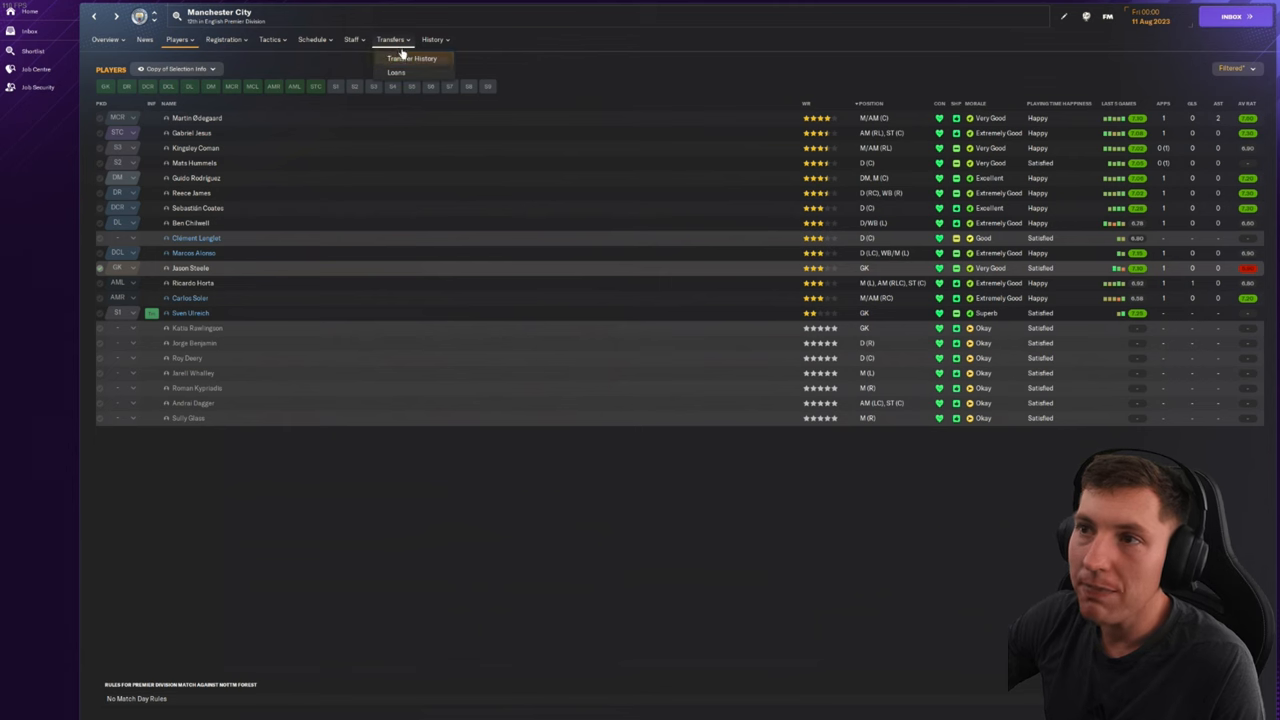
pyautogui.click(412, 58)
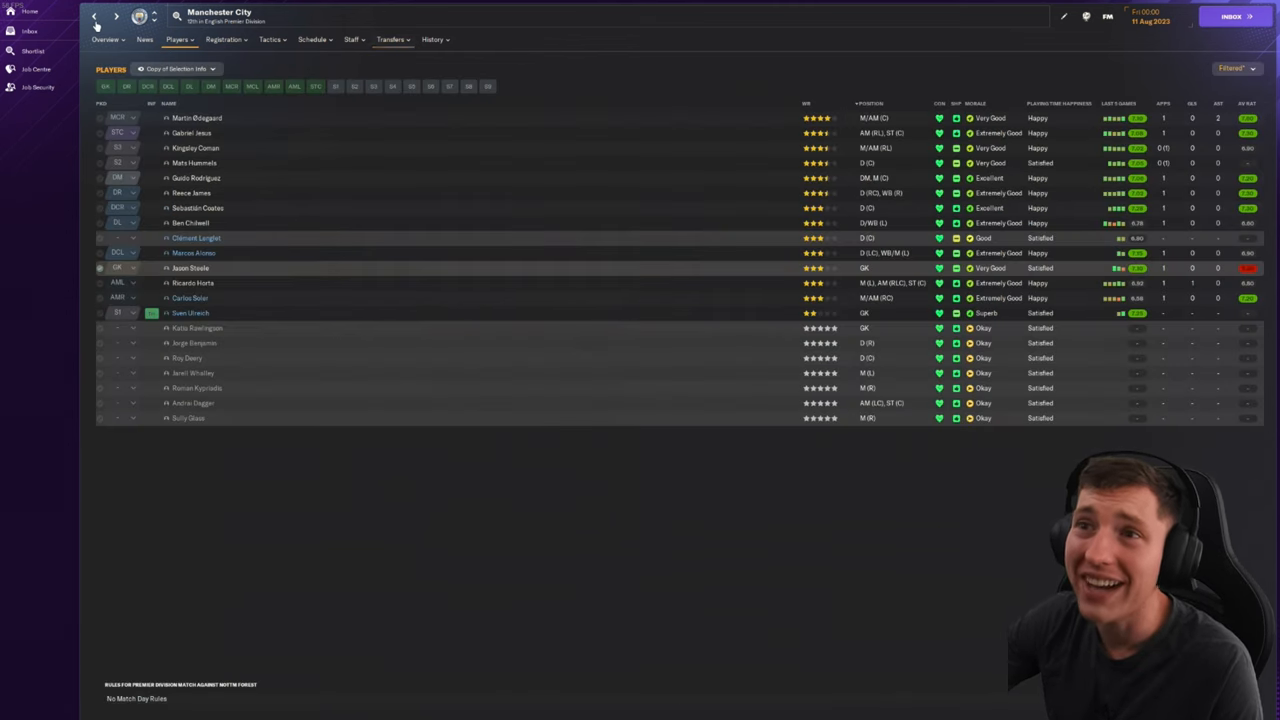
# Step: Move to Manchester UFC's squad and check Gabriel Barbosa's and Evan Ferguson's profiles
pyautogui.click(96, 16)
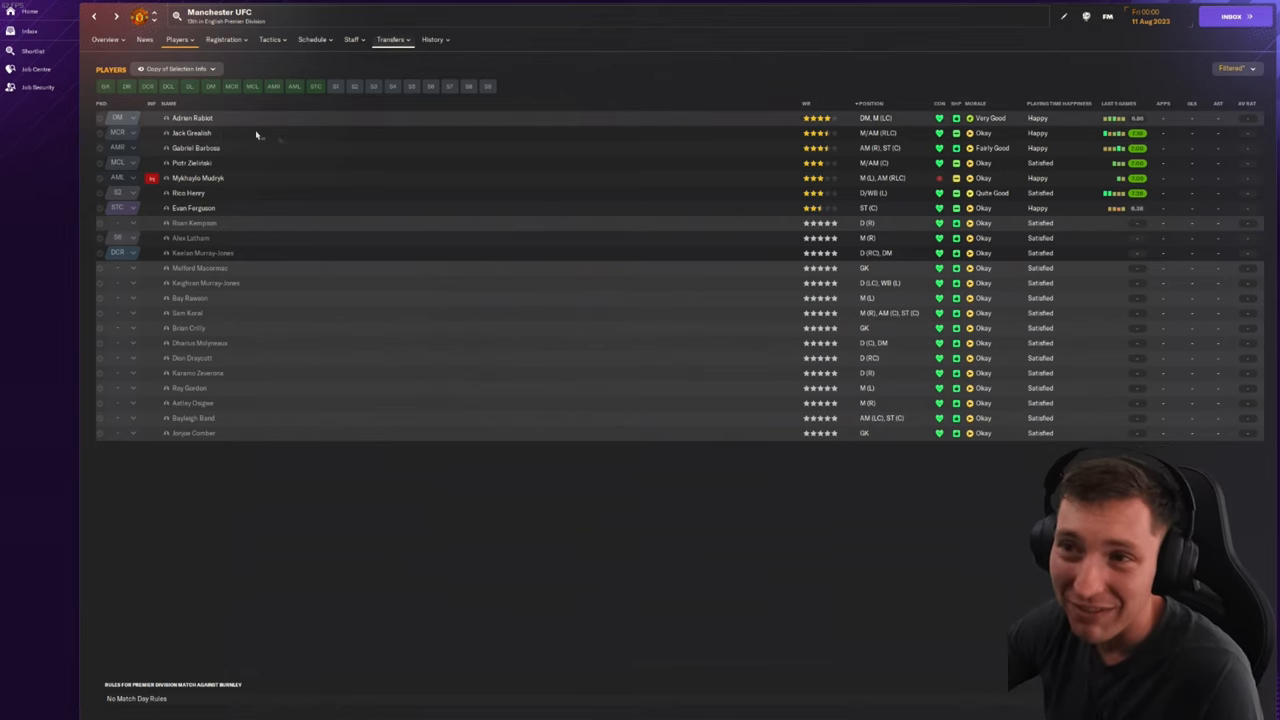
pyautogui.click(192, 118)
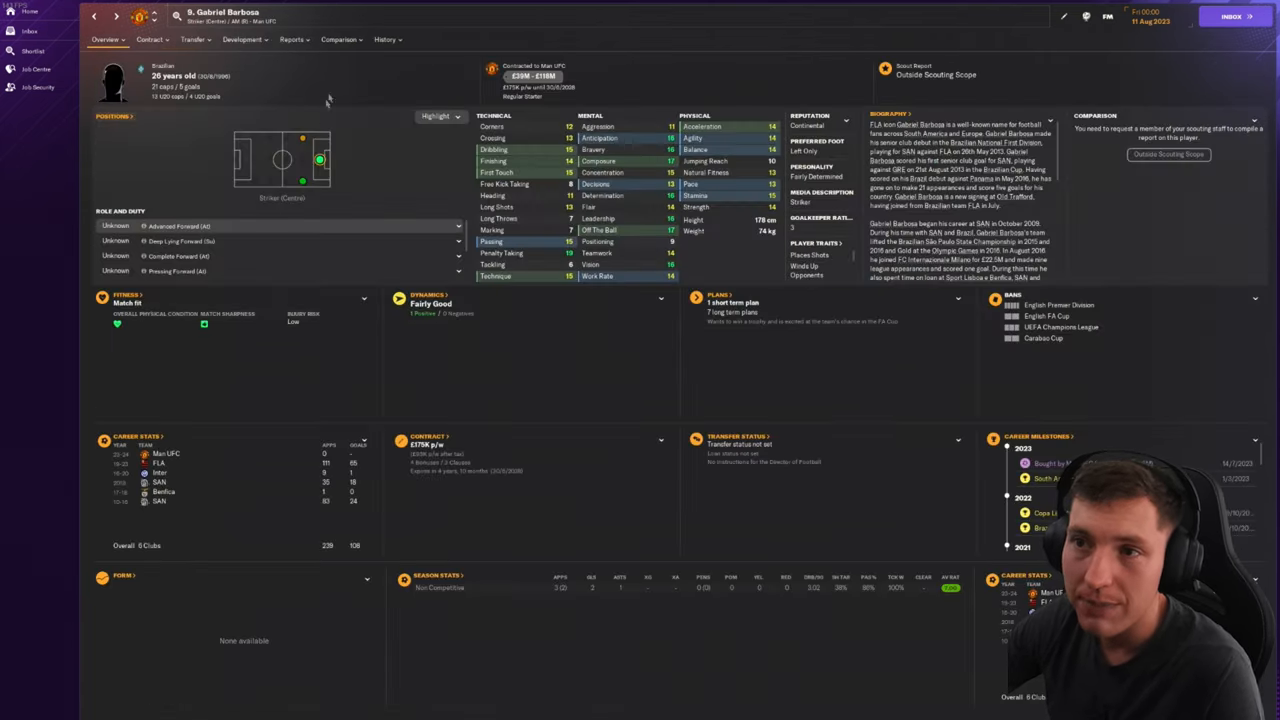
pyautogui.click(104, 40)
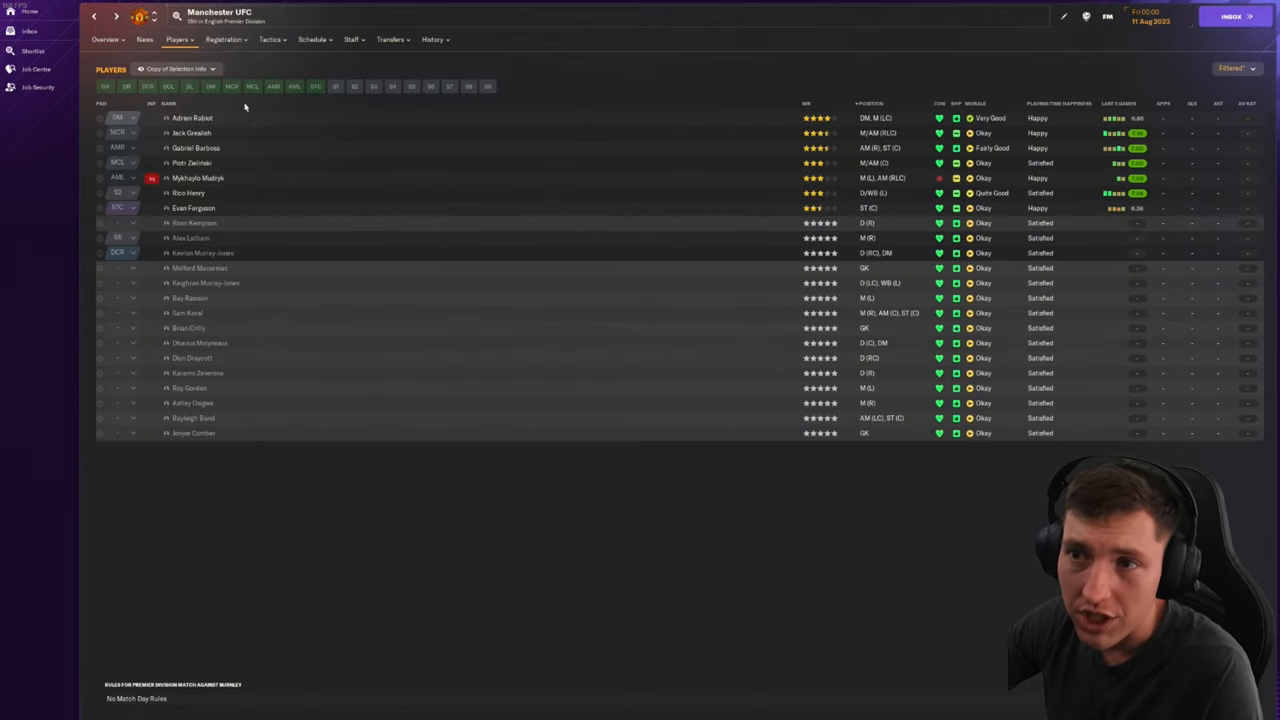
pyautogui.click(192, 208)
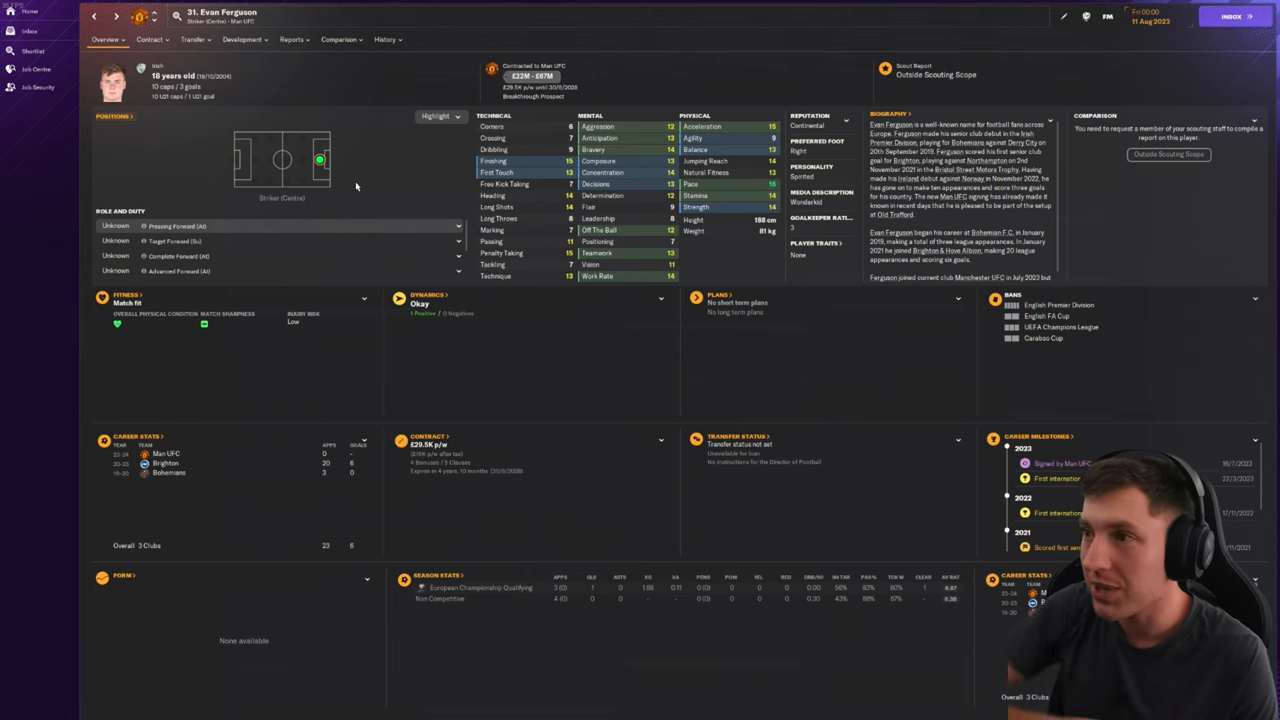
pyautogui.click(390, 40)
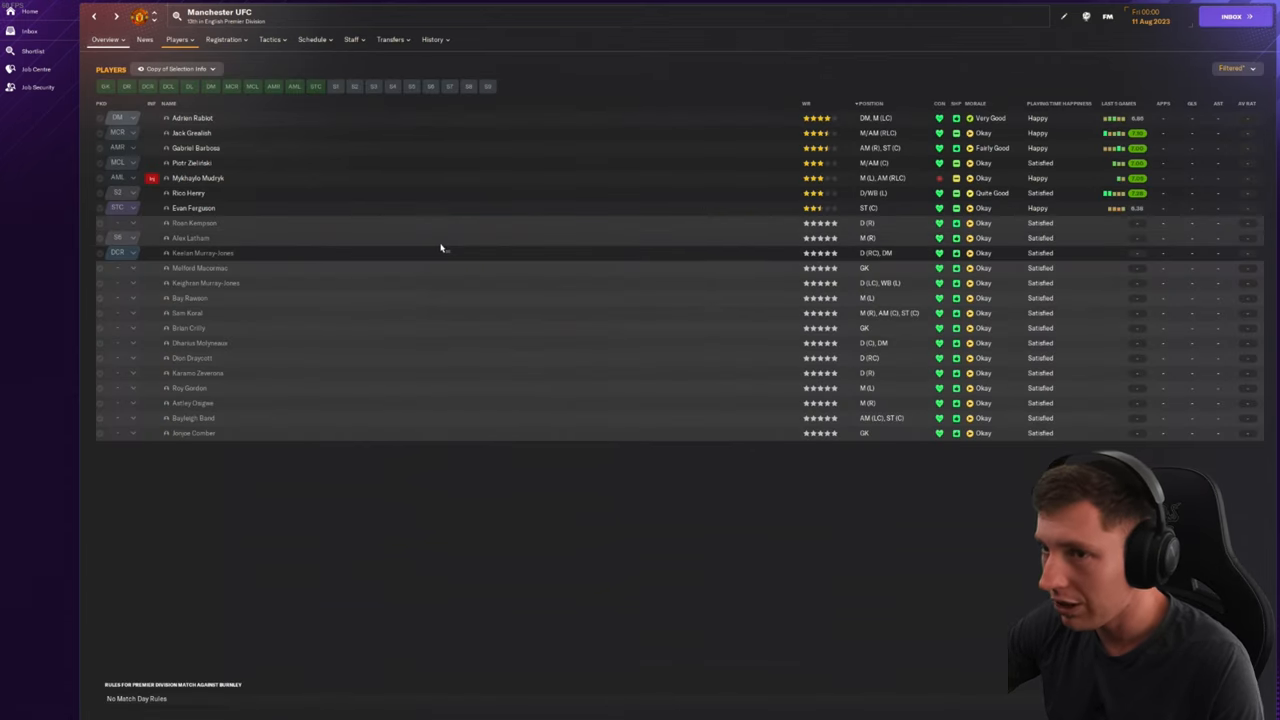
pyautogui.moveTo(256, 156)
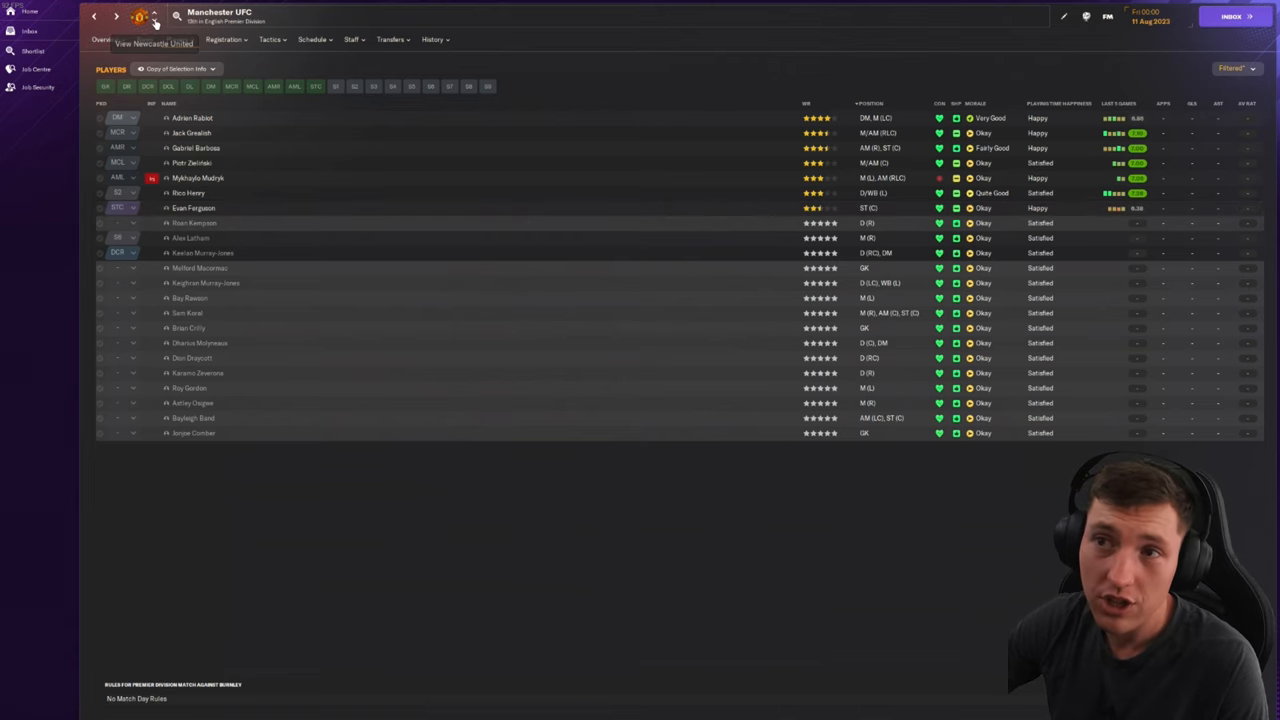
# Step: Switch to Newcastle United's squad and check Mohamed Salah's and Luis Díaz's profiles
pyautogui.click(152, 44)
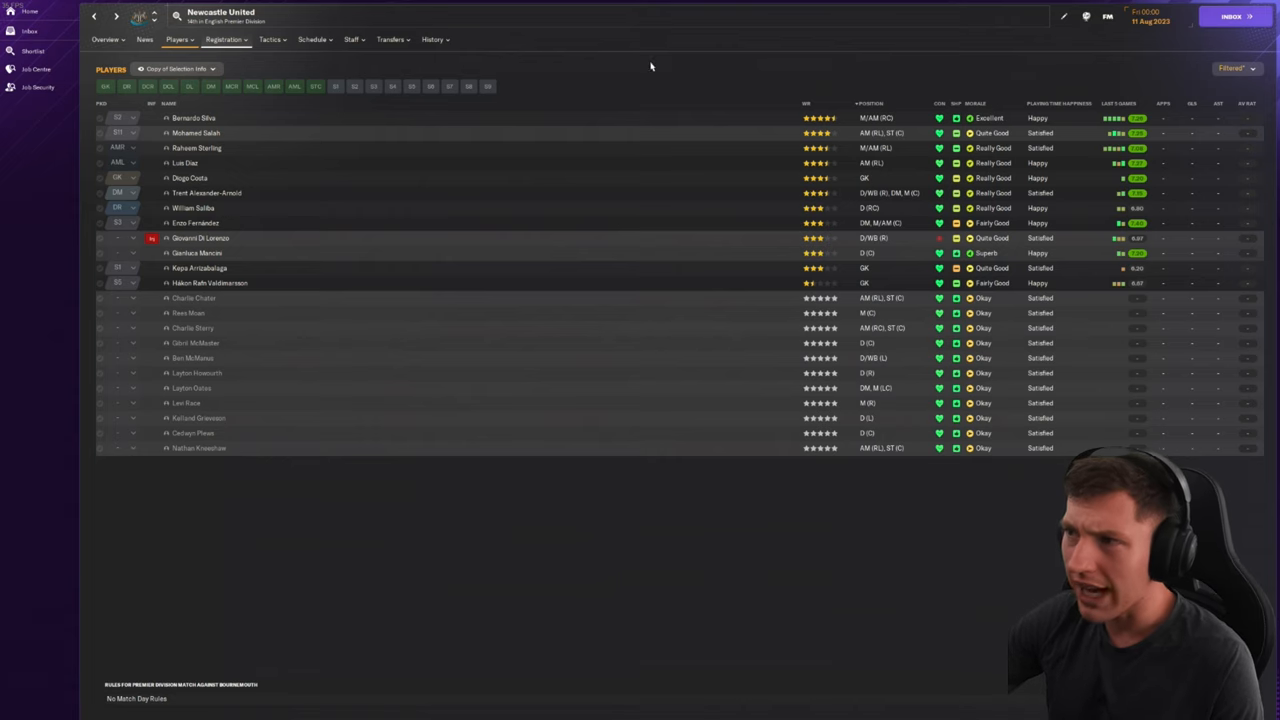
pyautogui.moveTo(200, 118)
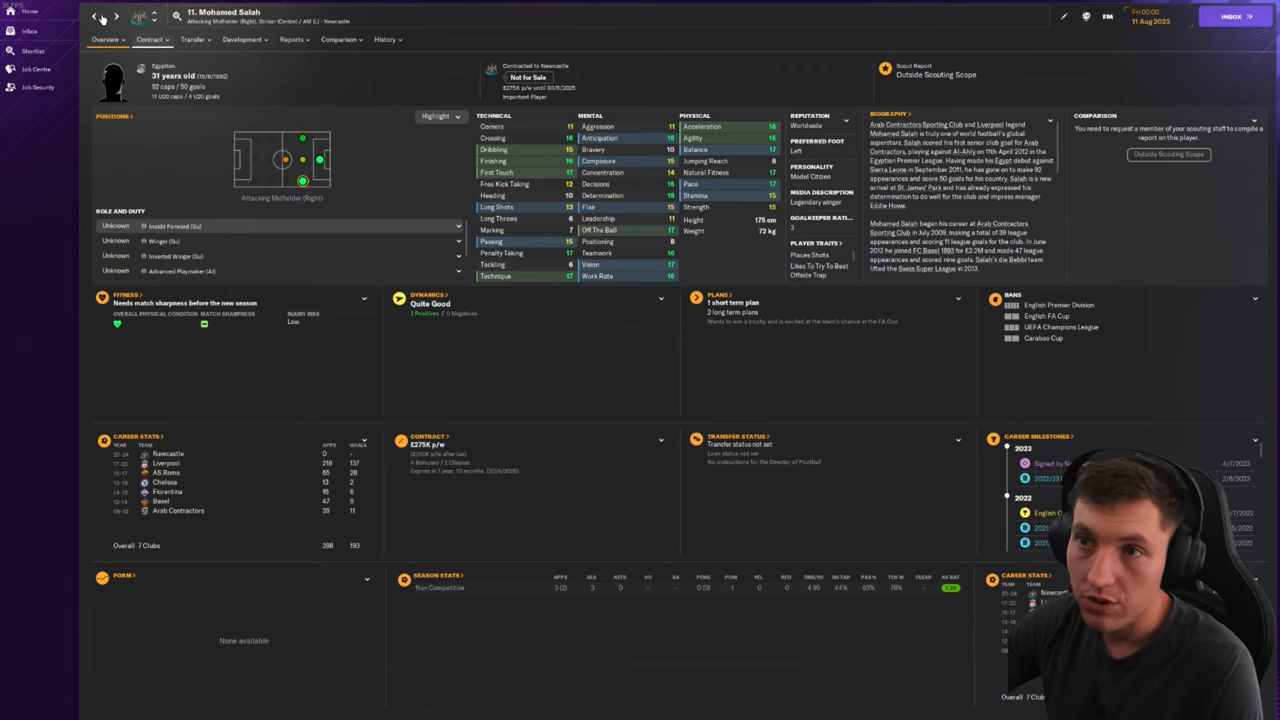
pyautogui.click(94, 16)
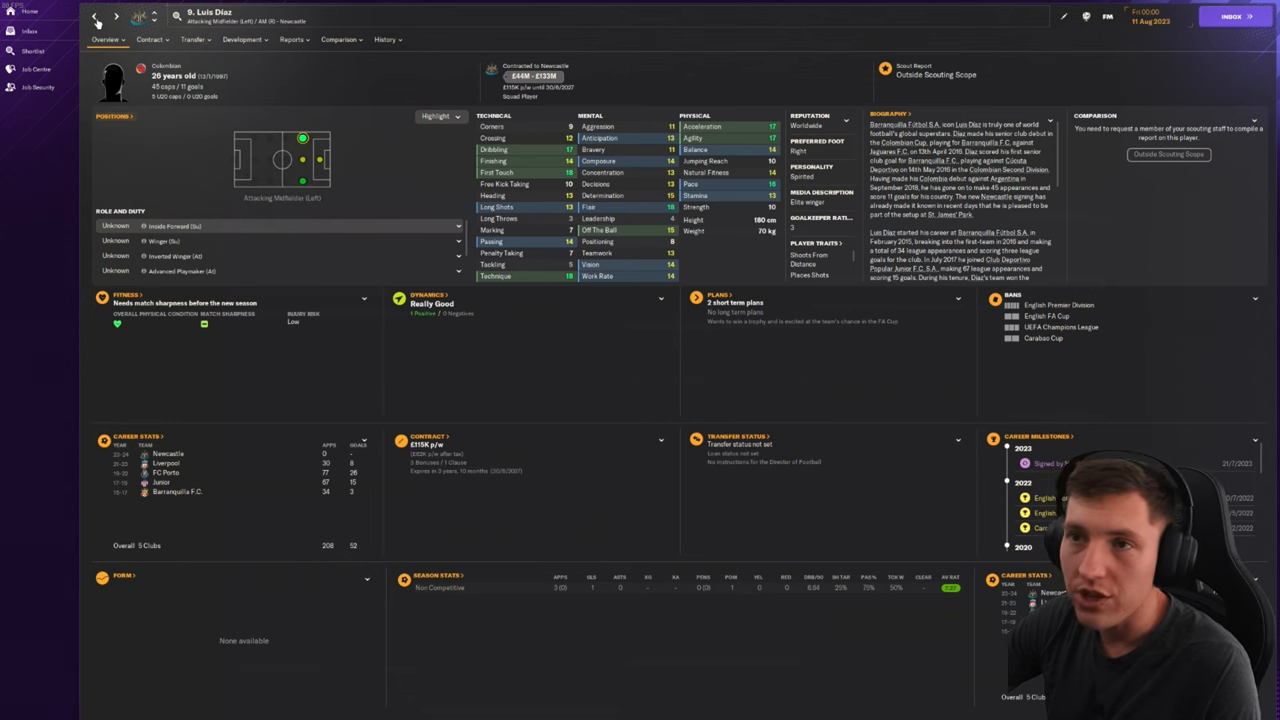
pyautogui.click(94, 16)
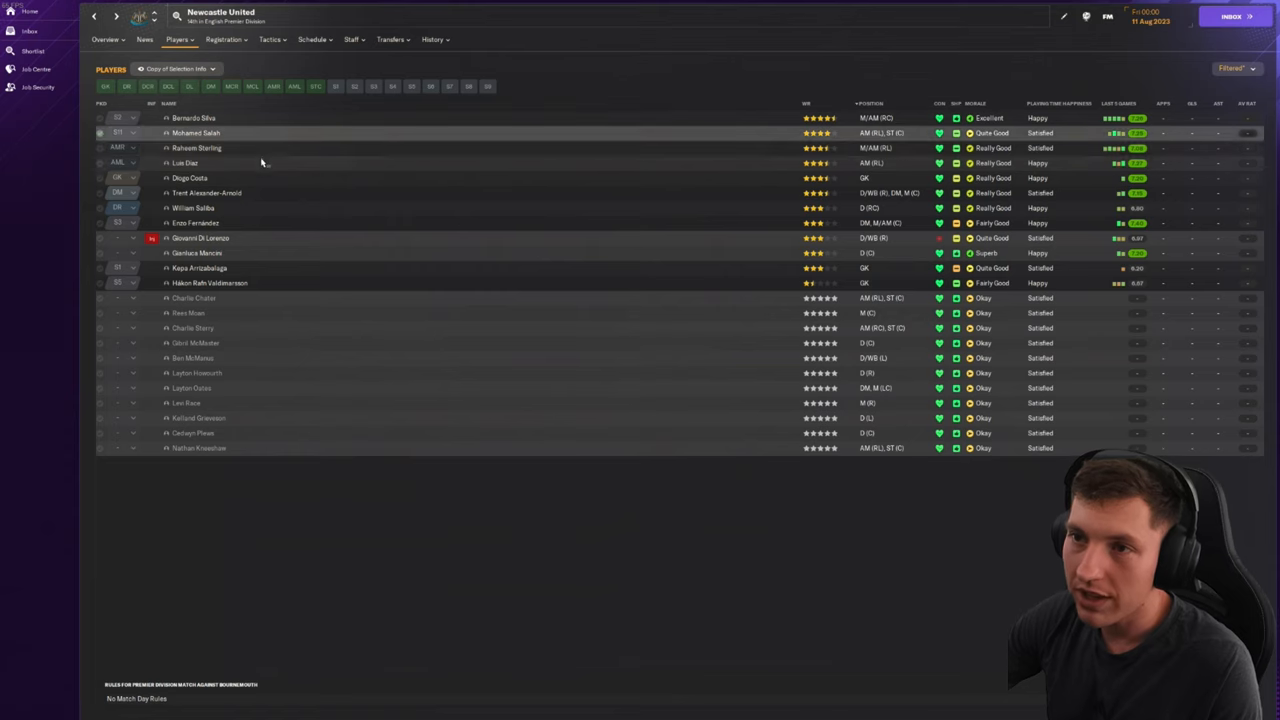
pyautogui.click(190, 176)
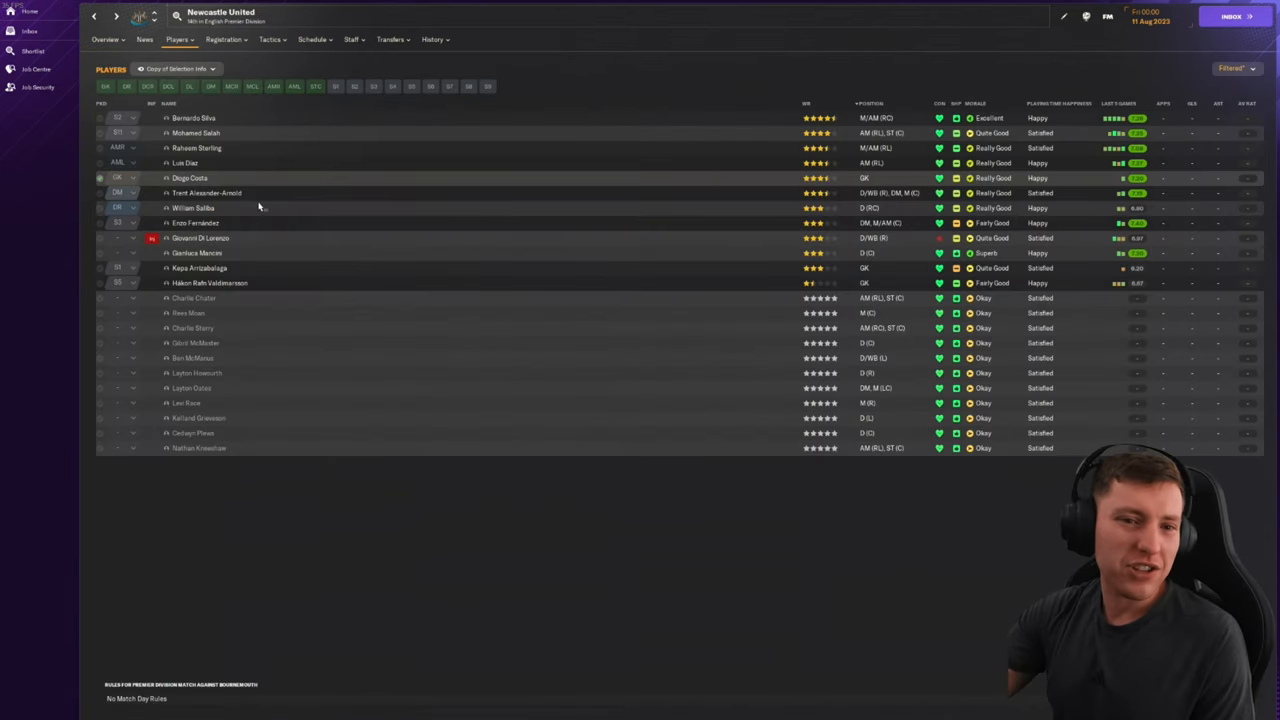
# Step: Check both Newcastle goalkeepers' profiles, then bring up Nottingham Forest's squad
pyautogui.click(192, 208)
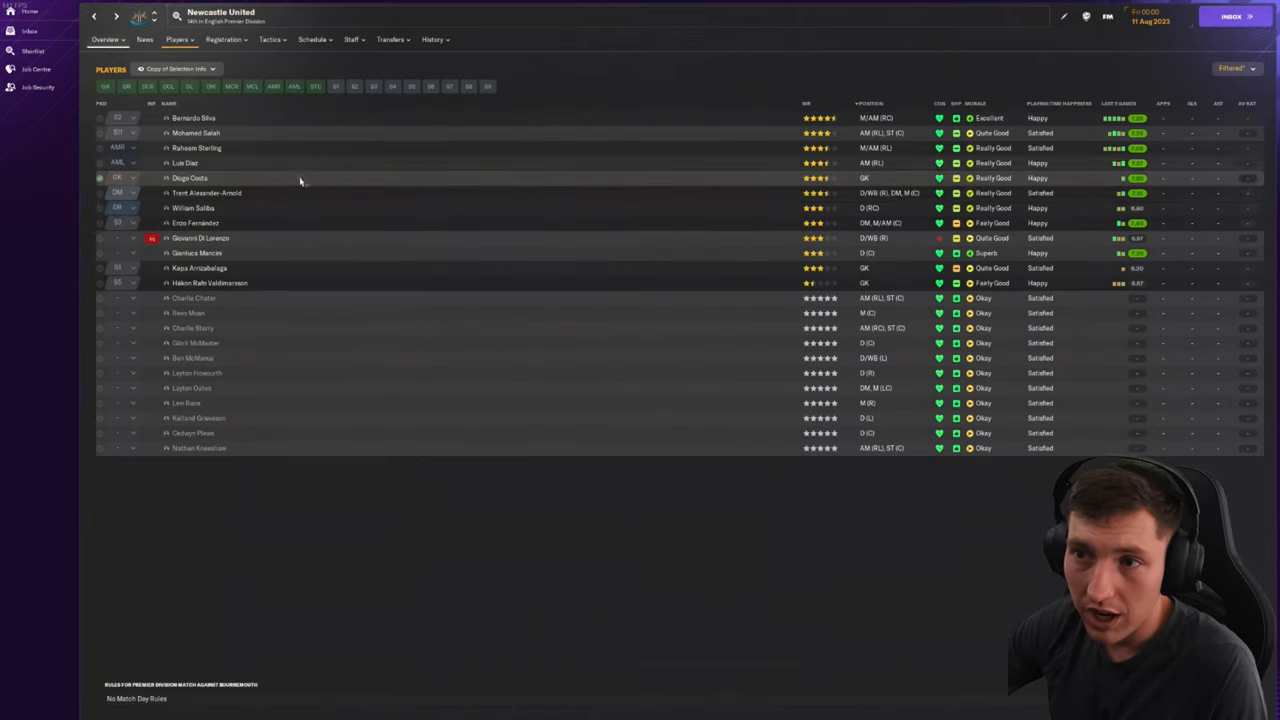
pyautogui.click(196, 222)
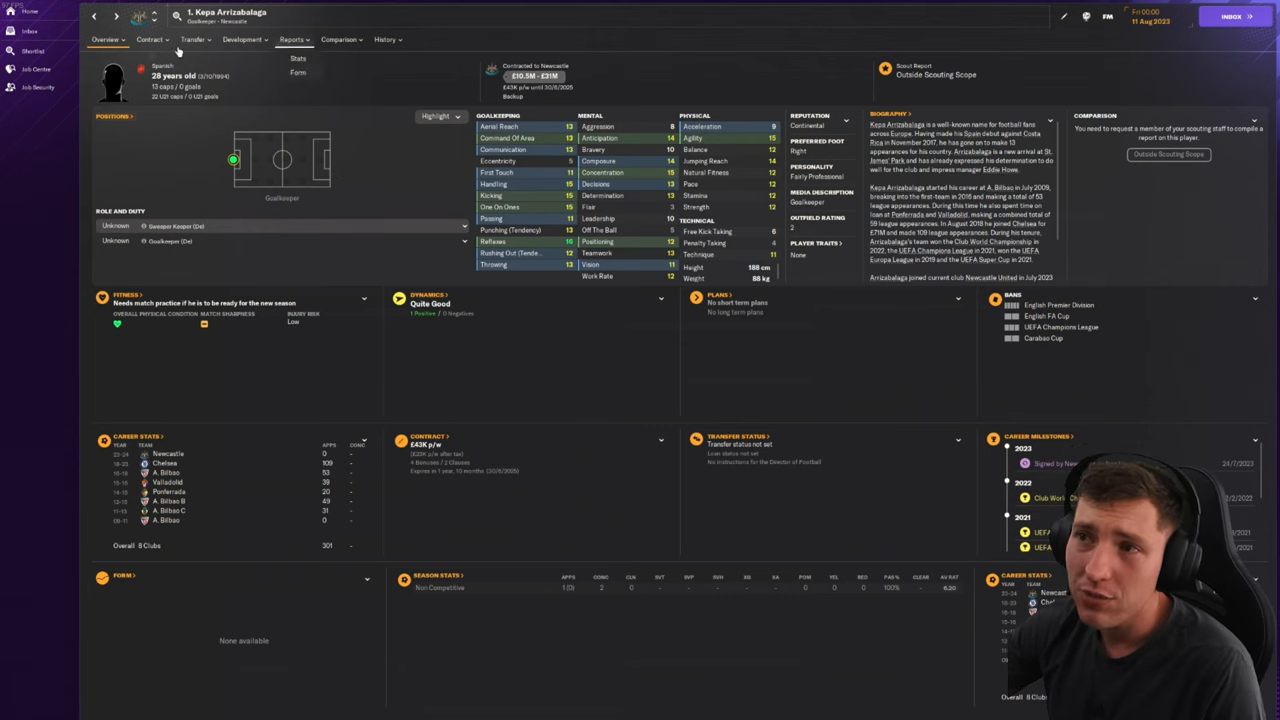
pyautogui.click(96, 16)
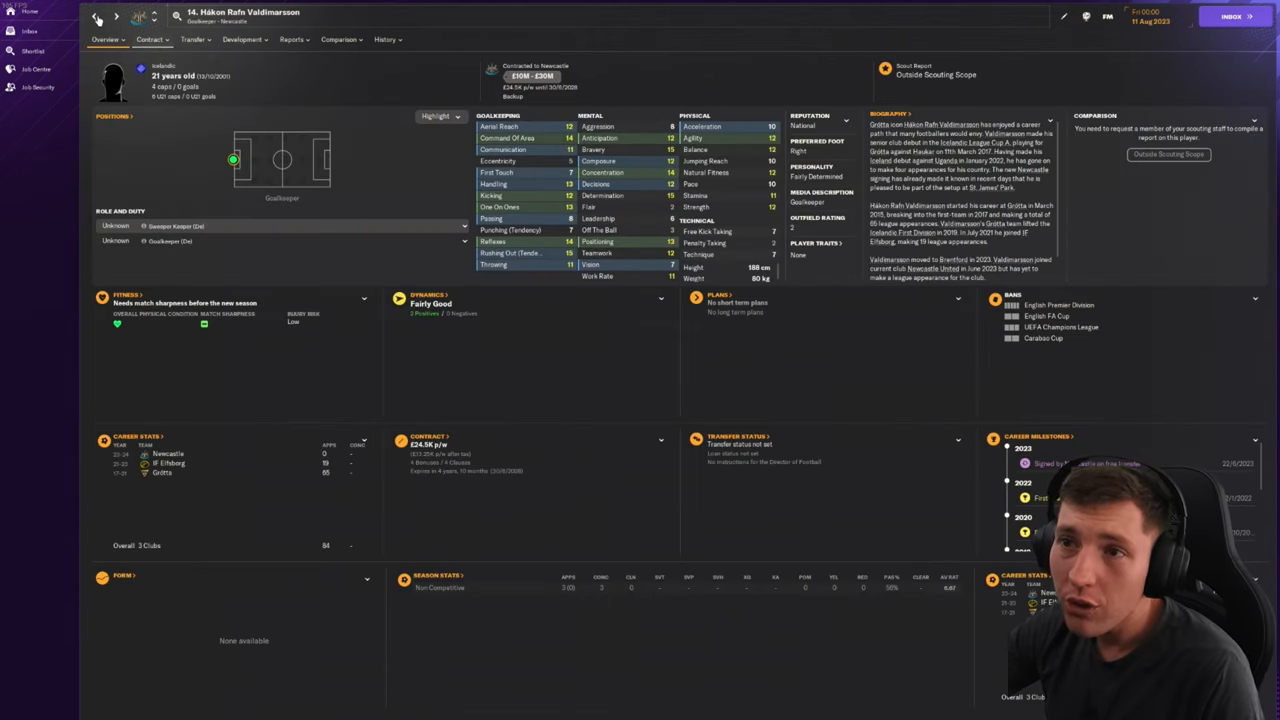
pyautogui.click(94, 16)
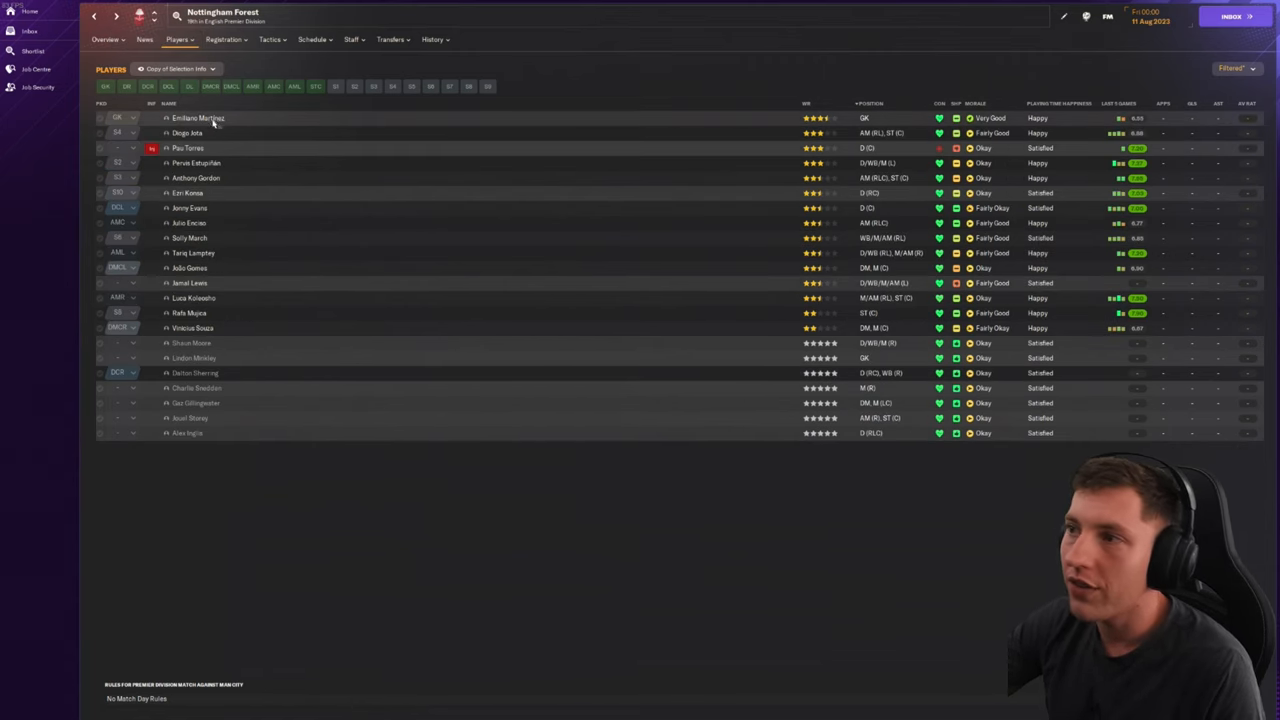
# Step: Move from Nottingham Forest's squad towards Sheffield United's squad list
pyautogui.click(198, 118)
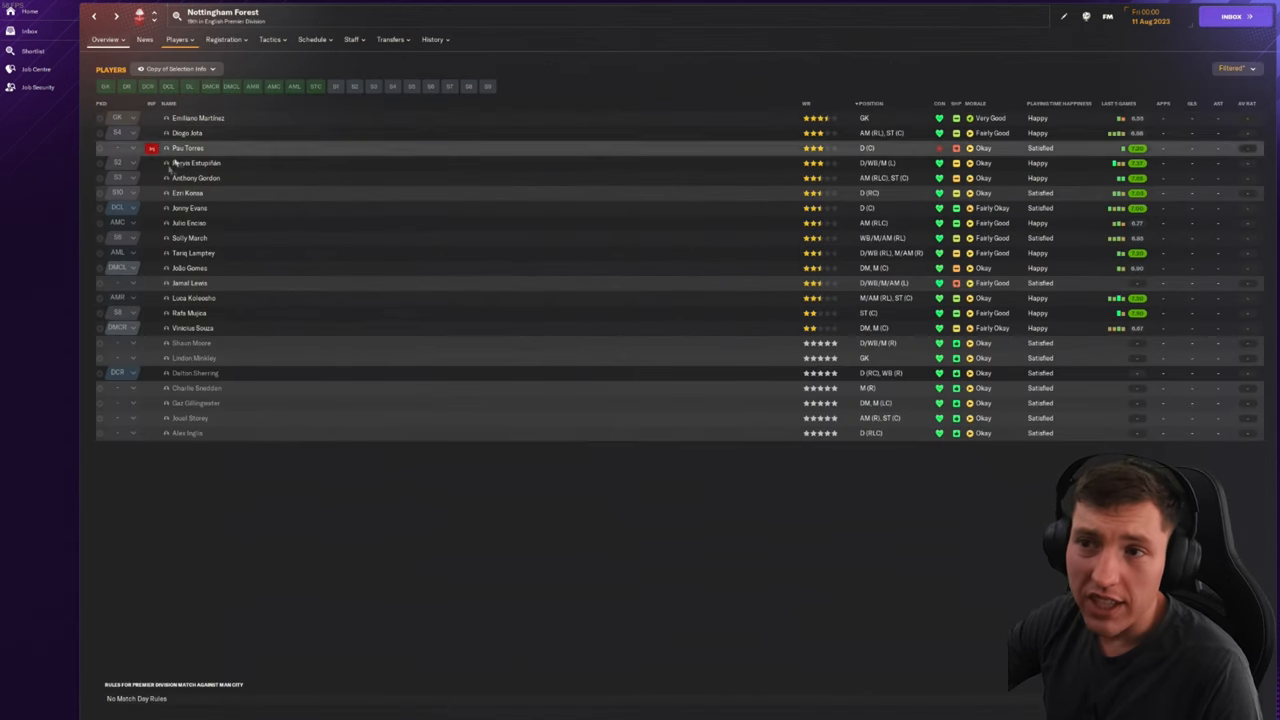
pyautogui.moveTo(216, 208)
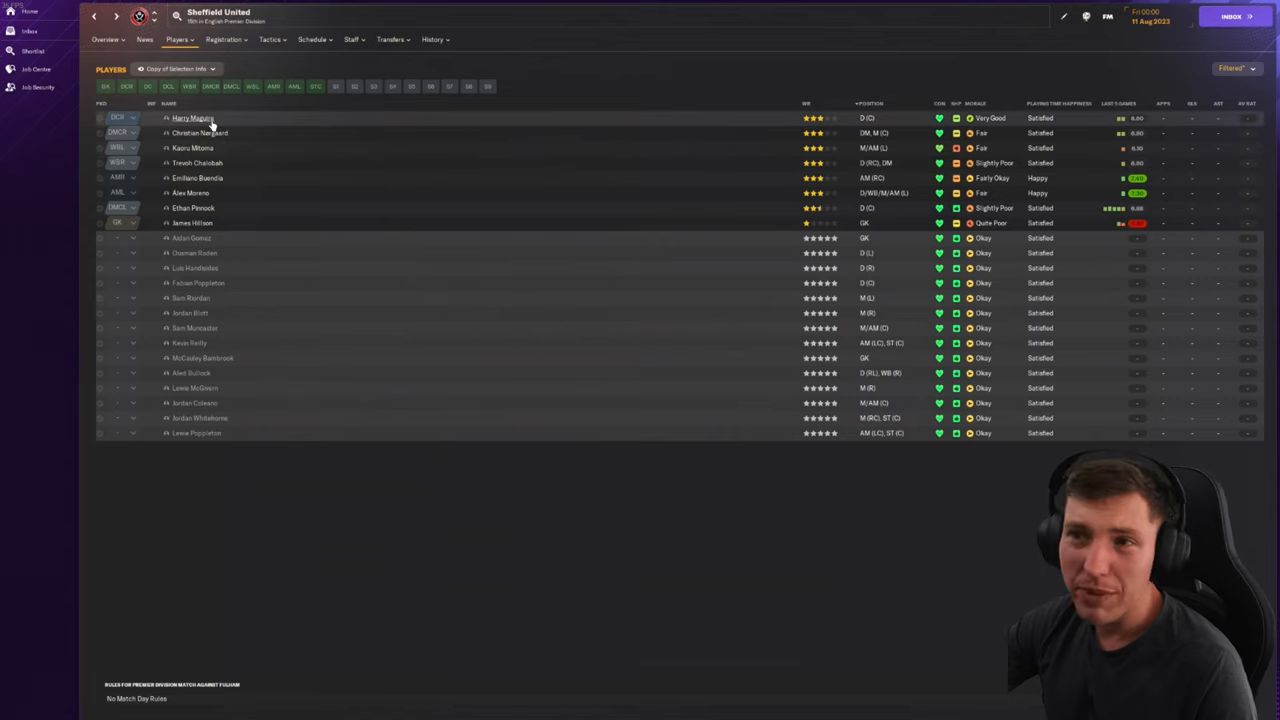
pyautogui.click(192, 118)
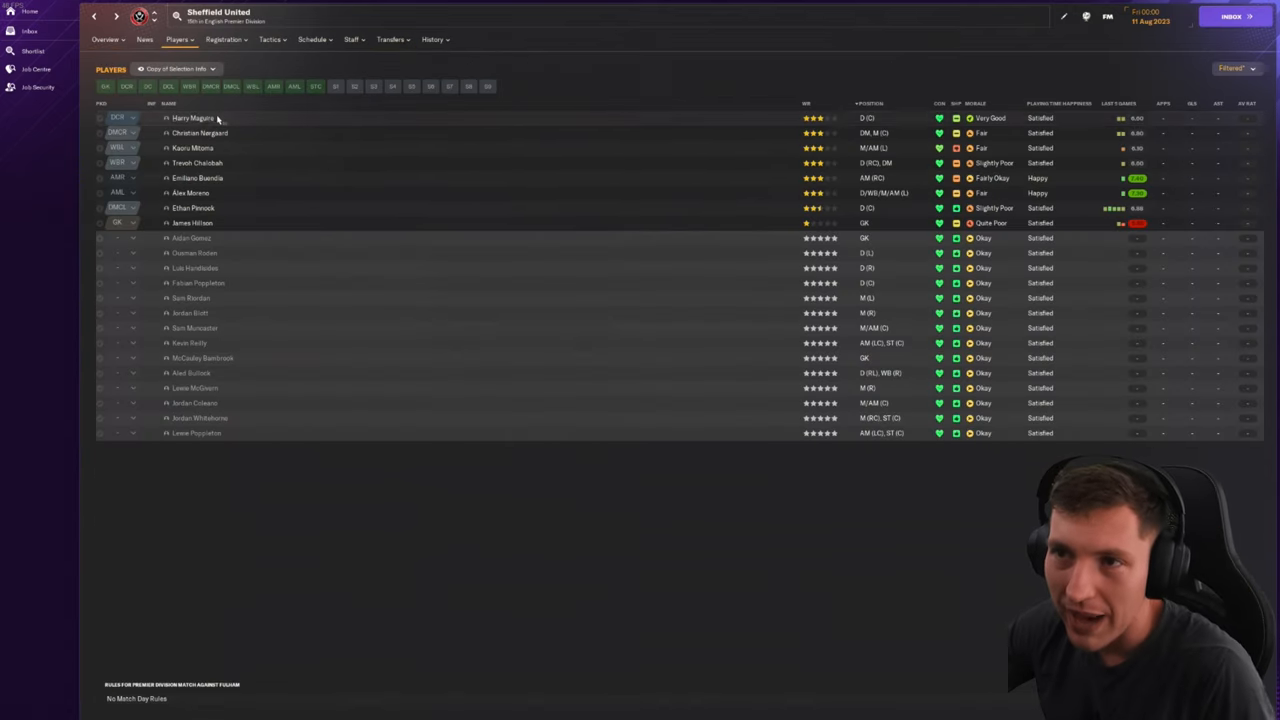
pyautogui.click(200, 132)
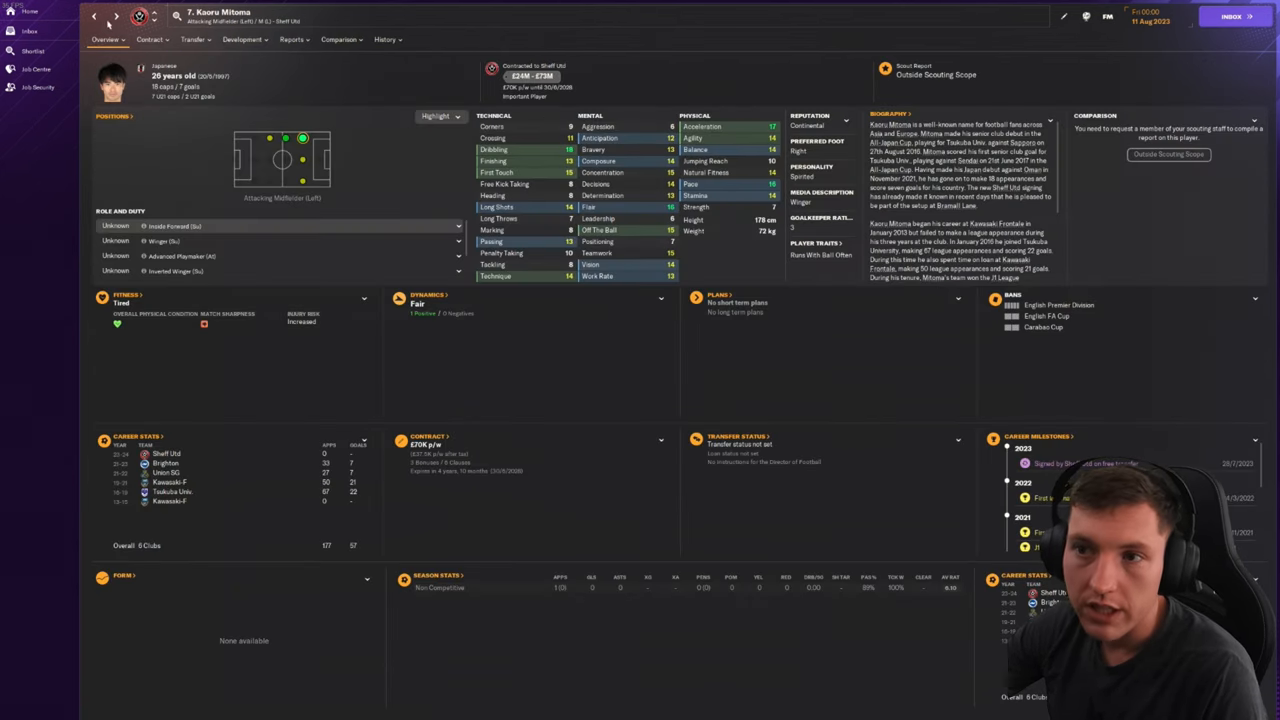
pyautogui.click(94, 16)
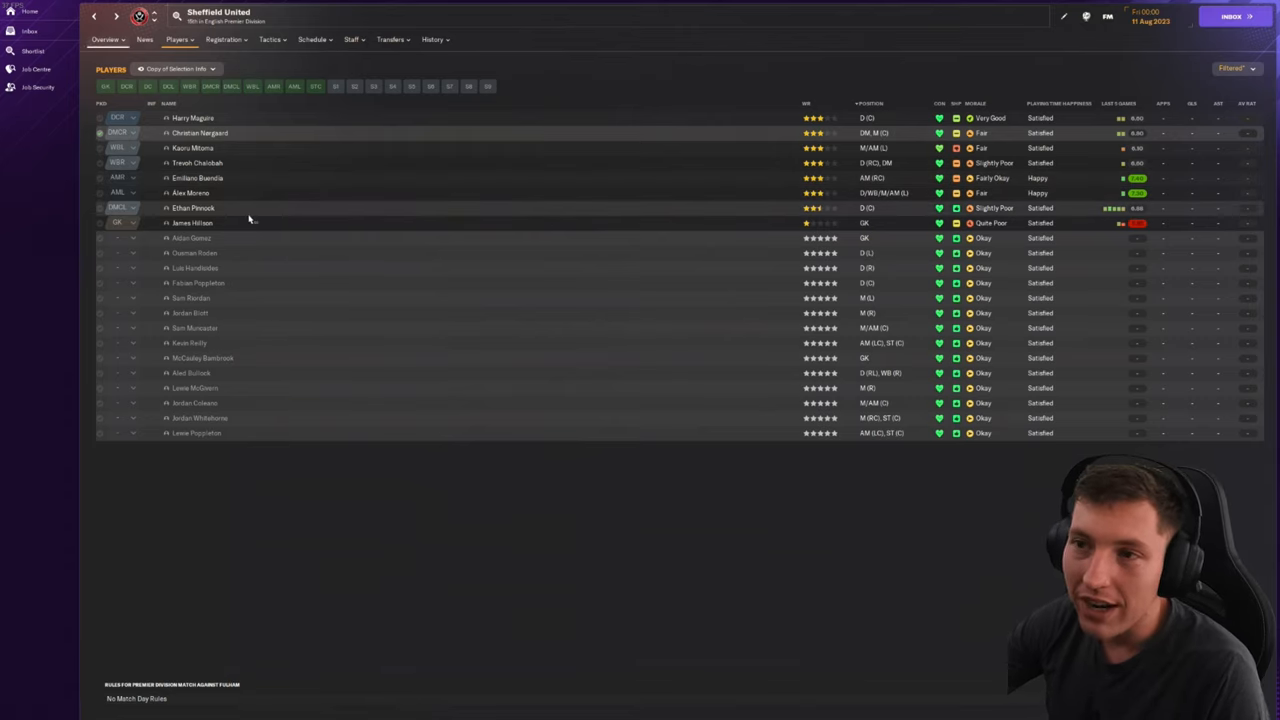
pyautogui.moveTo(298, 232)
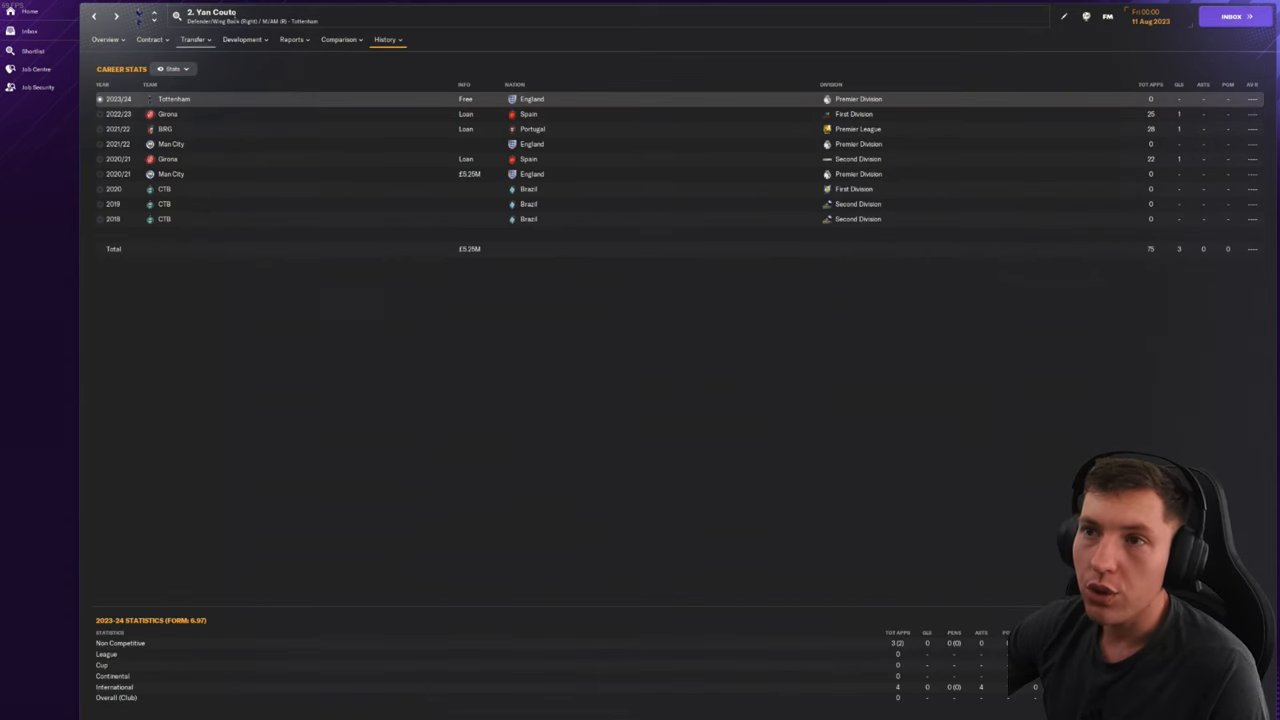
pyautogui.moveTo(196, 112)
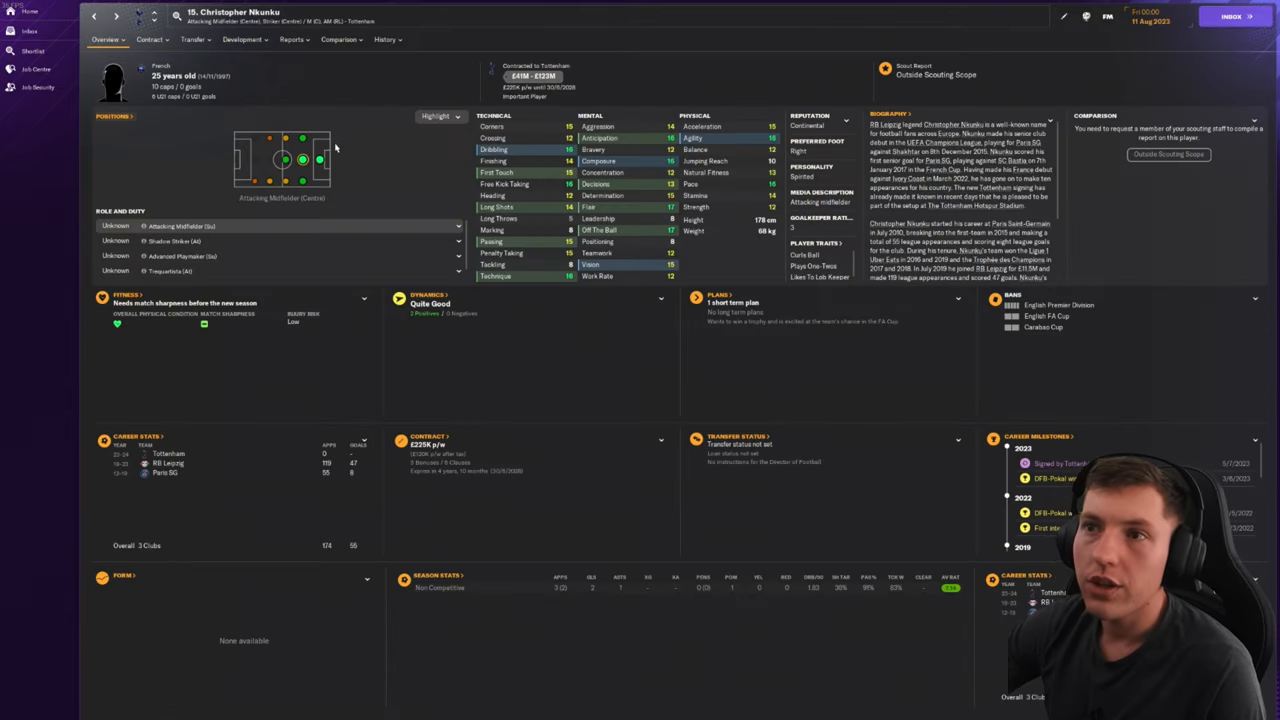
pyautogui.moveTo(356, 176)
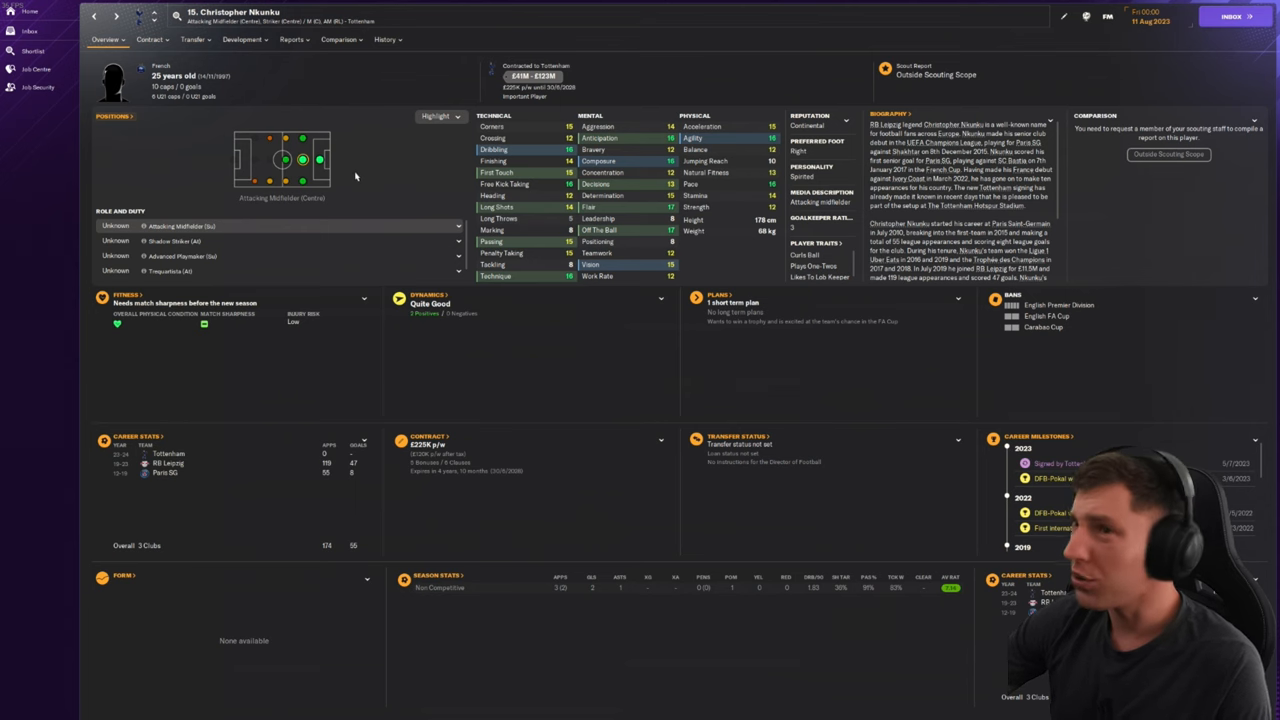
pyautogui.moveTo(104, 28)
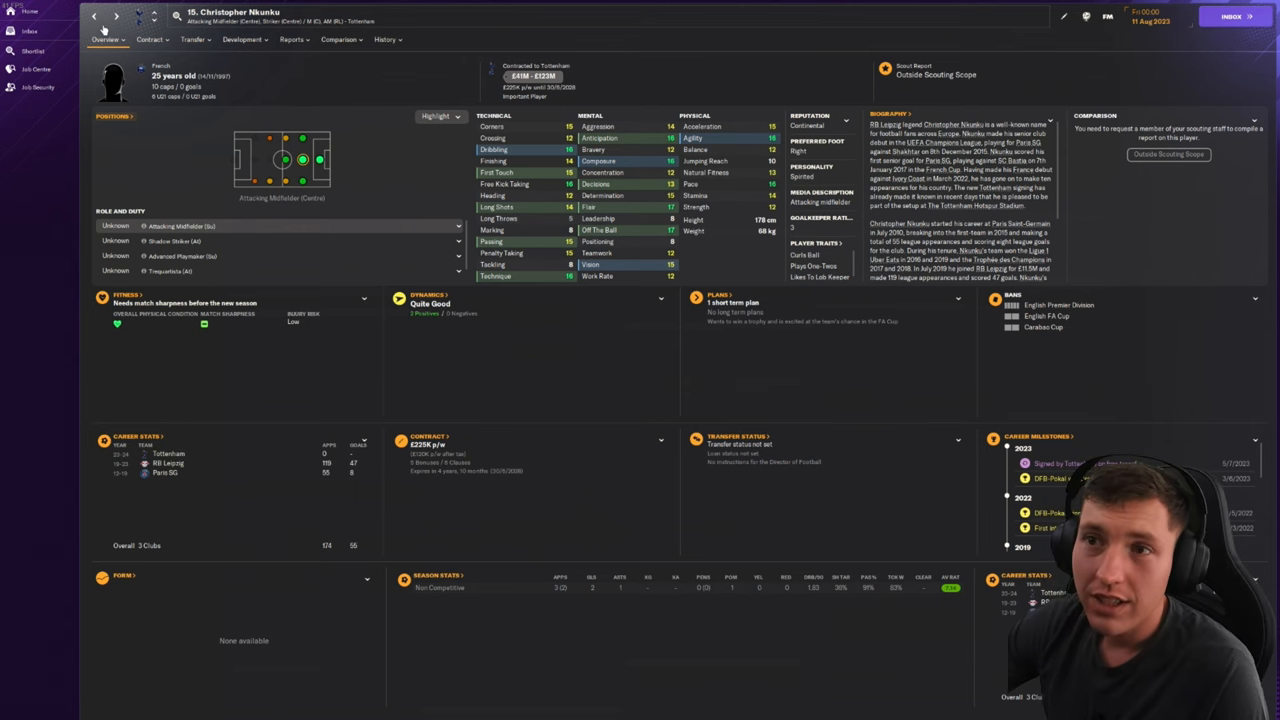
# Step: Check Tottenham's goalkeeper and another player's profile, ending back on the Tottenham squad list
pyautogui.click(94, 16)
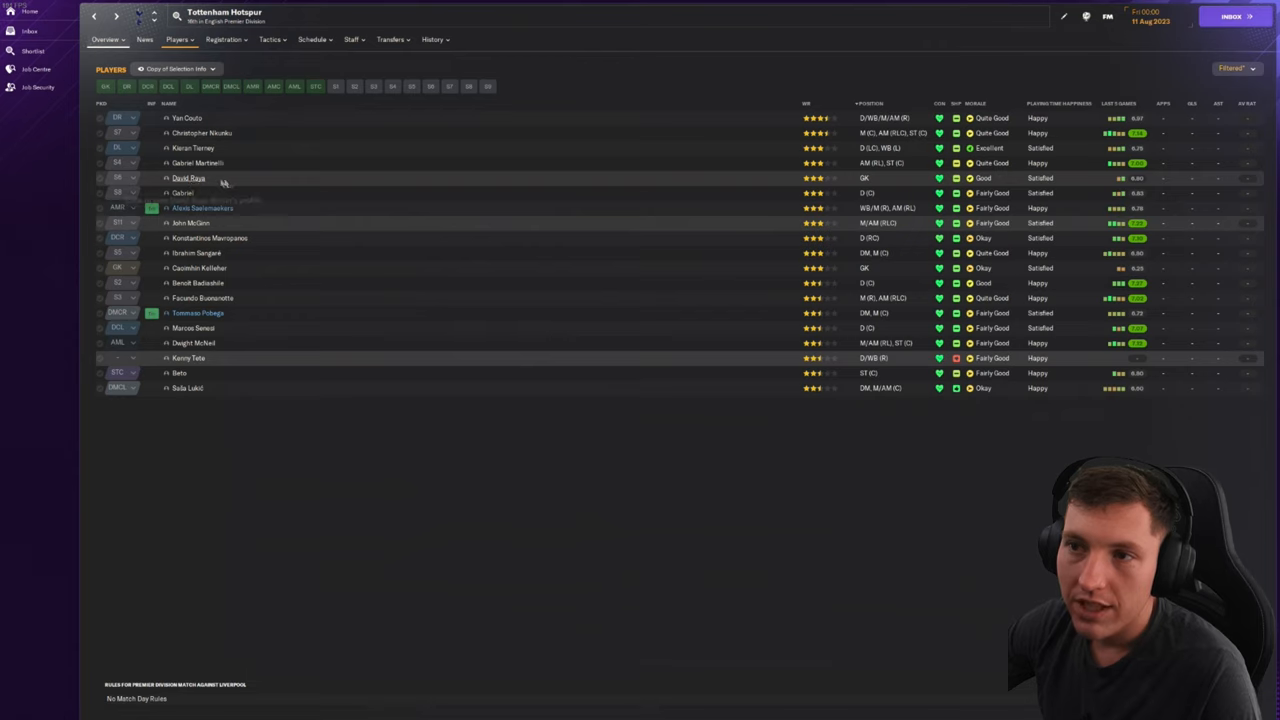
pyautogui.click(188, 176)
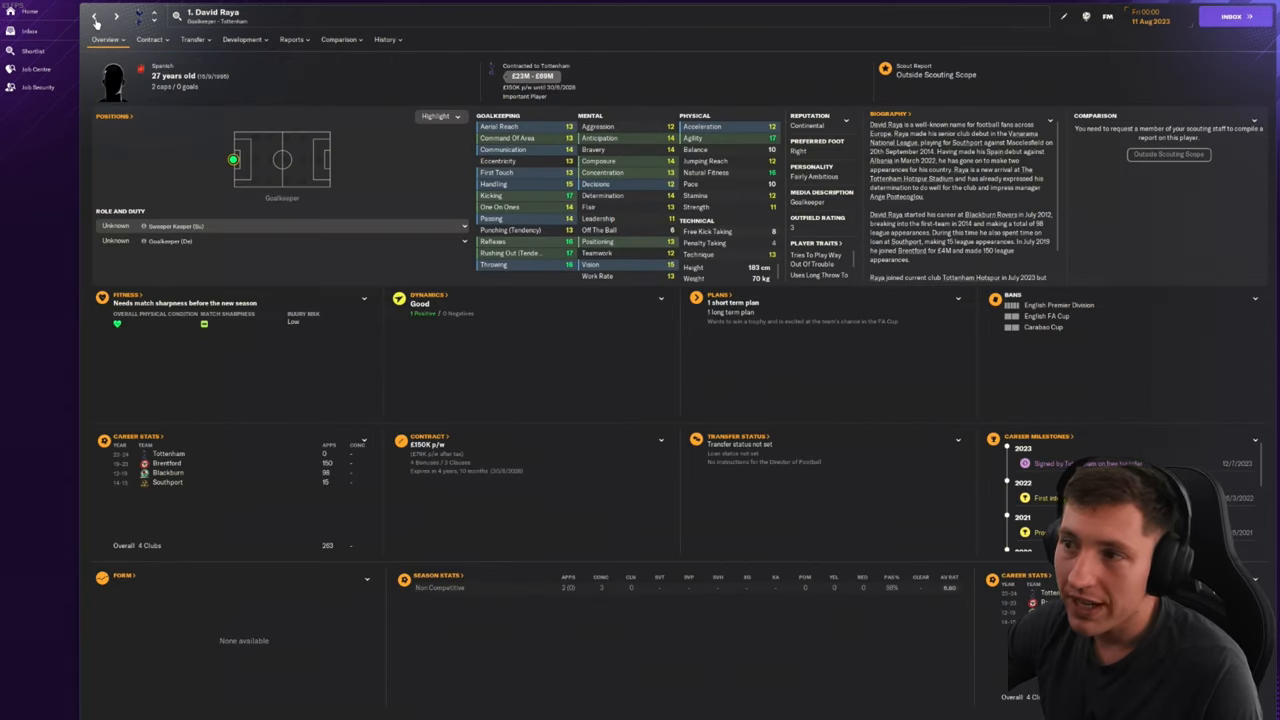
pyautogui.click(94, 16)
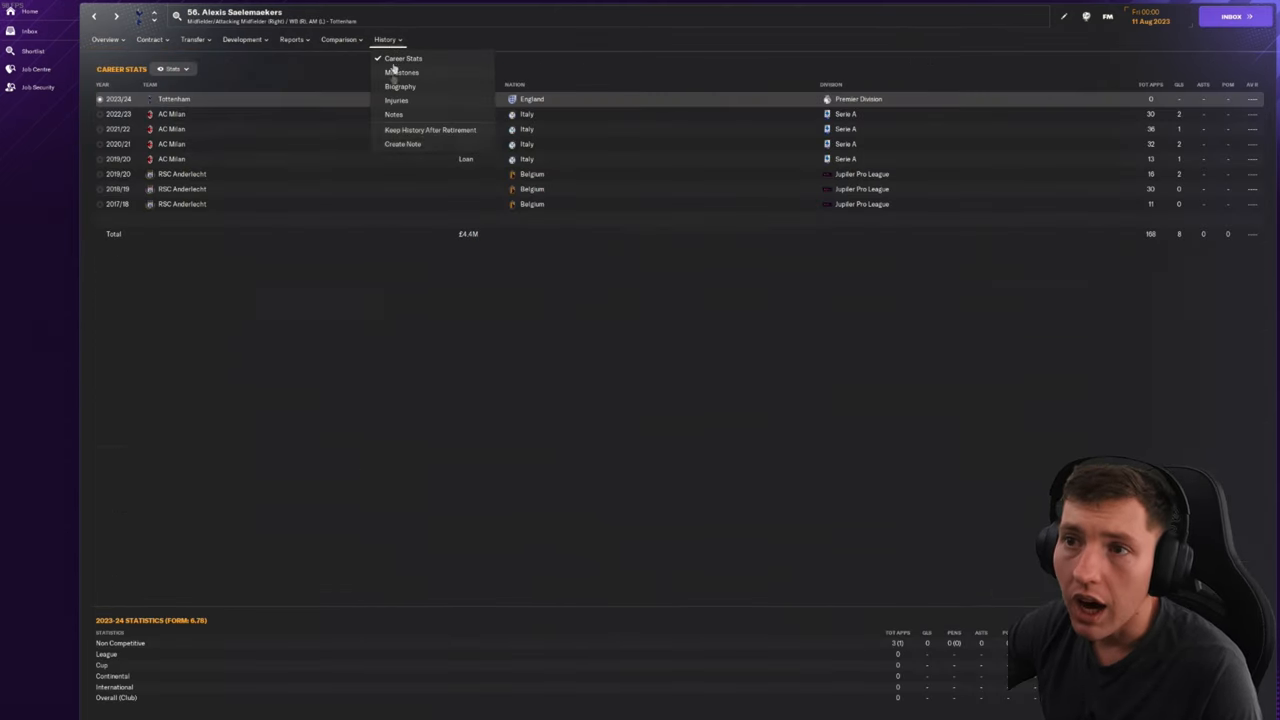
pyautogui.click(96, 16)
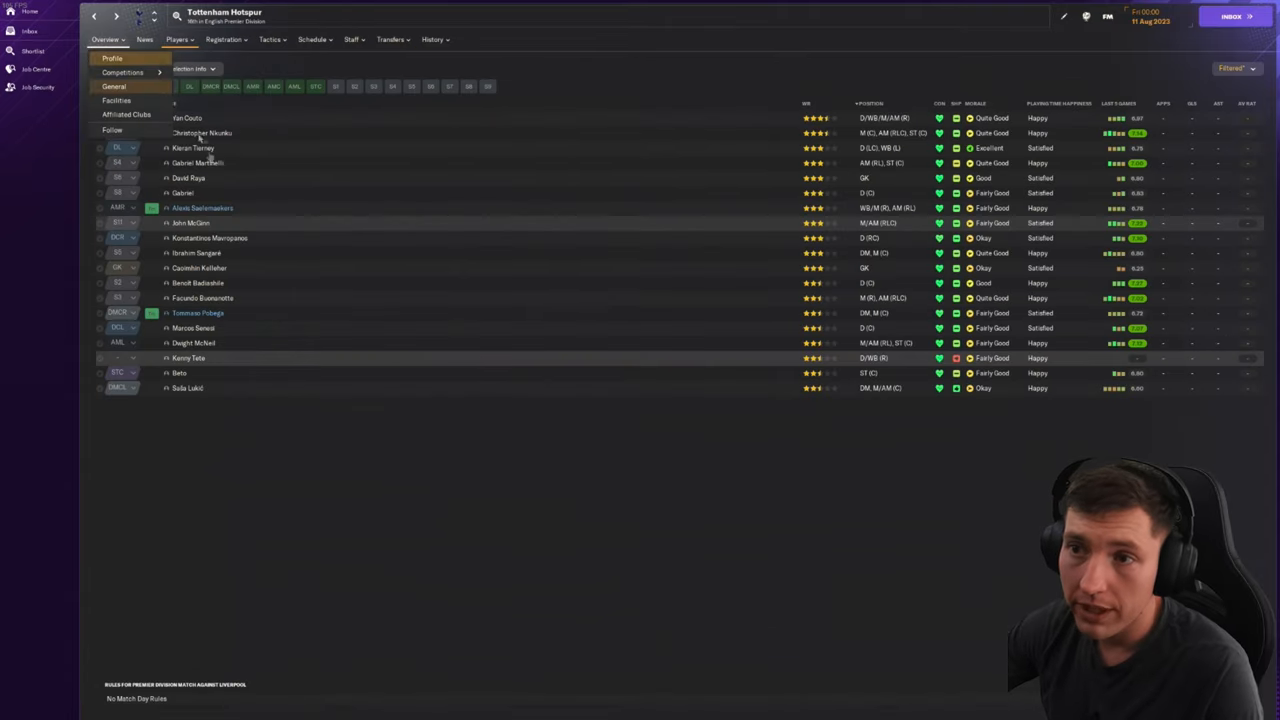
pyautogui.click(190, 222)
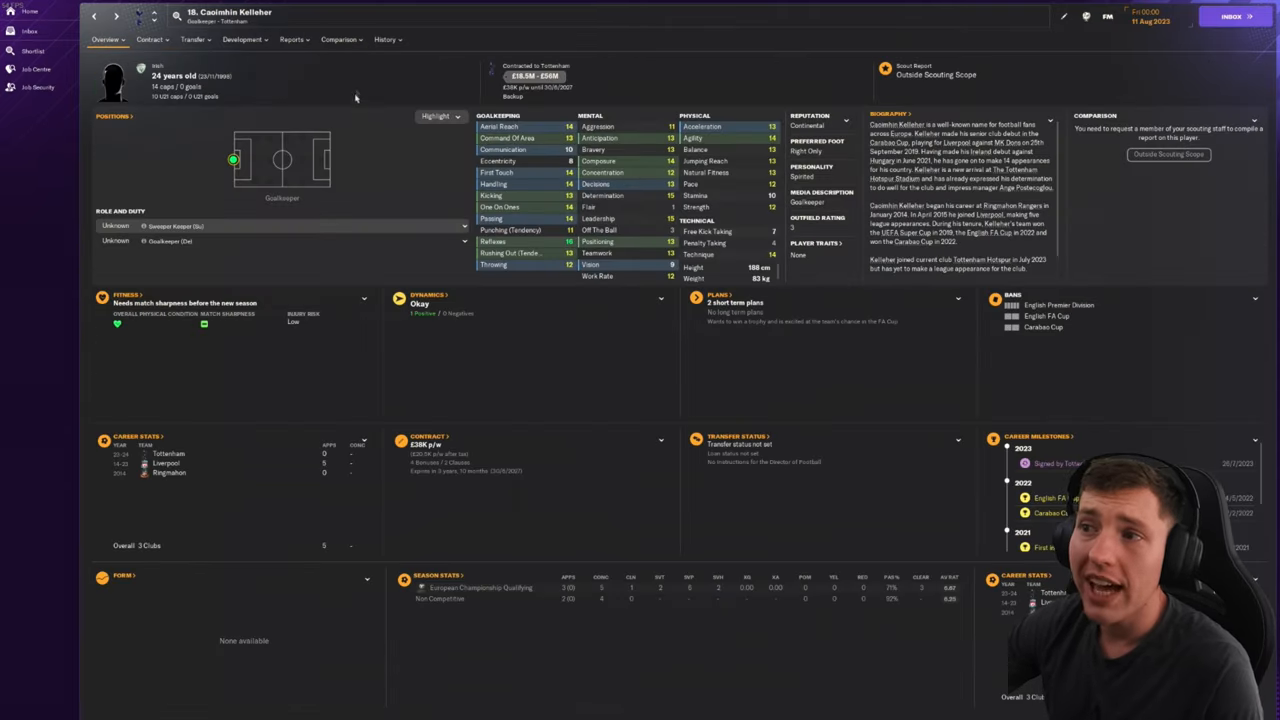
pyautogui.click(96, 16)
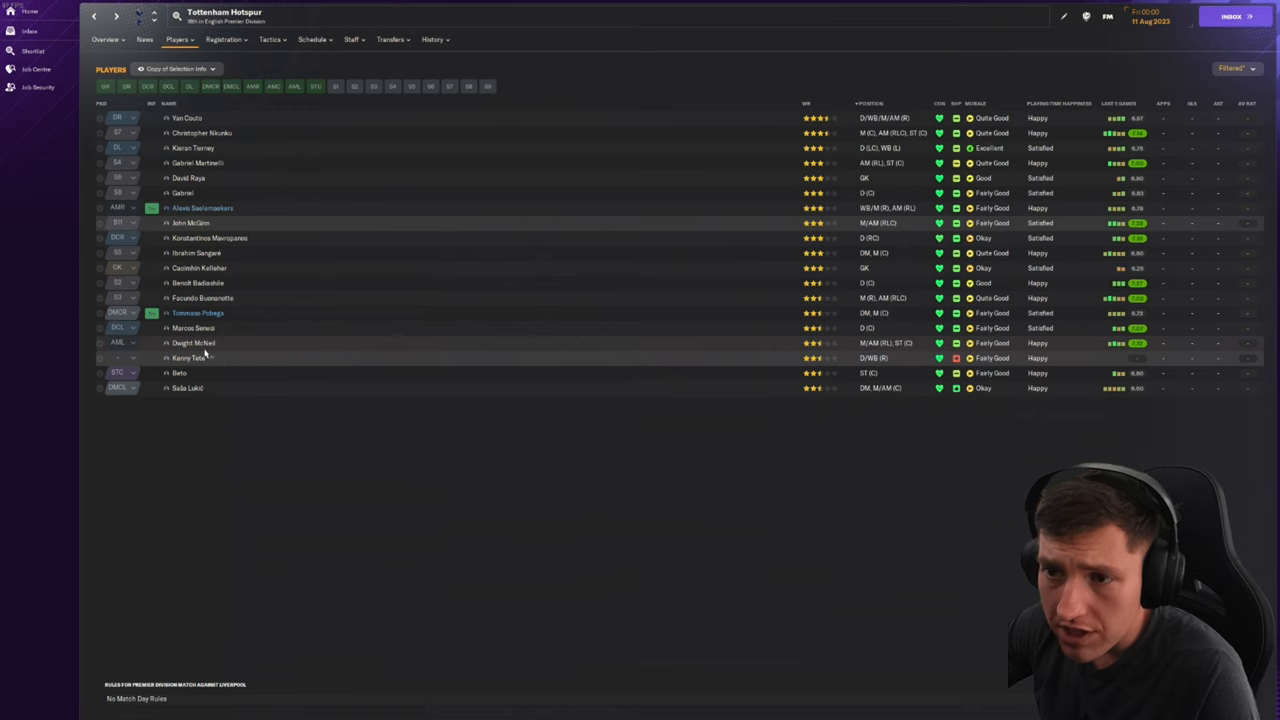
pyautogui.moveTo(200, 424)
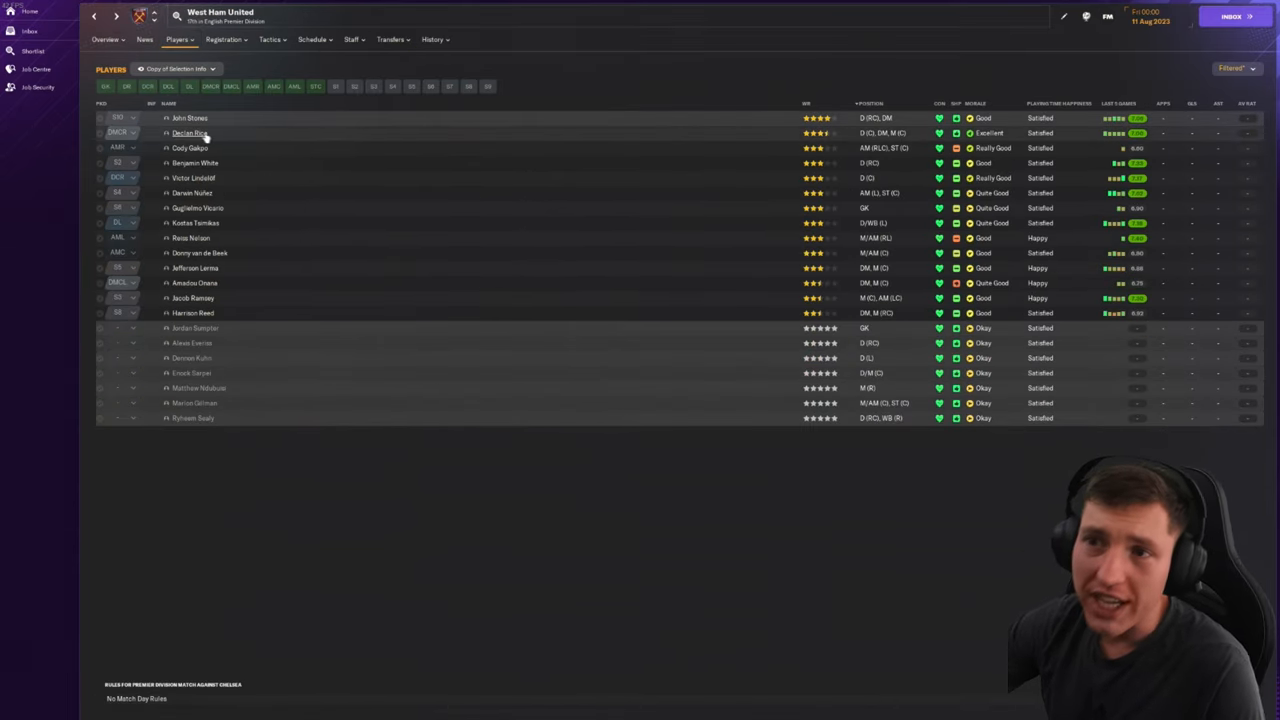
# Step: Review Harrison Reed's career history from West Ham's squad, then leave it
pyautogui.click(190, 116)
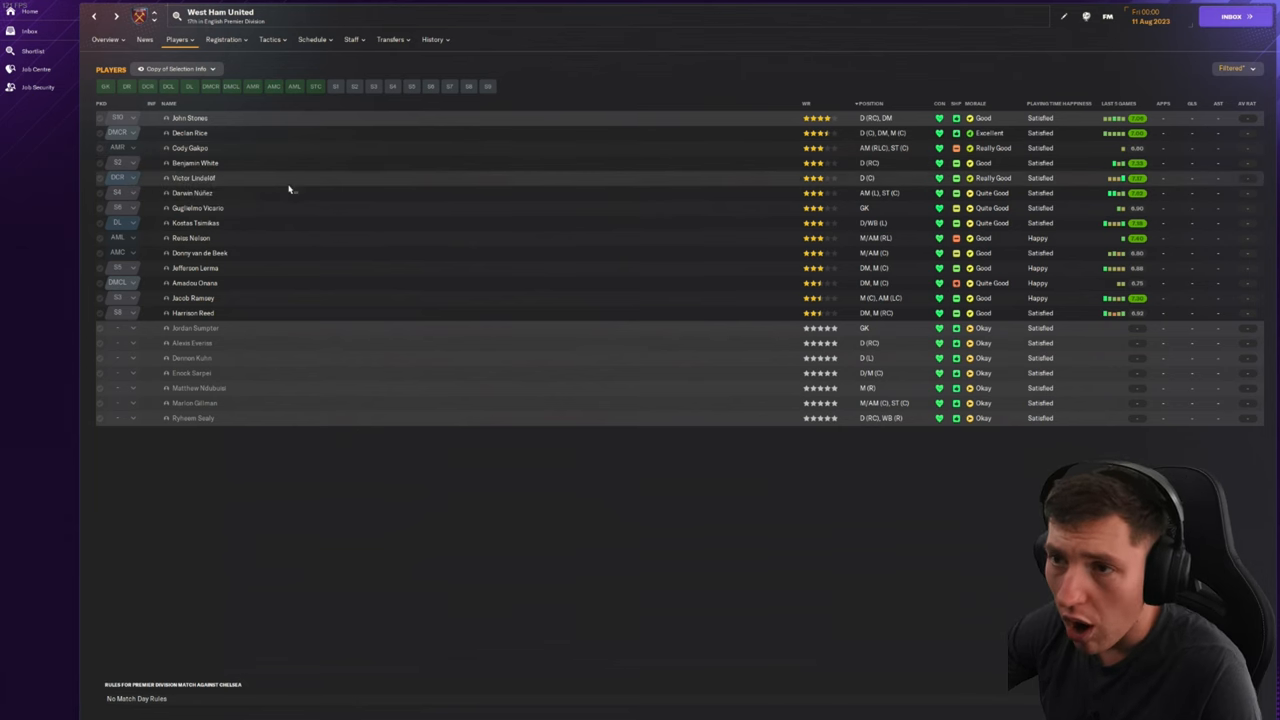
pyautogui.click(192, 192)
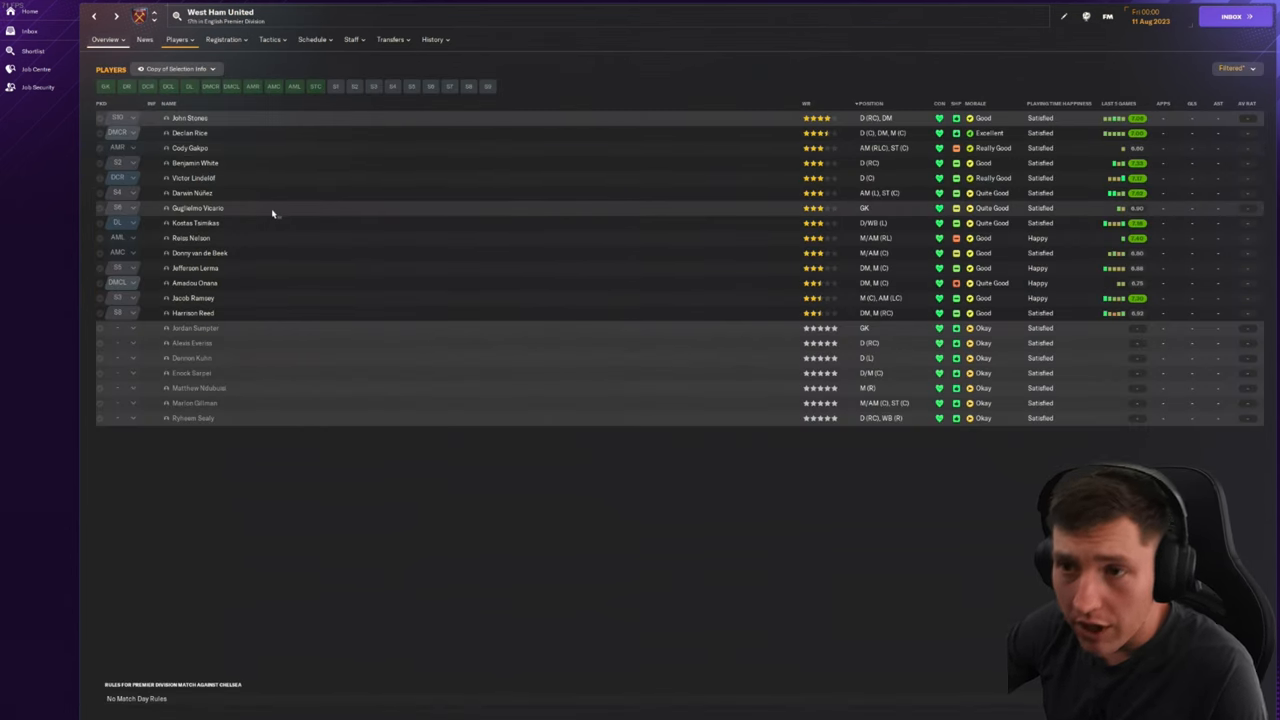
pyautogui.moveTo(300, 244)
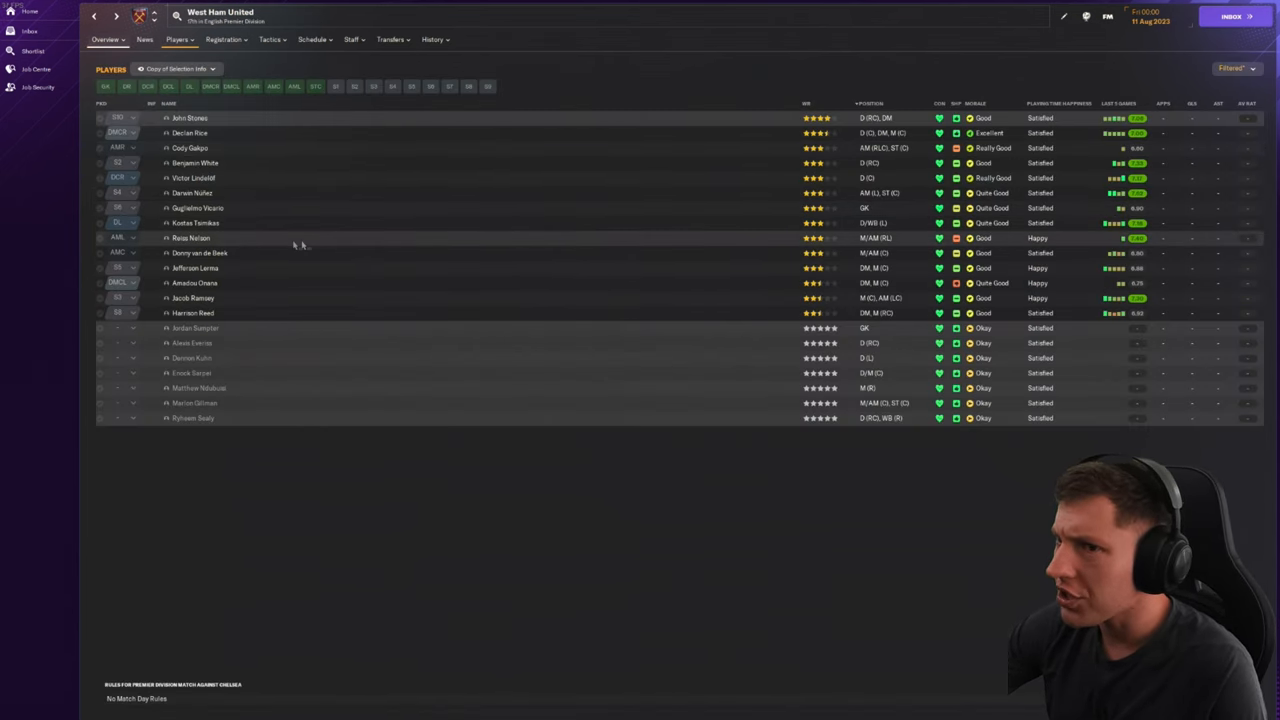
pyautogui.moveTo(264, 276)
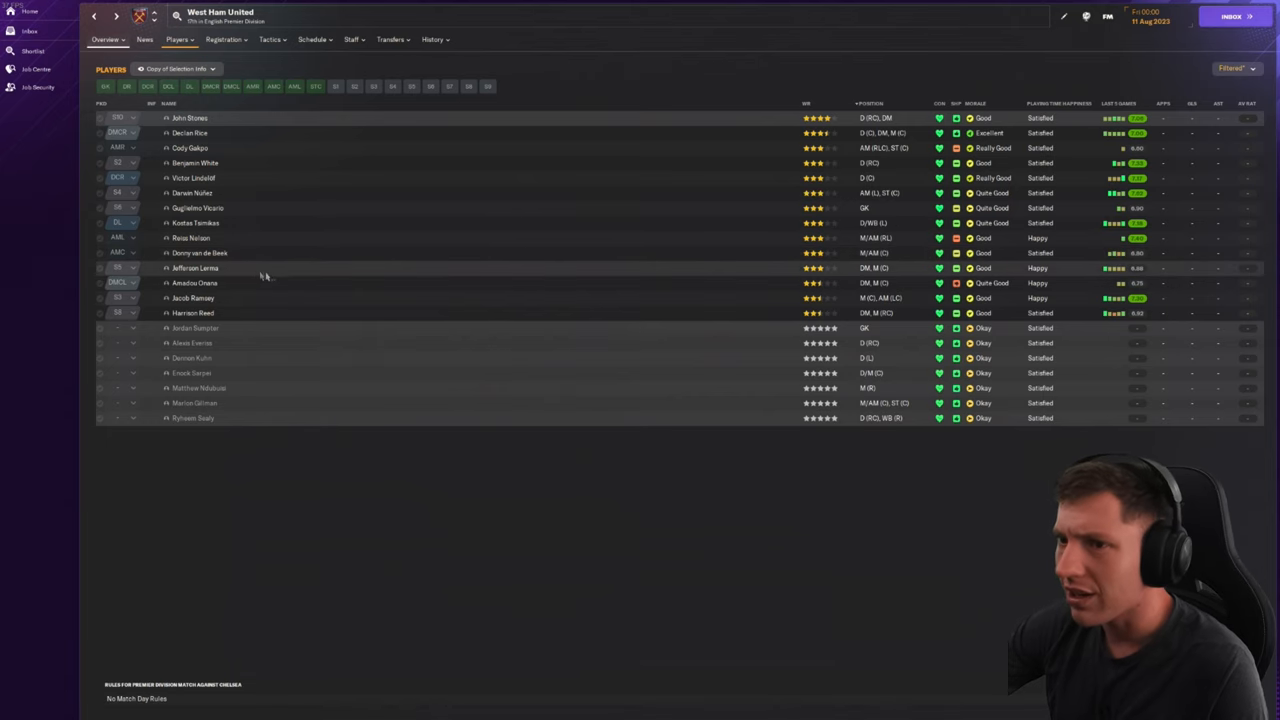
pyautogui.moveTo(268, 324)
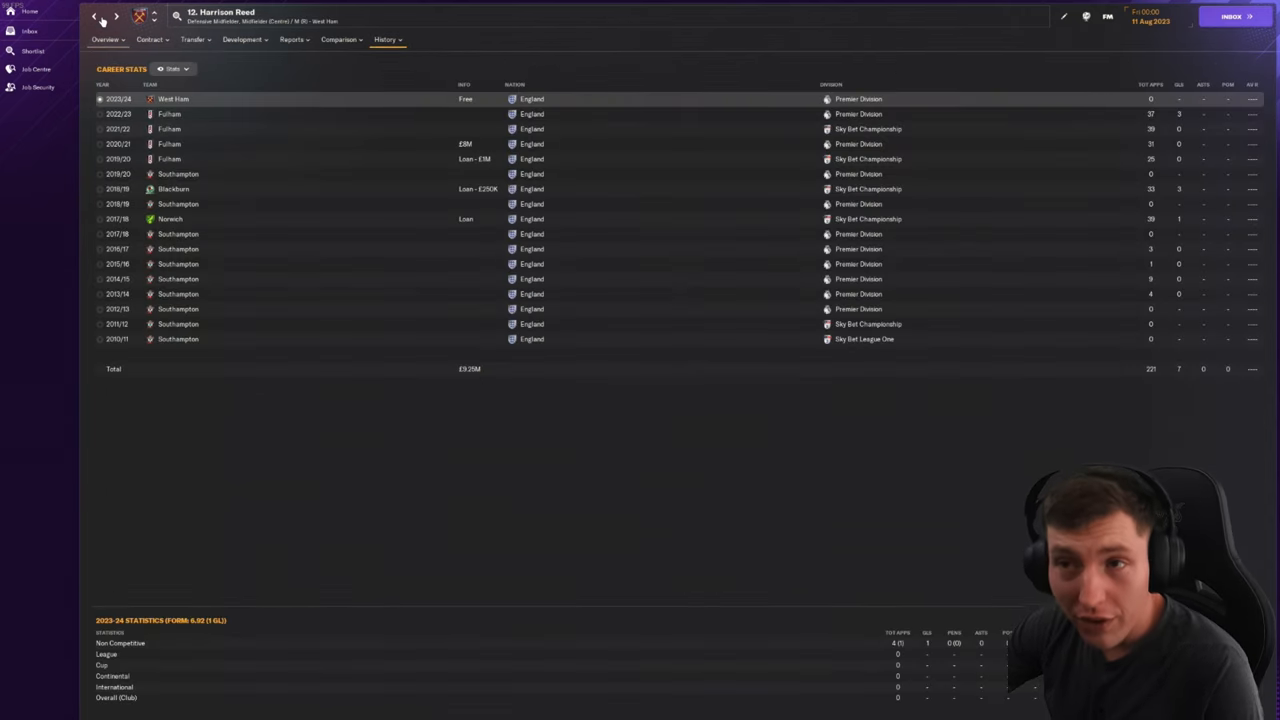
pyautogui.click(94, 16)
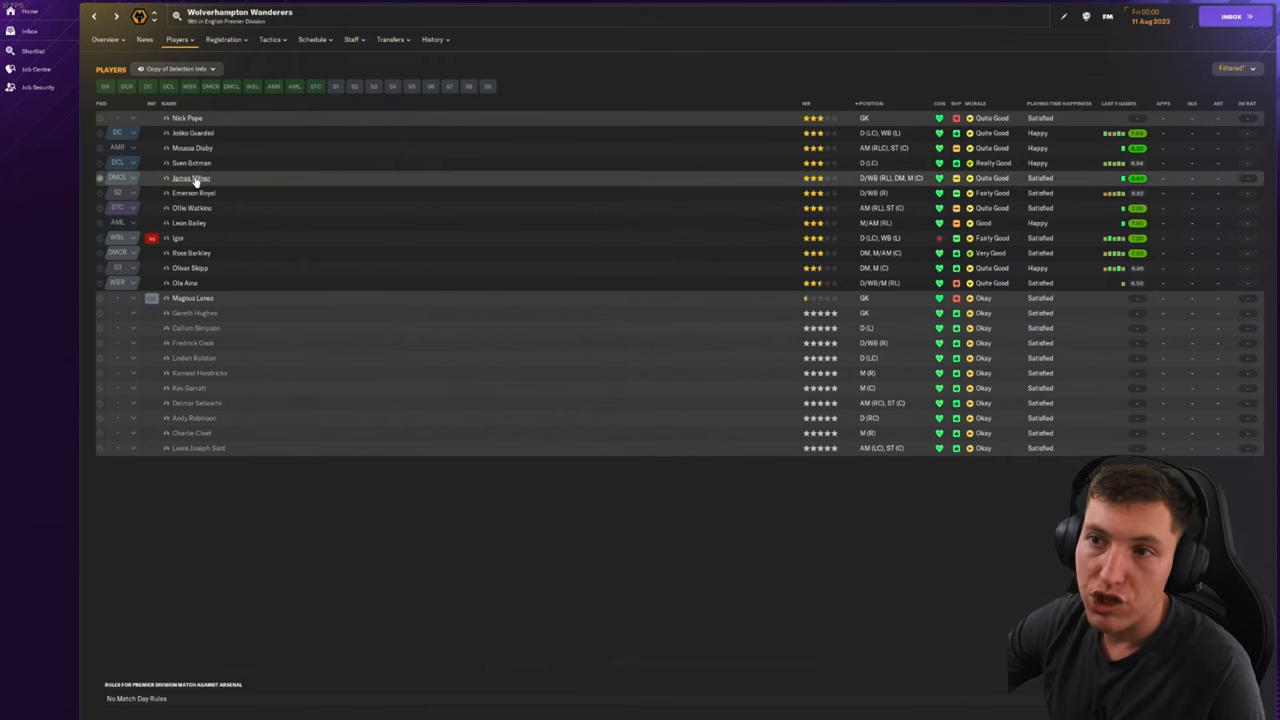
pyautogui.click(192, 178)
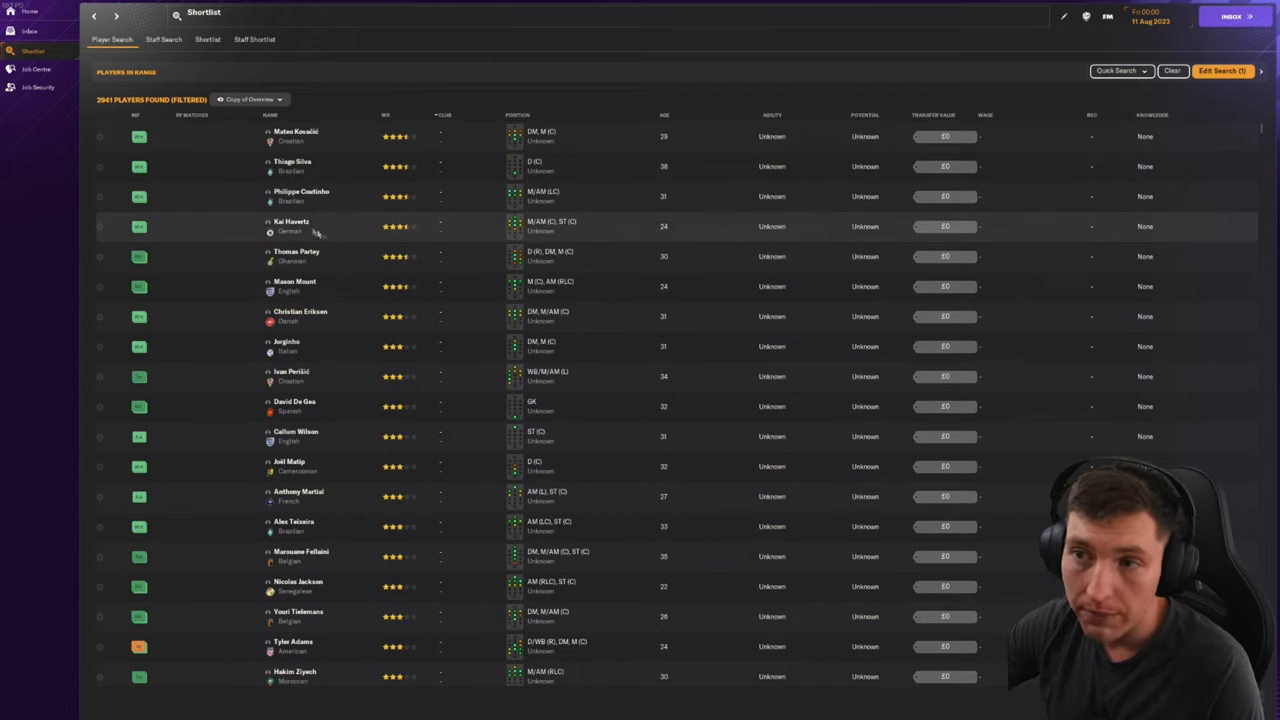
pyautogui.moveTo(300, 166)
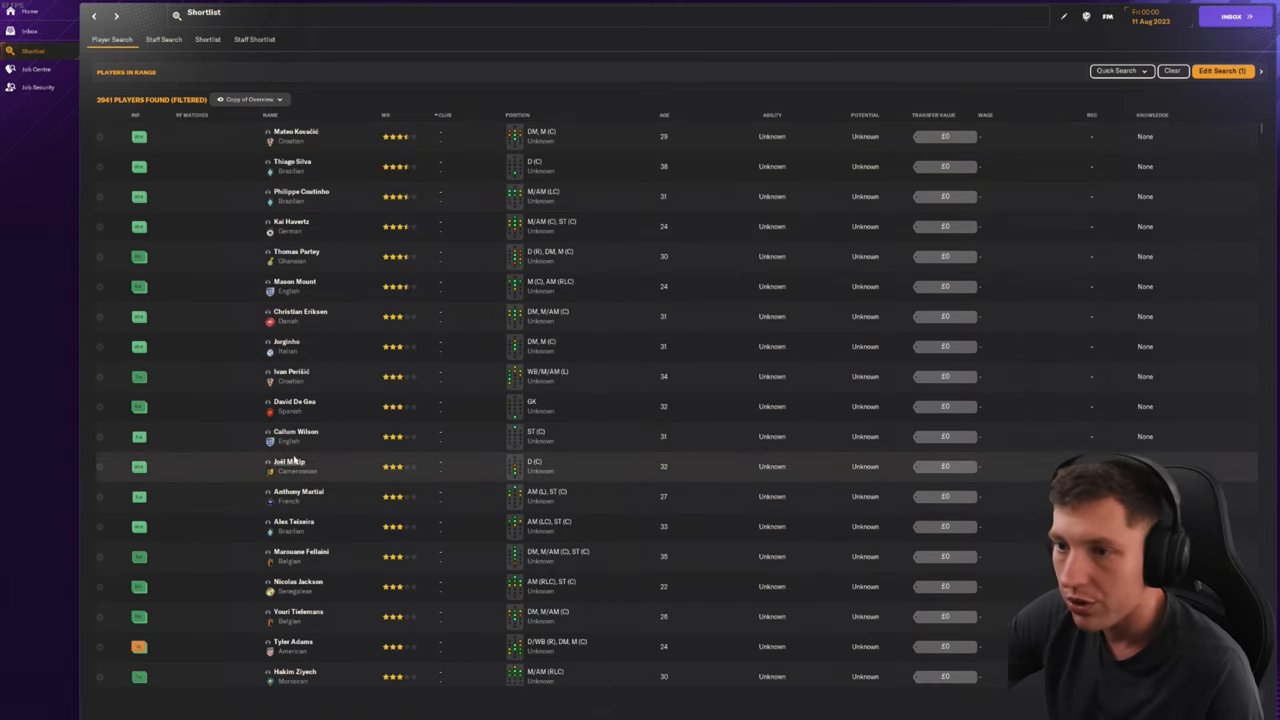
pyautogui.moveTo(138, 408)
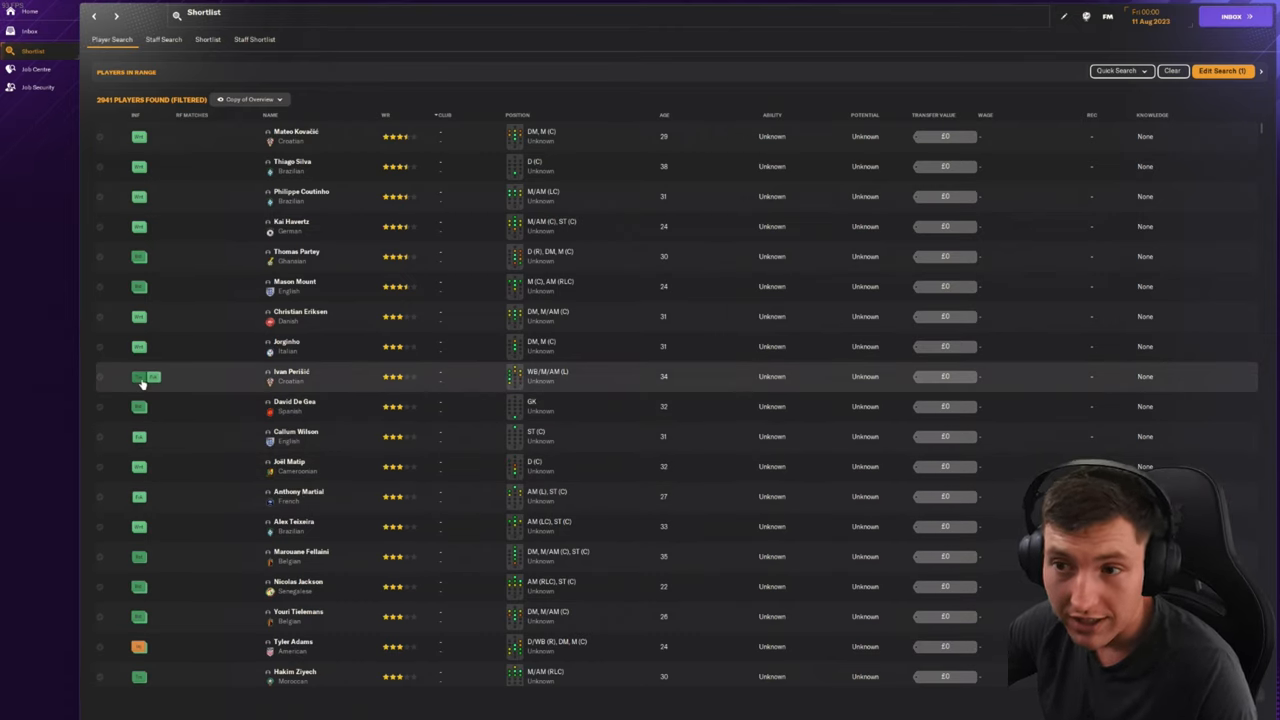
pyautogui.moveTo(310, 586)
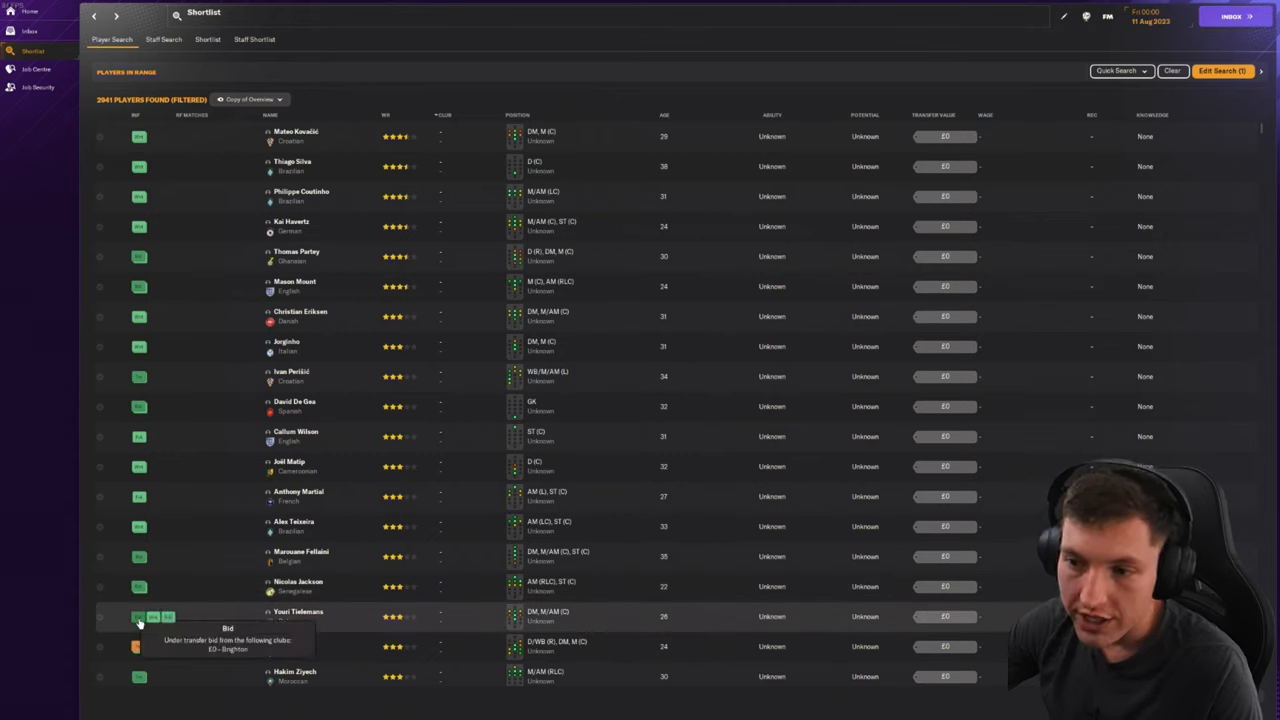
pyautogui.moveTo(196, 568)
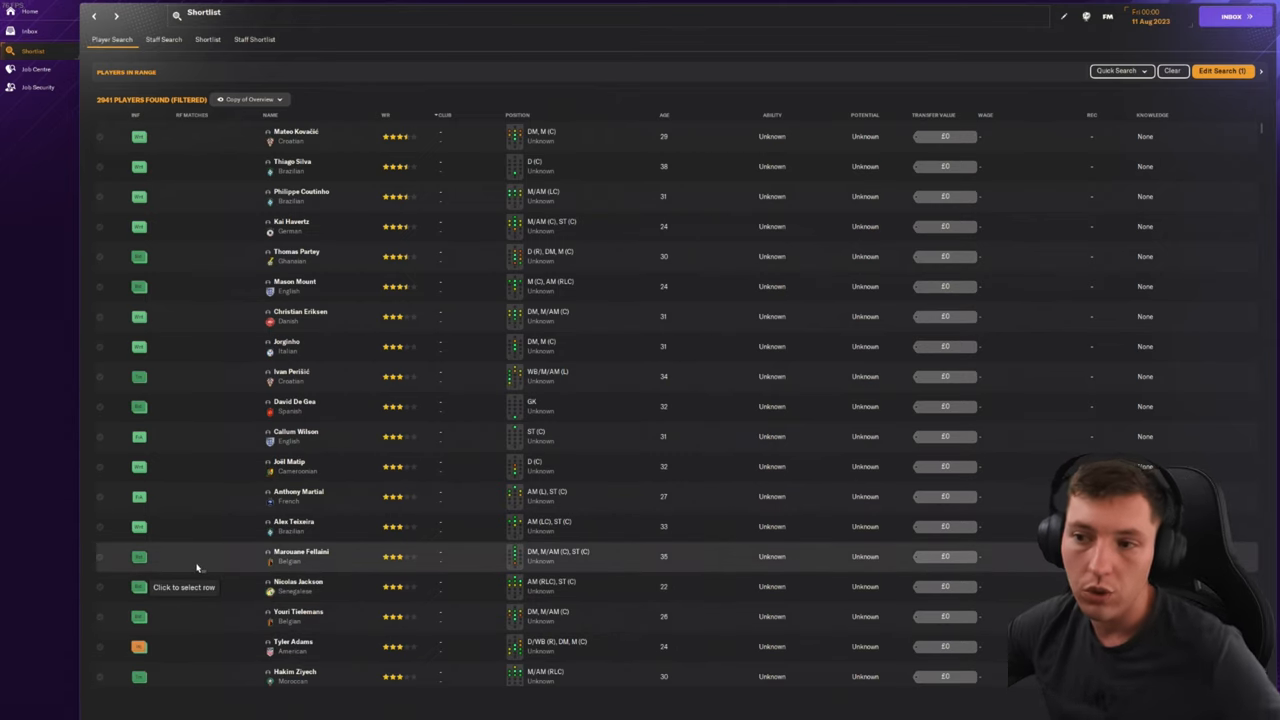
pyautogui.moveTo(224, 560)
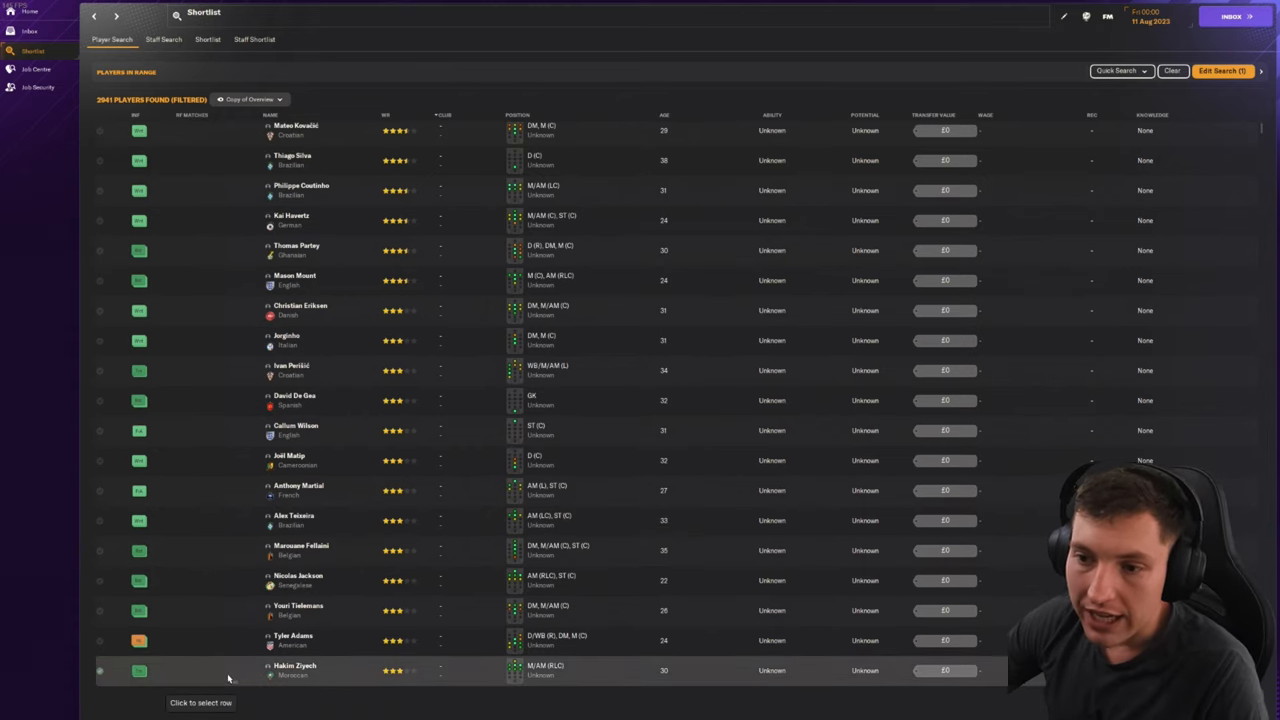
# Step: Scroll down the shortlist through more scouted players
pyautogui.scroll(-3)
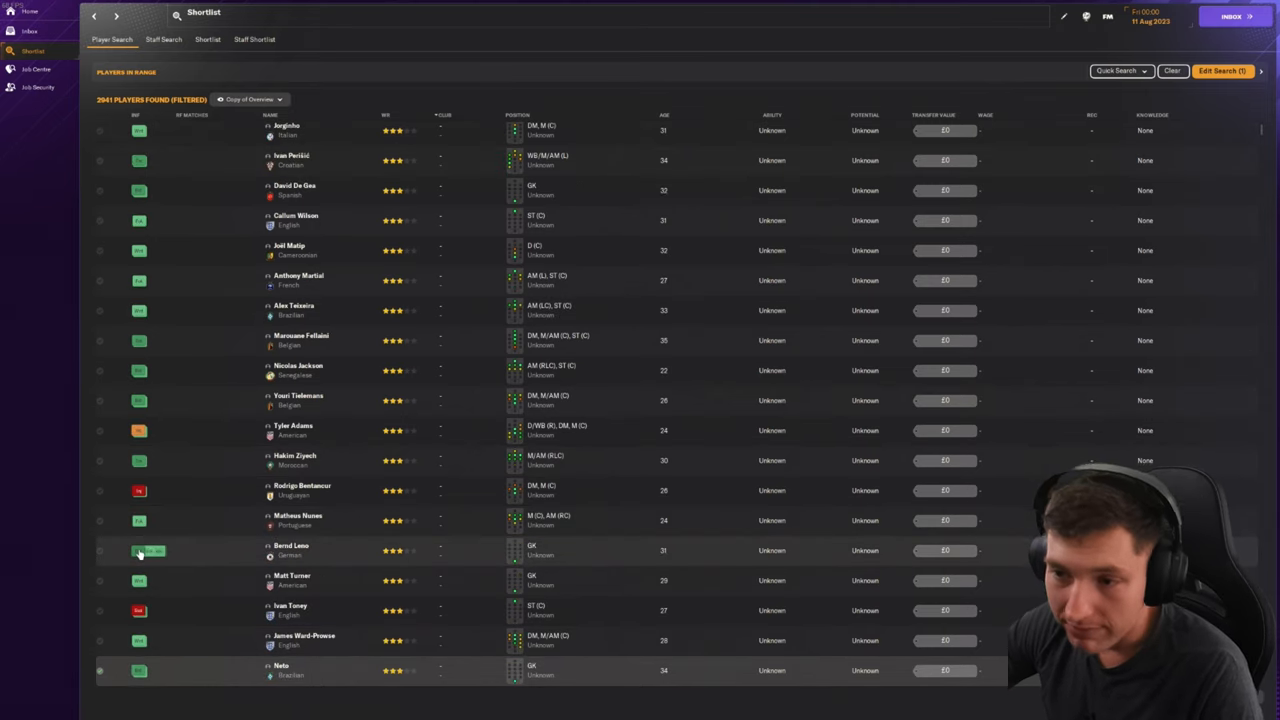
pyautogui.scroll(-3)
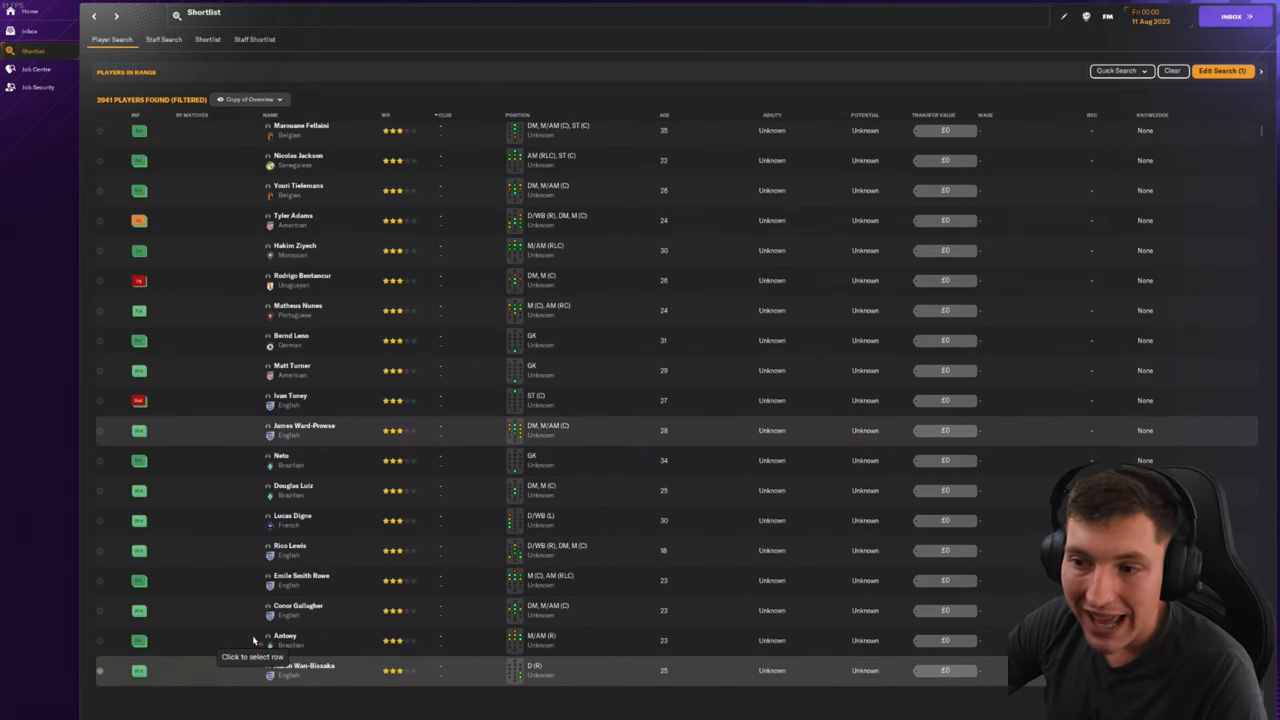
pyautogui.scroll(-3)
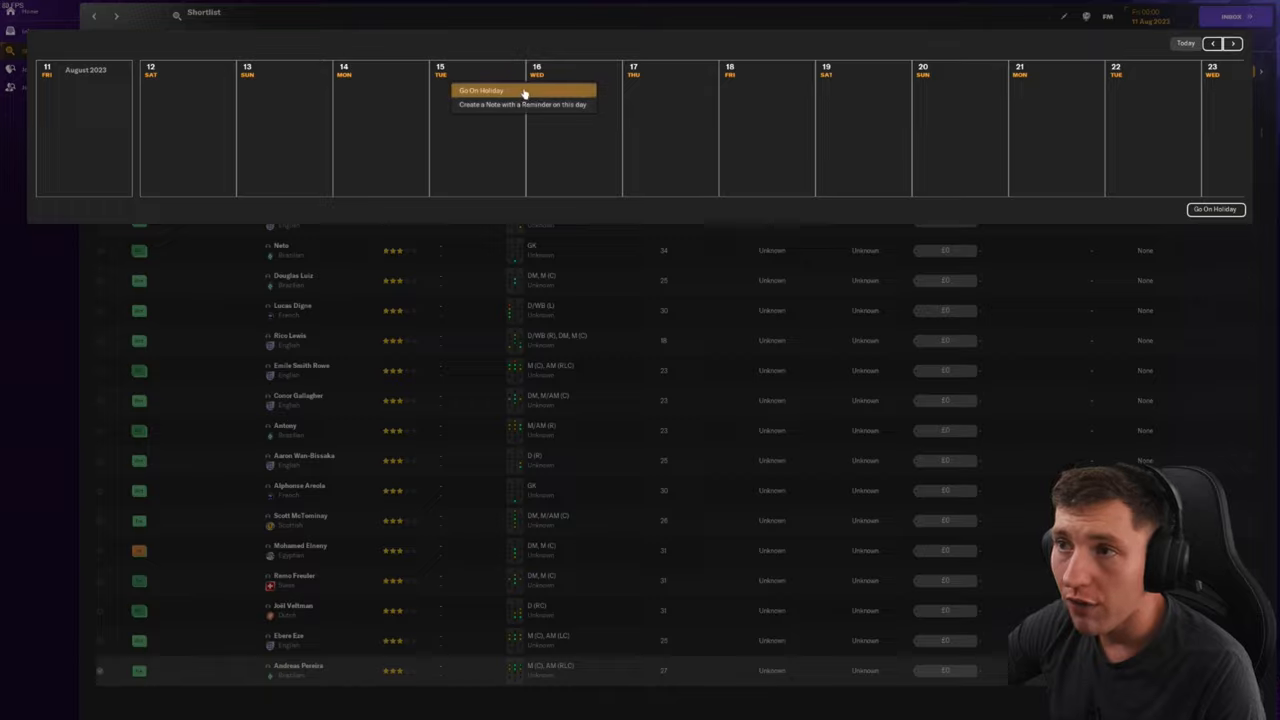
# Step: Go on holiday from the calendar and confirm the chosen return date
pyautogui.click(480, 90)
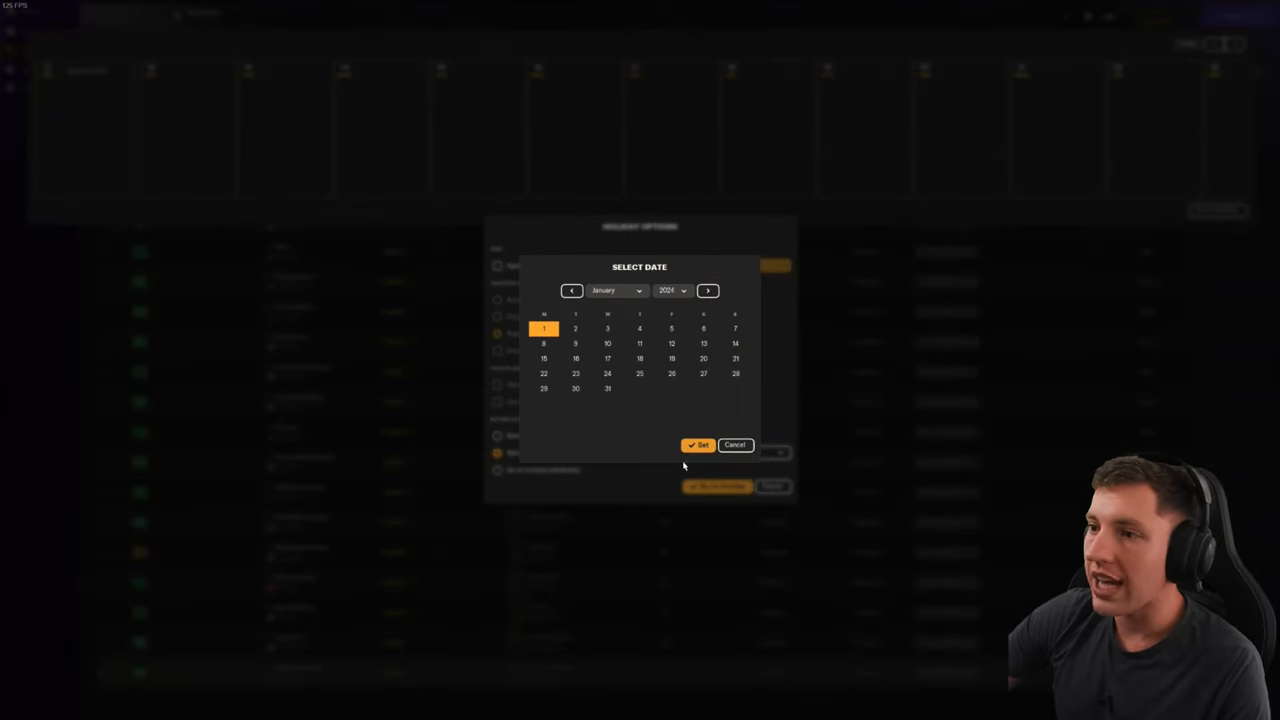
pyautogui.click(698, 444)
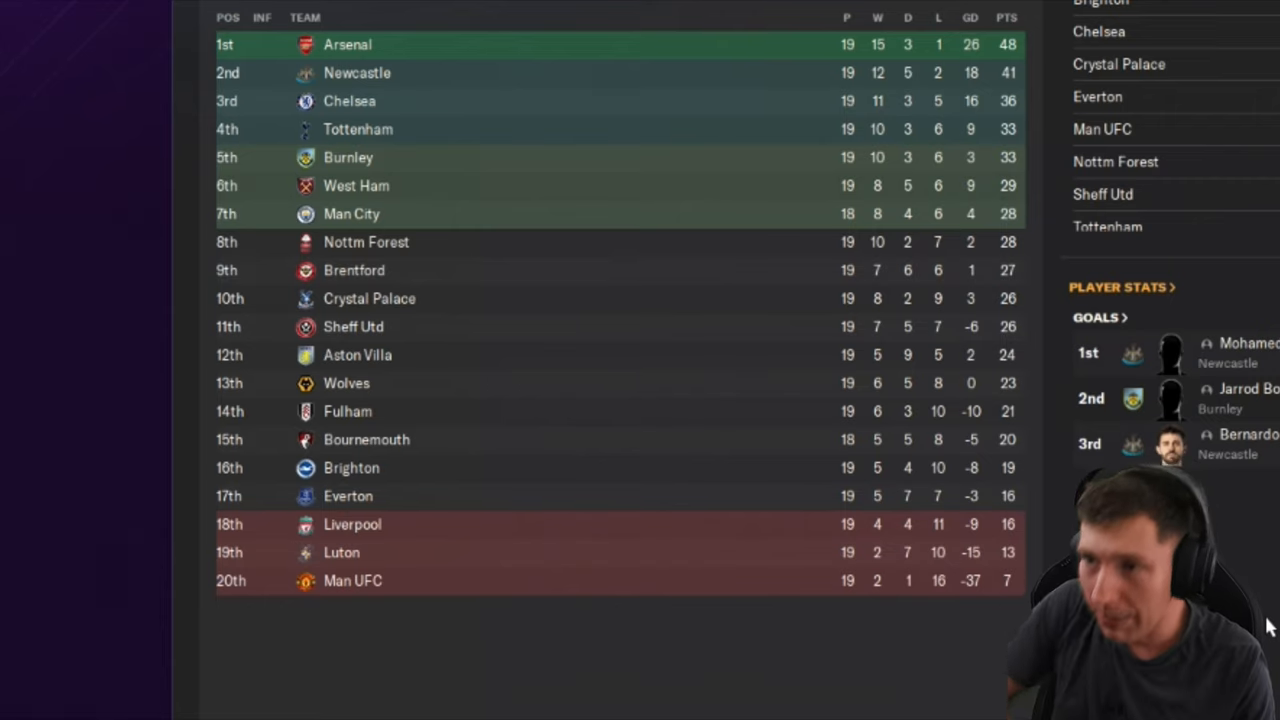
pyautogui.moveTo(452, 332)
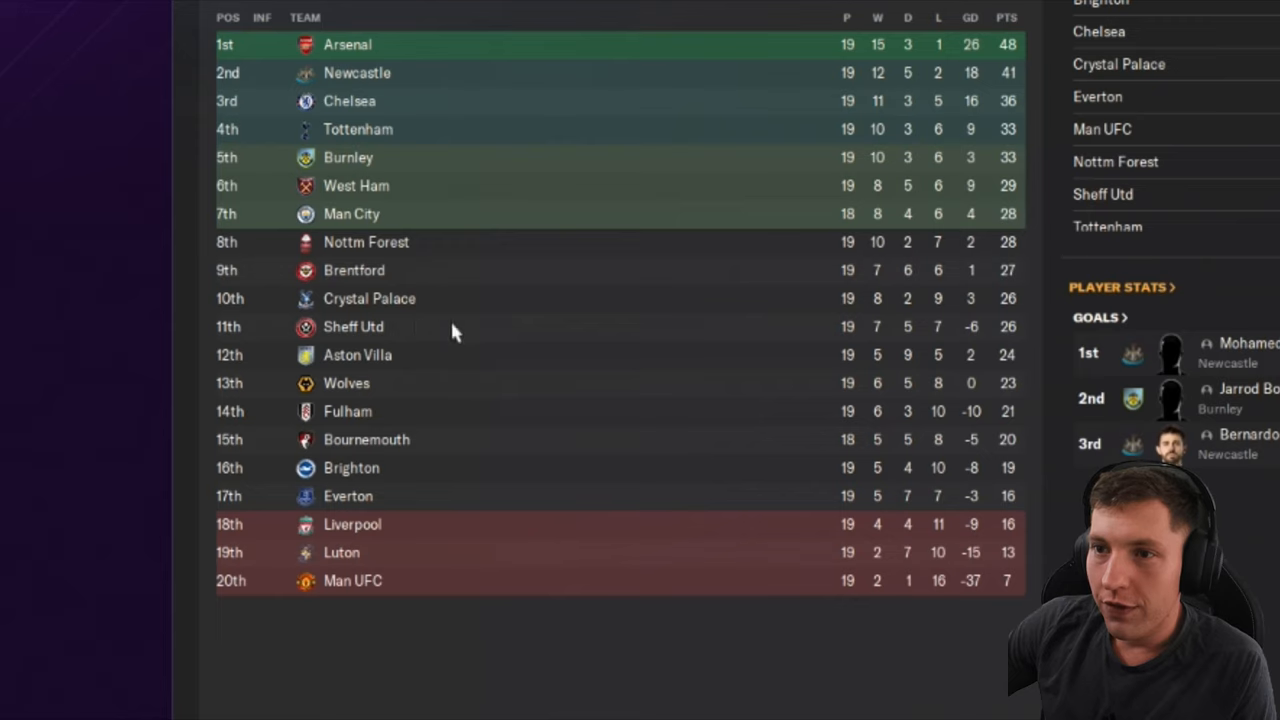
pyautogui.moveTo(1016, 150)
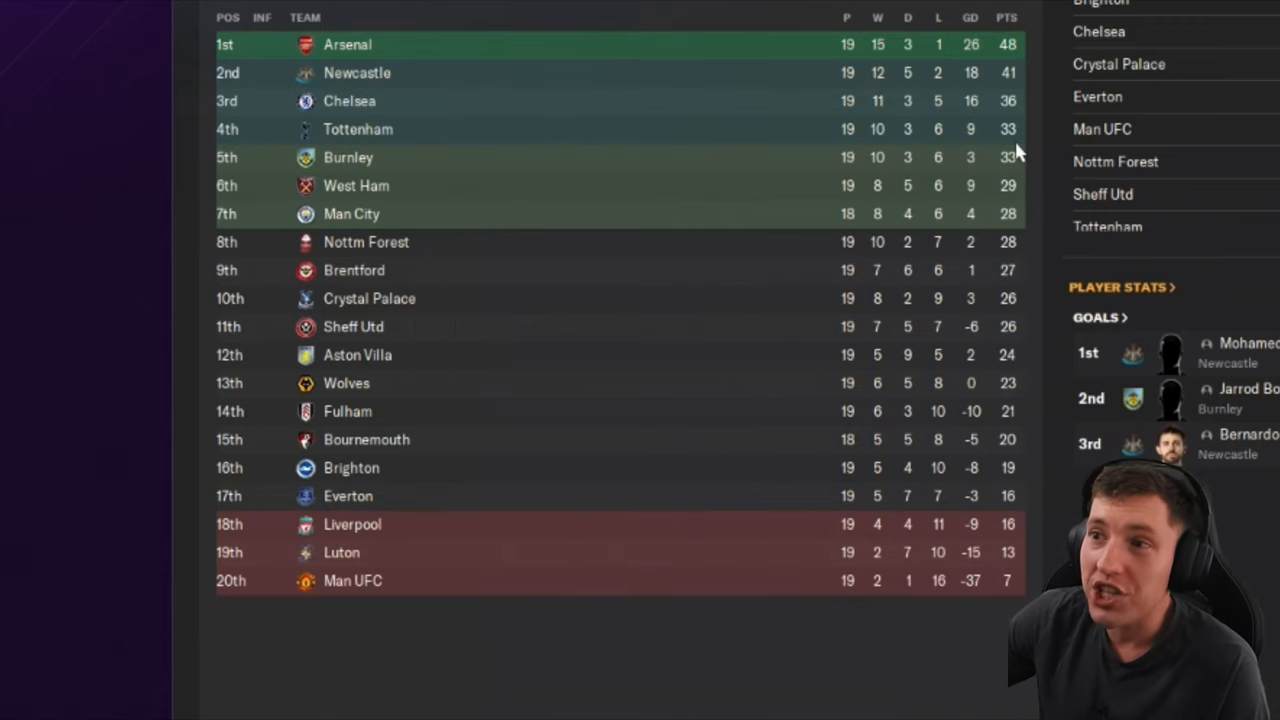
pyautogui.moveTo(1210, 410)
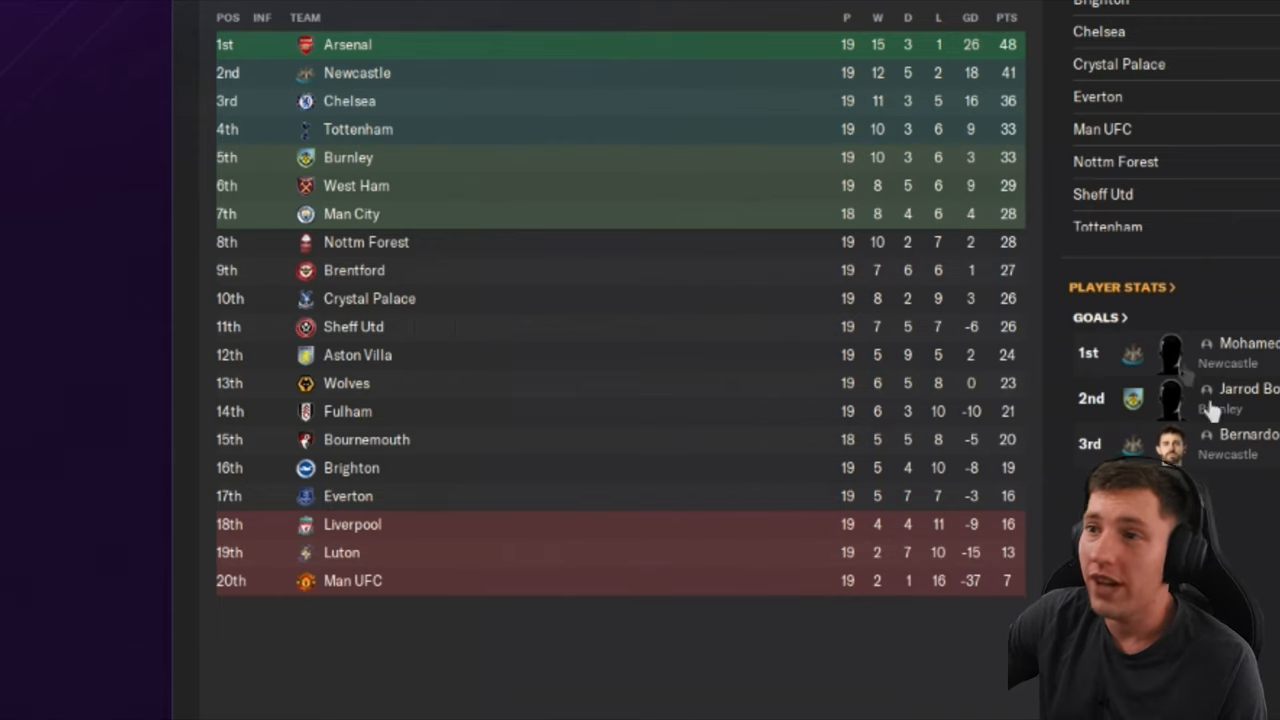
pyautogui.moveTo(1256, 596)
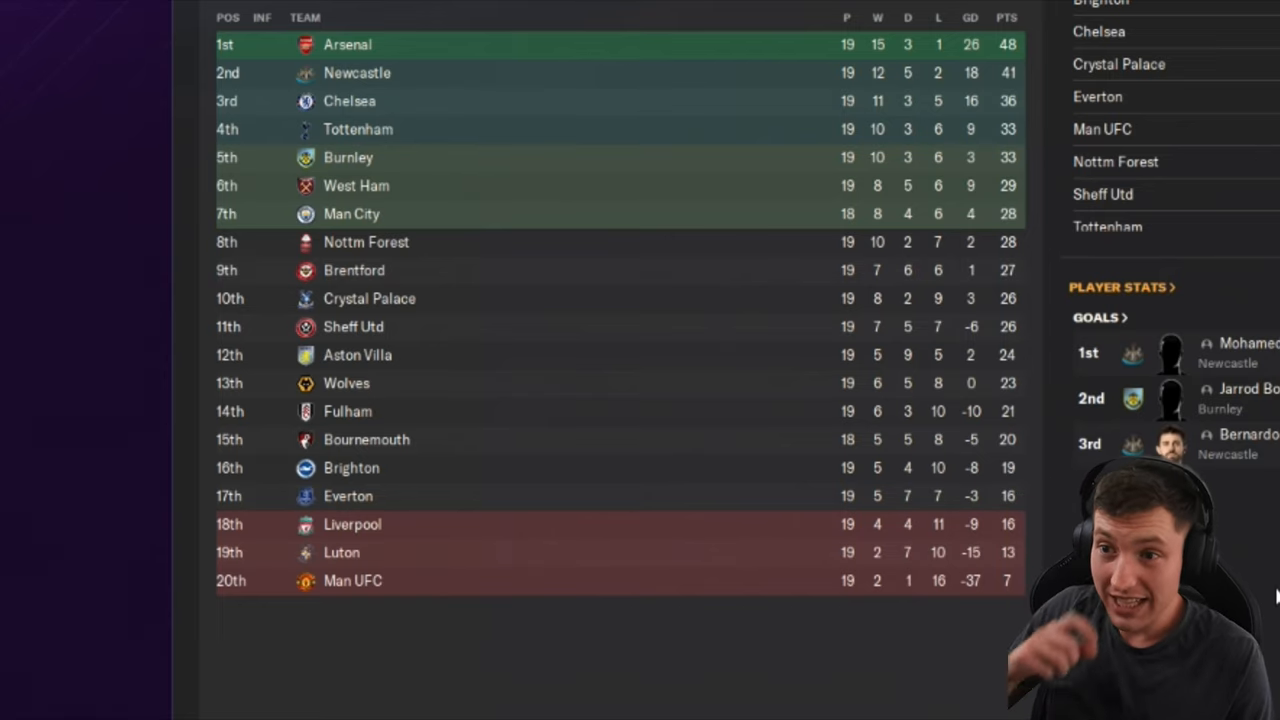
pyautogui.moveTo(718, 684)
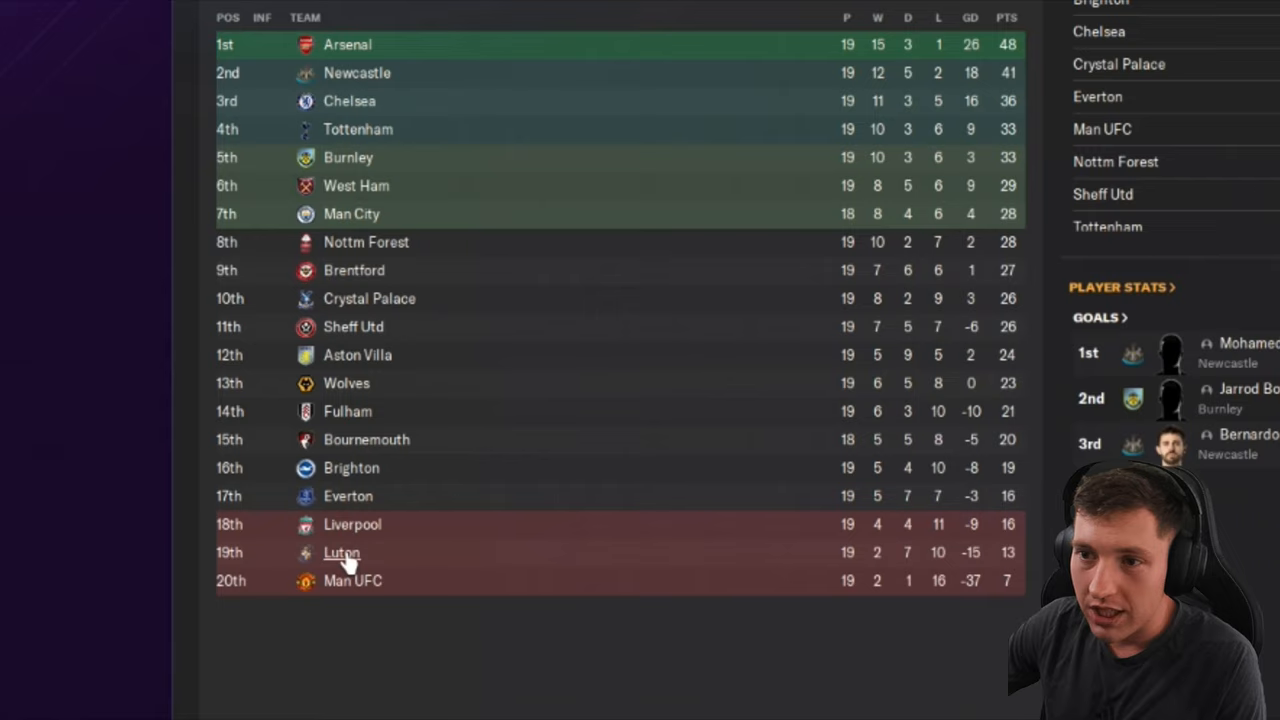
# Step: Open bottom-placed Manchester UFC's squad from the league table
pyautogui.click(340, 552)
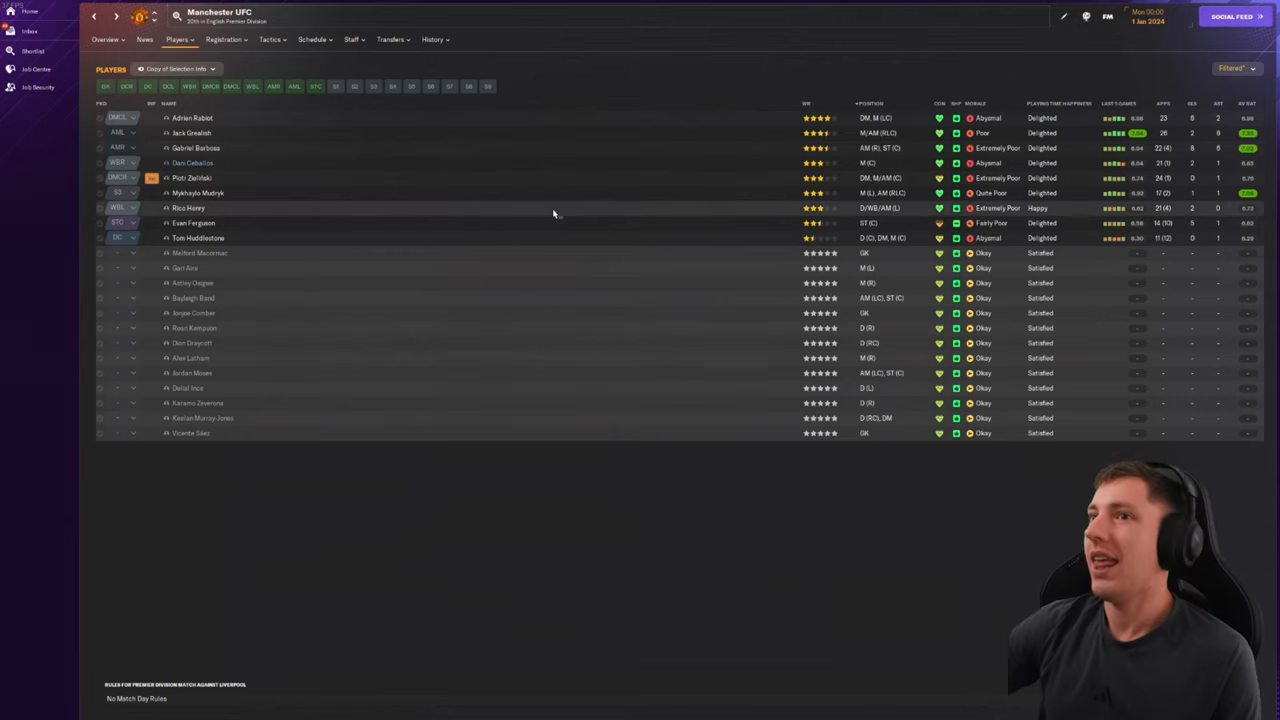
# Step: Review Manchester UFC's overview, past managers, current manager profile and squad list
pyautogui.click(104, 40)
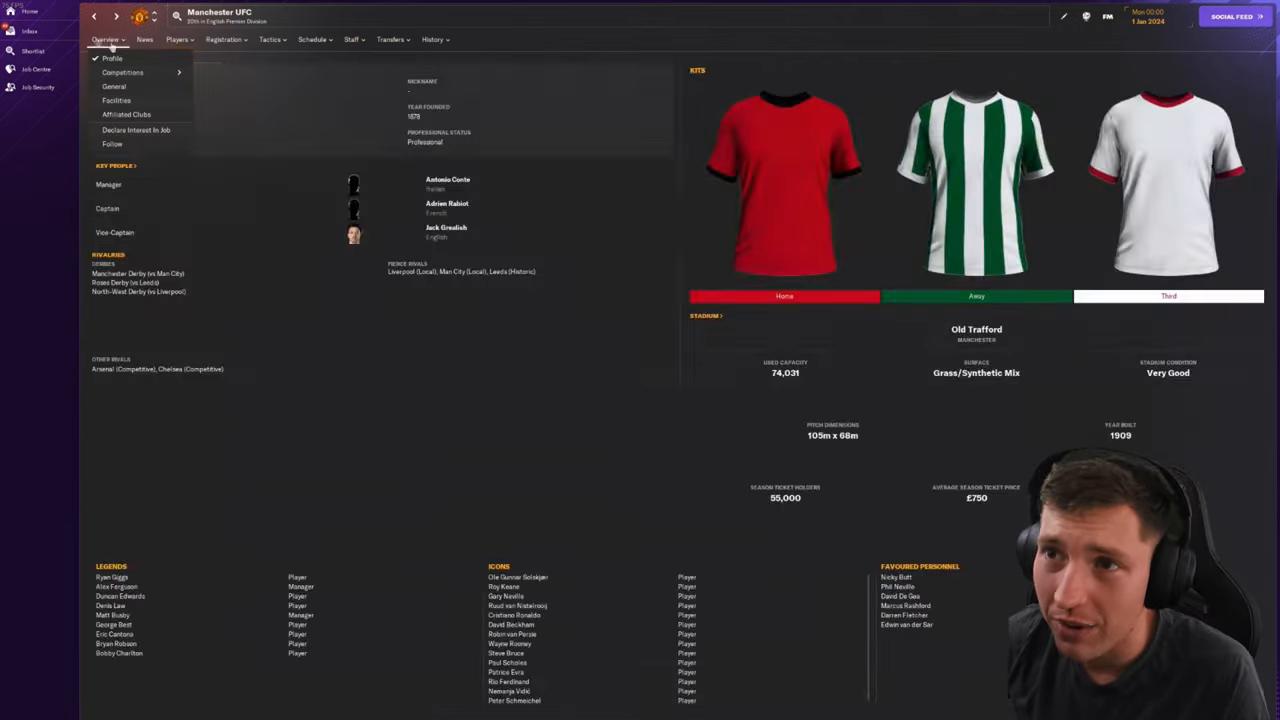
pyautogui.click(432, 40)
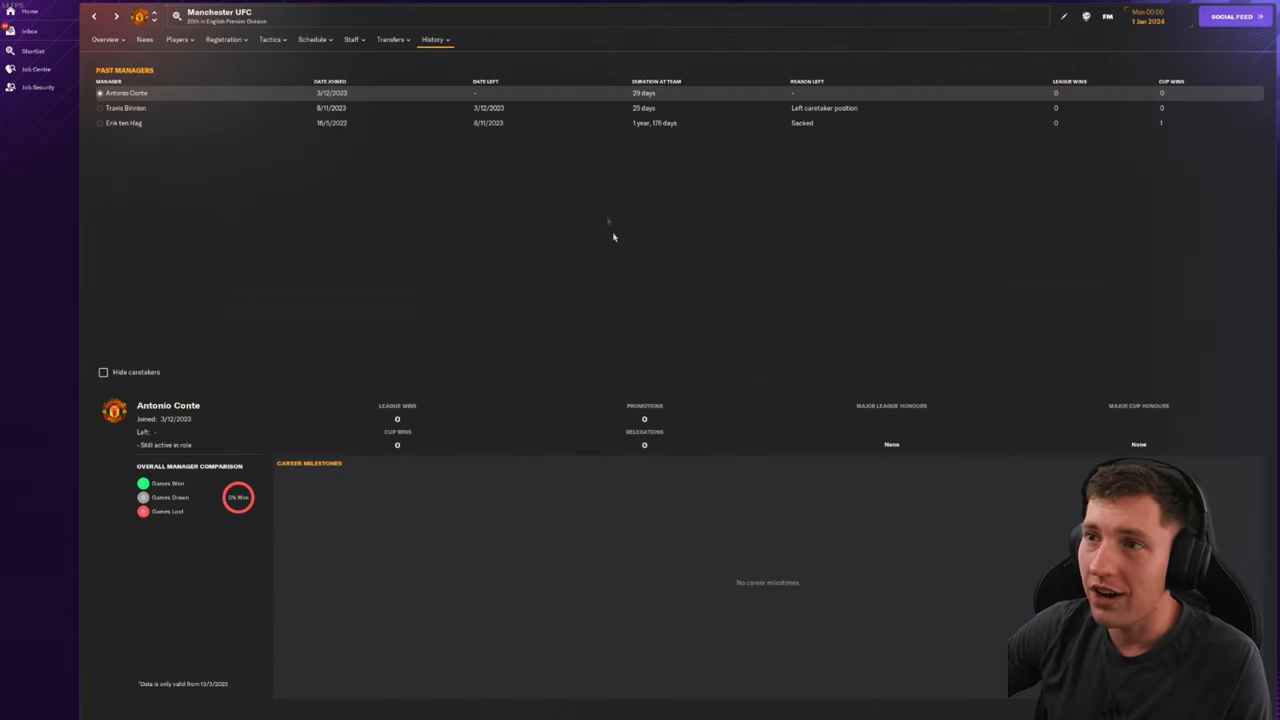
pyautogui.click(124, 122)
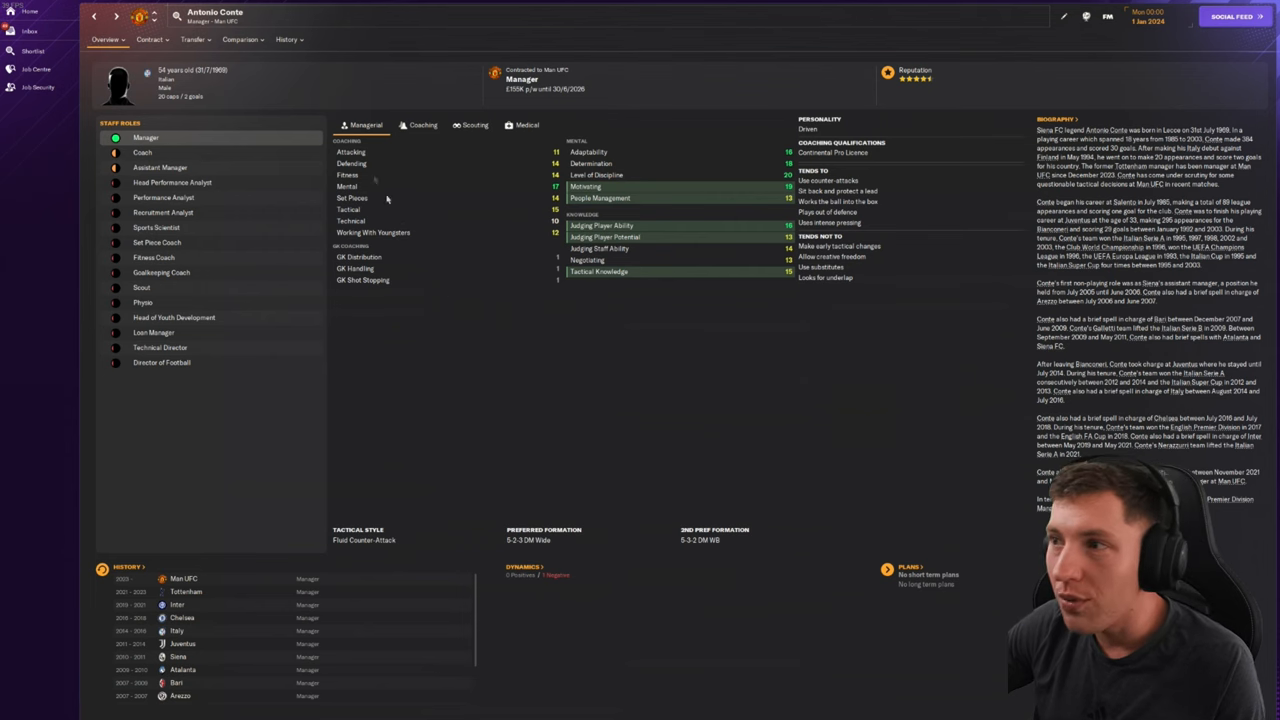
pyautogui.click(94, 16)
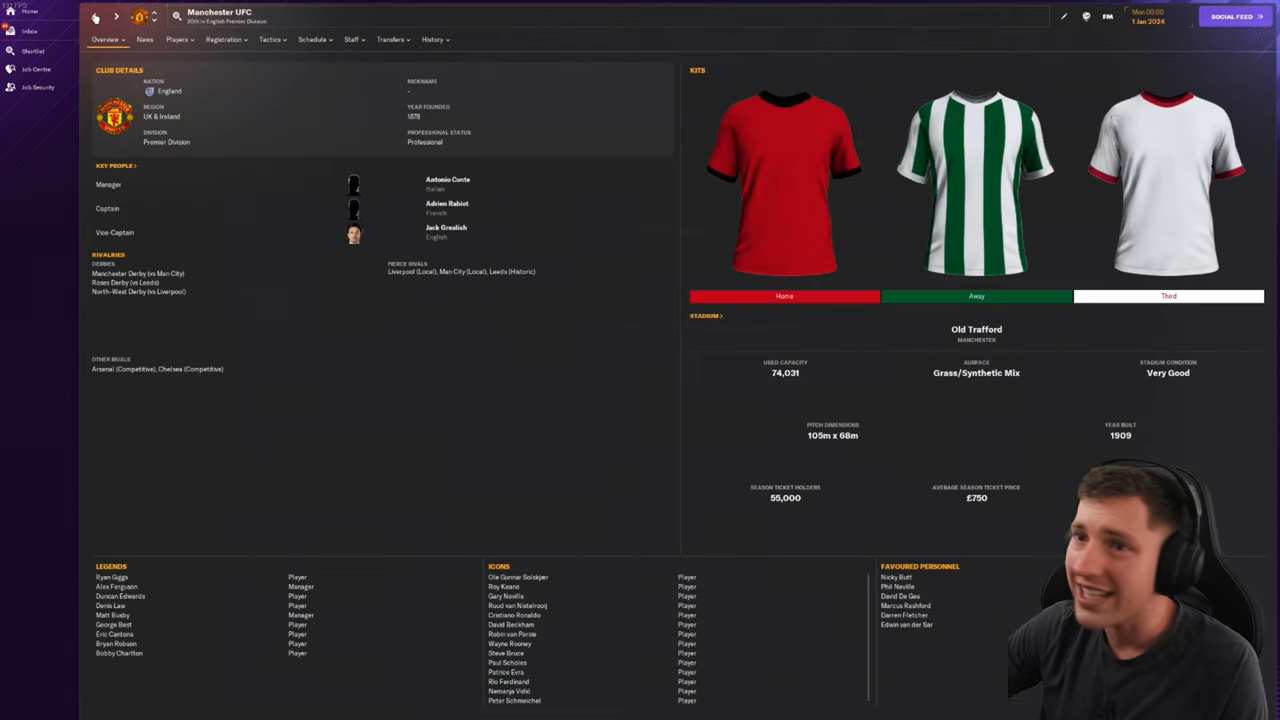
pyautogui.click(176, 40)
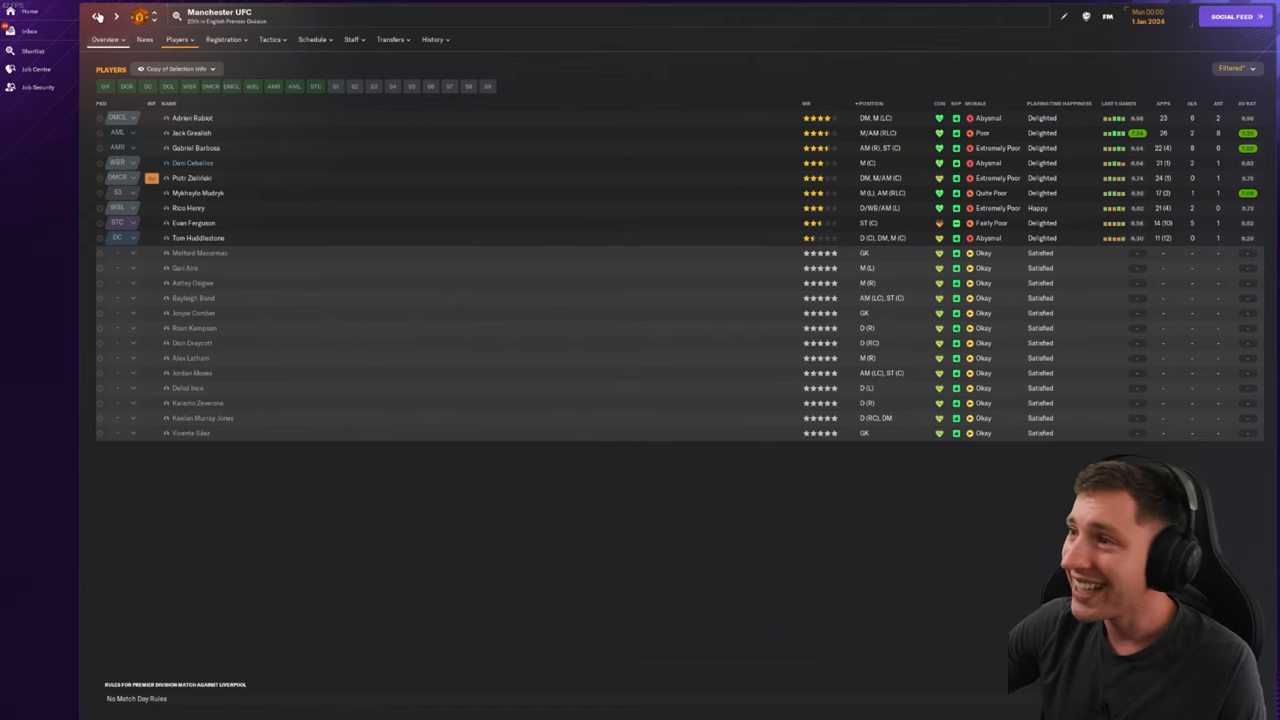
# Step: Review Liverpool's overview, manager history, squad list and one player's profile
pyautogui.click(94, 16)
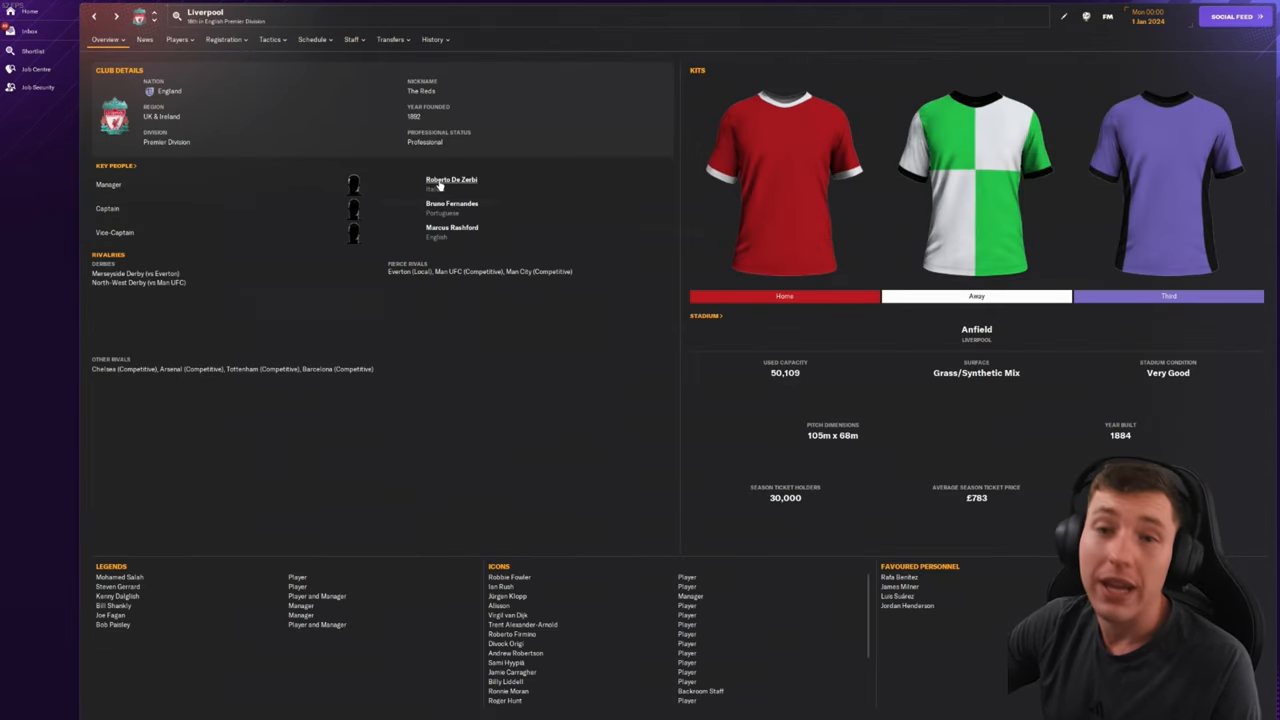
pyautogui.click(432, 40)
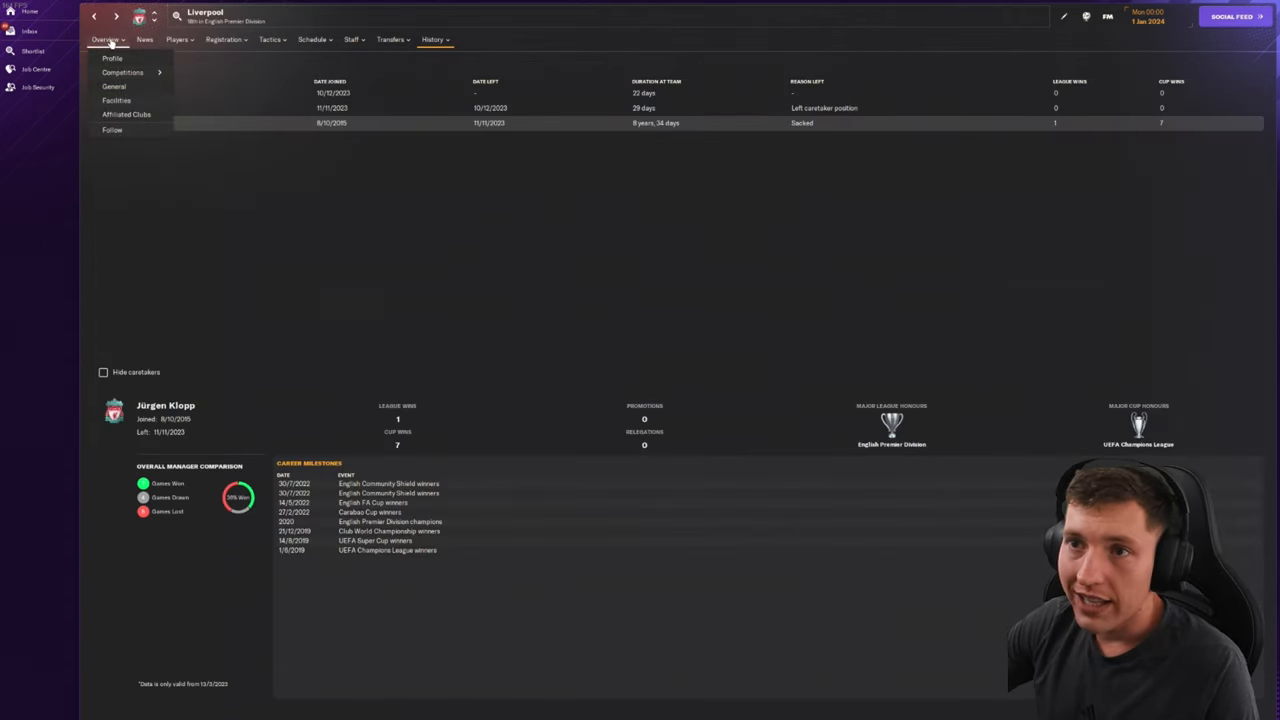
pyautogui.click(176, 40)
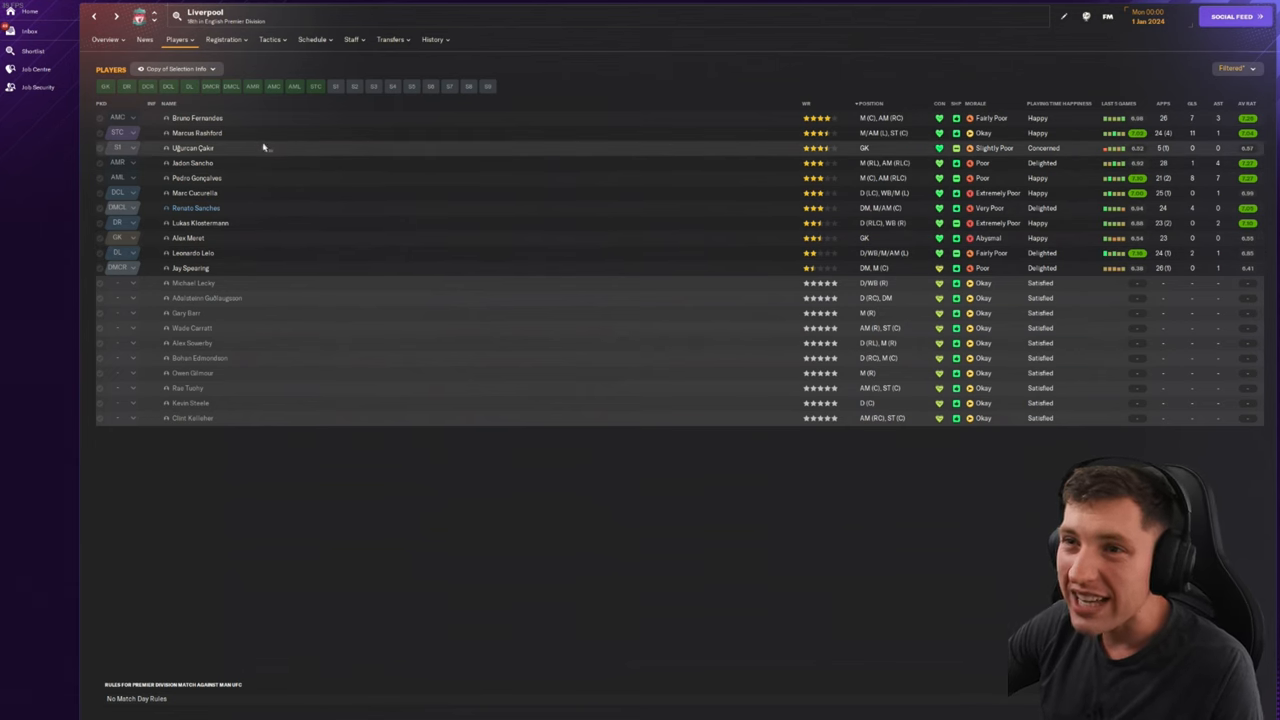
pyautogui.click(192, 148)
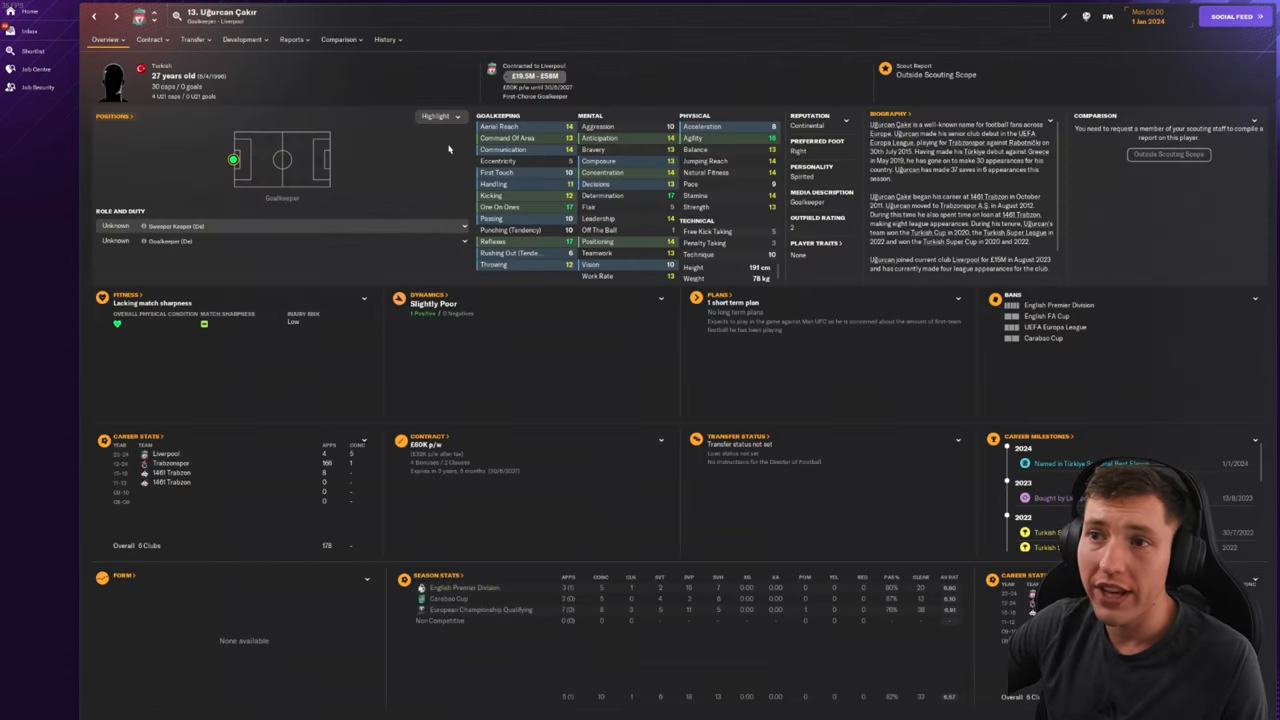
# Step: Check Everton's overview and squad, then bring up the league's player stats leaders
pyautogui.click(384, 40)
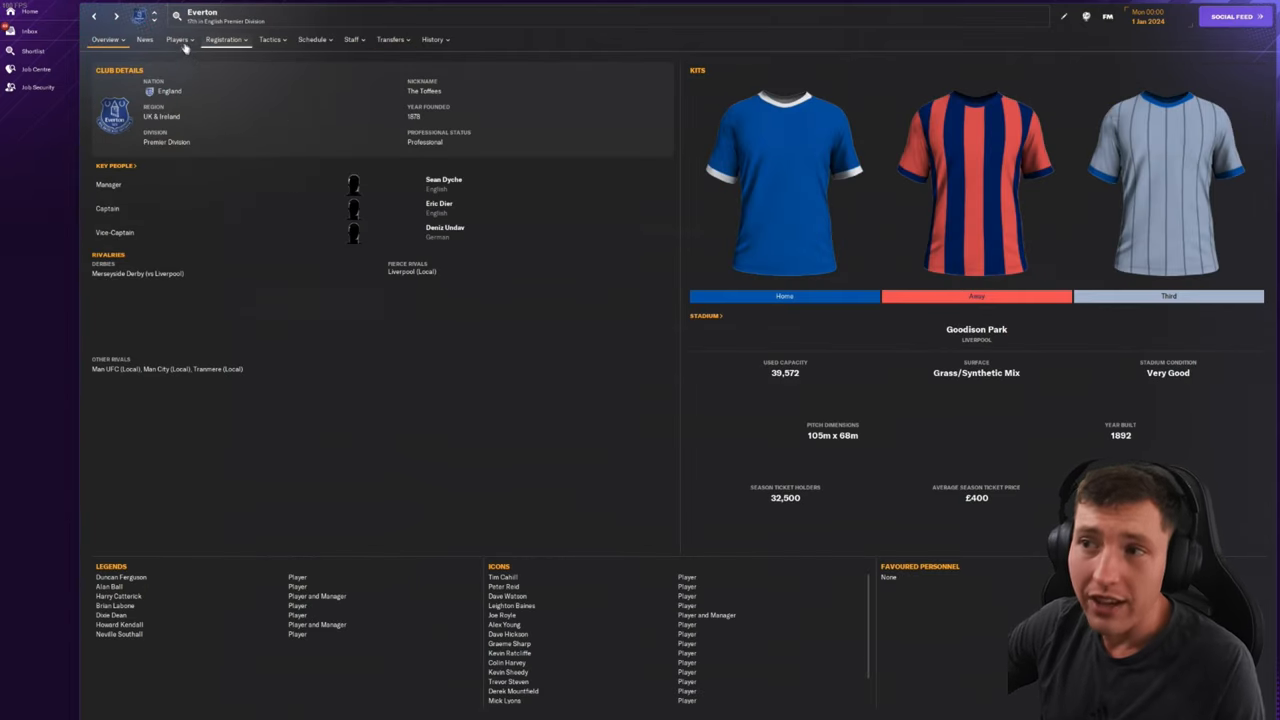
pyautogui.click(176, 40)
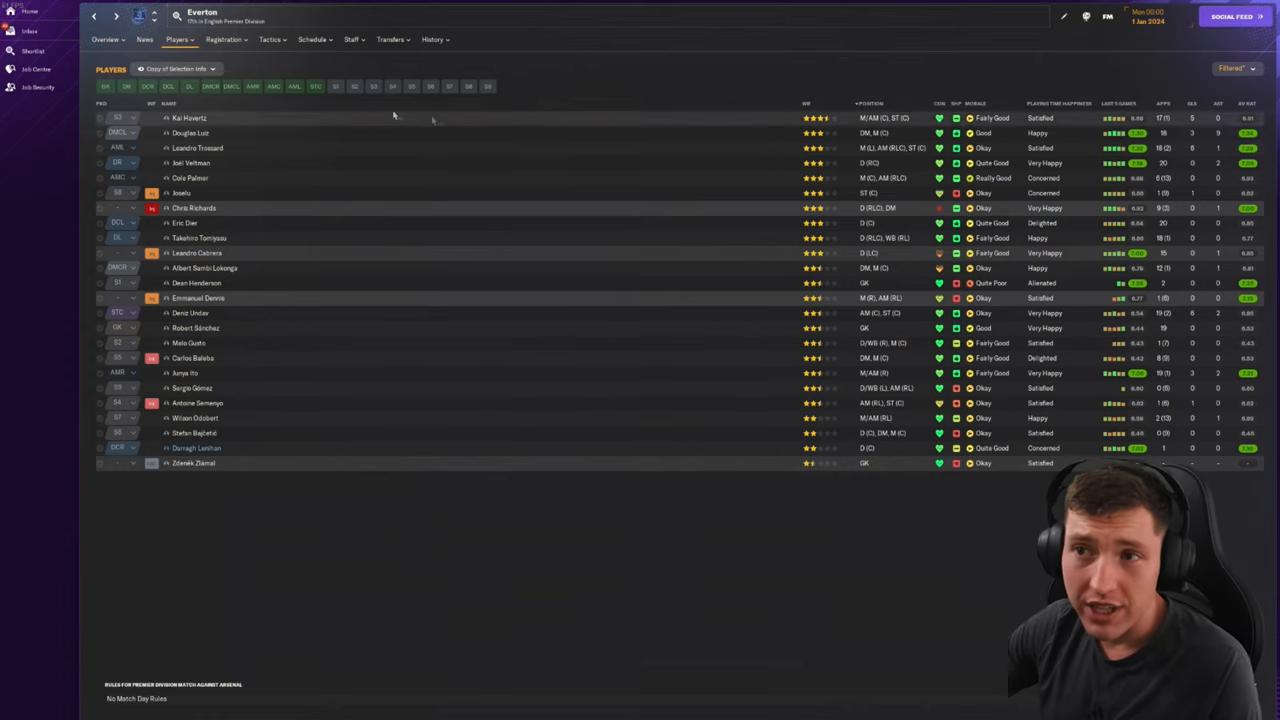
pyautogui.moveTo(310, 184)
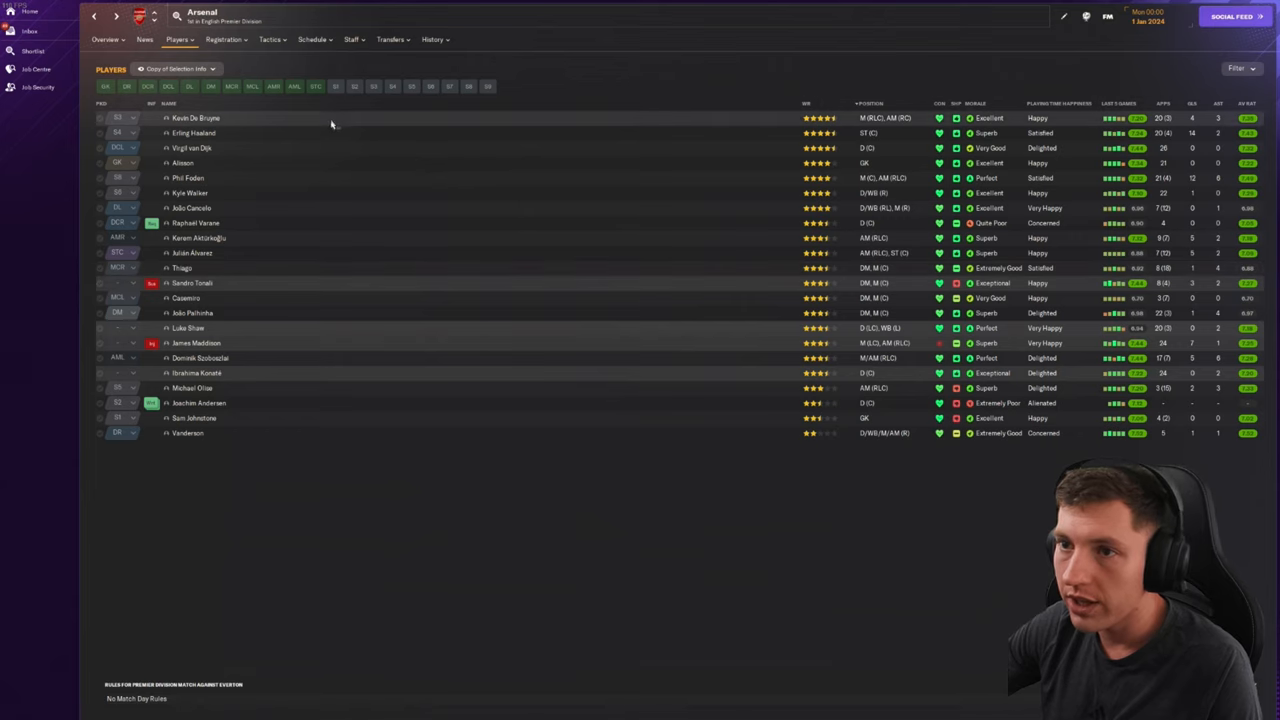
pyautogui.moveTo(348, 312)
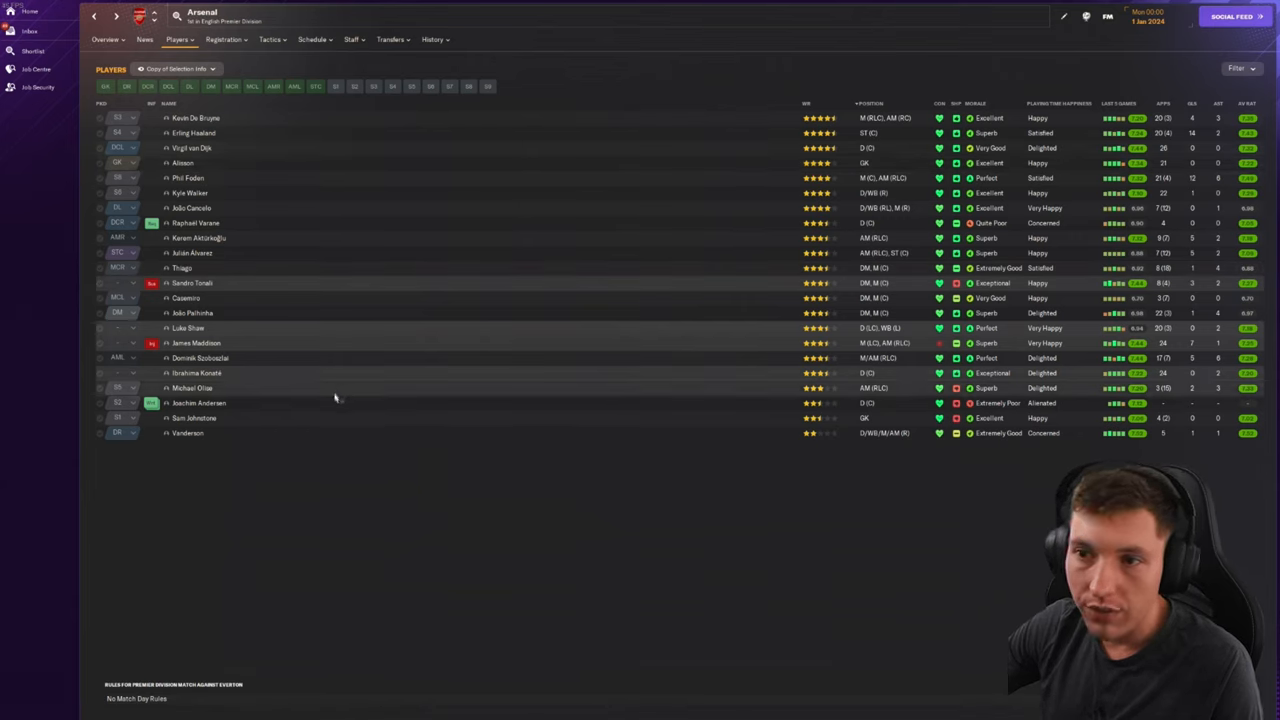
pyautogui.click(104, 40)
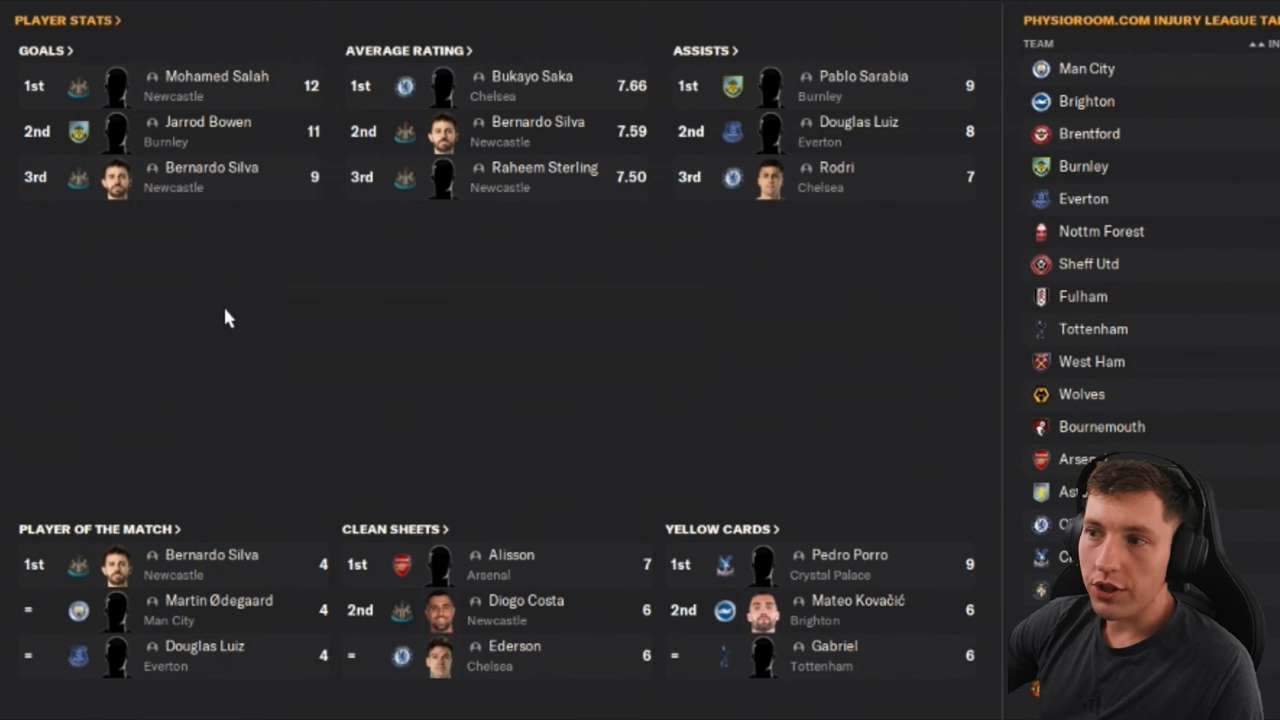
pyautogui.moveTo(180, 100)
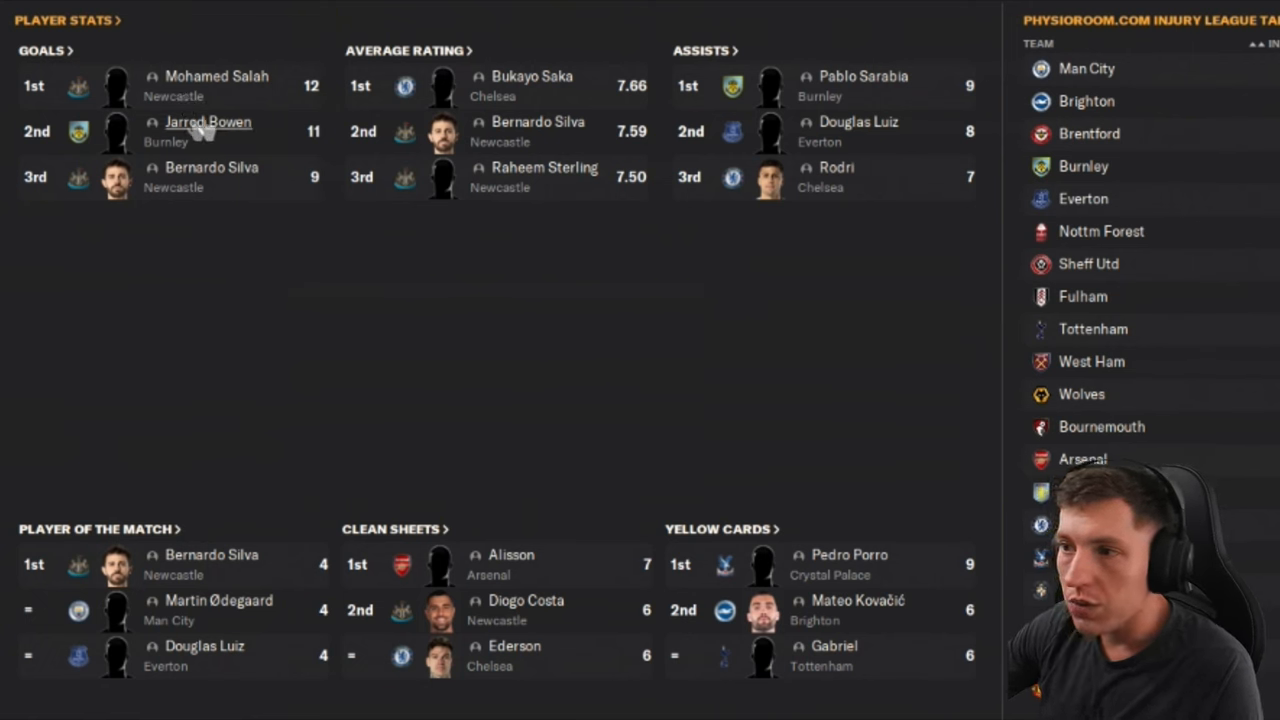
pyautogui.moveTo(198, 212)
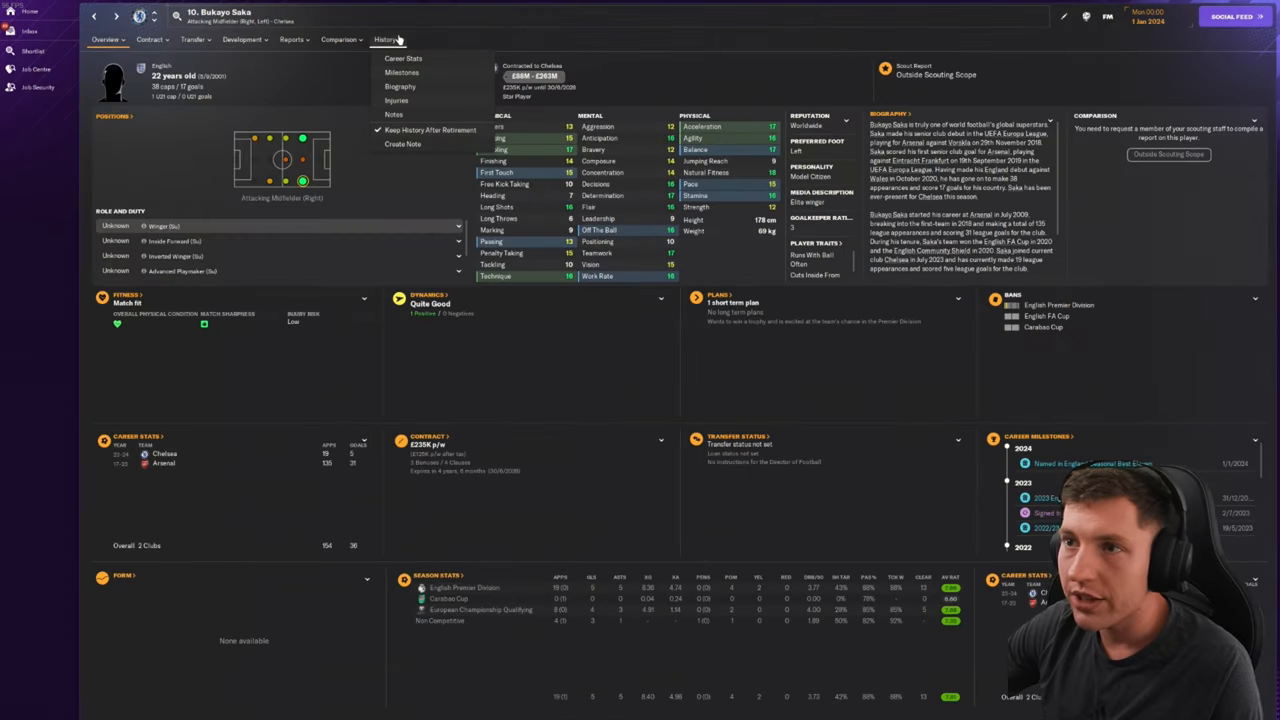
pyautogui.click(404, 58)
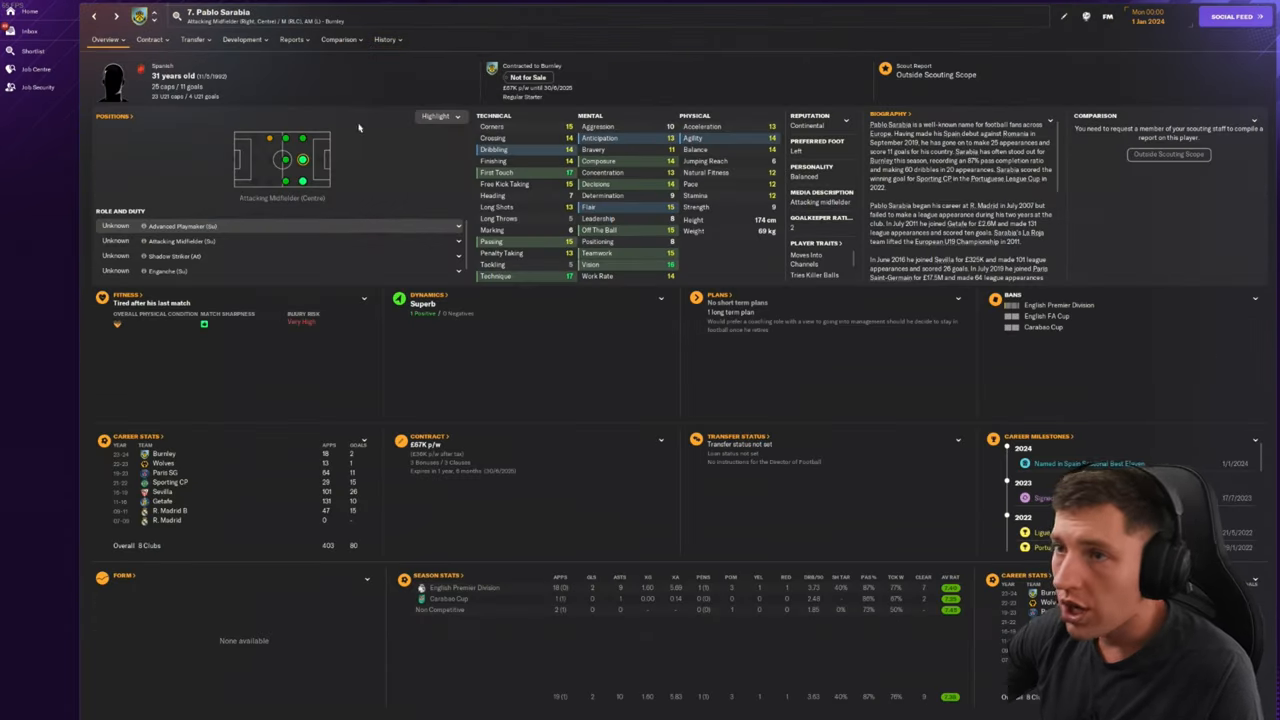
pyautogui.click(384, 40)
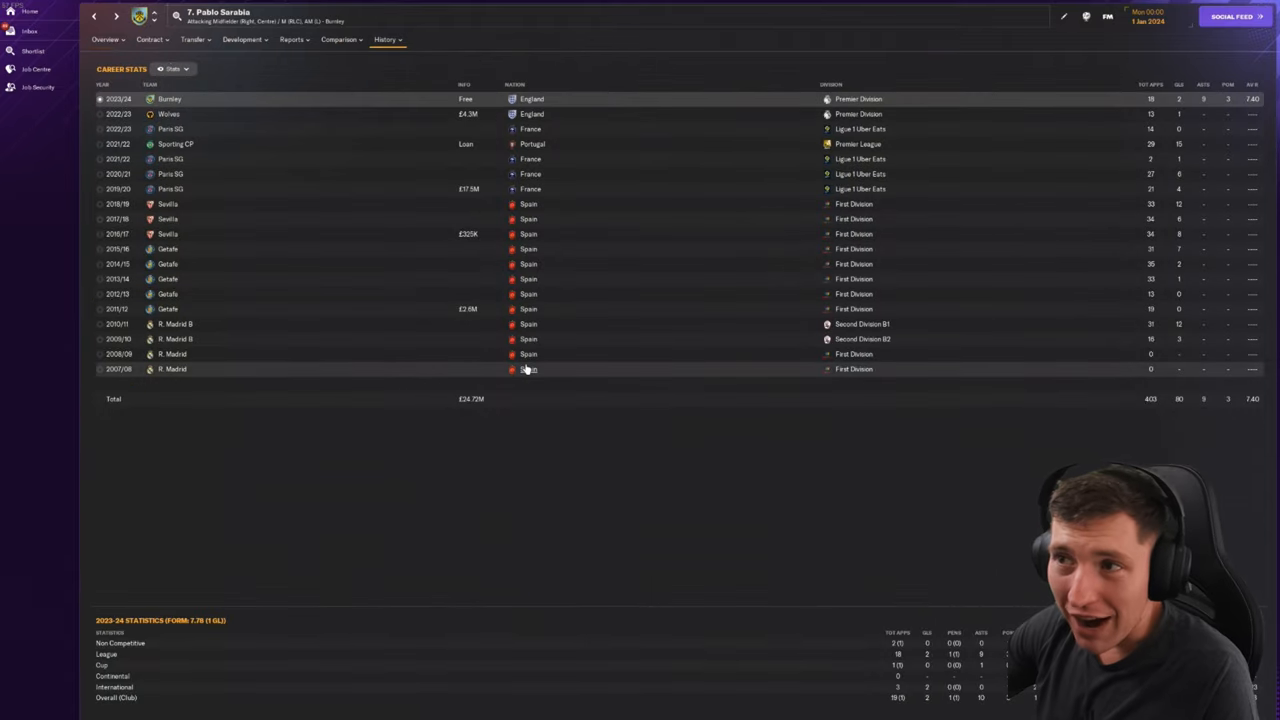
pyautogui.moveTo(548, 264)
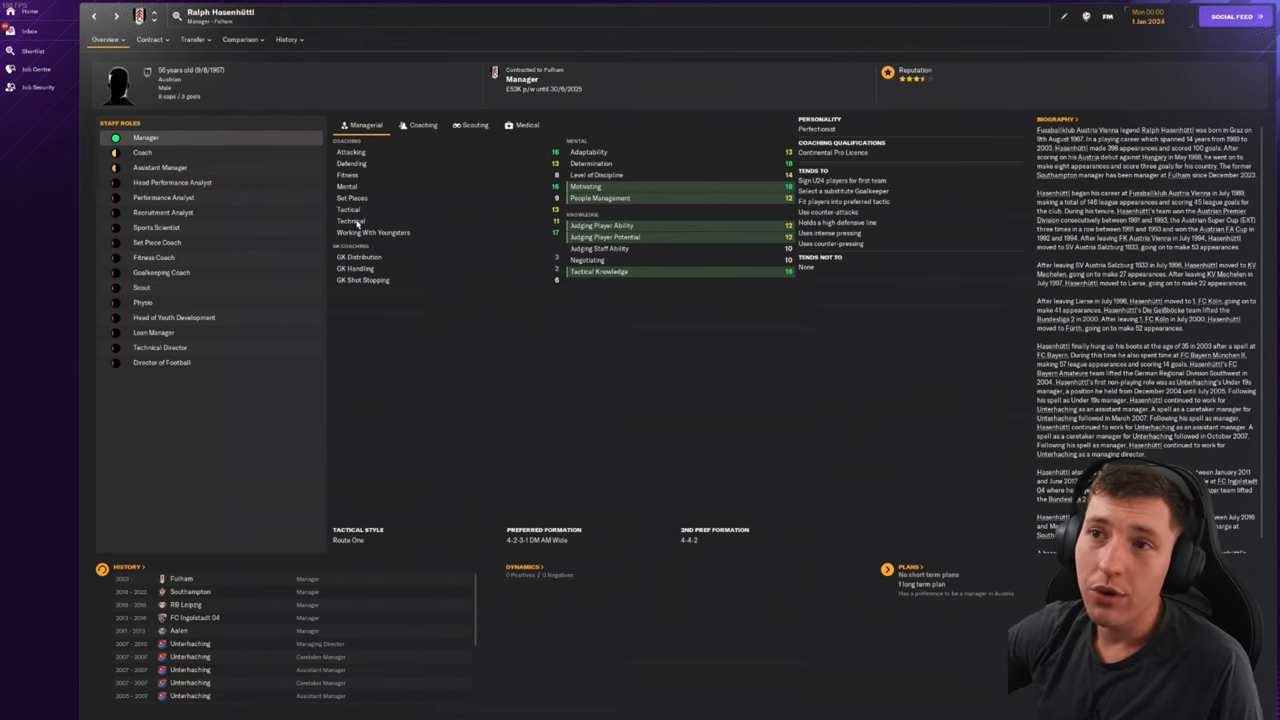
pyautogui.moveTo(350, 220)
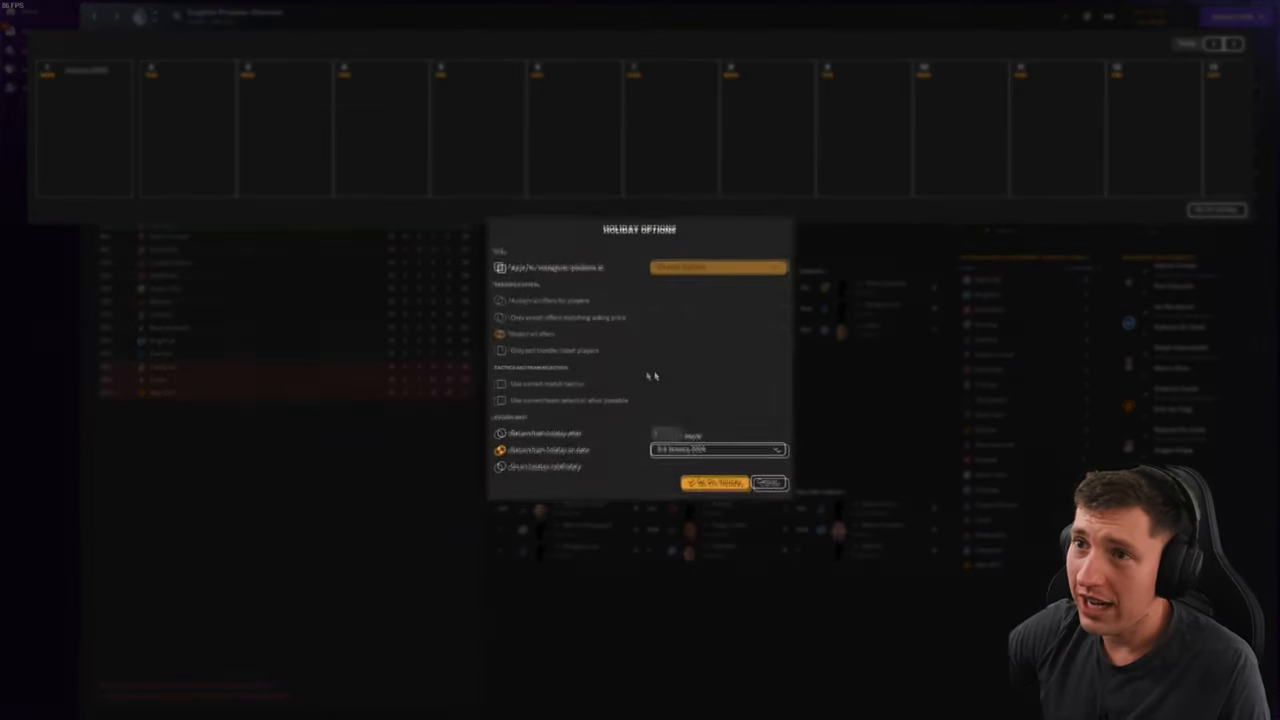
# Step: Confirm the holiday so the season simulates to its end
pyautogui.click(712, 482)
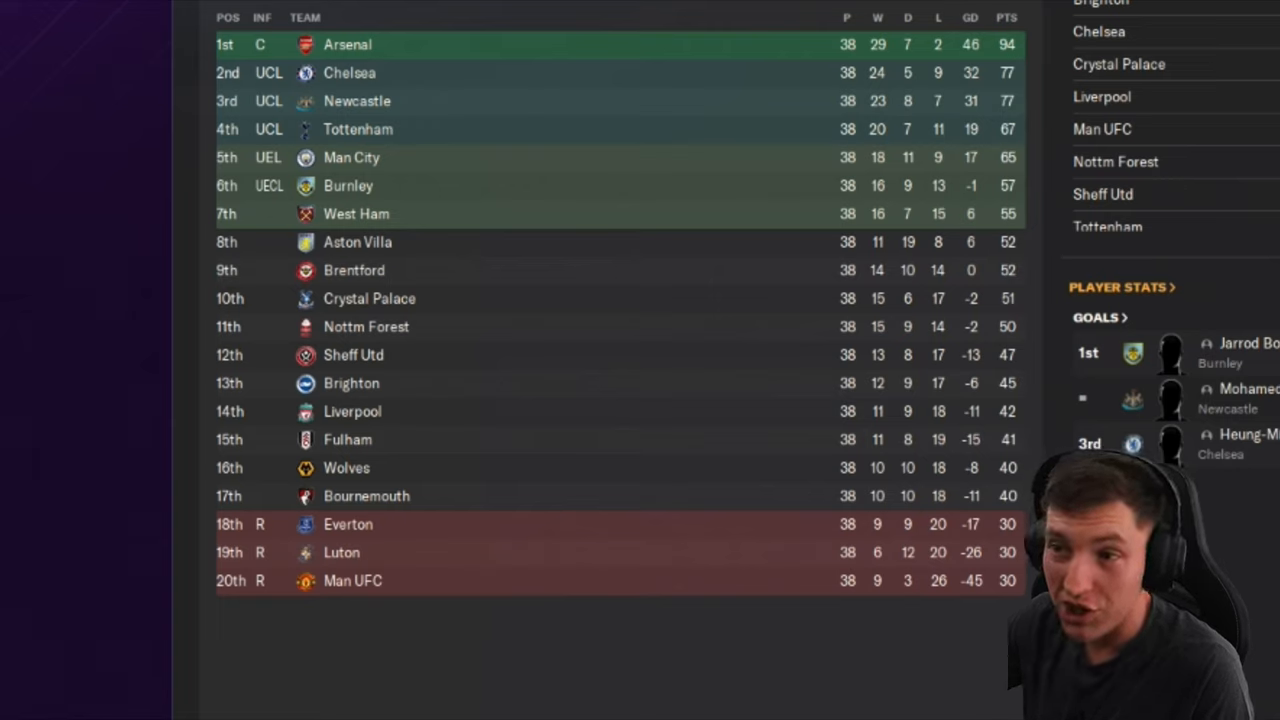
pyautogui.moveTo(756, 458)
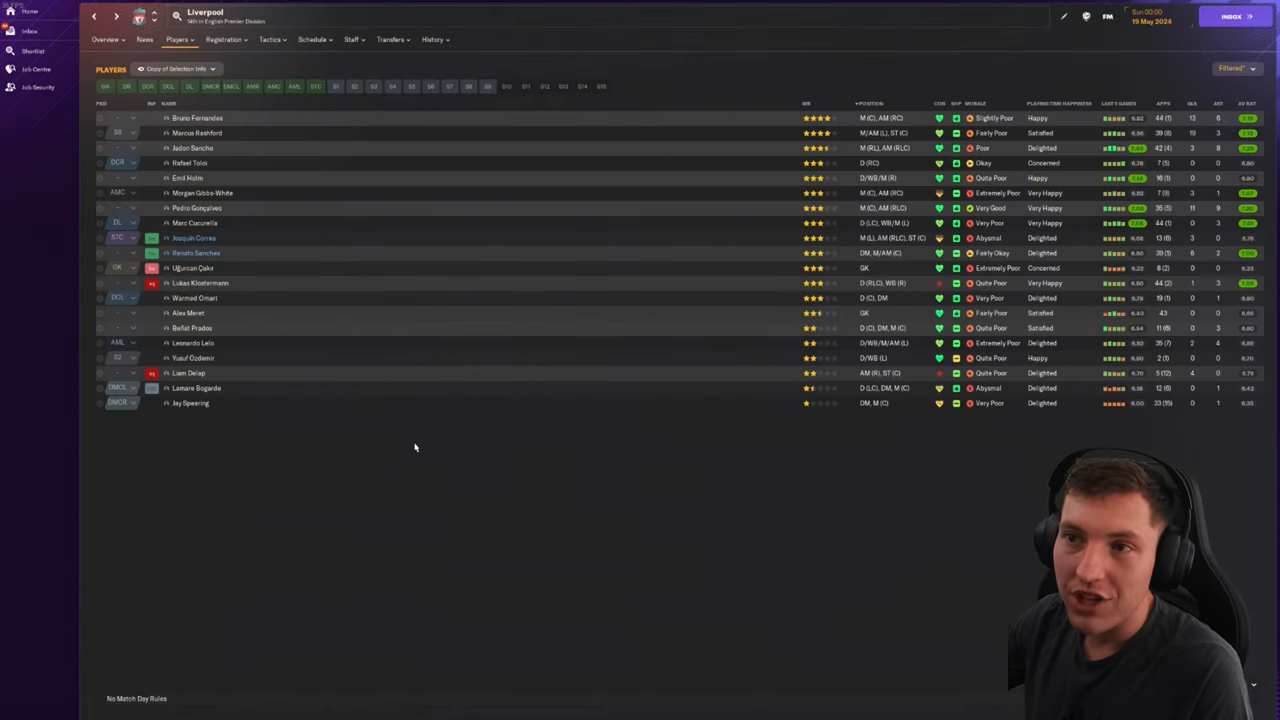
pyautogui.moveTo(428, 446)
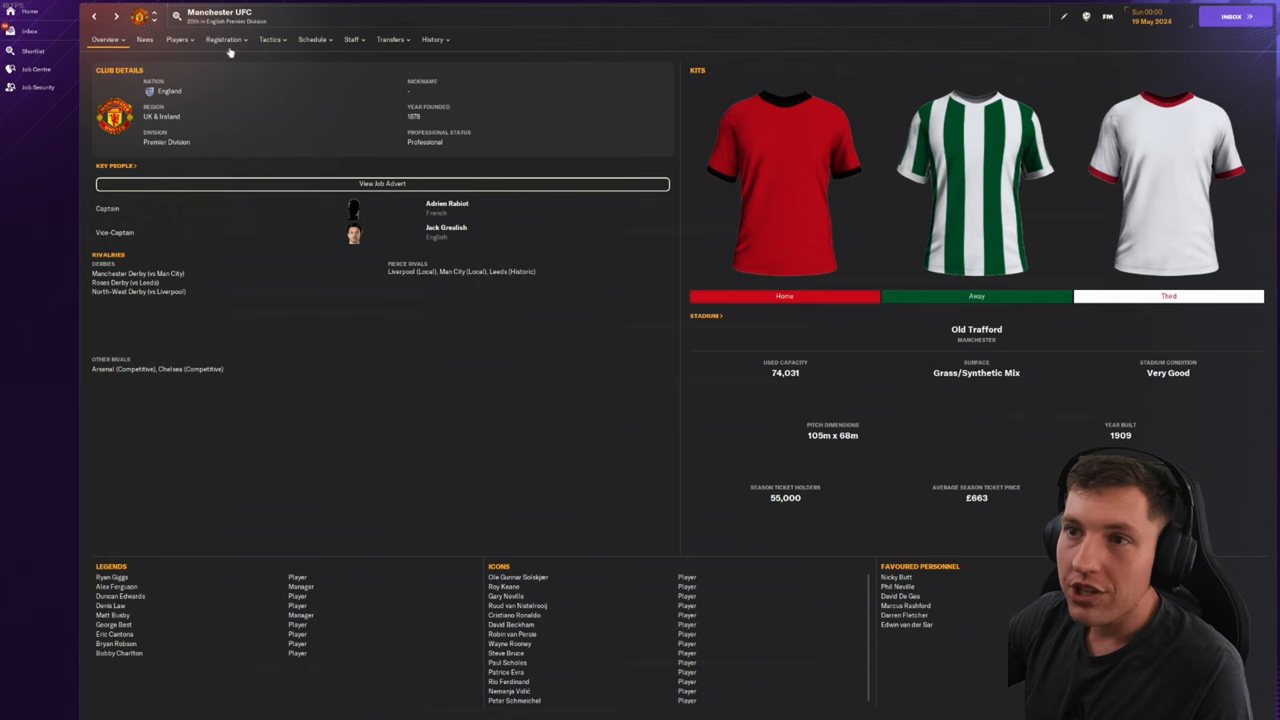
# Step: Review Manchester UFC's squad list, overview and club history page
pyautogui.click(176, 40)
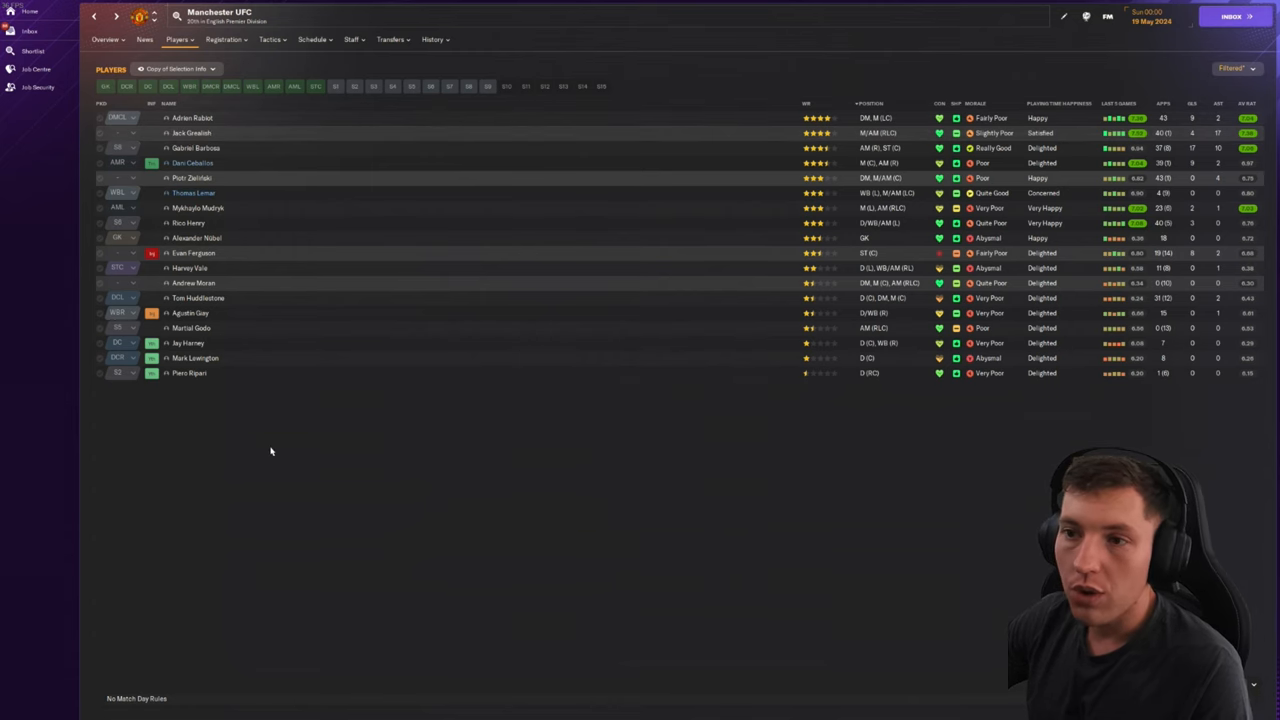
pyautogui.click(104, 40)
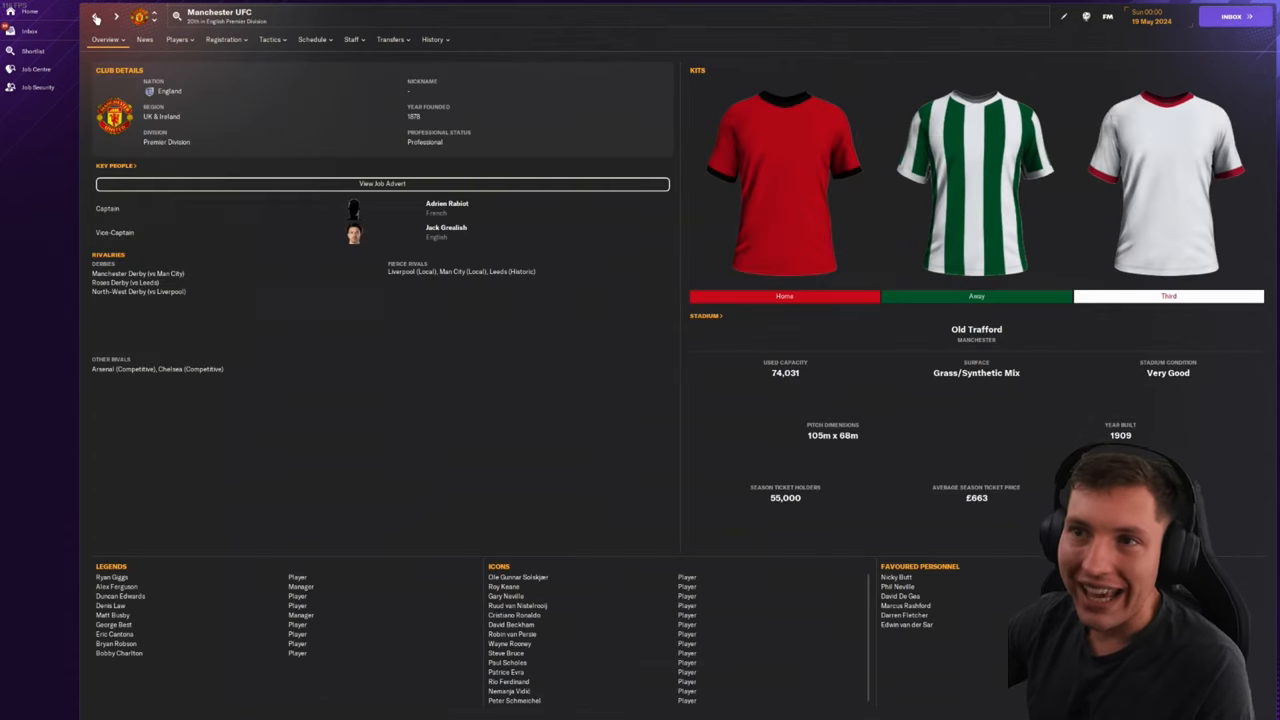
pyautogui.click(432, 40)
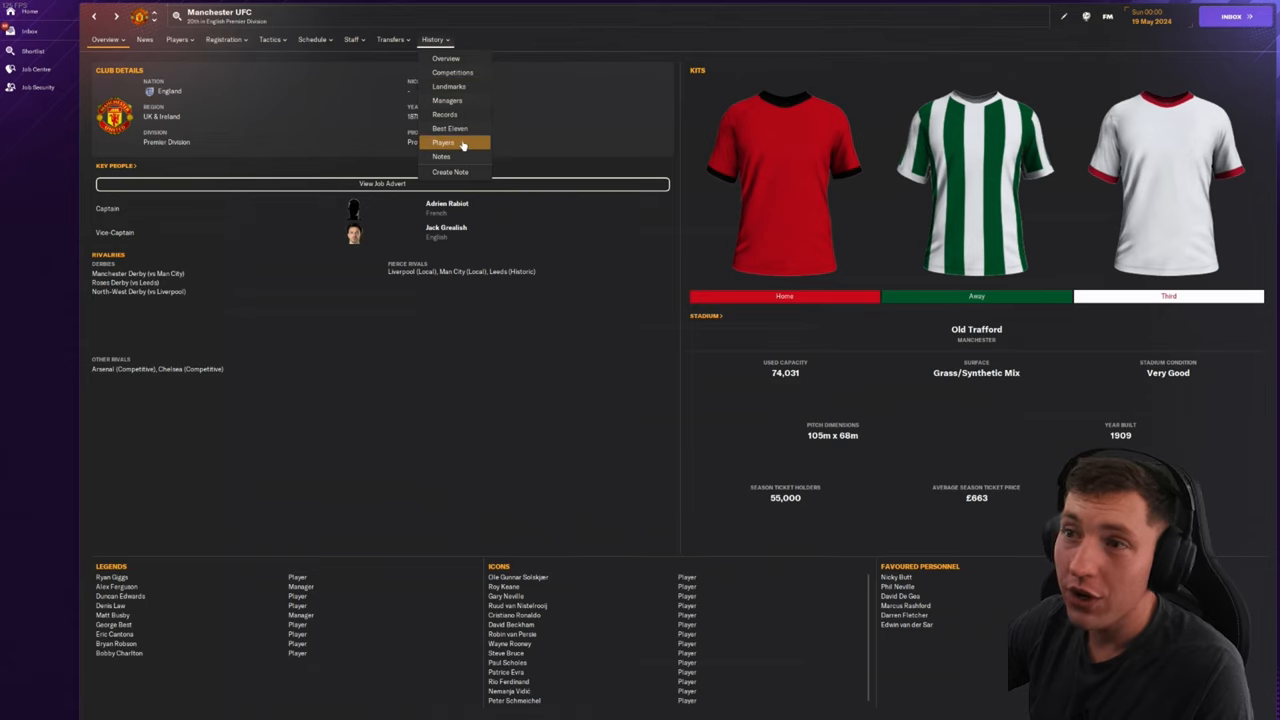
pyautogui.click(448, 100)
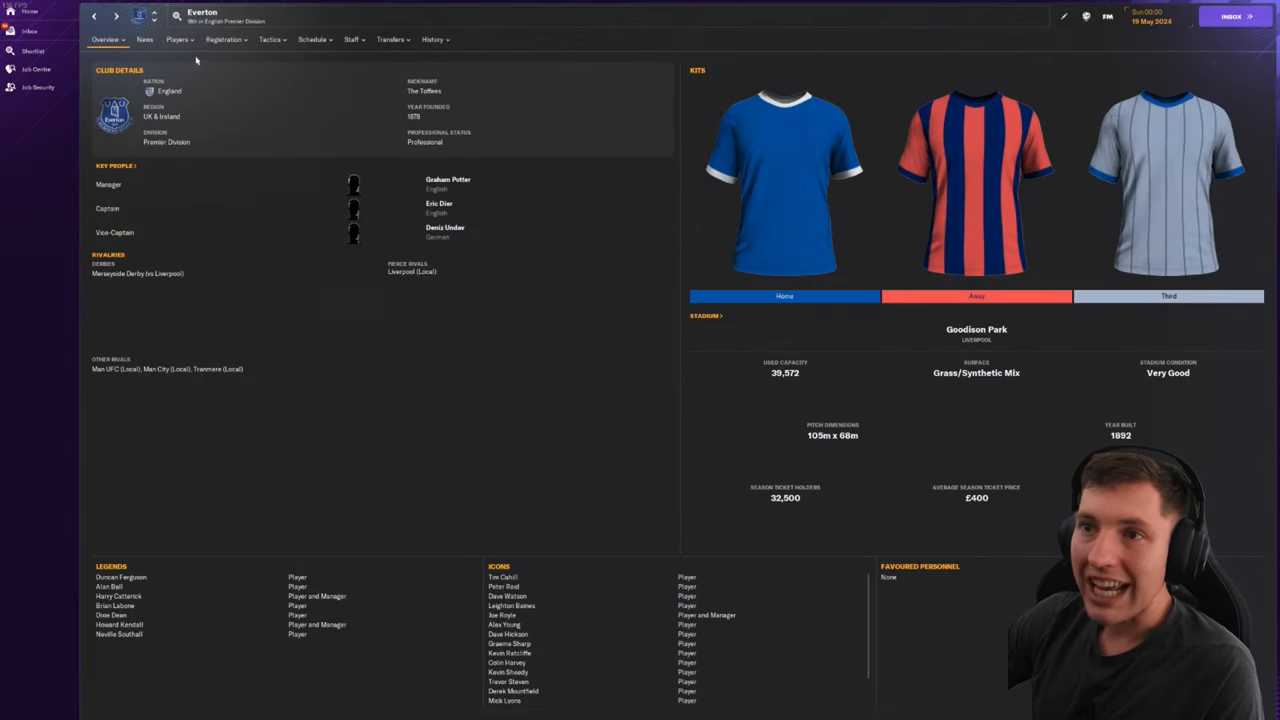
# Step: Review Everton's squad list, overview and history options
pyautogui.click(178, 40)
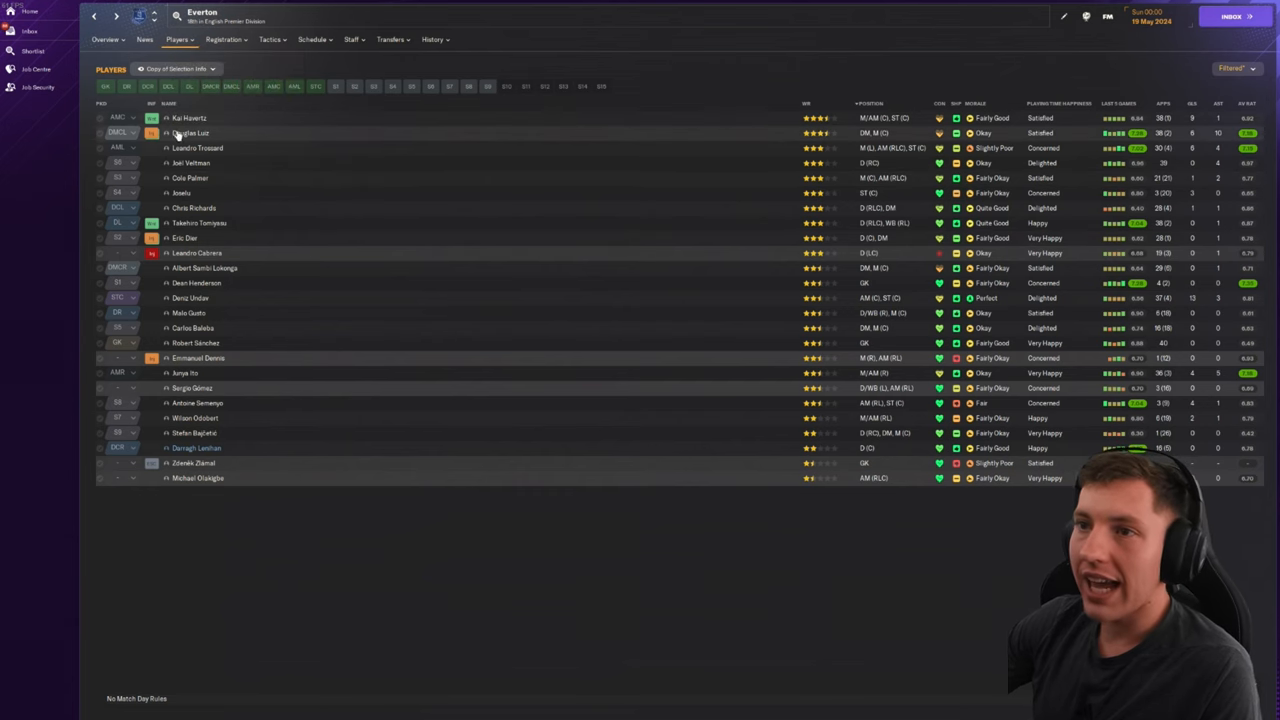
pyautogui.click(104, 40)
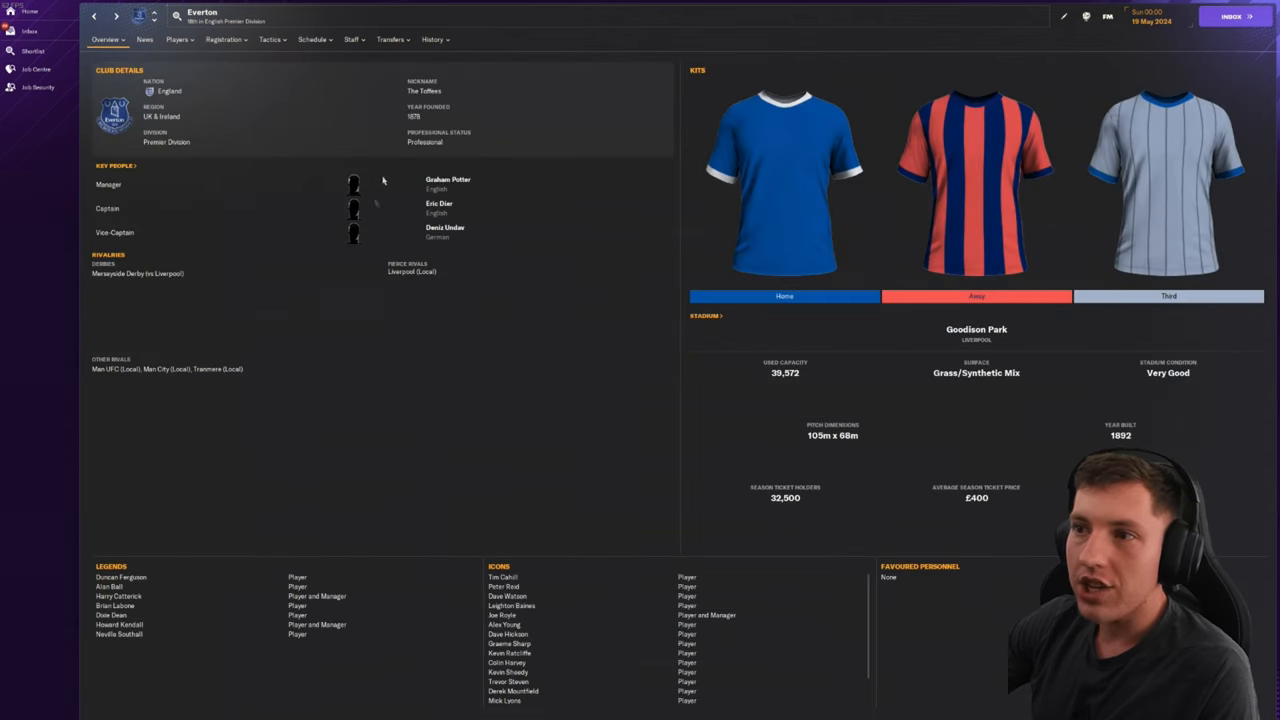
pyautogui.click(432, 40)
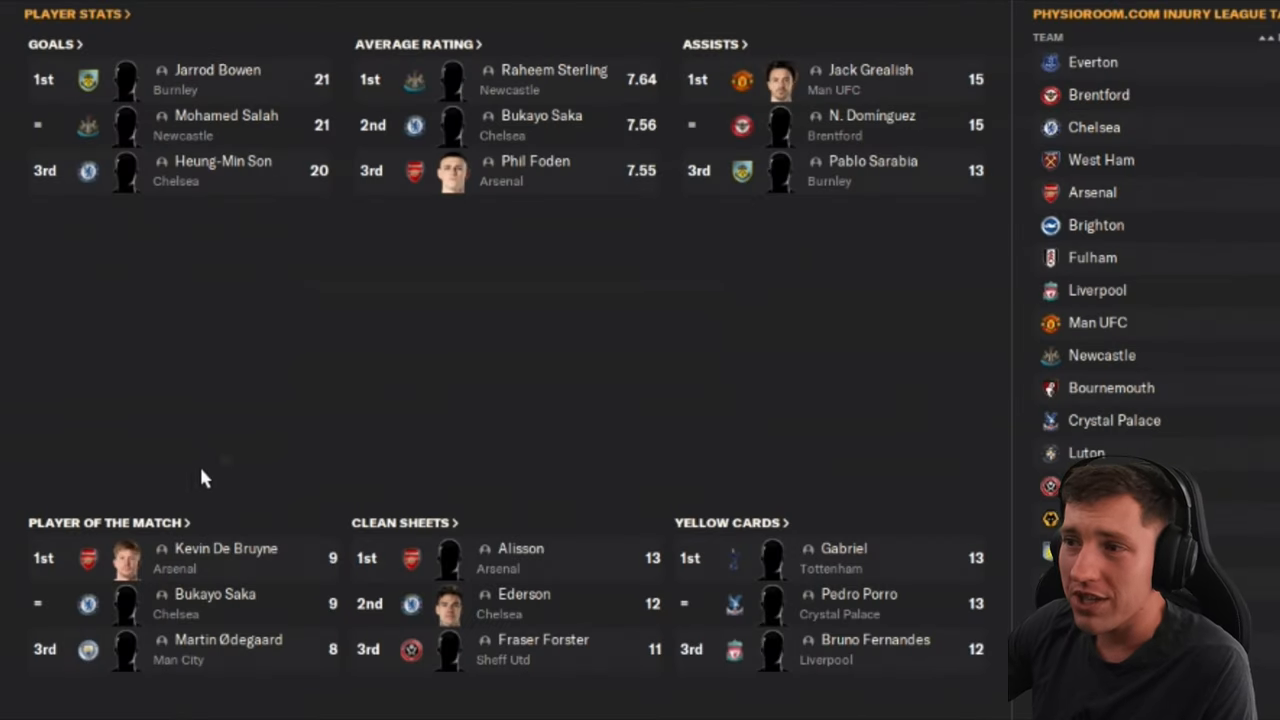
pyautogui.moveTo(300, 248)
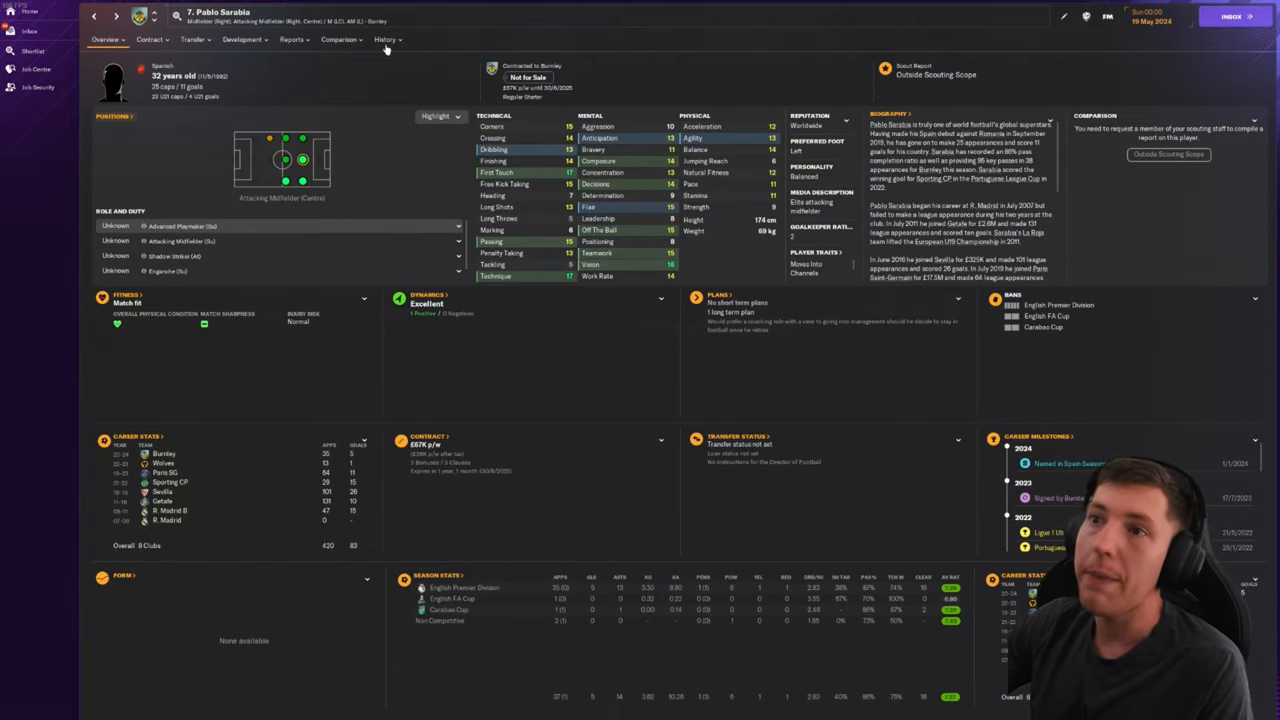
# Step: Move through the profile tabs for Sarabia and Saka before heading to the FA Cup match
pyautogui.click(384, 40)
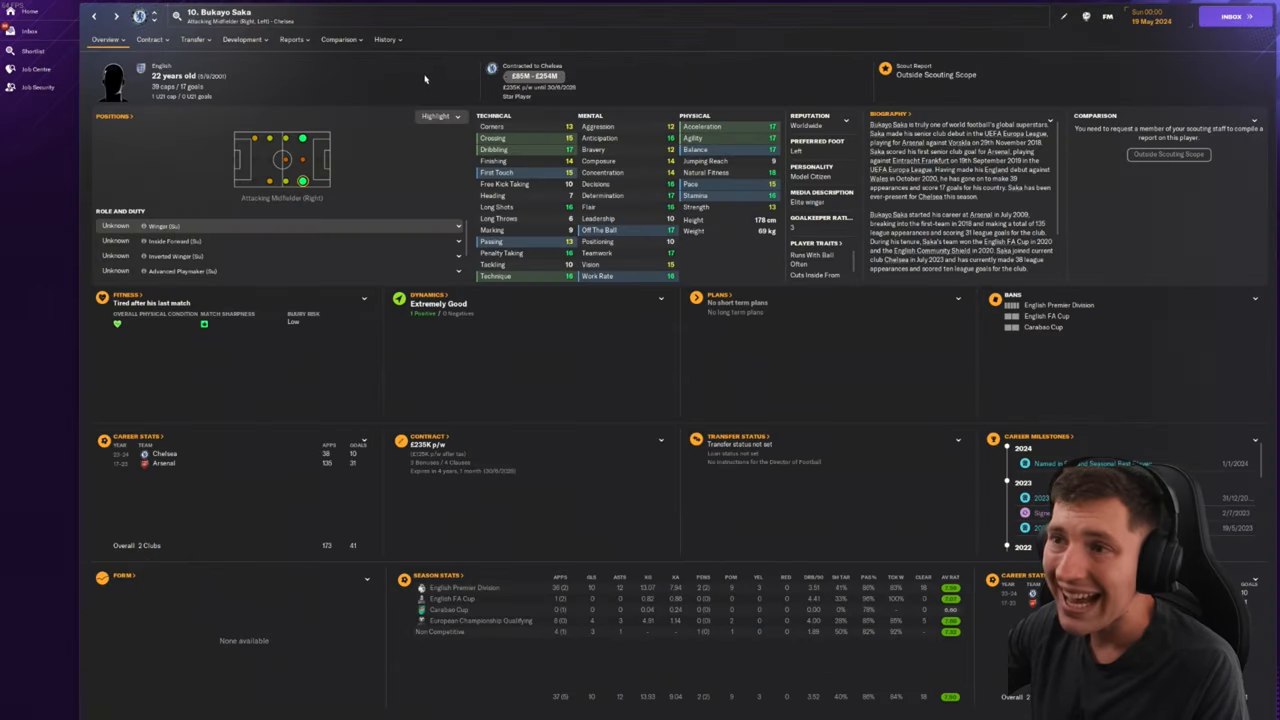
pyautogui.click(384, 40)
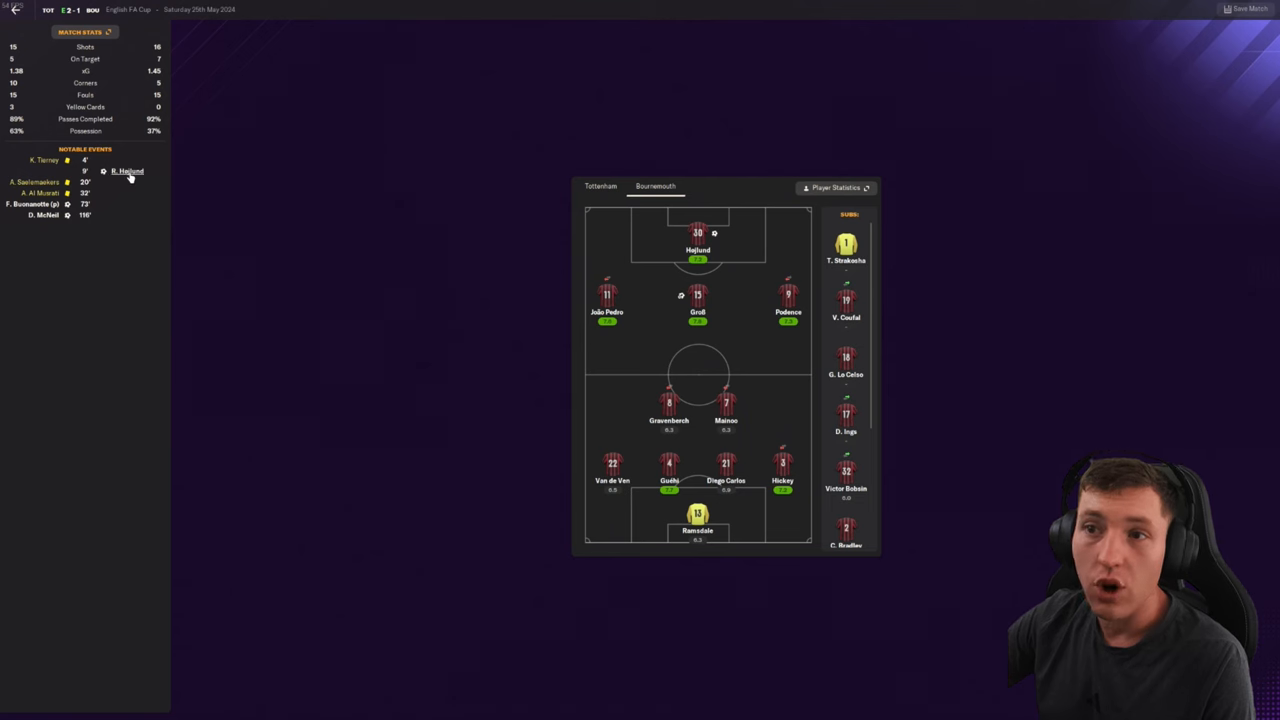
# Step: Open the Sky Bet Championship from the English competitions and switch to the play-off final view
pyautogui.click(128, 172)
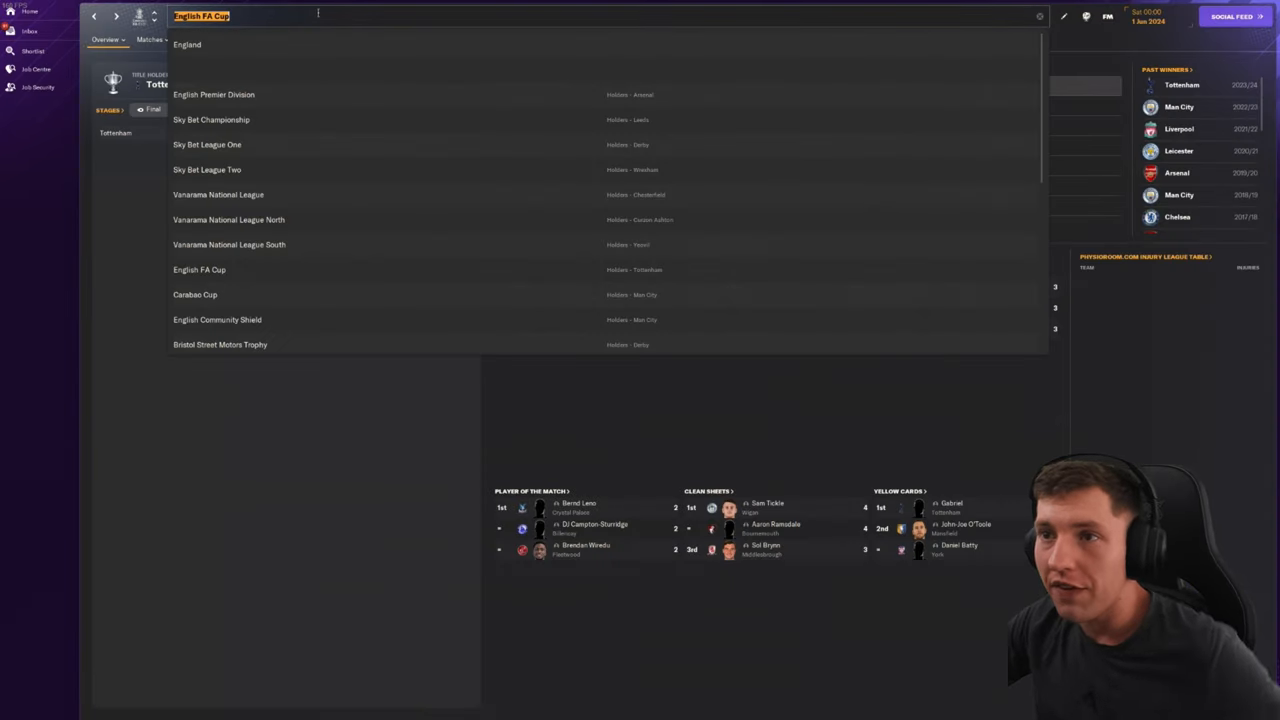
pyautogui.click(196, 294)
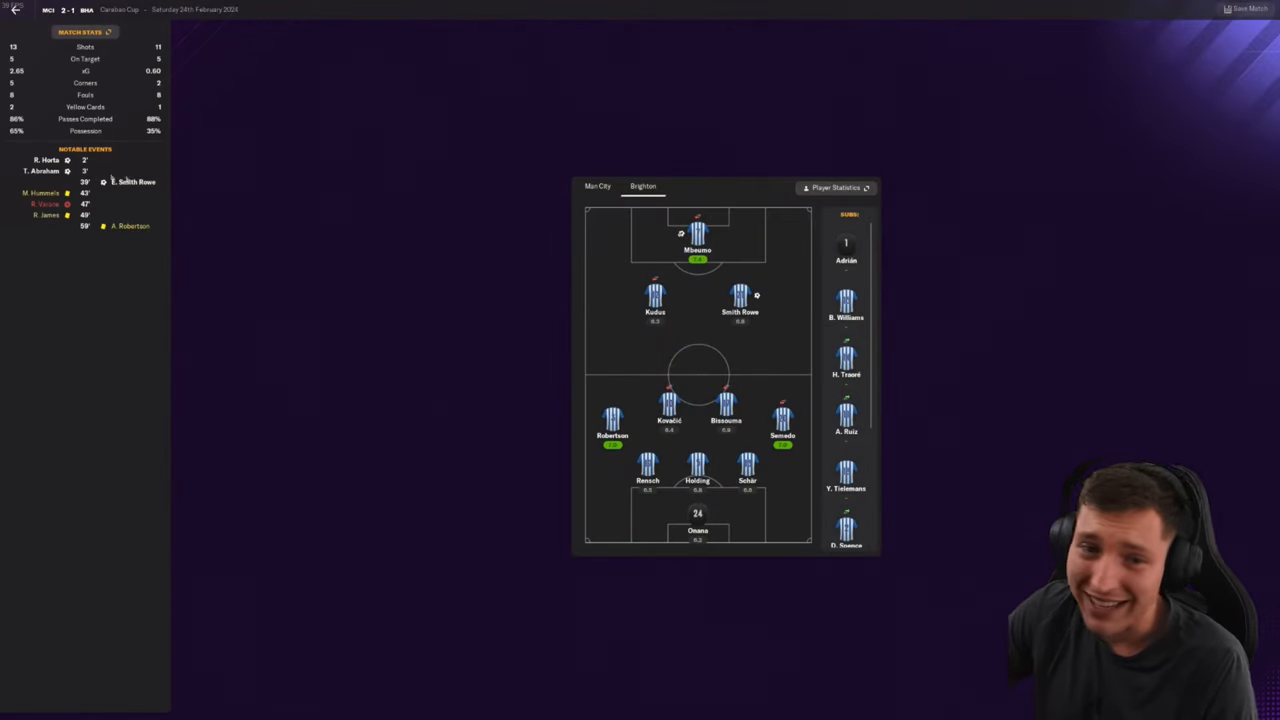
pyautogui.moveTo(256, 248)
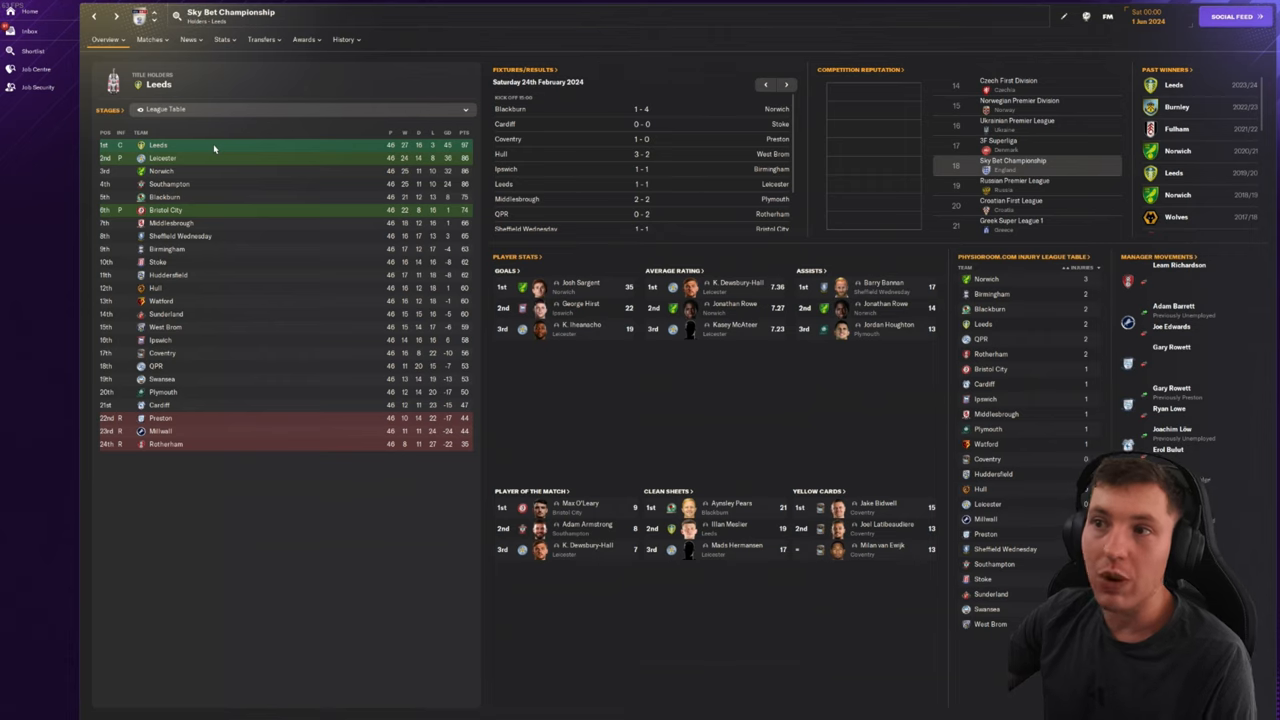
pyautogui.moveTo(284, 204)
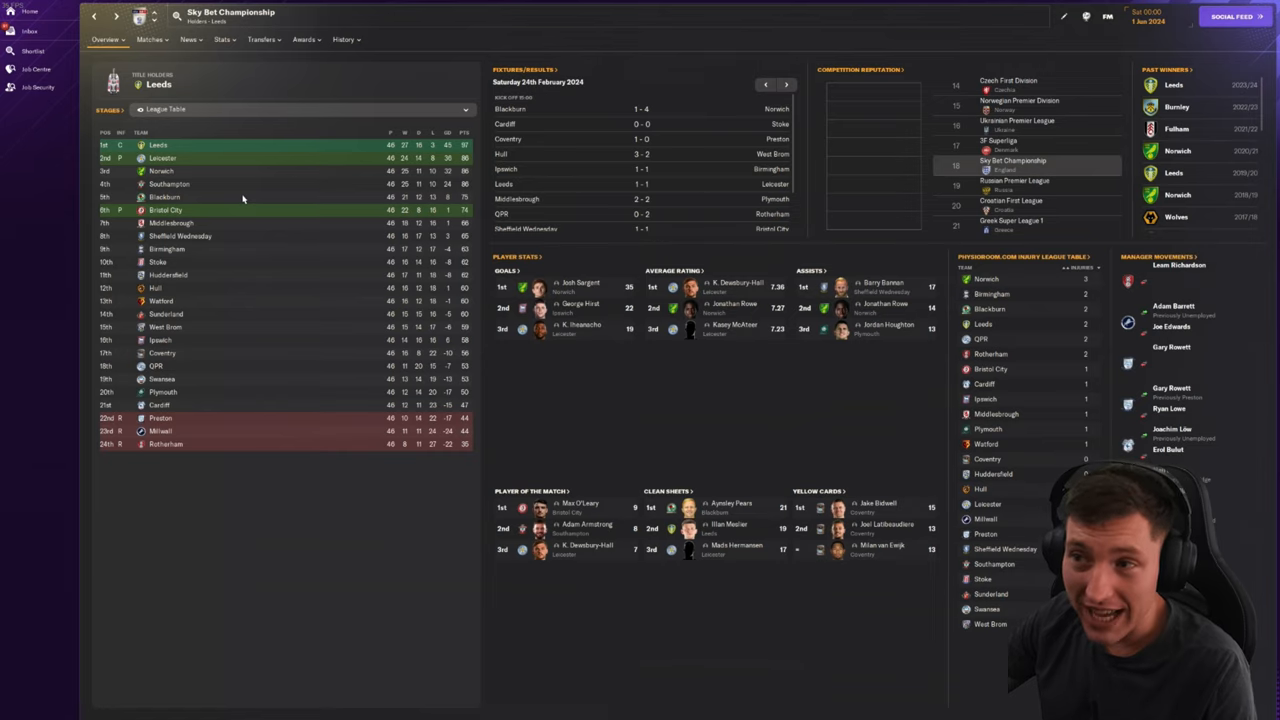
pyautogui.moveTo(236, 212)
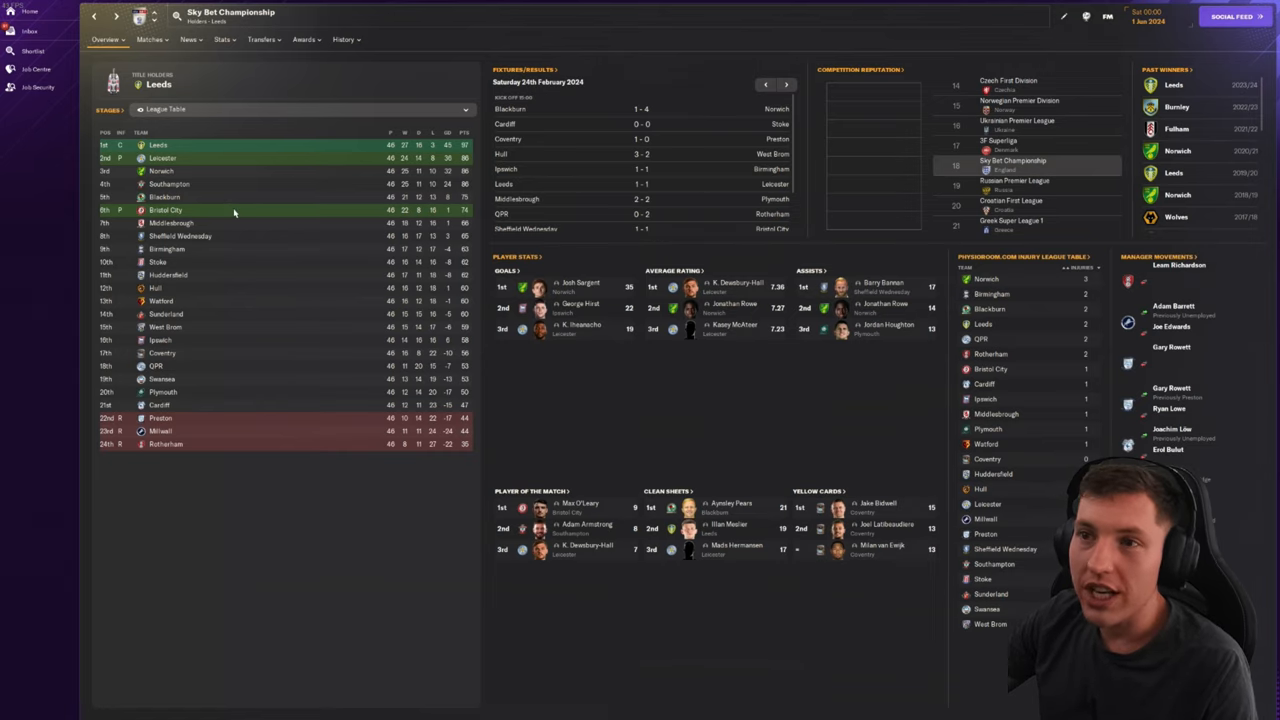
pyautogui.click(300, 108)
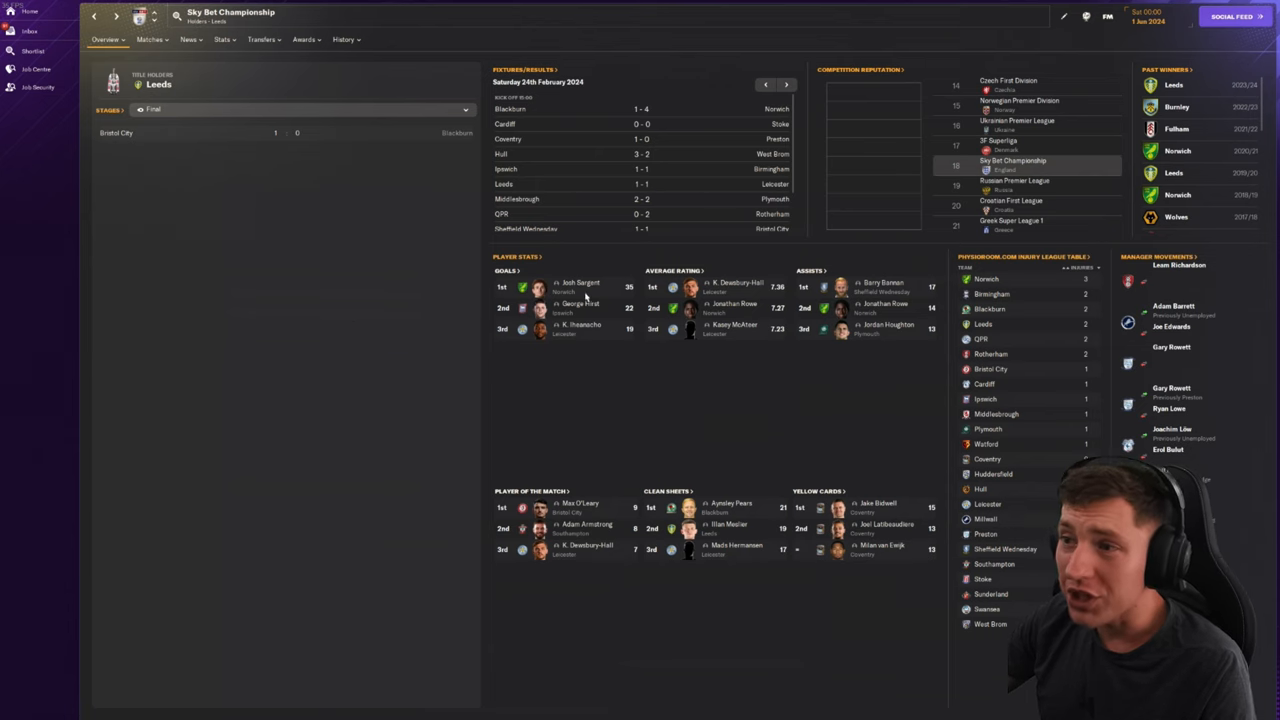
pyautogui.click(582, 286)
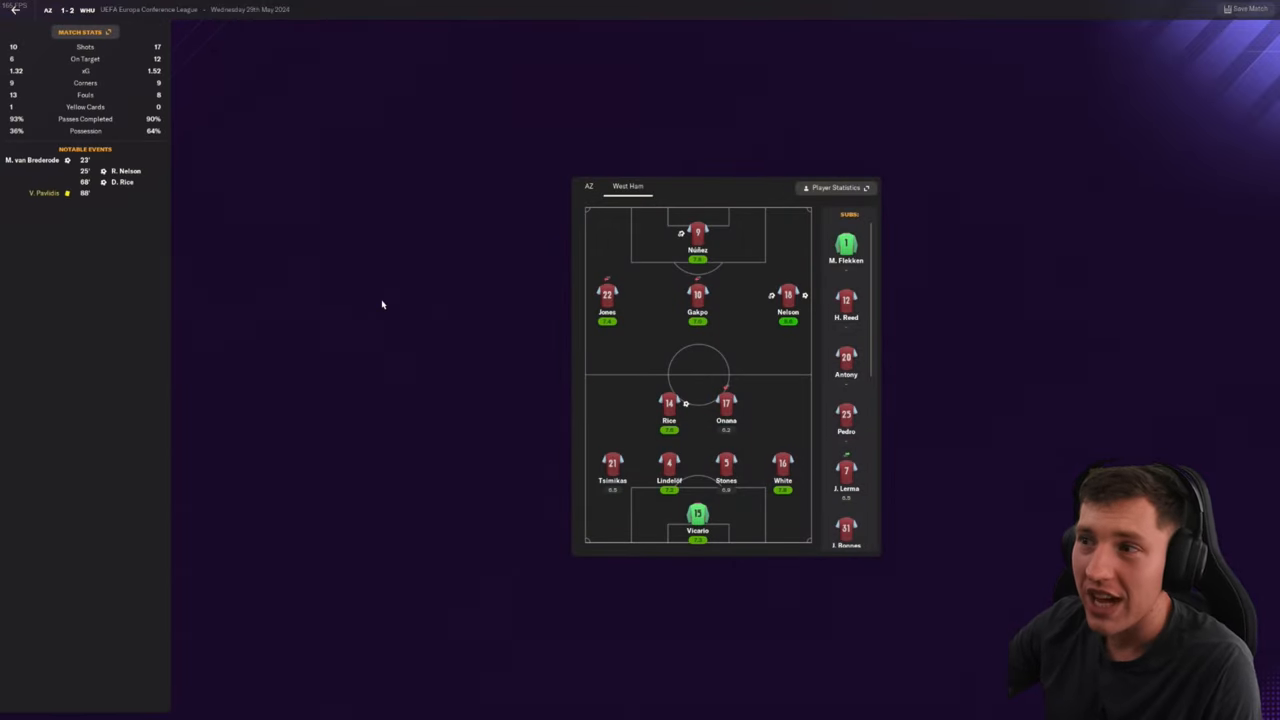
pyautogui.moveTo(130, 184)
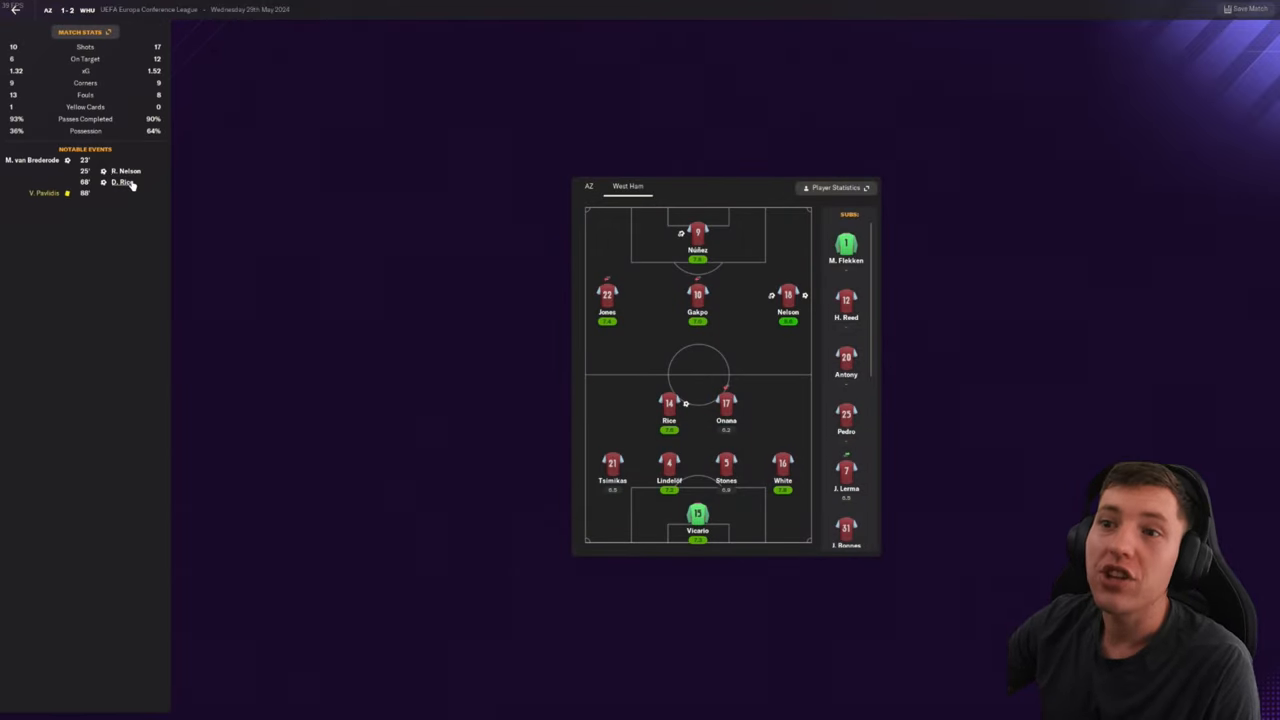
pyautogui.moveTo(344, 222)
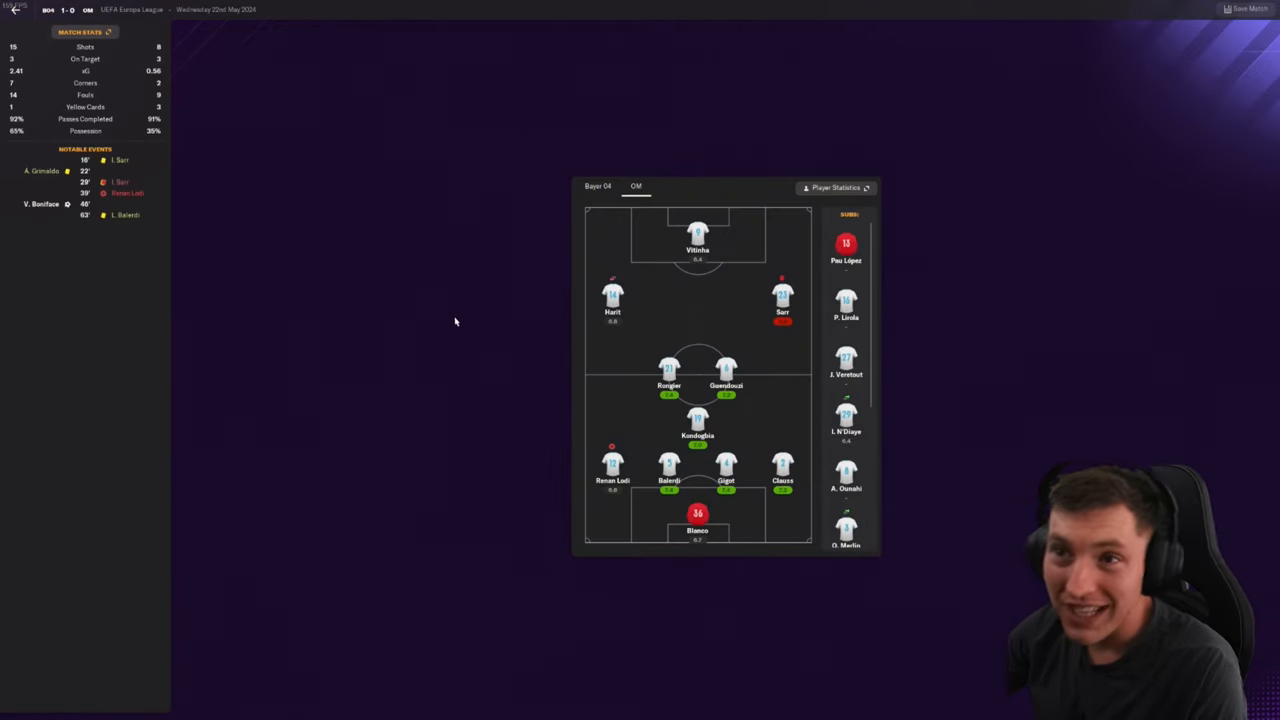
pyautogui.moveTo(408, 262)
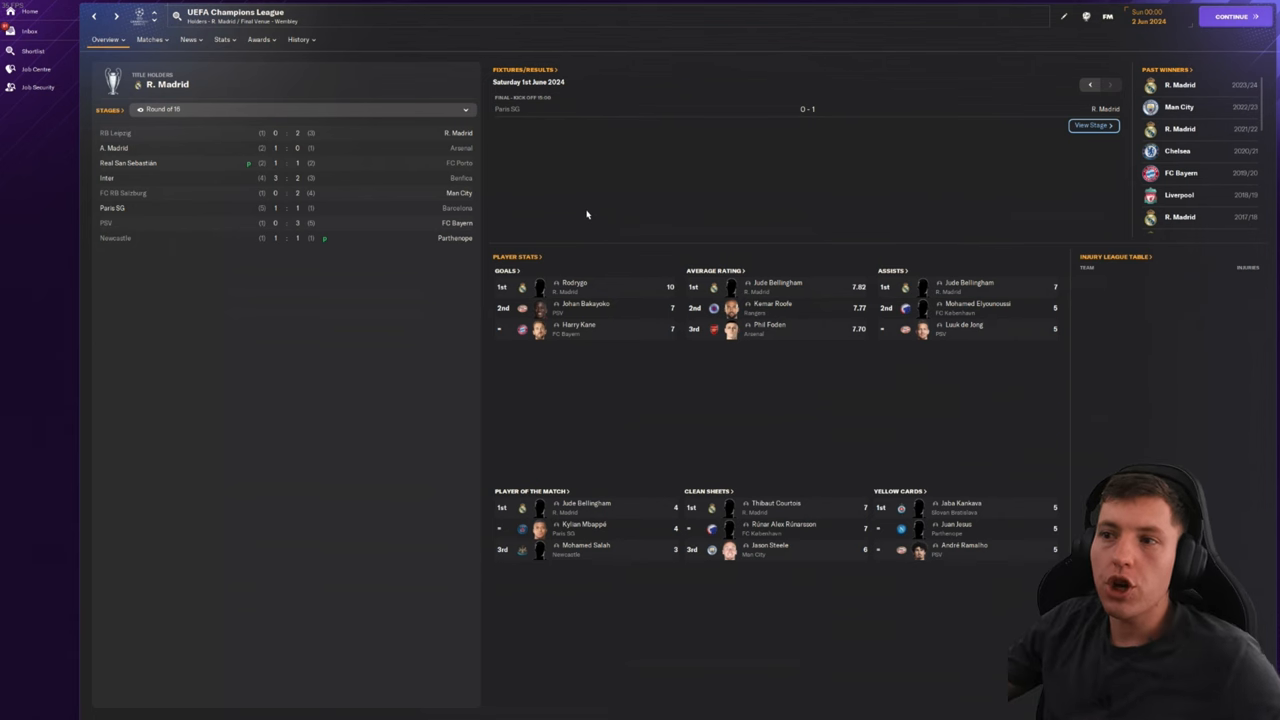
pyautogui.moveTo(570, 206)
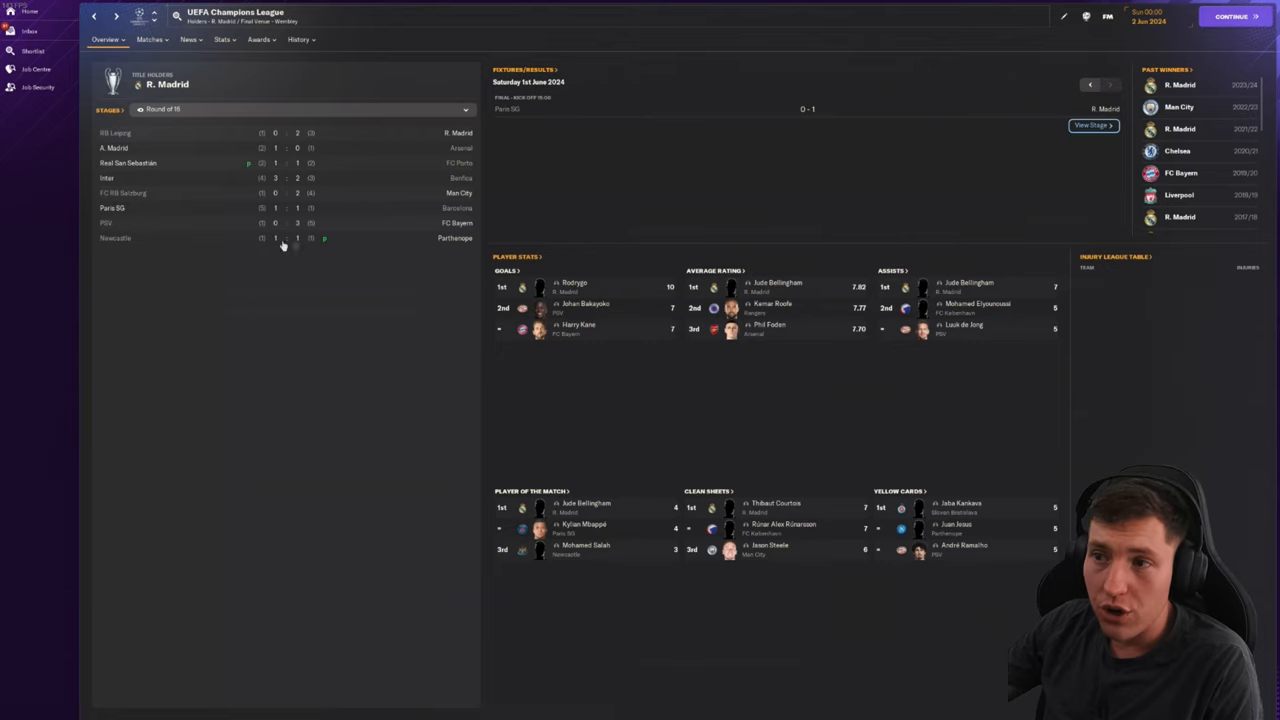
pyautogui.moveTo(344, 244)
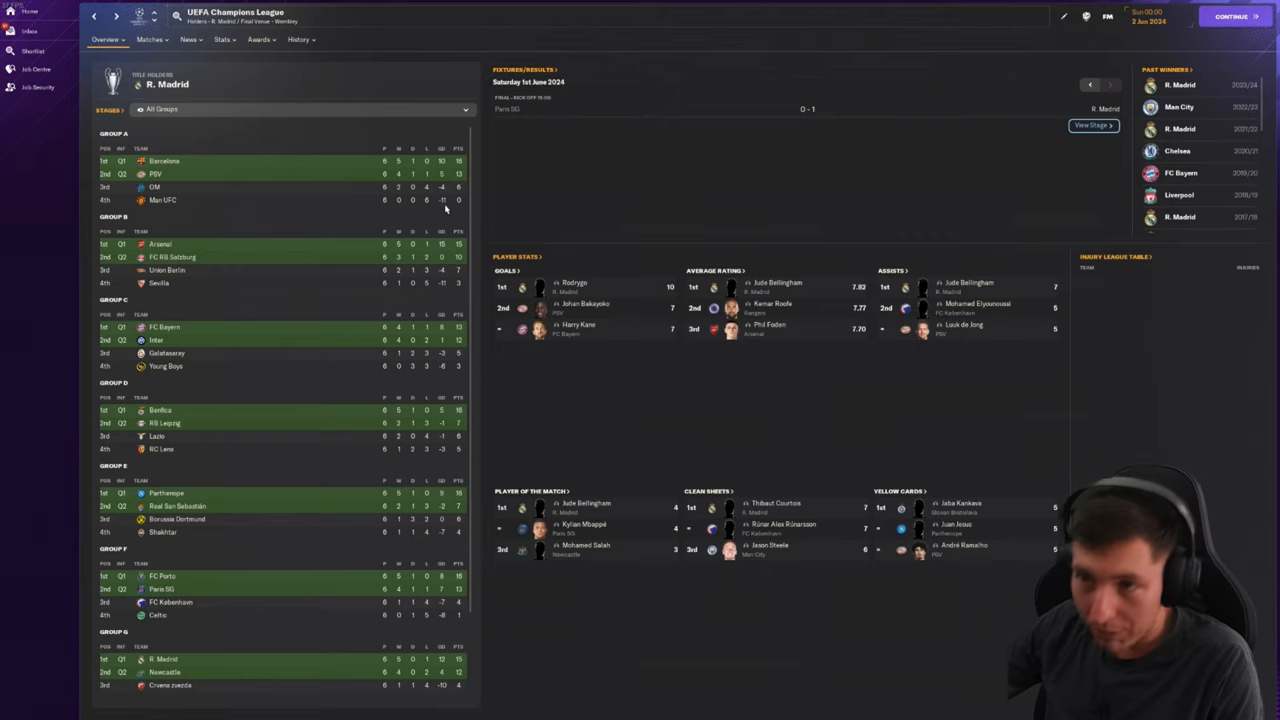
# Step: Switch the Champions League stage view to the quarter-final results
pyautogui.click(300, 108)
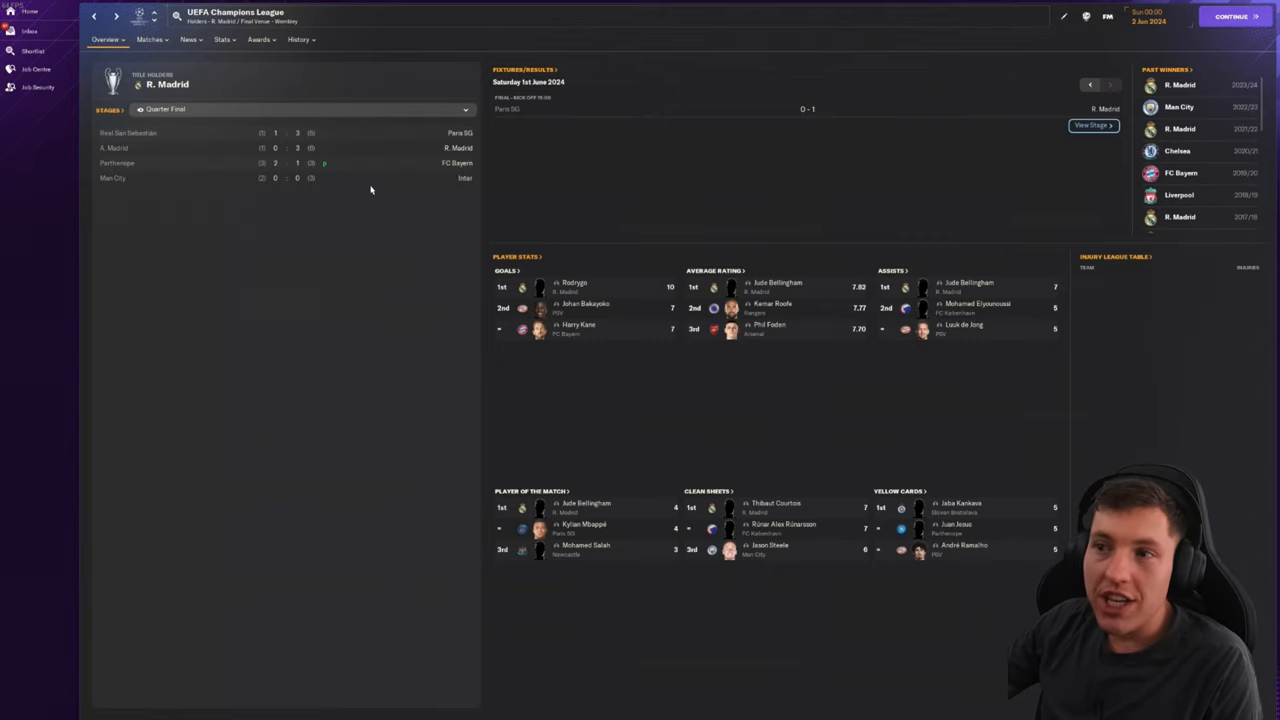
pyautogui.moveTo(216, 250)
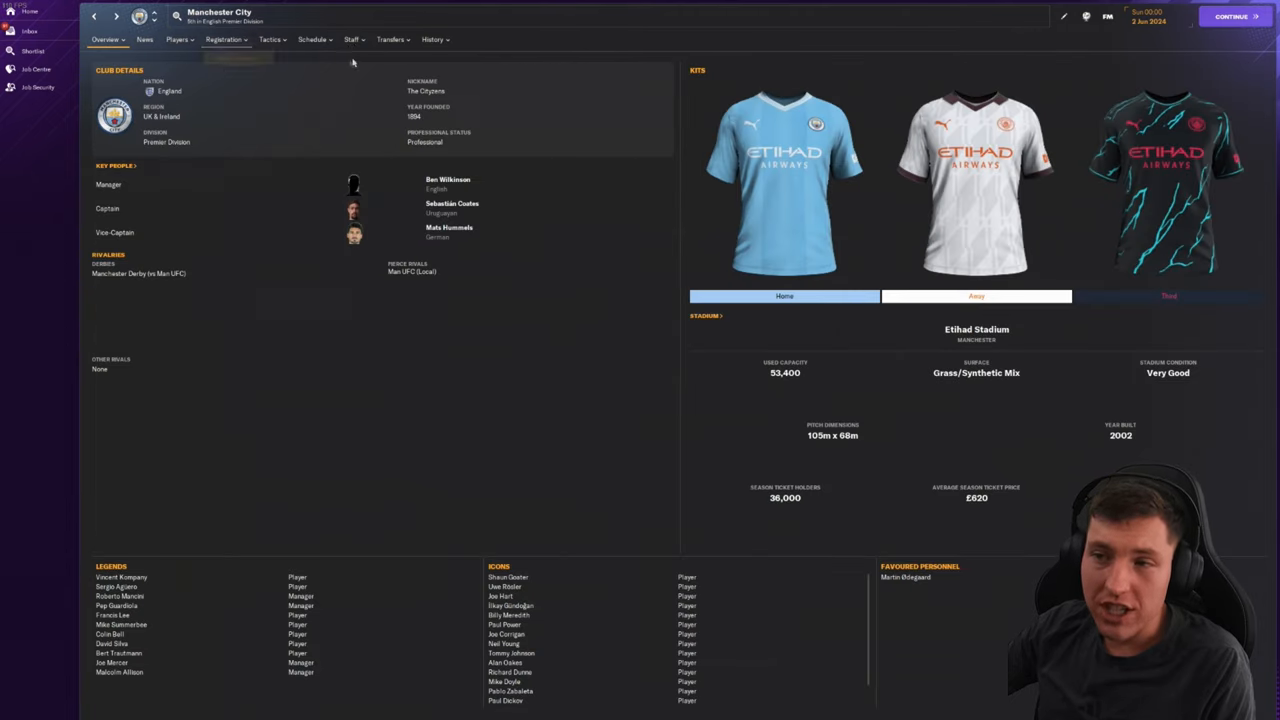
# Step: Check Manchester City's past managers and the previous manager's milestones, then pick a holiday return date
pyautogui.click(432, 40)
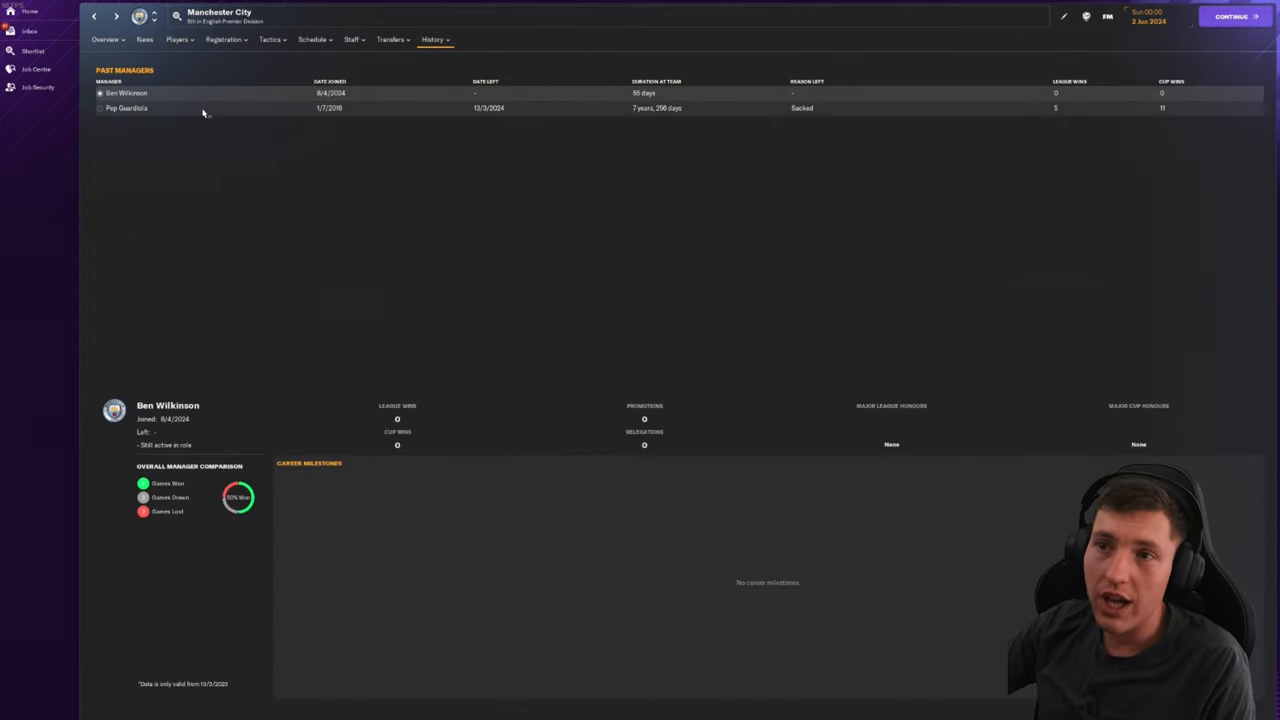
pyautogui.click(126, 108)
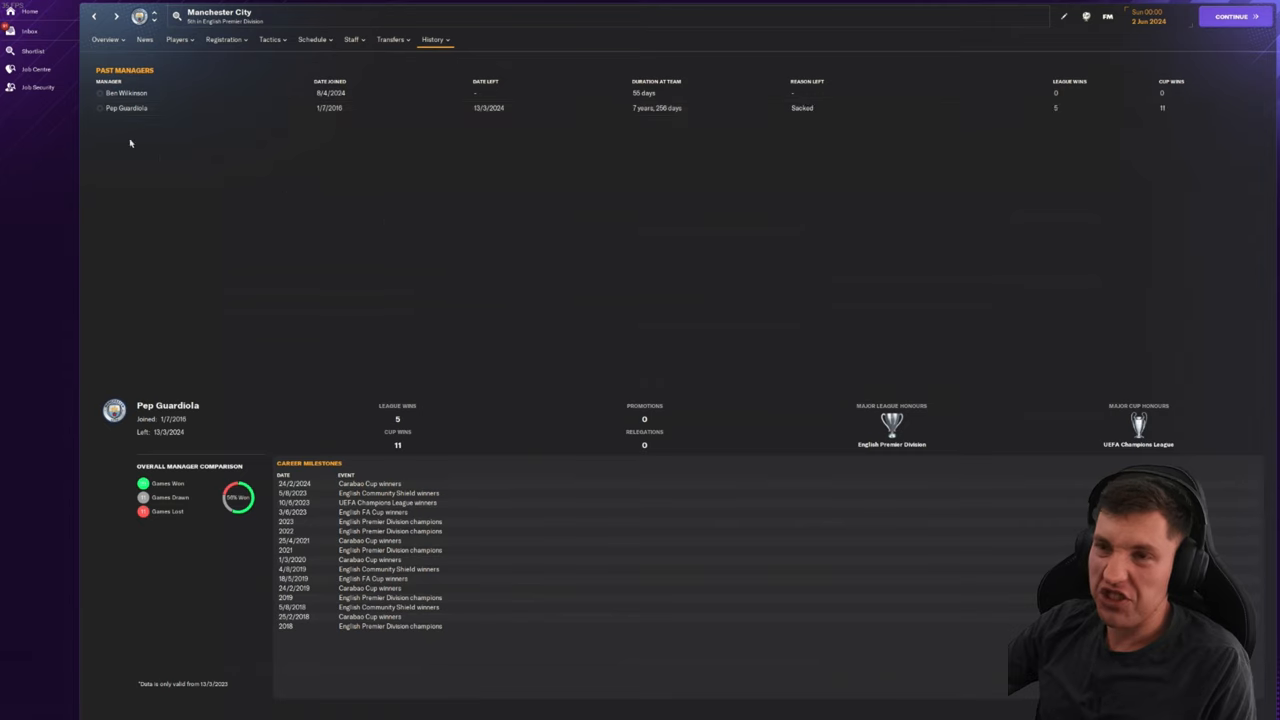
pyautogui.click(126, 108)
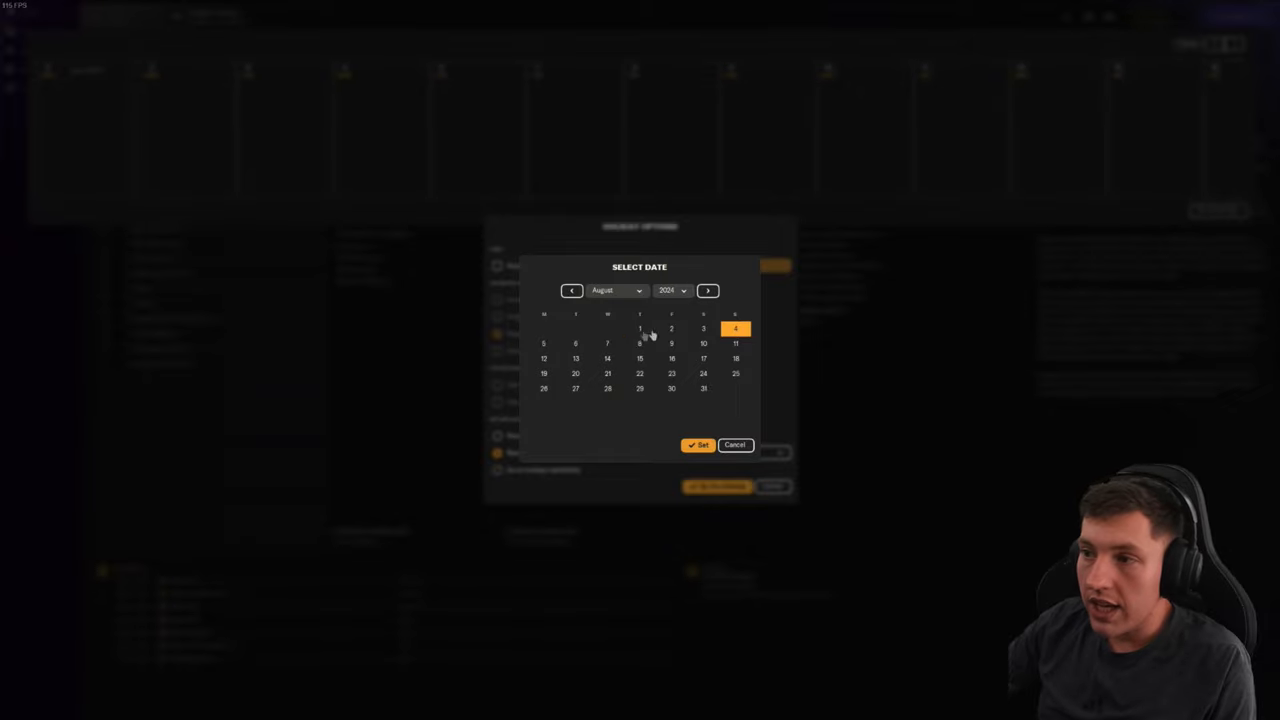
pyautogui.click(698, 444)
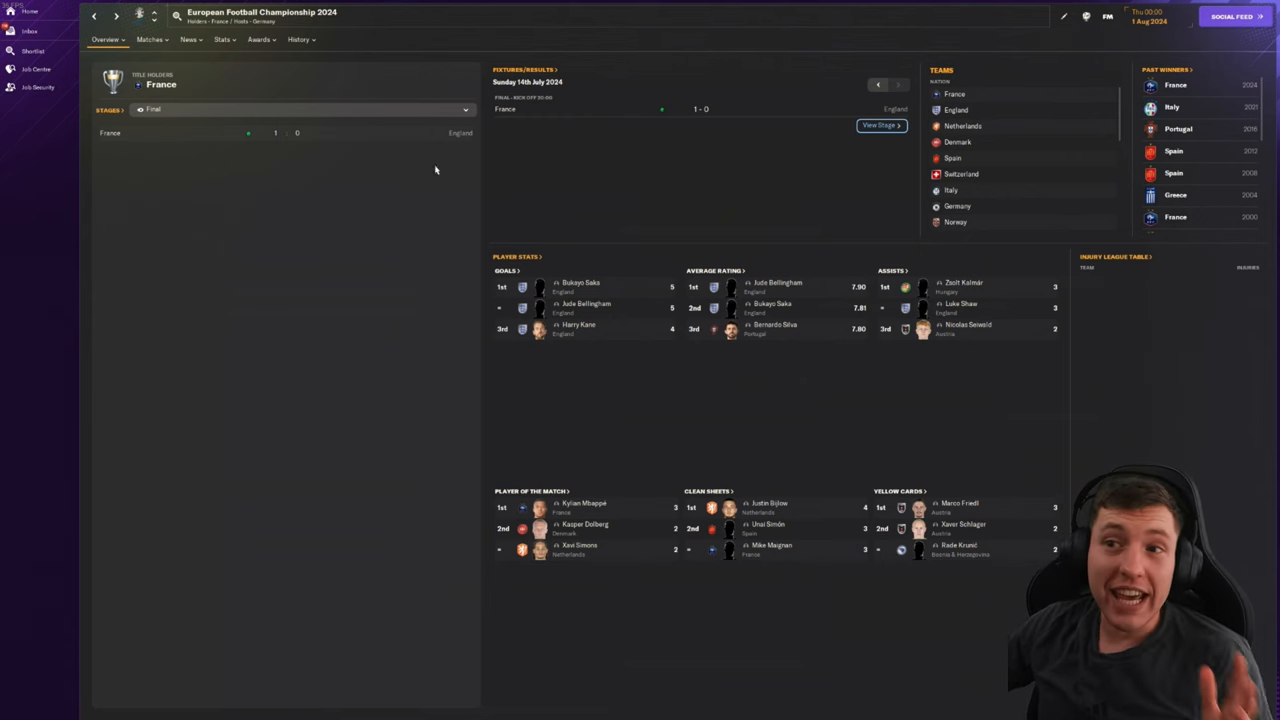
pyautogui.moveTo(288, 148)
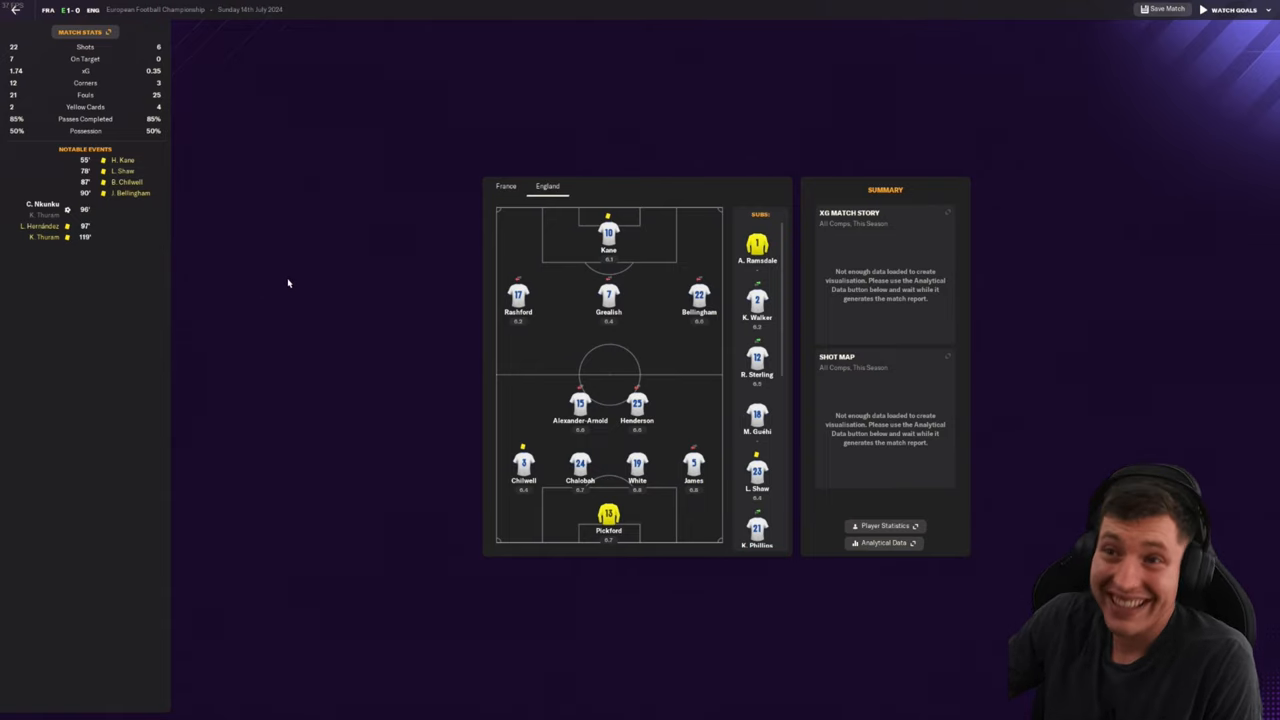
pyautogui.moveTo(296, 284)
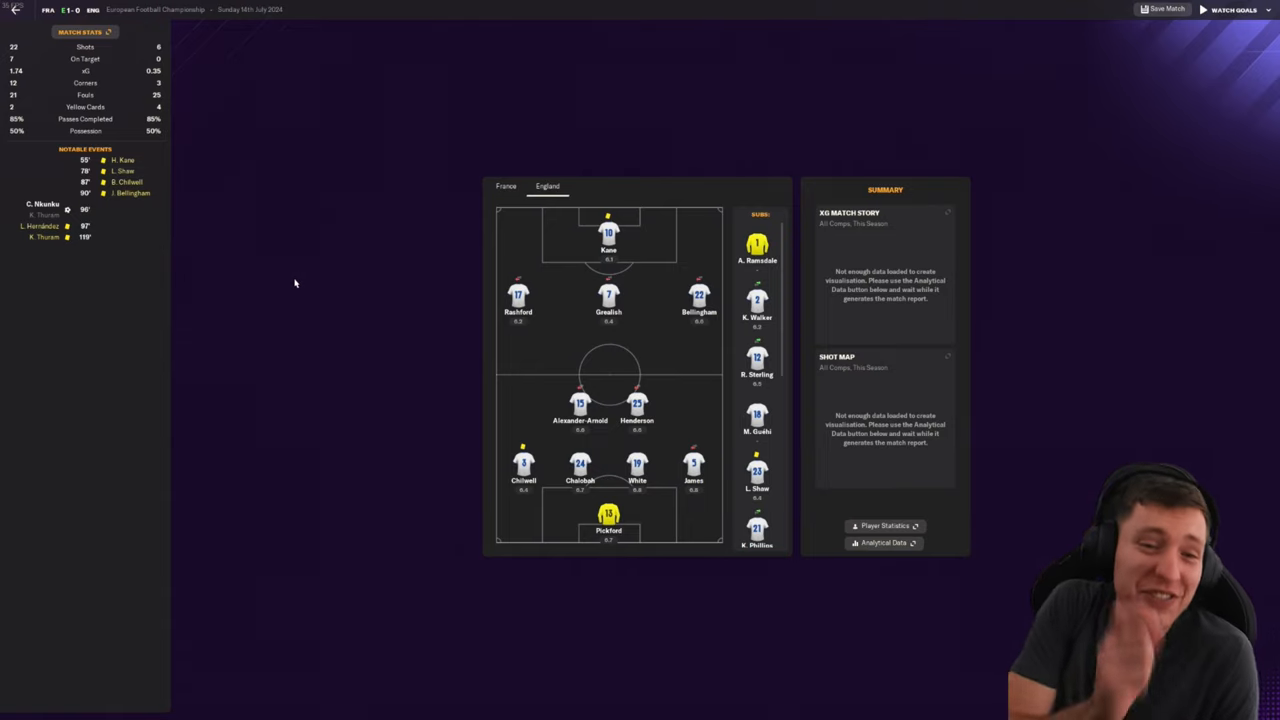
pyautogui.moveTo(278, 274)
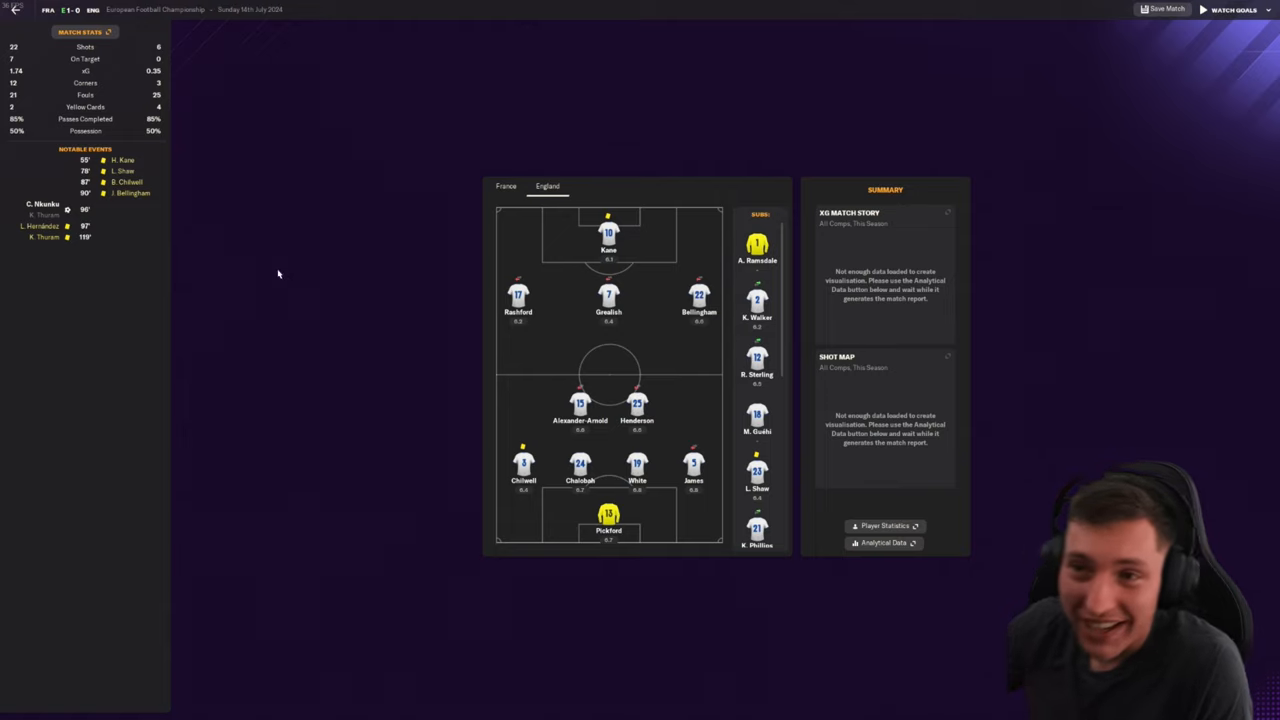
pyautogui.moveTo(168, 192)
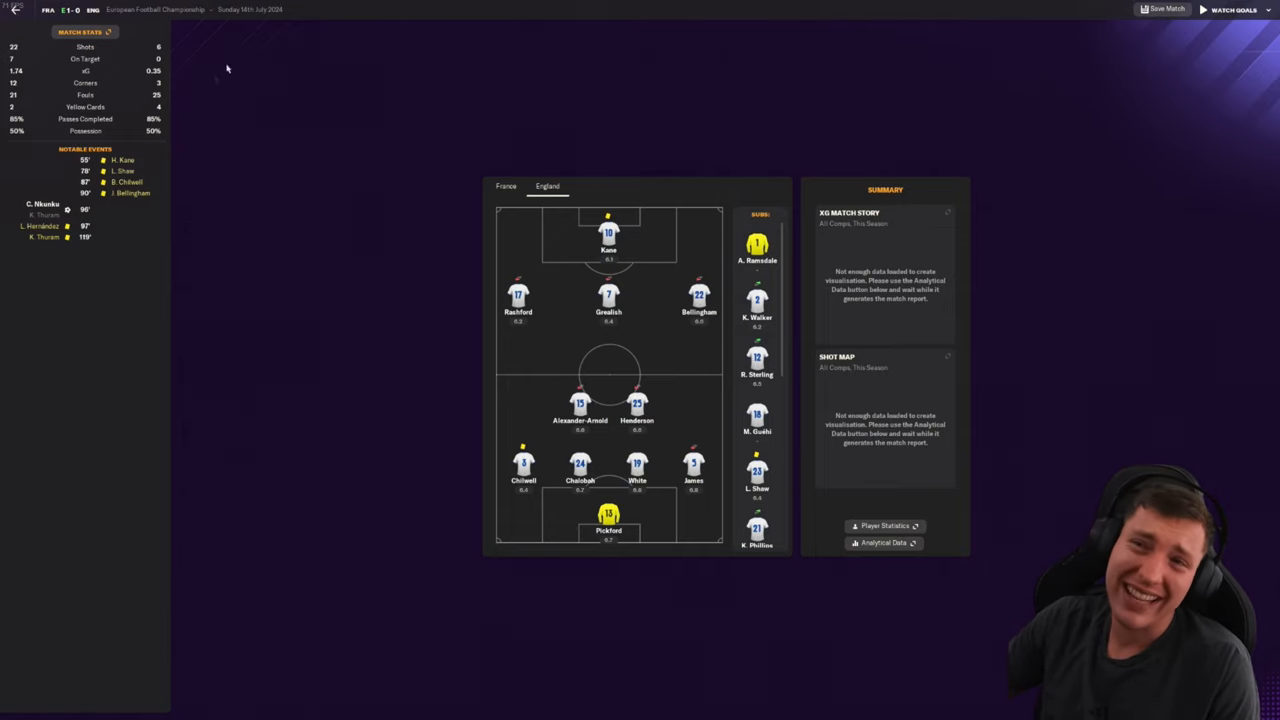
pyautogui.moveTo(716, 308)
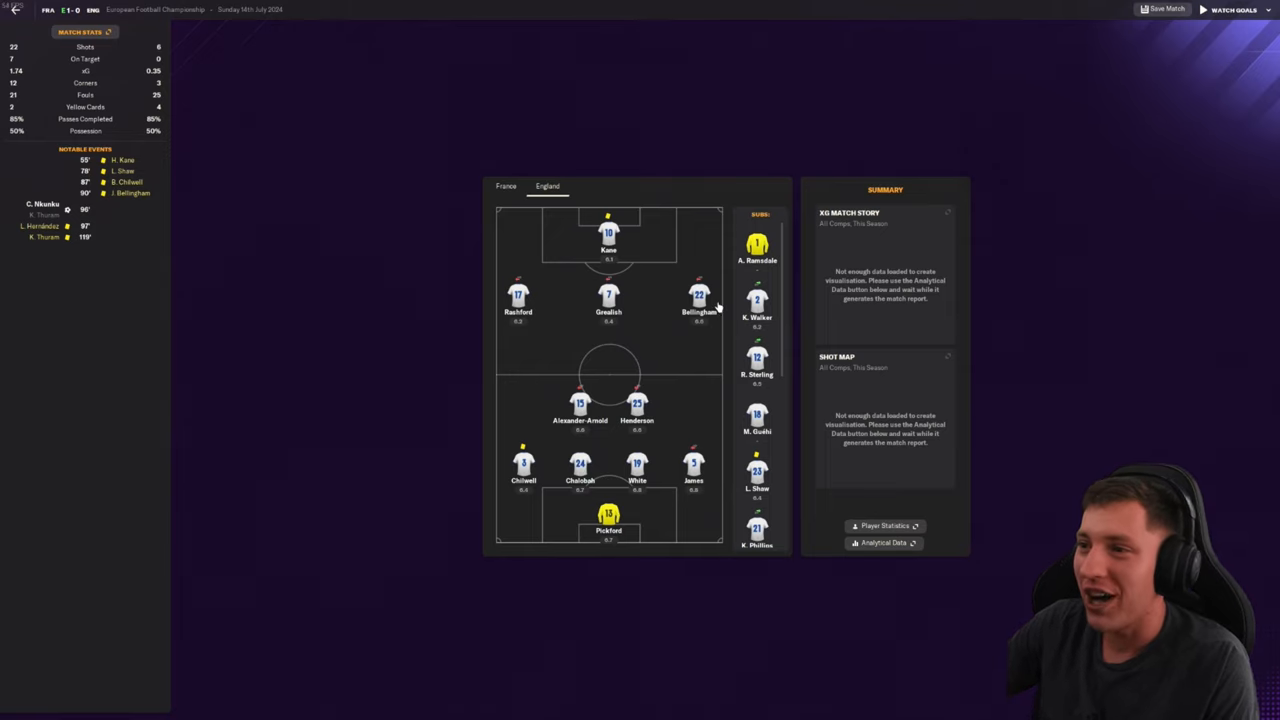
pyautogui.moveTo(670, 404)
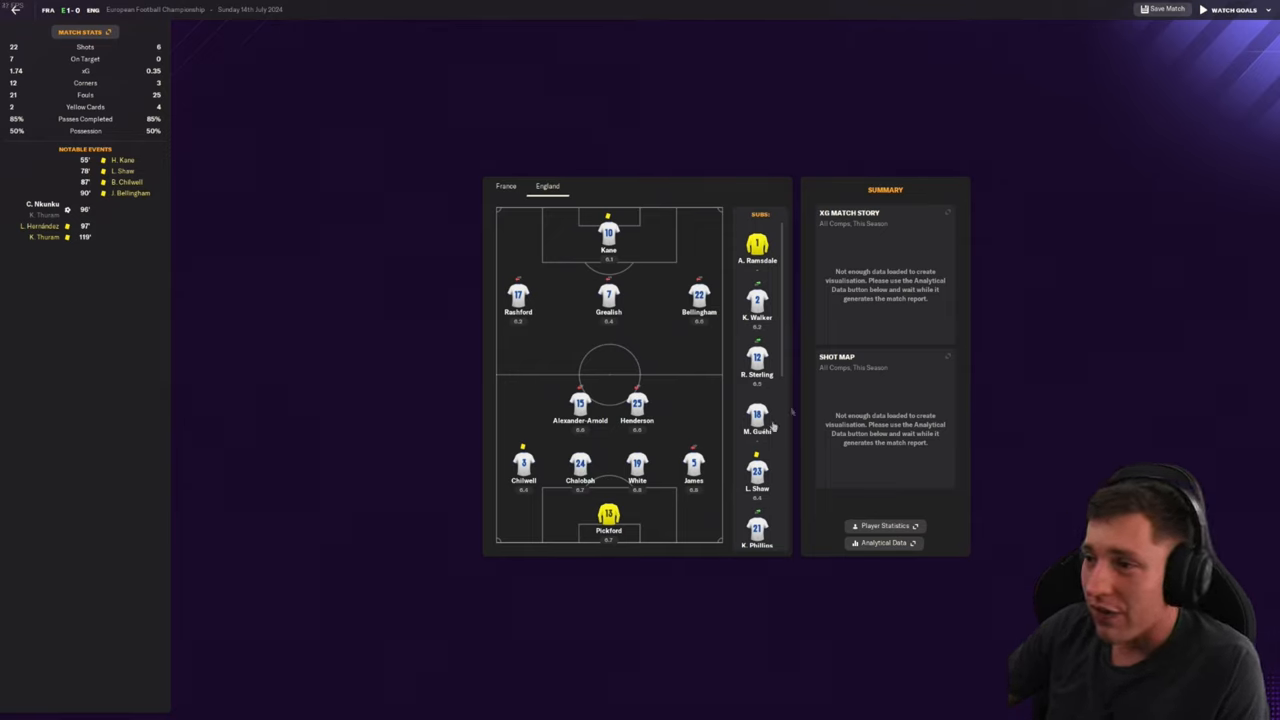
# Step: Scroll down the Euro 2024 overview page
pyautogui.scroll(-3)
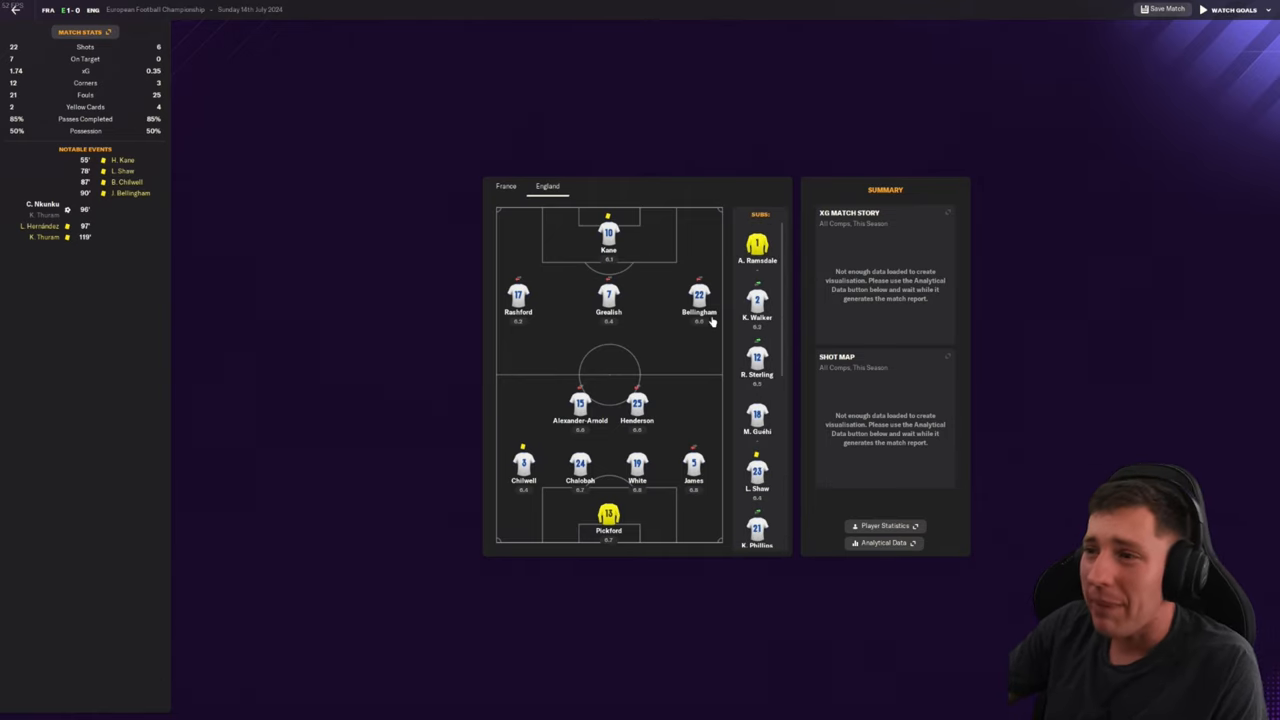
pyautogui.moveTo(584, 430)
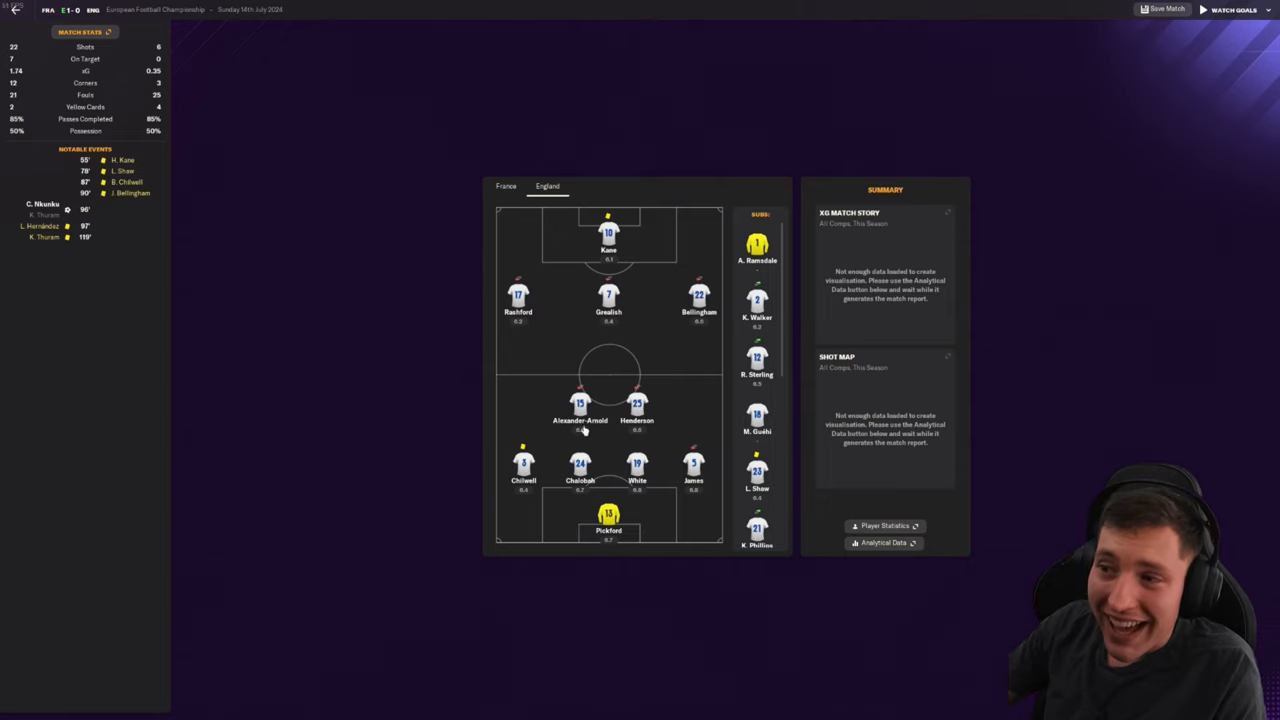
pyautogui.moveTo(578, 488)
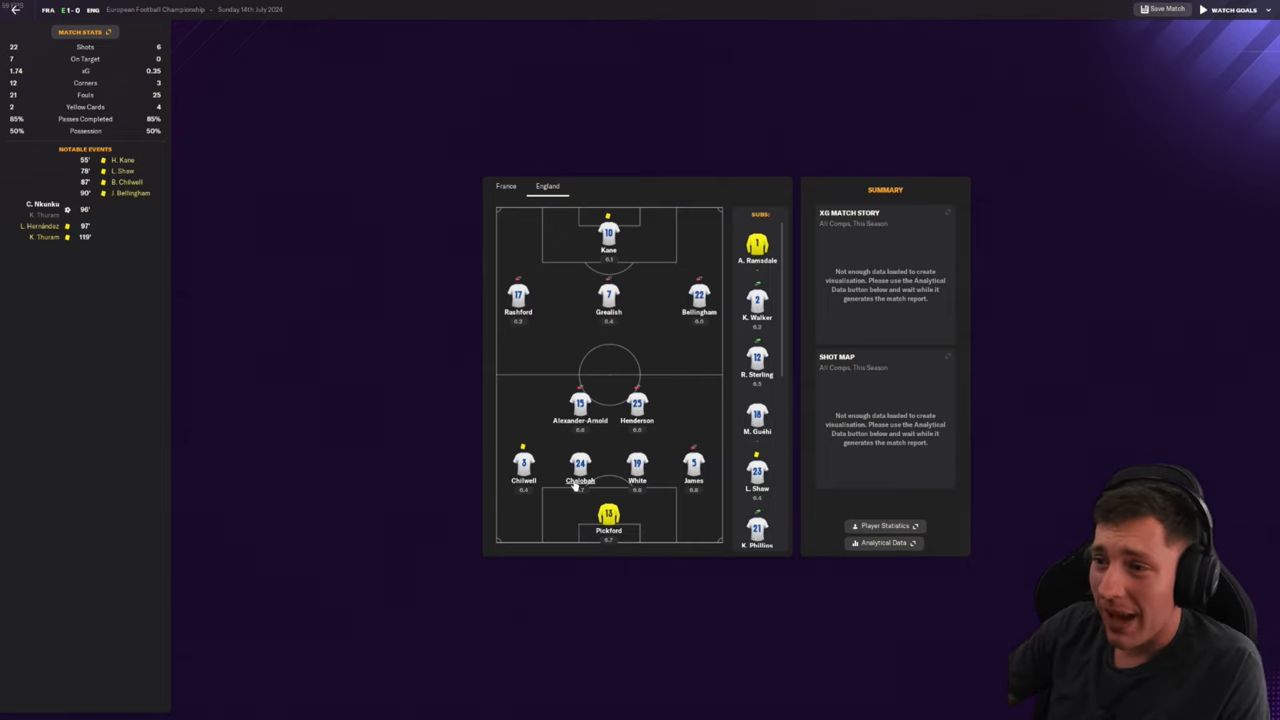
pyautogui.moveTo(636, 464)
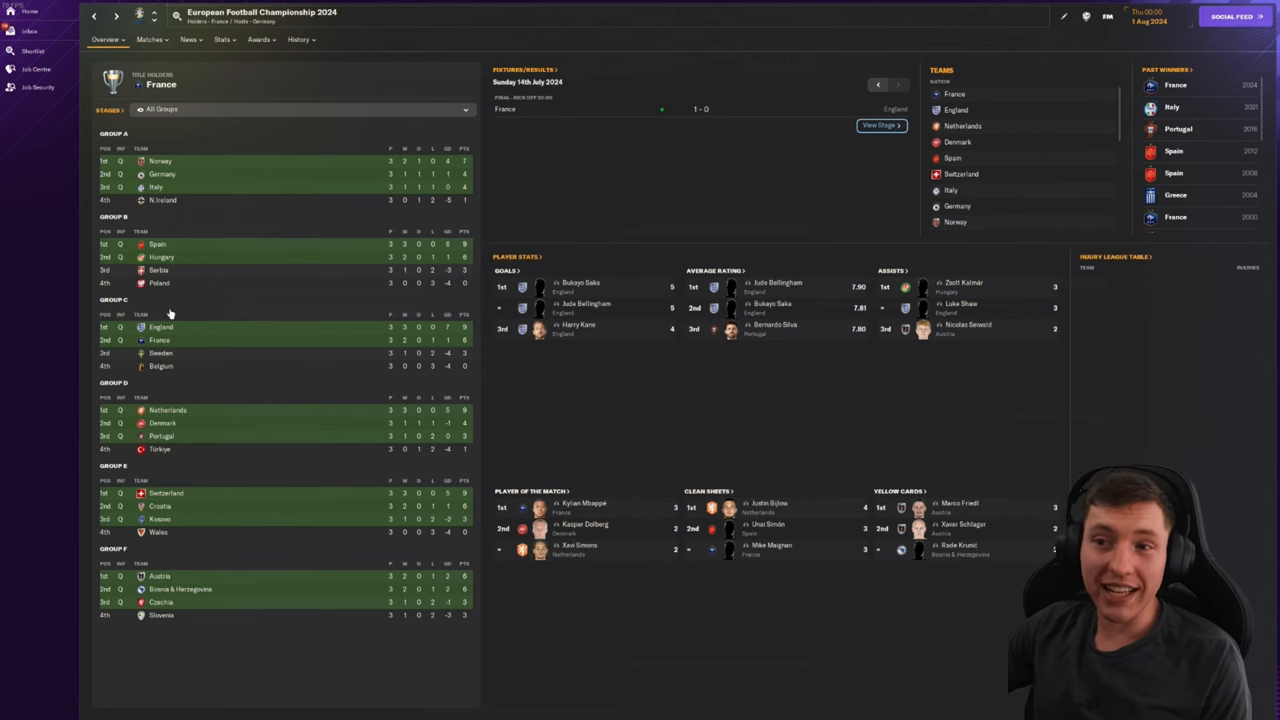
pyautogui.moveTo(296, 452)
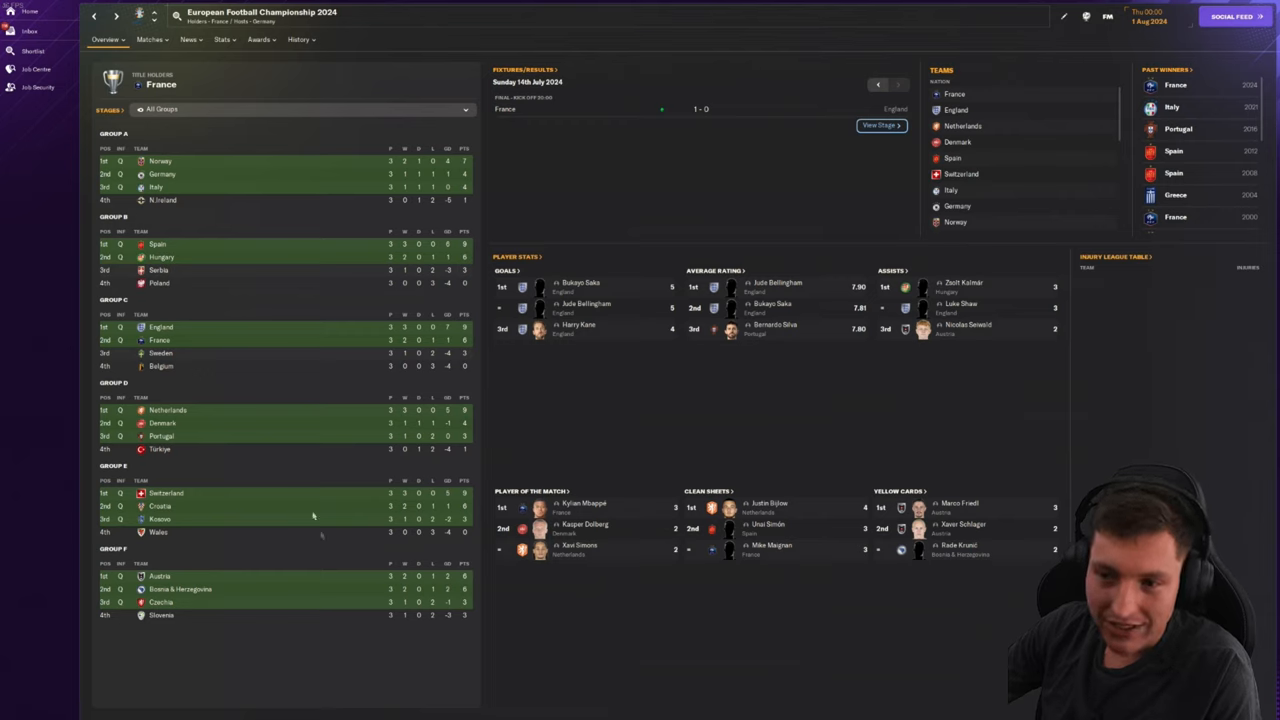
pyautogui.moveTo(168, 520)
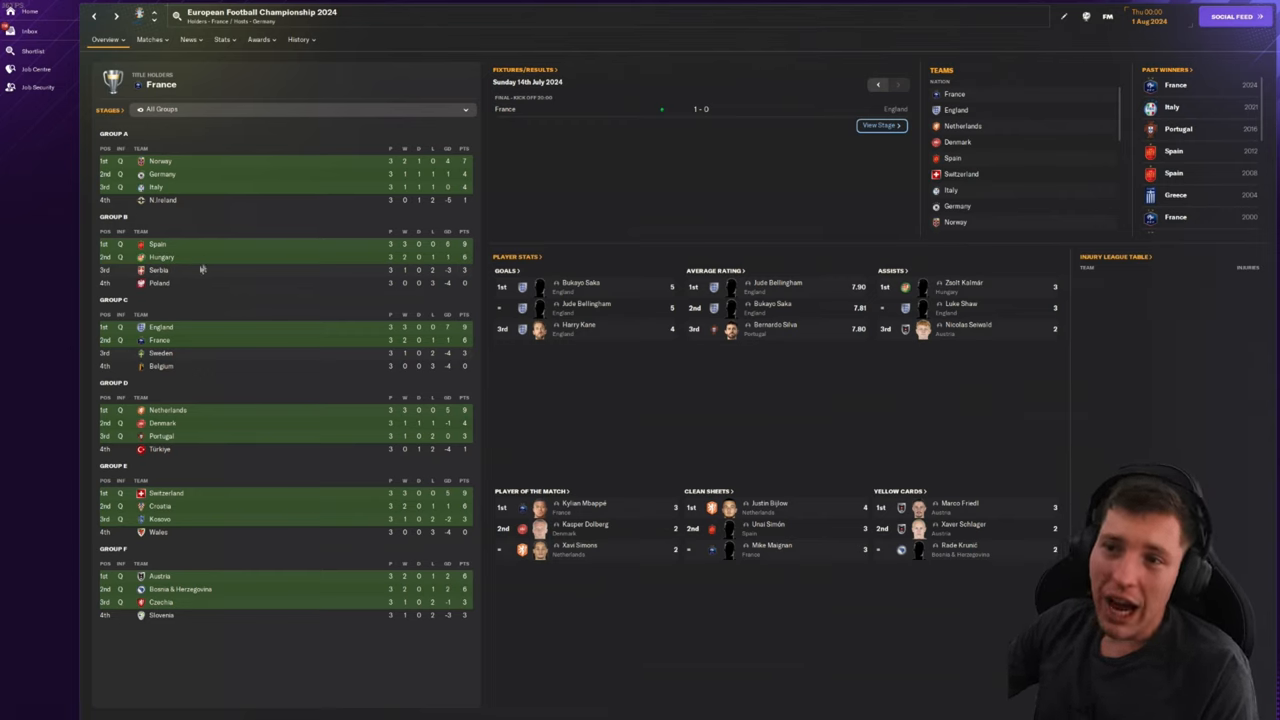
pyautogui.moveTo(294, 454)
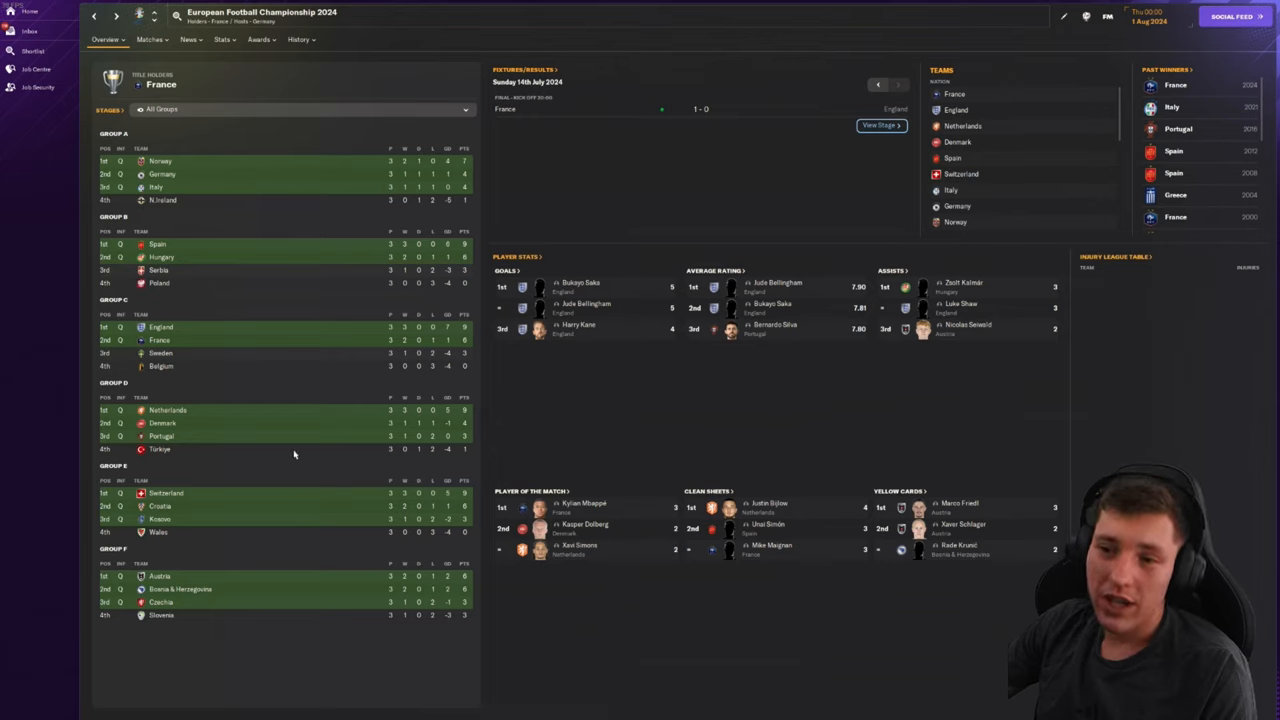
pyautogui.moveTo(604, 388)
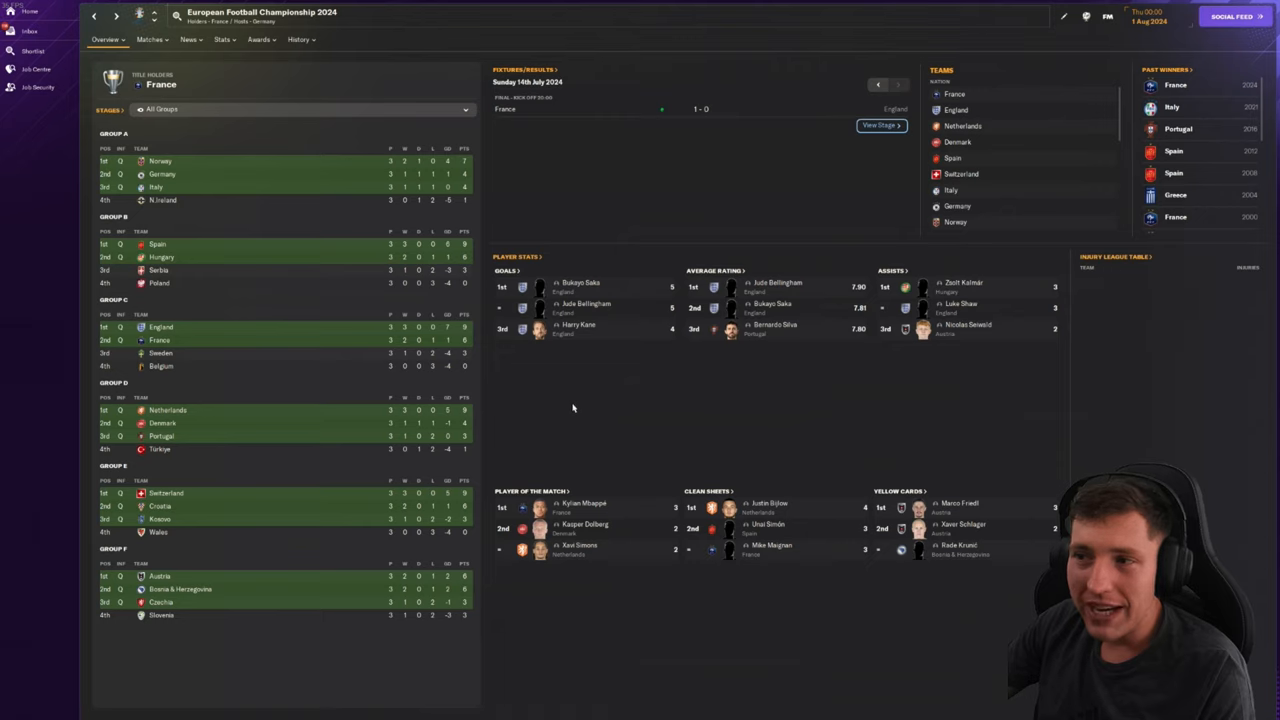
pyautogui.moveTo(590, 290)
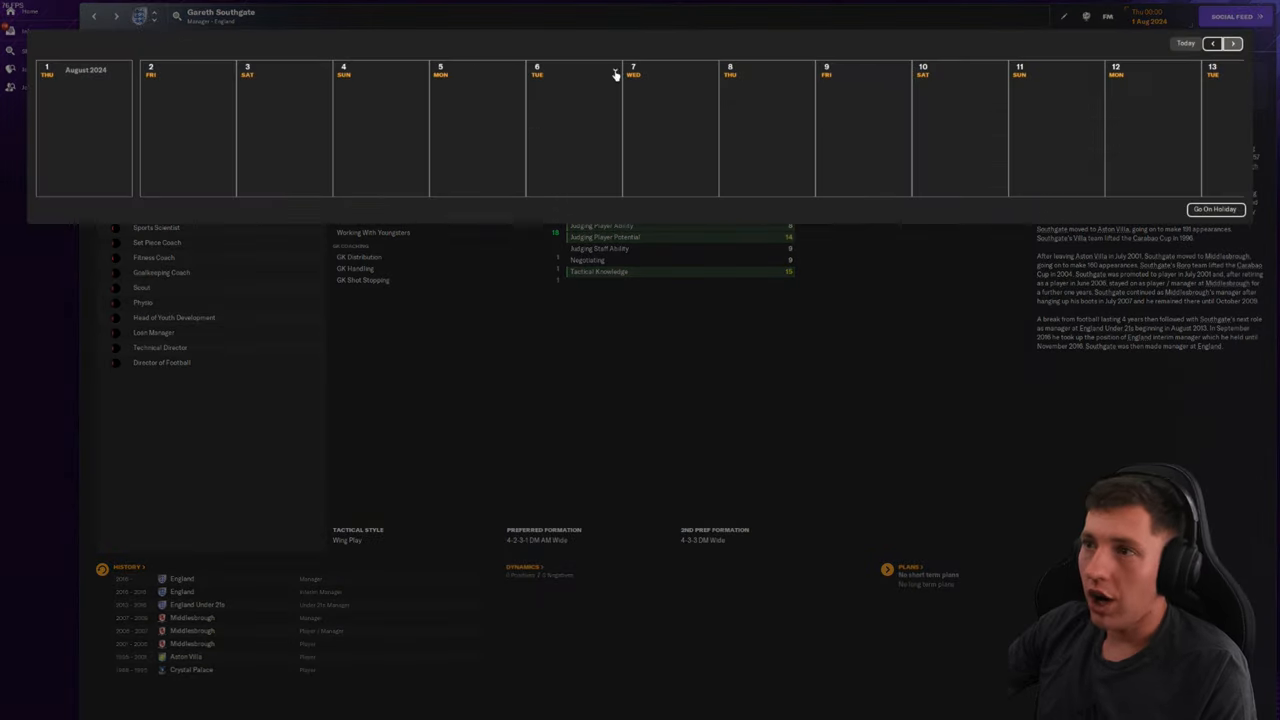
# Step: Set the holiday to return on a specific chosen date
pyautogui.click(1214, 210)
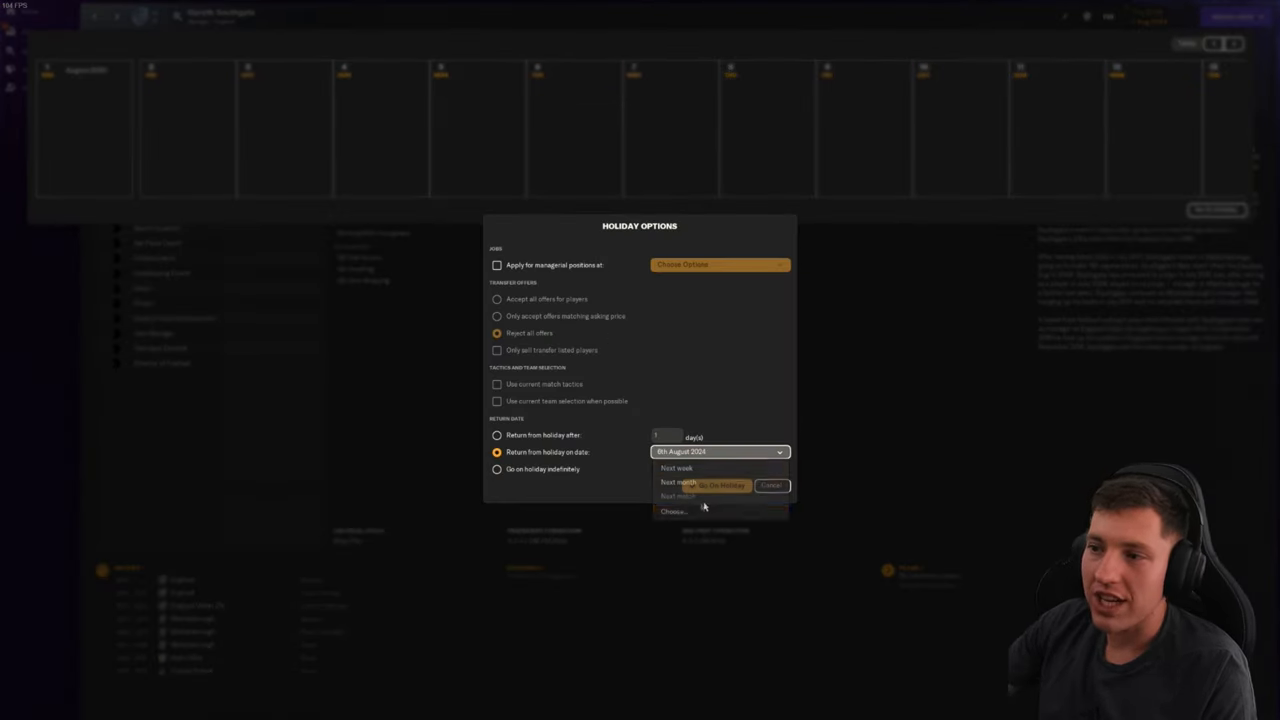
pyautogui.click(672, 512)
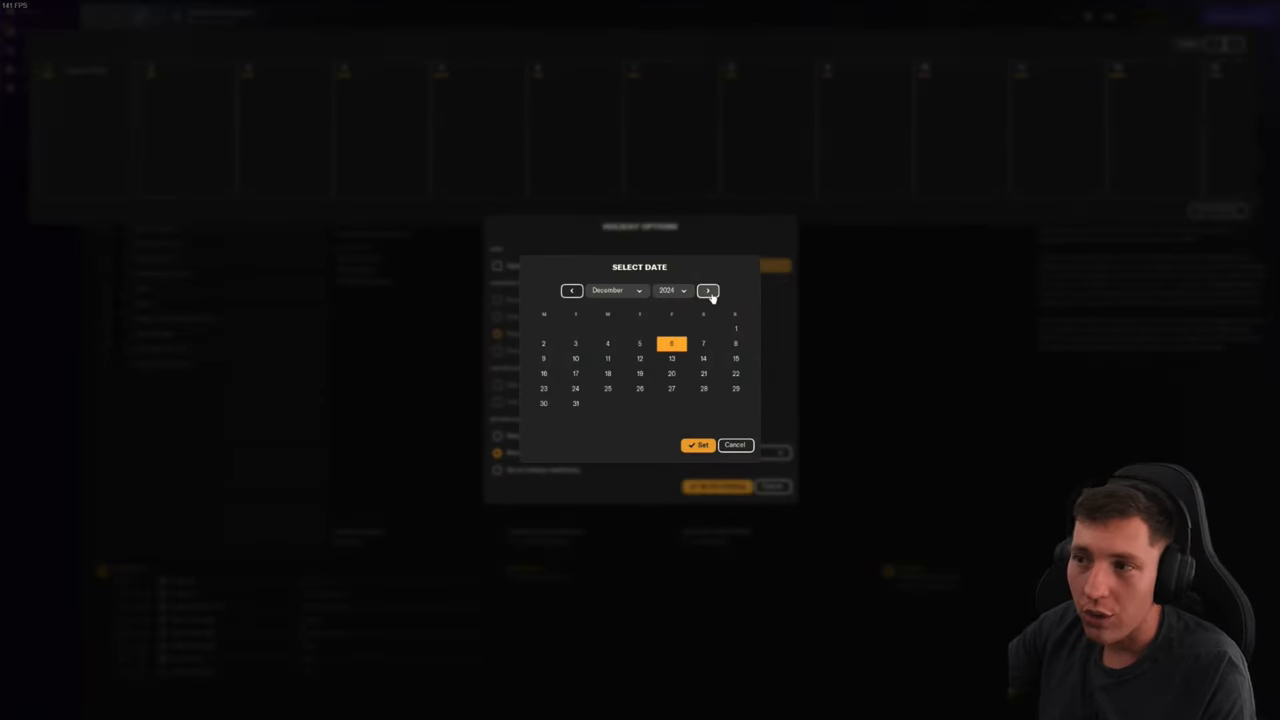
pyautogui.click(698, 444)
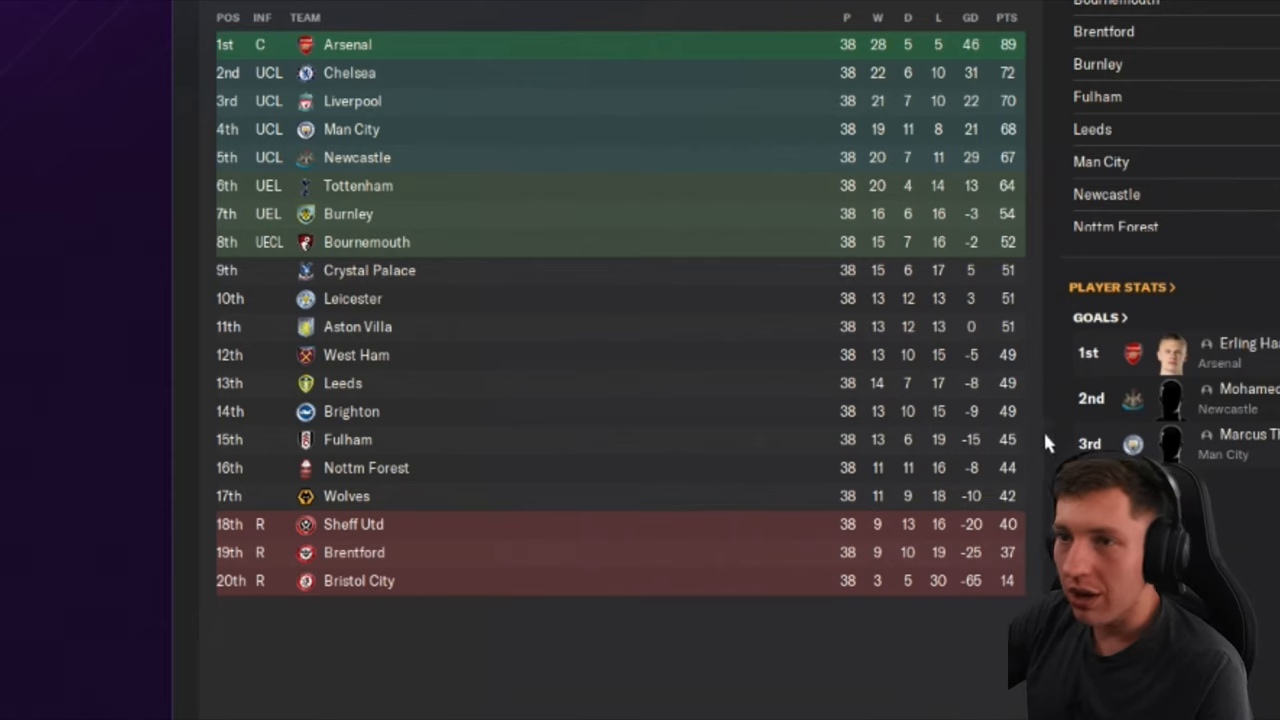
pyautogui.moveTo(424, 182)
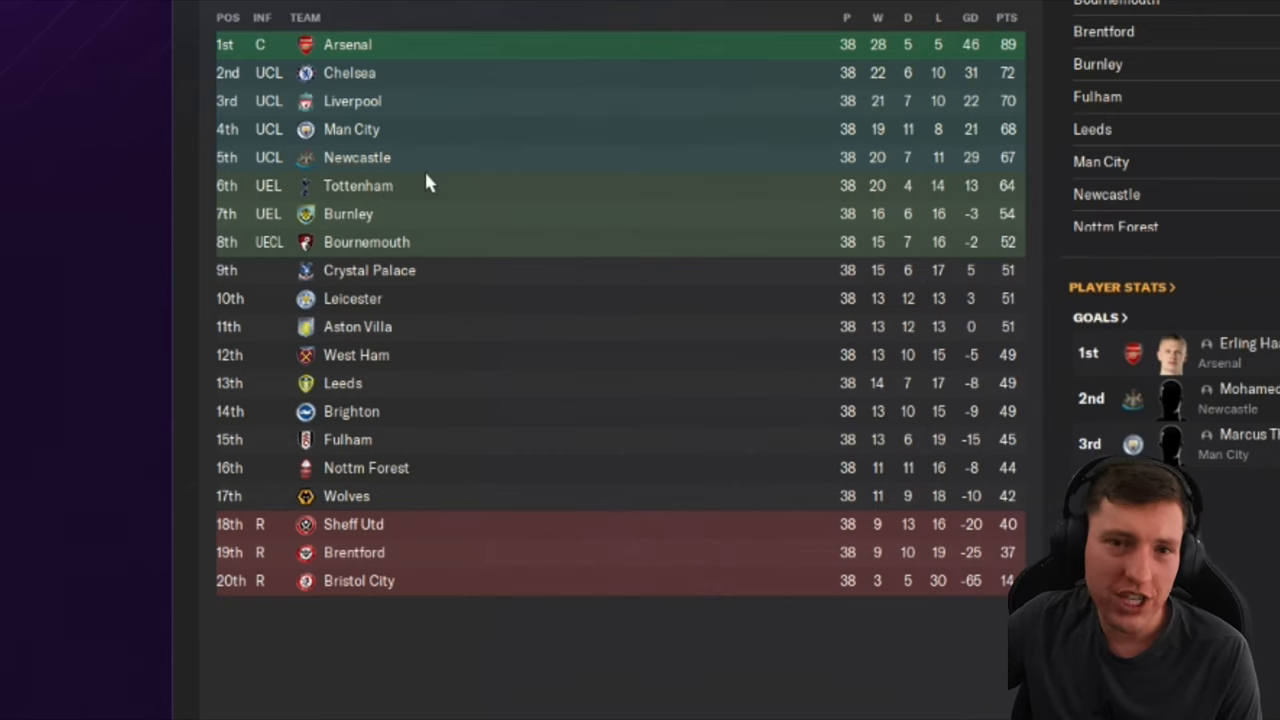
pyautogui.moveTo(384, 340)
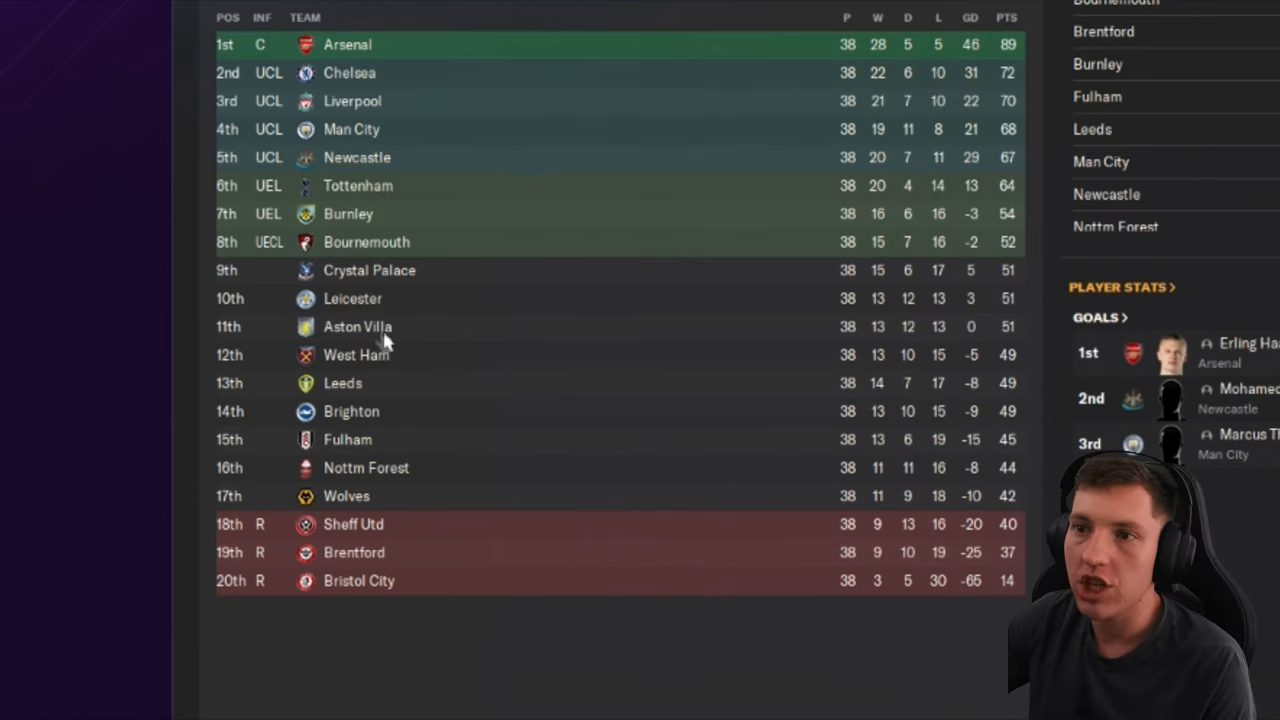
pyautogui.moveTo(484, 216)
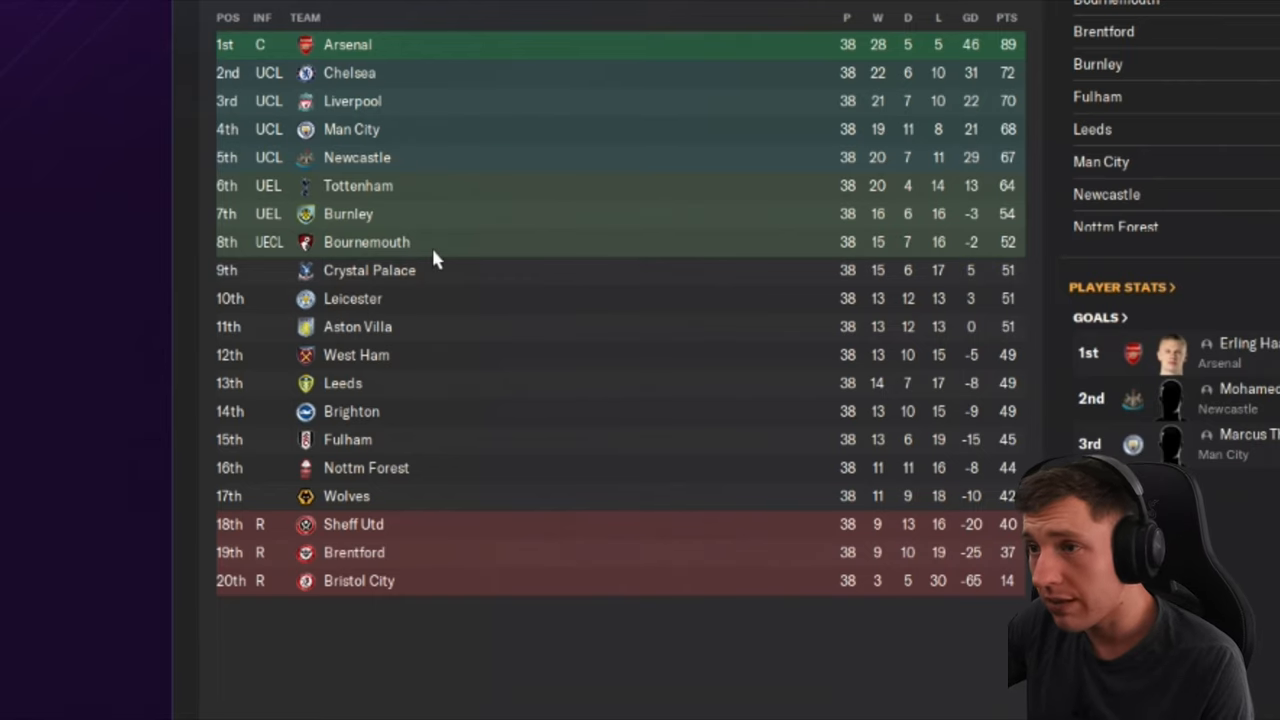
pyautogui.moveTo(576, 400)
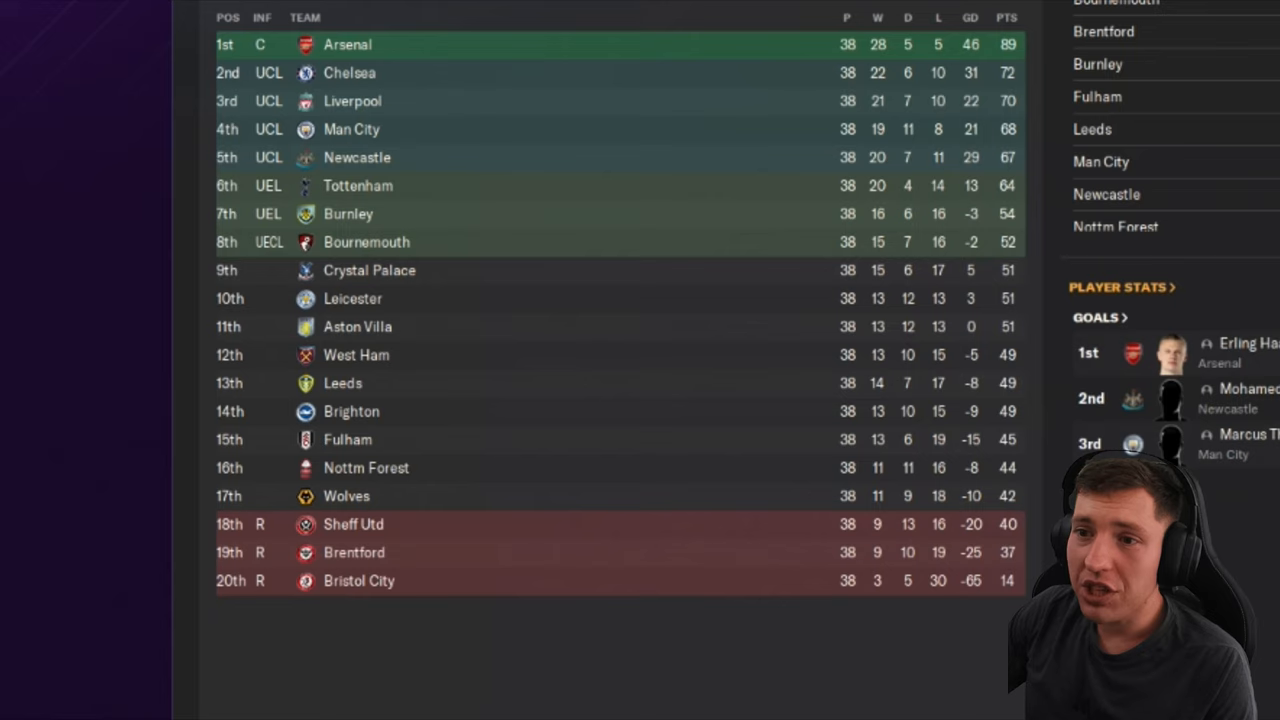
pyautogui.moveTo(360, 584)
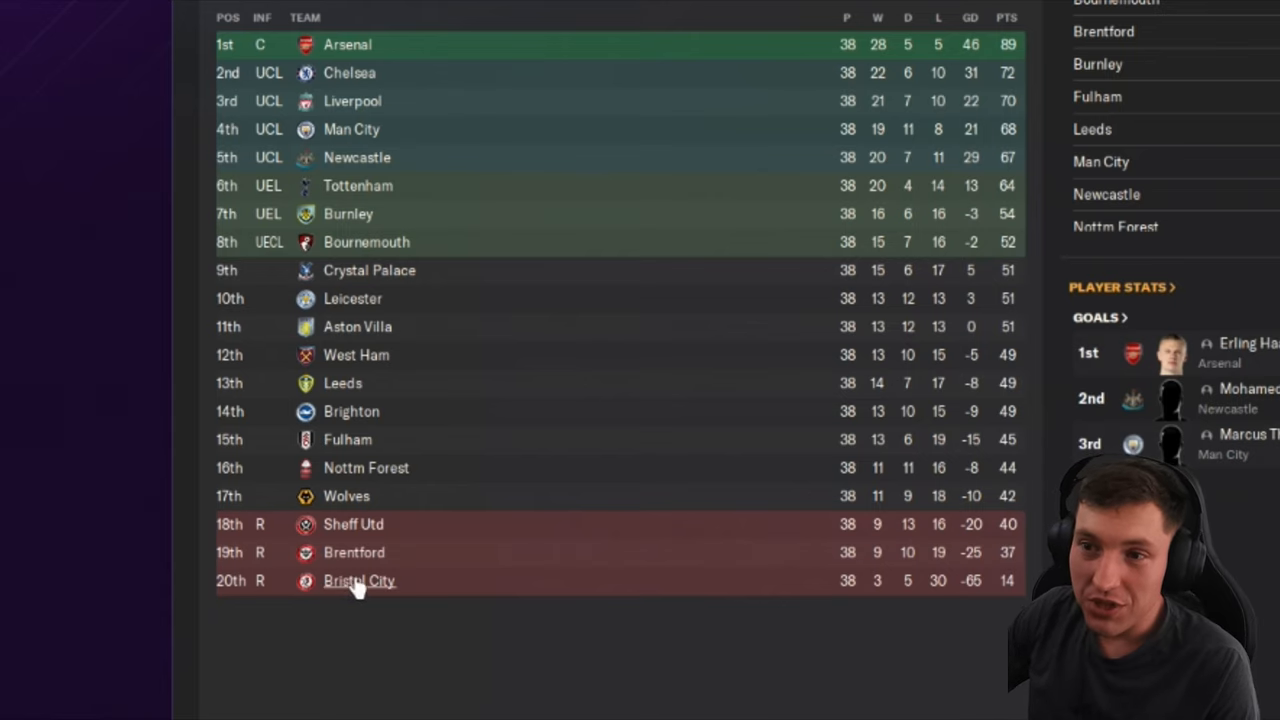
pyautogui.moveTo(360, 580)
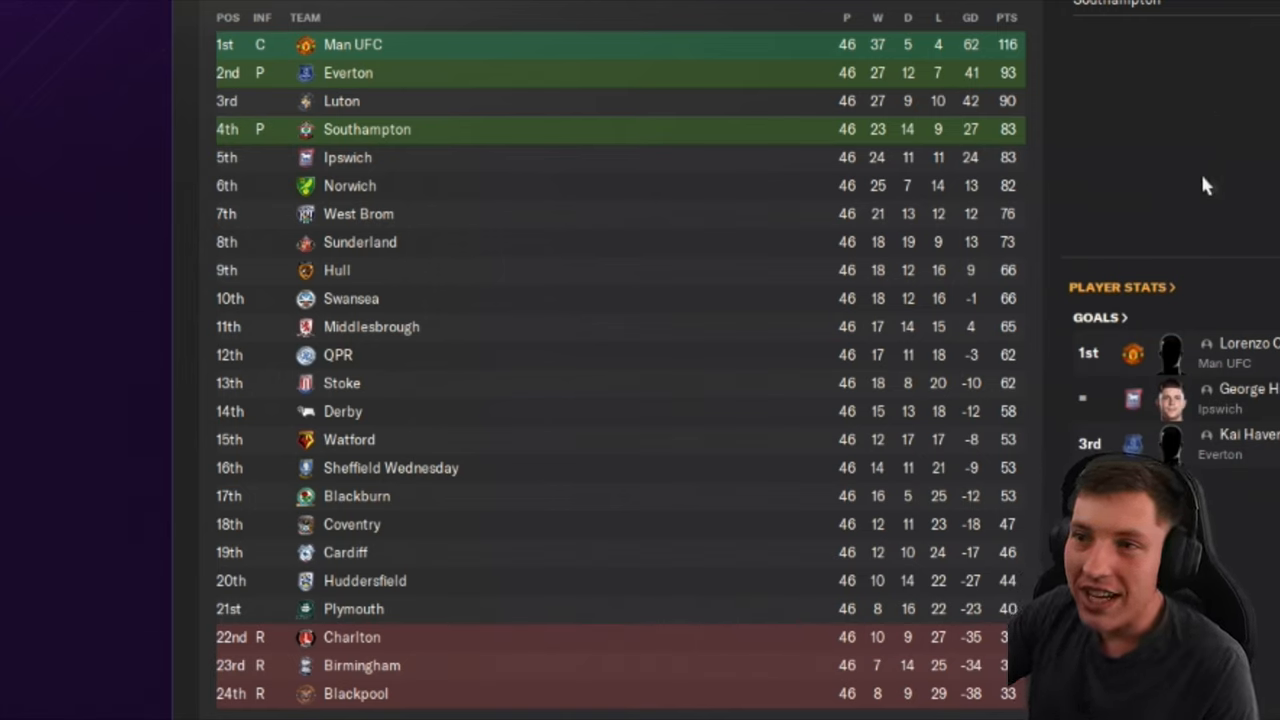
pyautogui.moveTo(548, 168)
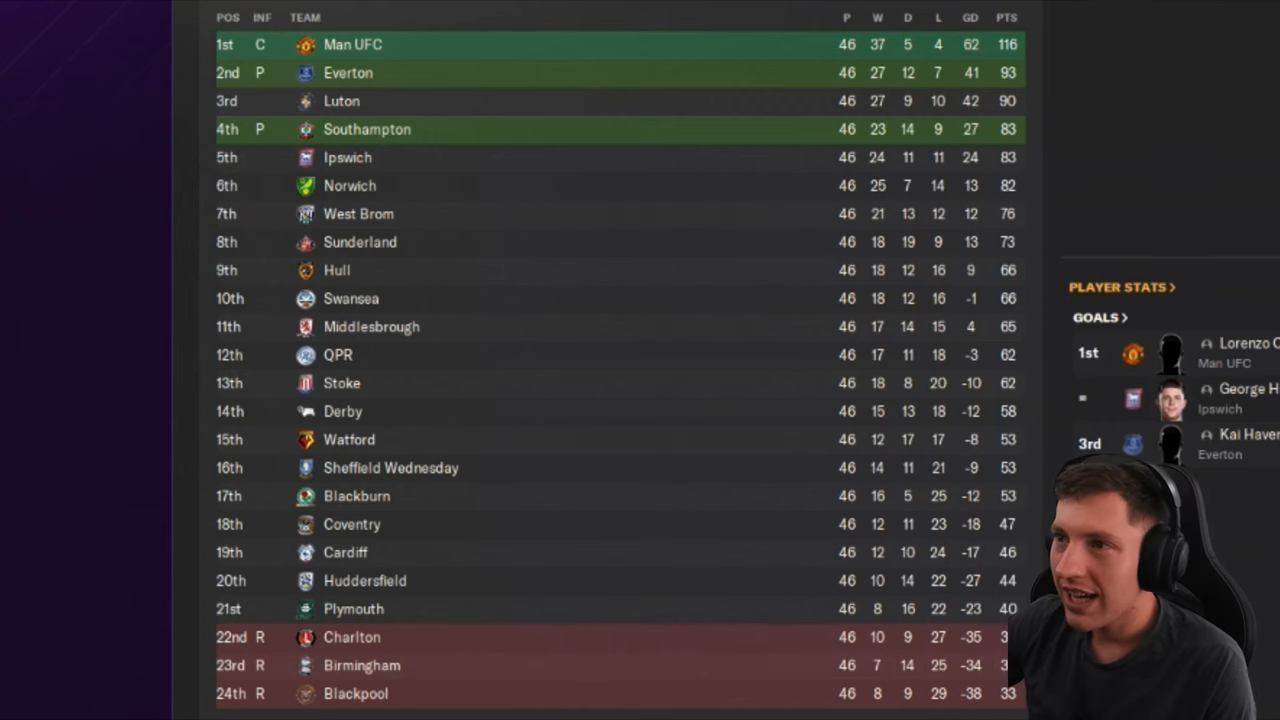
pyautogui.moveTo(1244, 172)
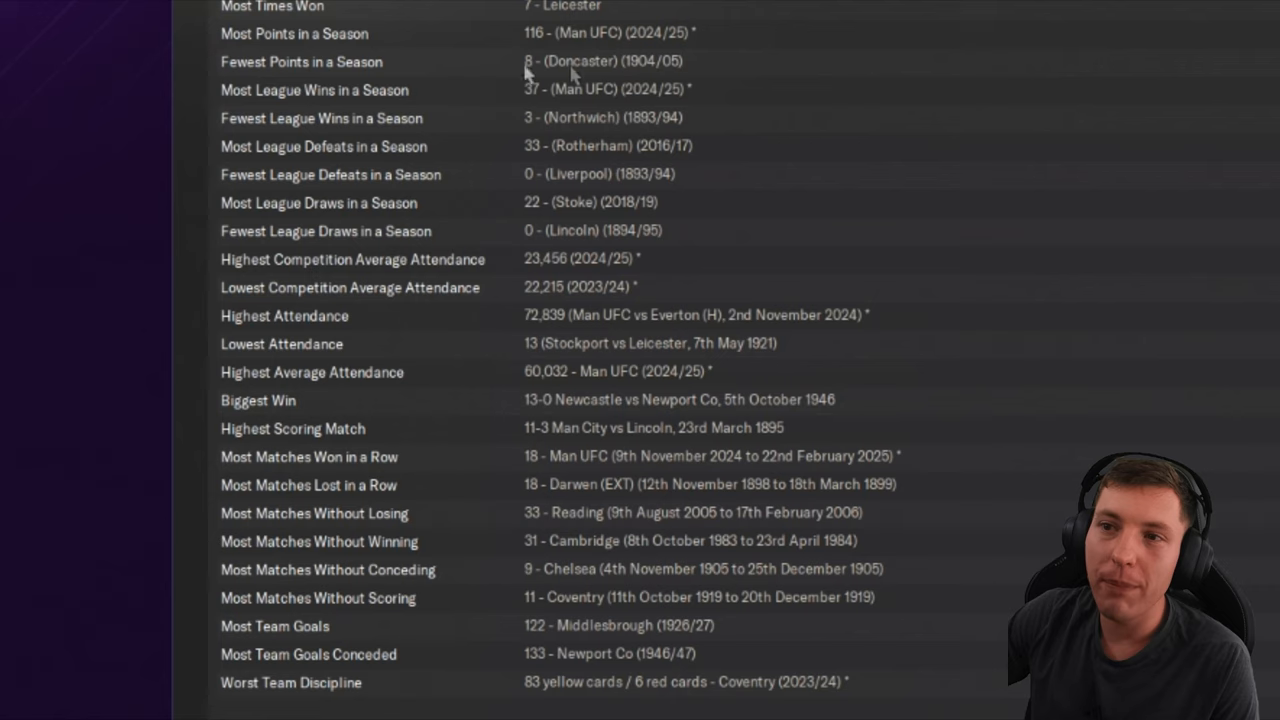
pyautogui.moveTo(500, 56)
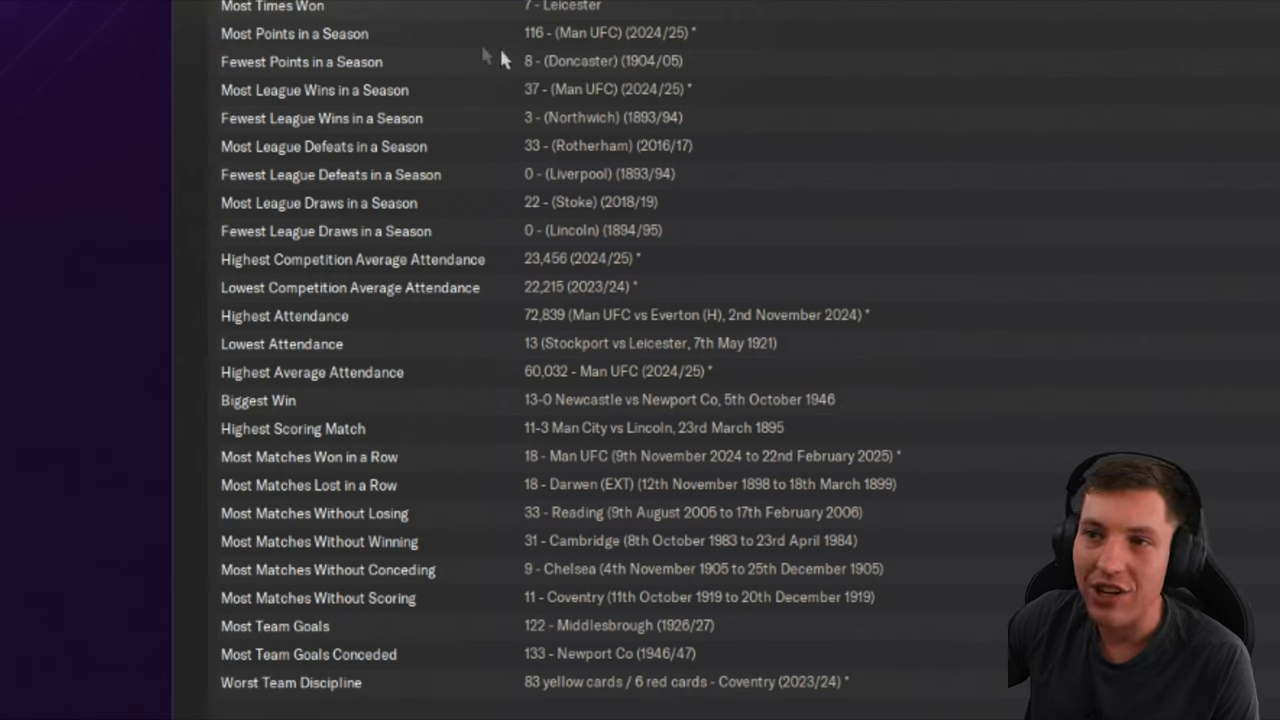
pyautogui.moveTo(810, 372)
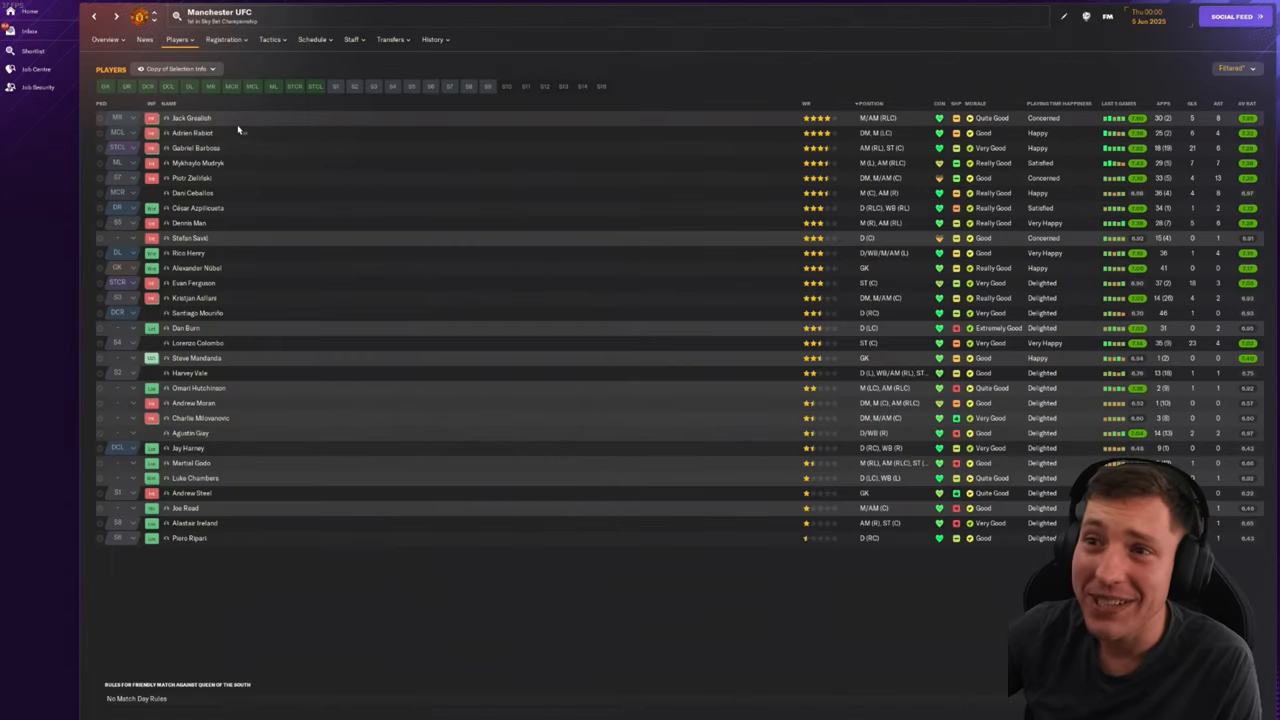
pyautogui.moveTo(198, 208)
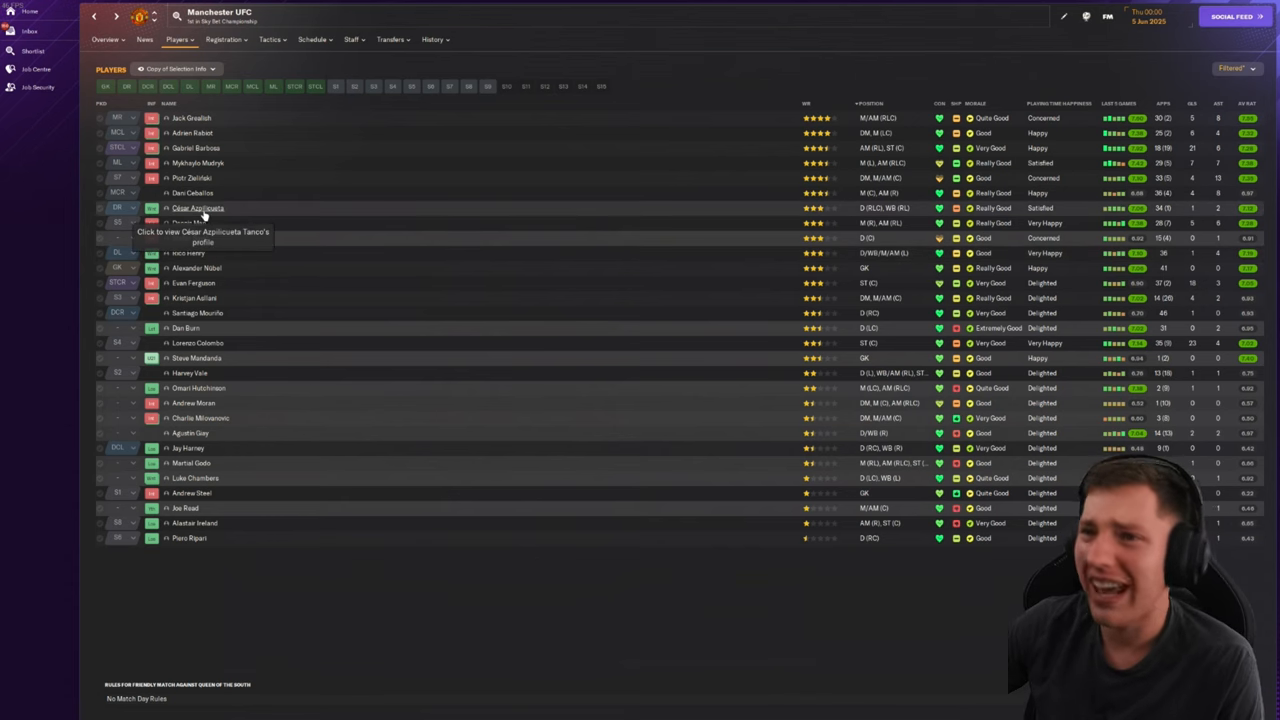
pyautogui.moveTo(320, 376)
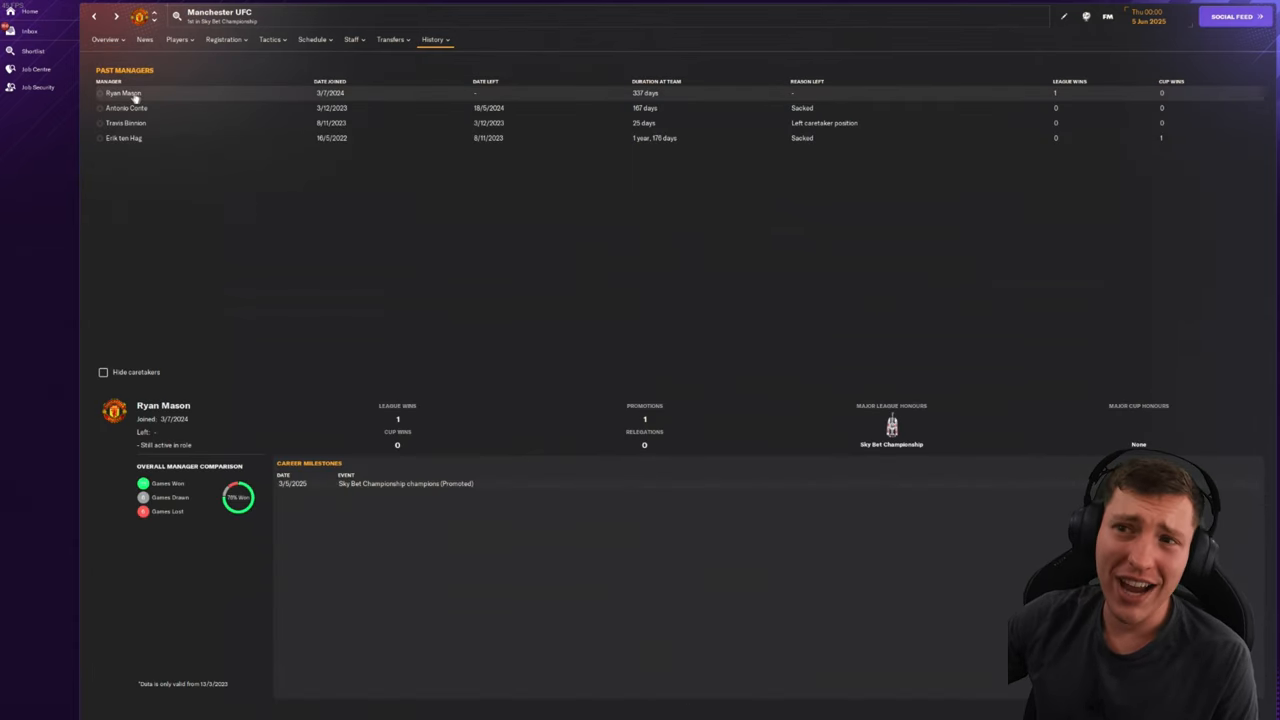
# Step: Show the cup final review of Chelsea's 2-1 win over Aston Villa with Chelsea's lineup
pyautogui.click(122, 94)
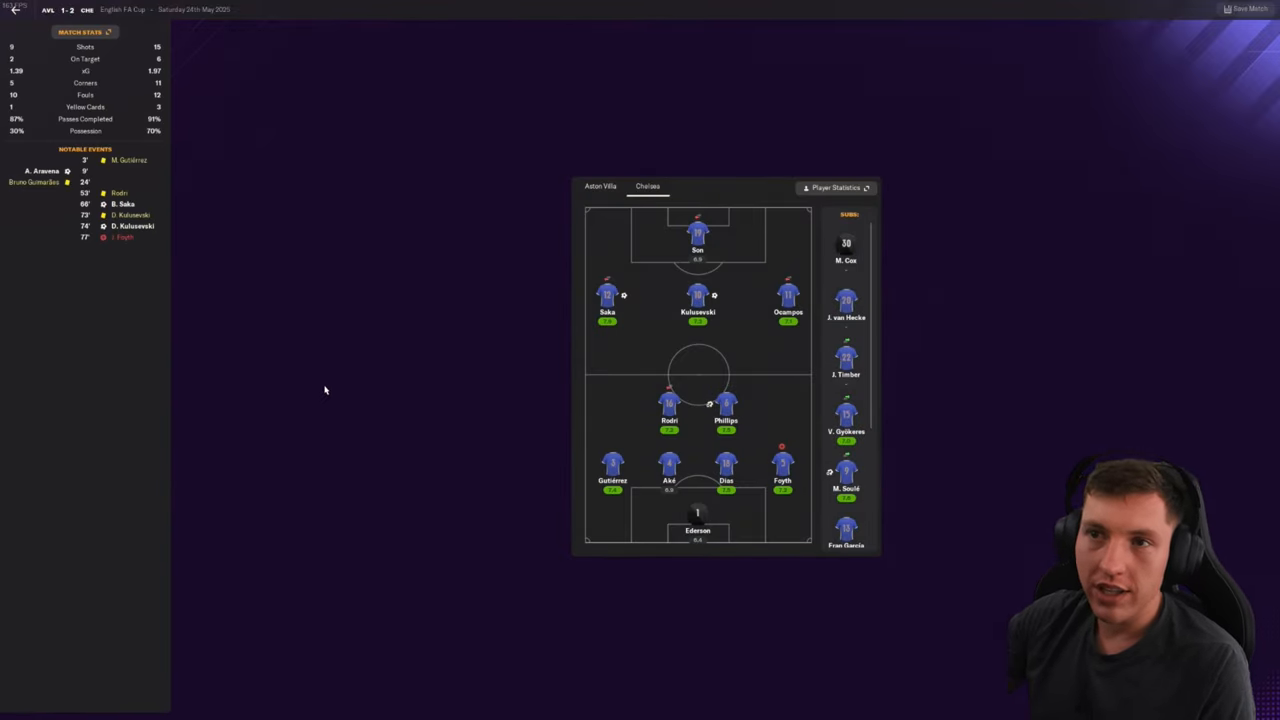
pyautogui.moveTo(324, 184)
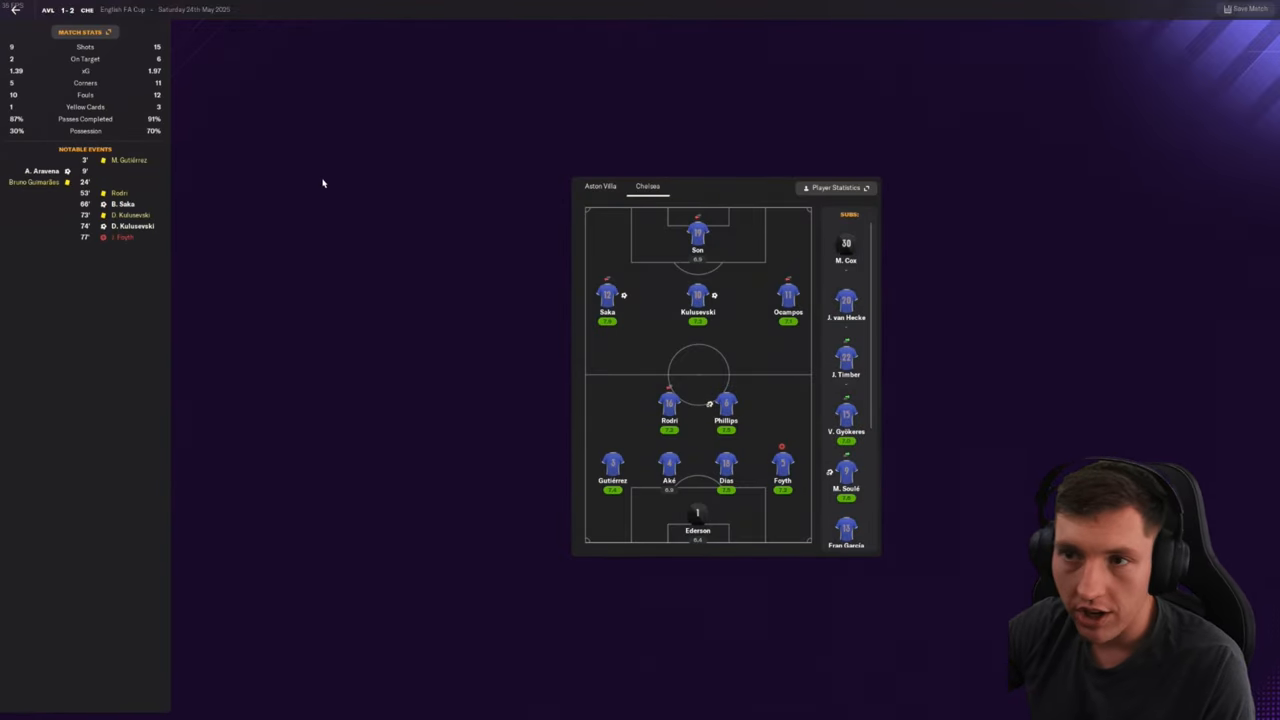
pyautogui.moveTo(192, 260)
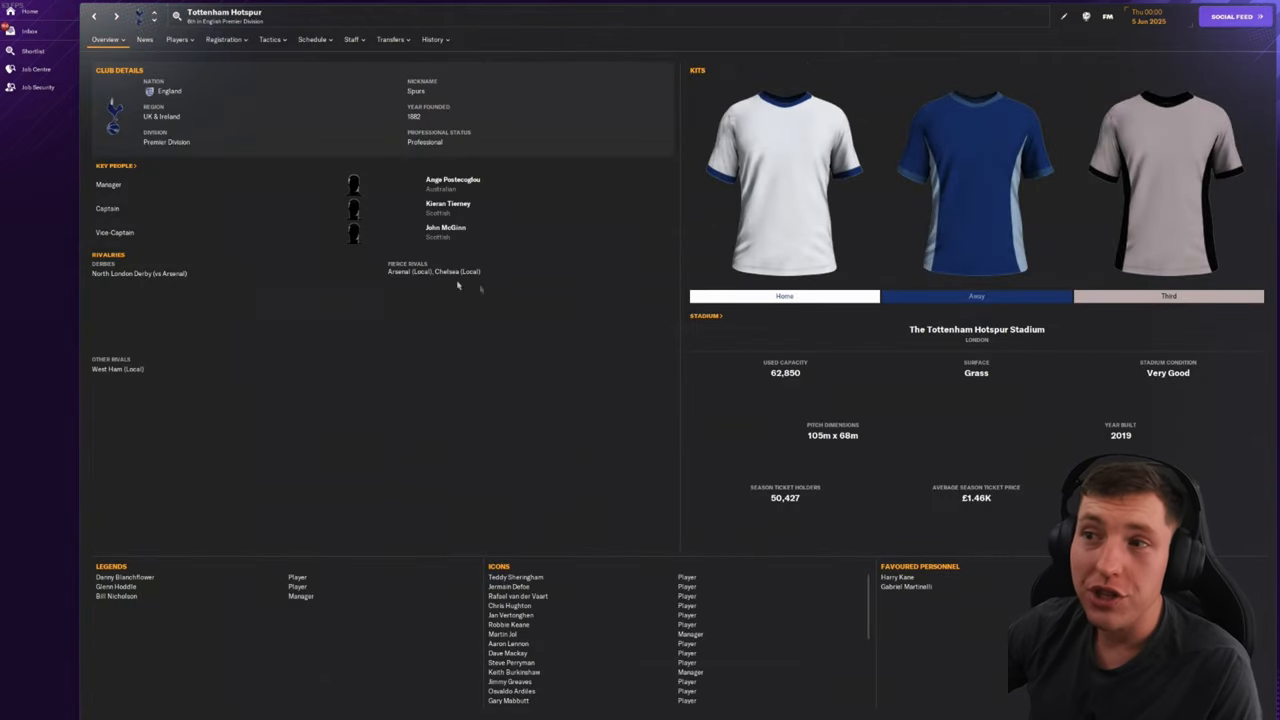
# Step: Show the Champions League final review of Paris SG's 2-1 win over Chelsea with the Paris SG lineup
pyautogui.click(432, 40)
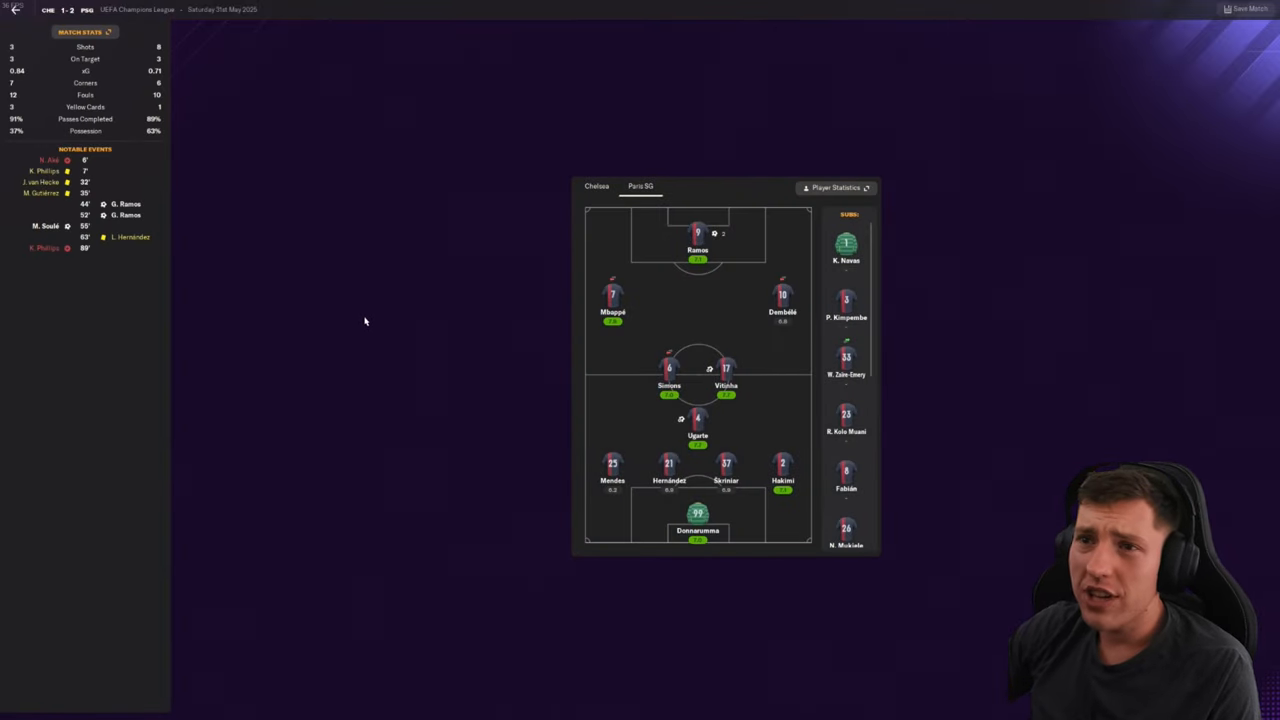
pyautogui.moveTo(356, 322)
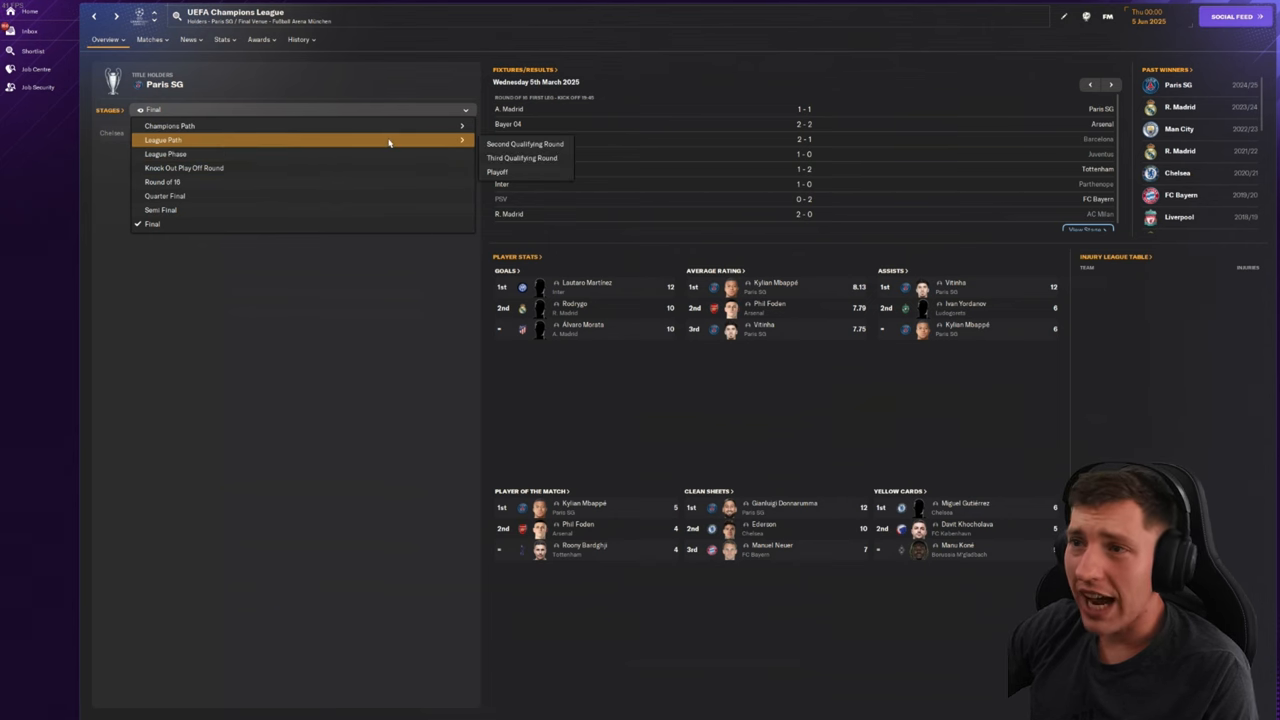
# Step: Switch the UEFA Champions League overview to the League Phase standings
pyautogui.click(164, 140)
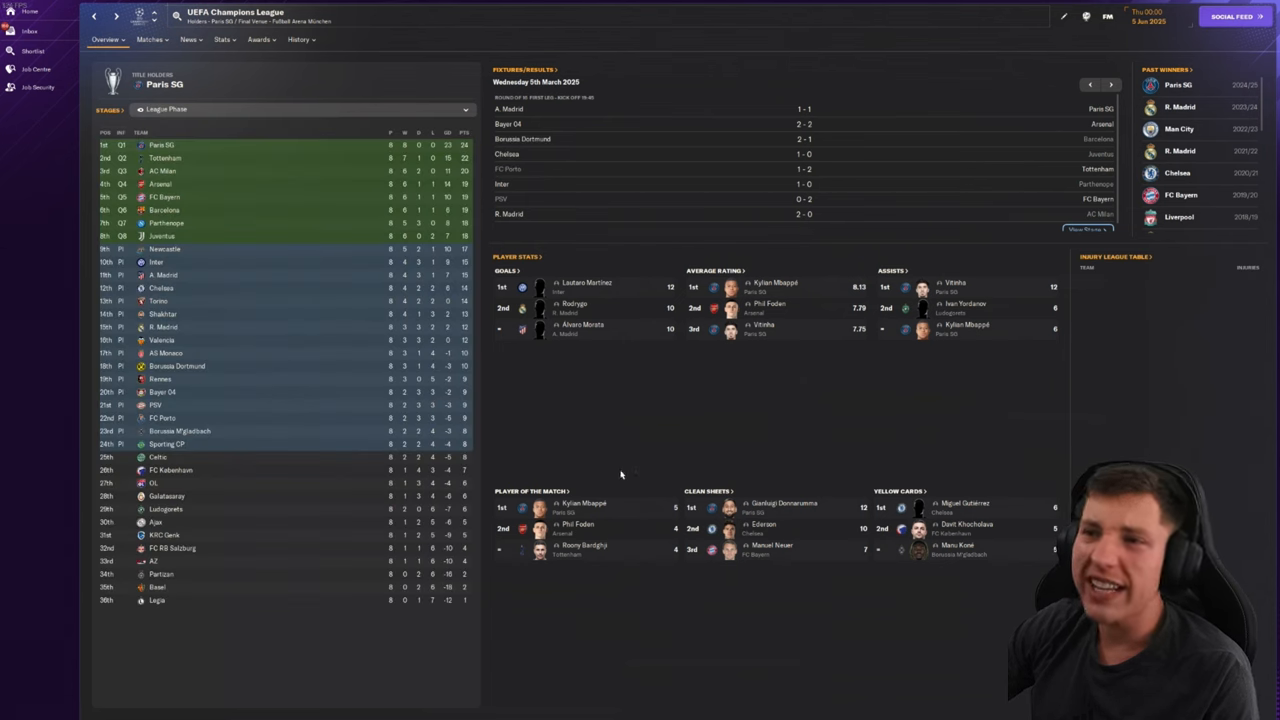
pyautogui.moveTo(590, 428)
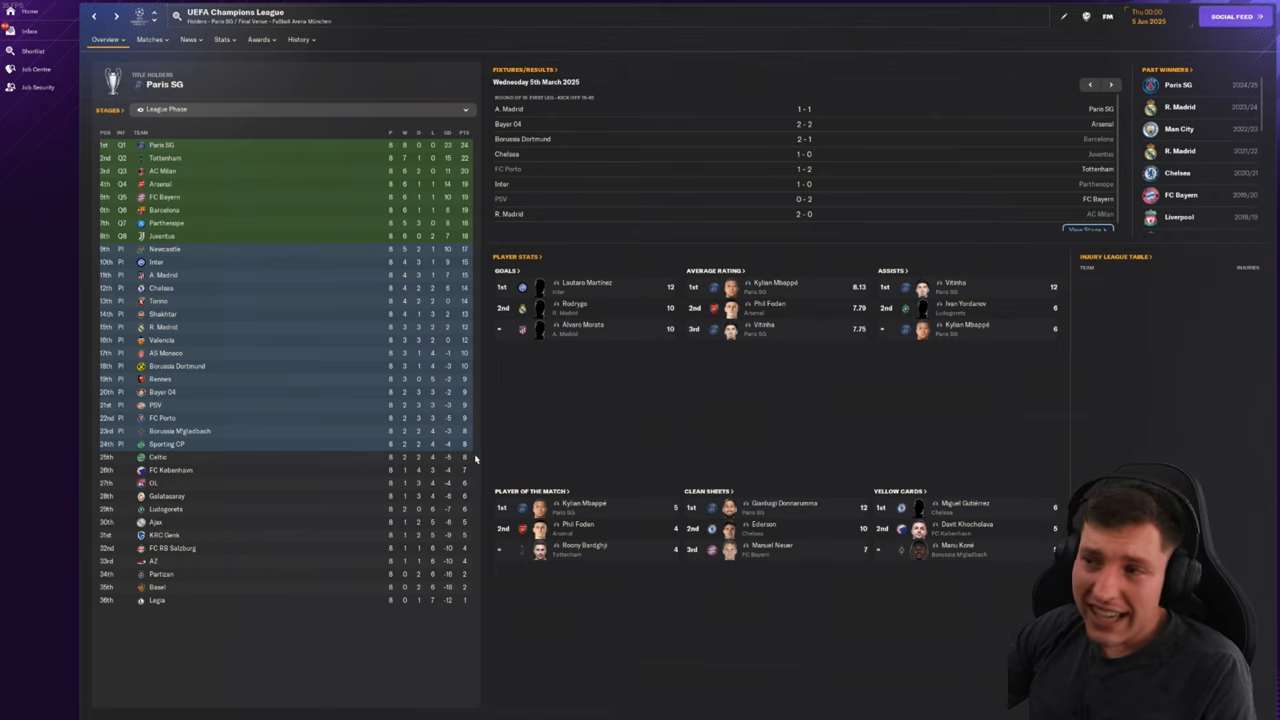
pyautogui.moveTo(500, 434)
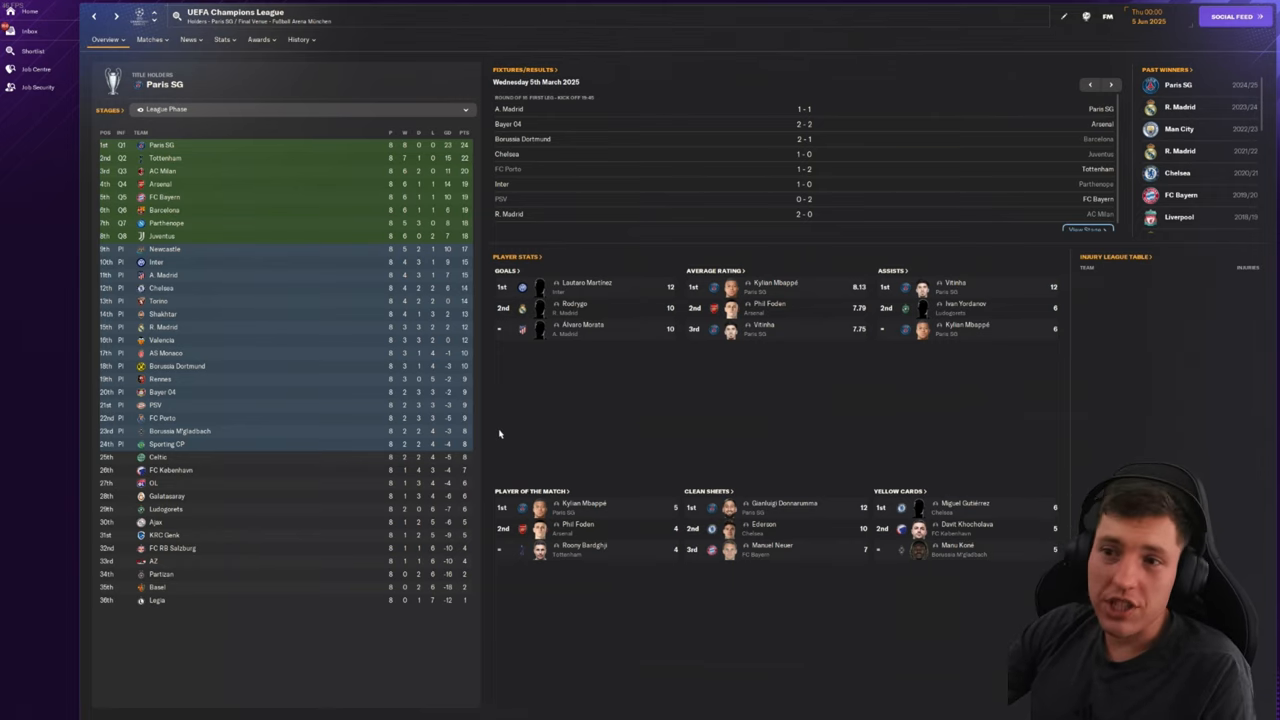